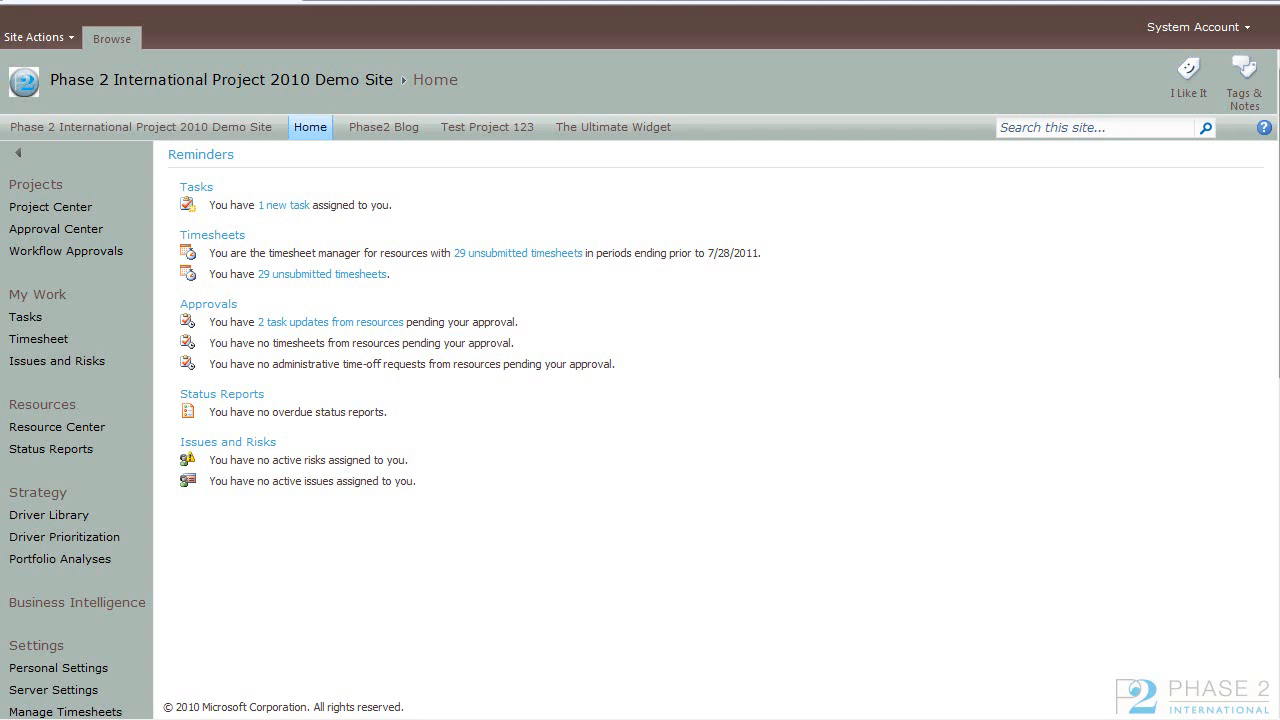
mouse_move(1097, 549)
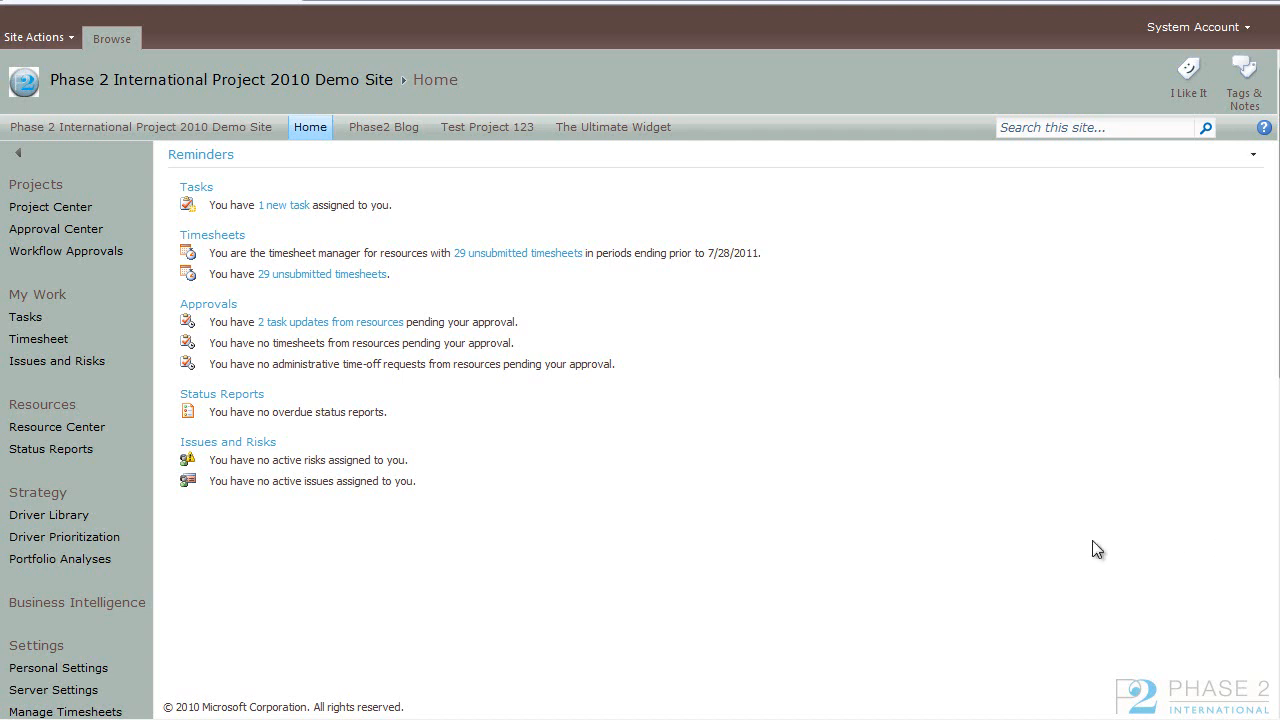
mouse_move(57, 427)
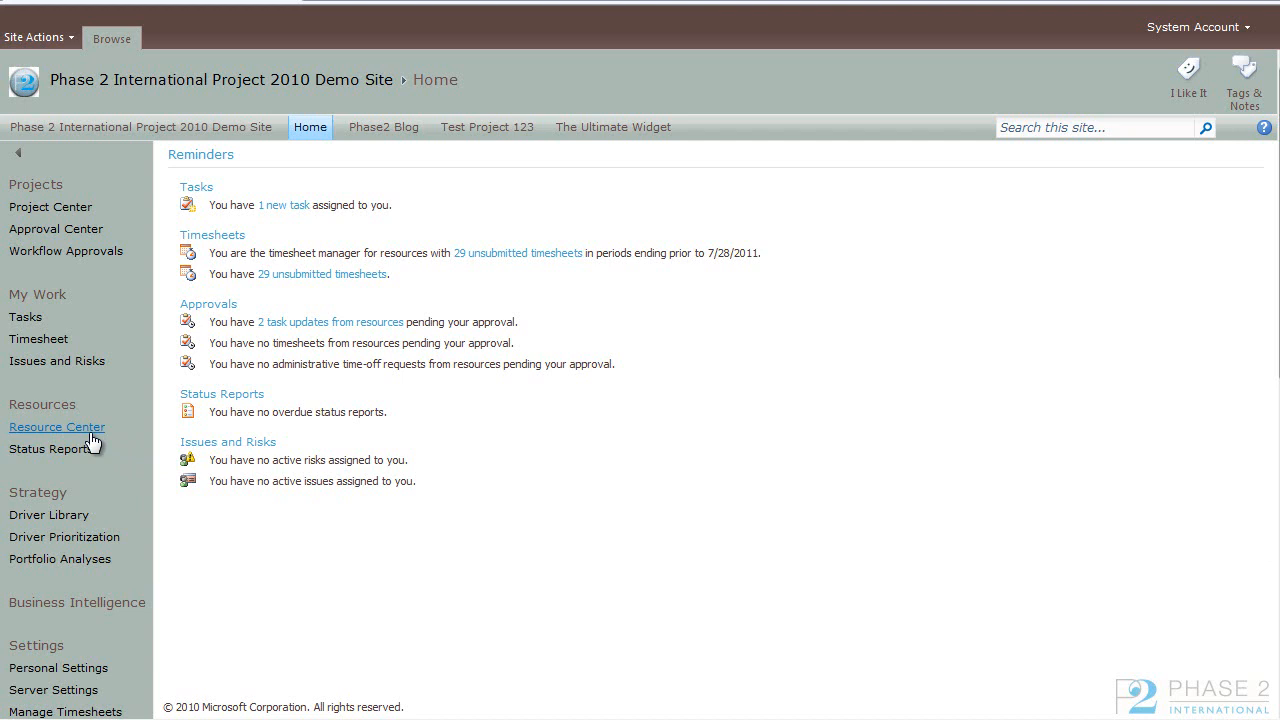
Show all resources in the Resource Center and list its views (Cost, Material, Work Resources, Resources By Team).
left_click(57, 427)
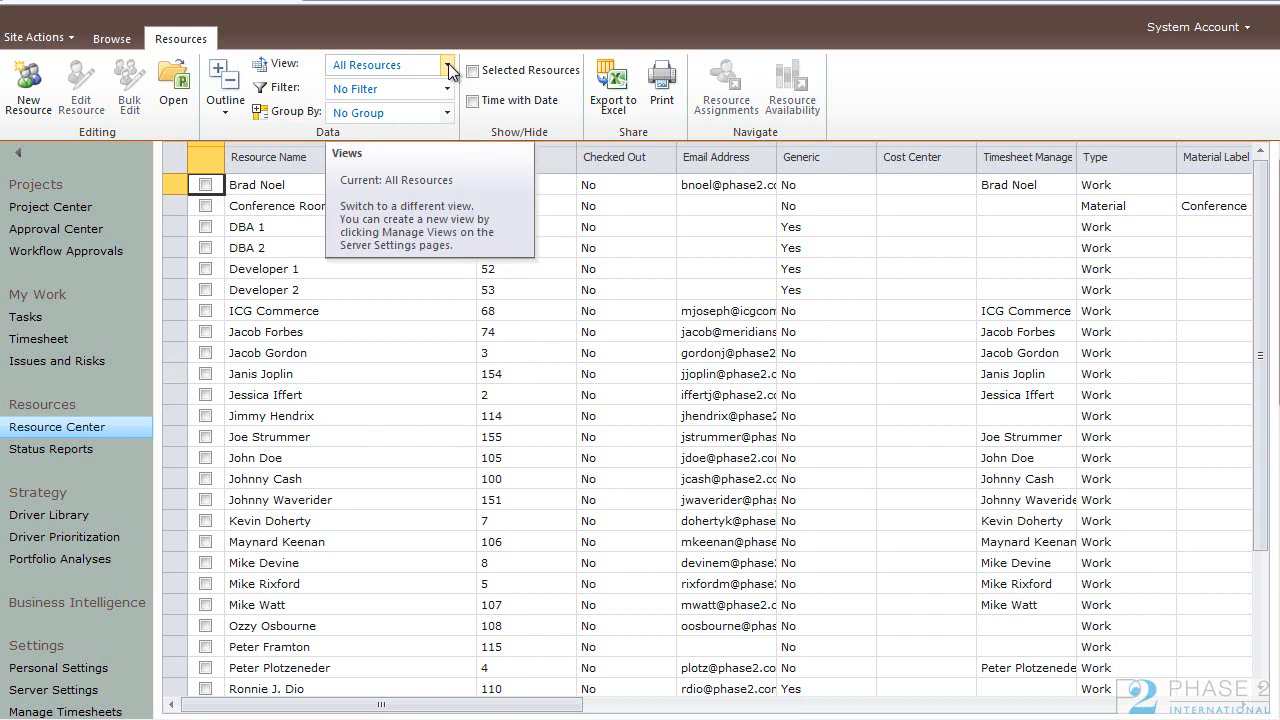
left_click(447, 65)
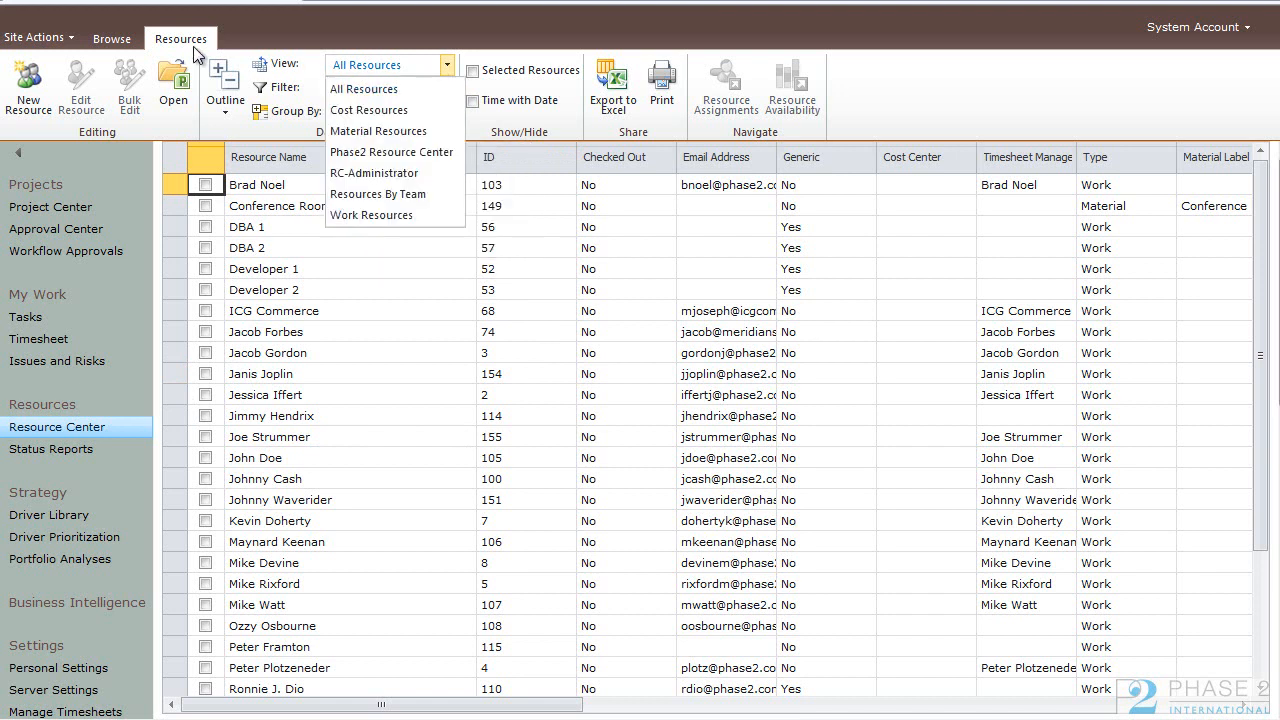
mouse_move(390, 89)
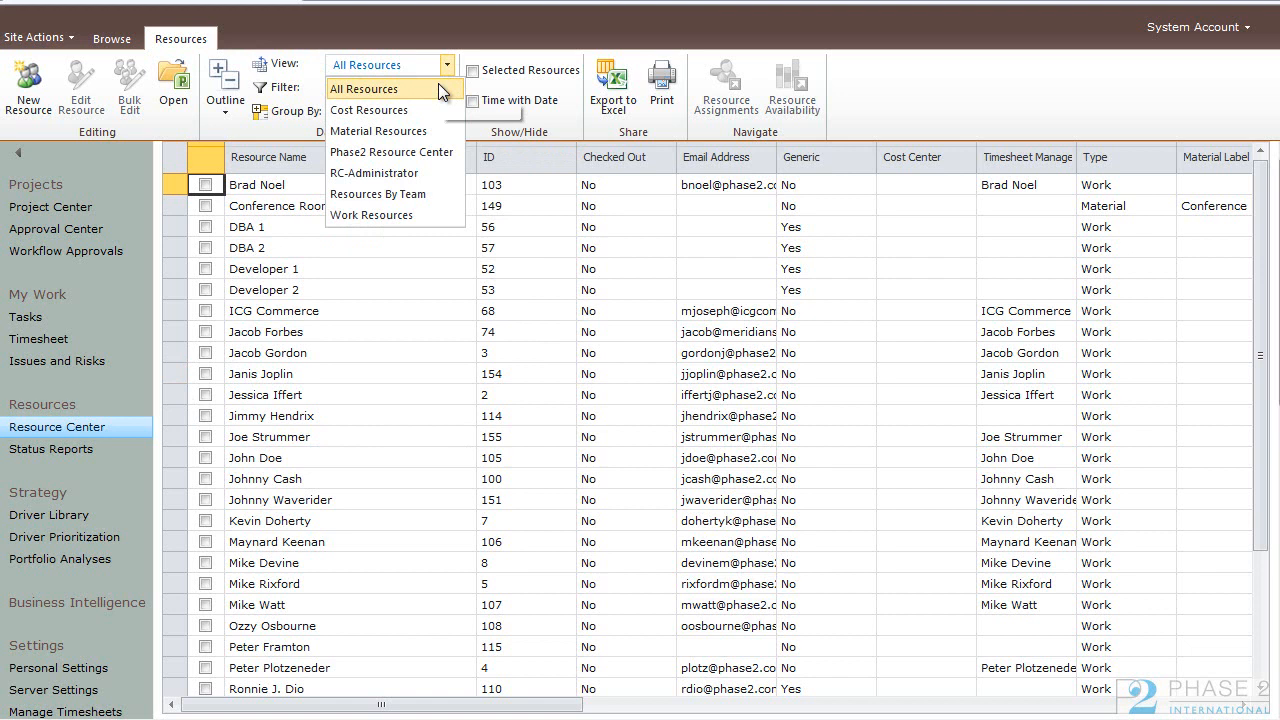
mouse_move(378, 131)
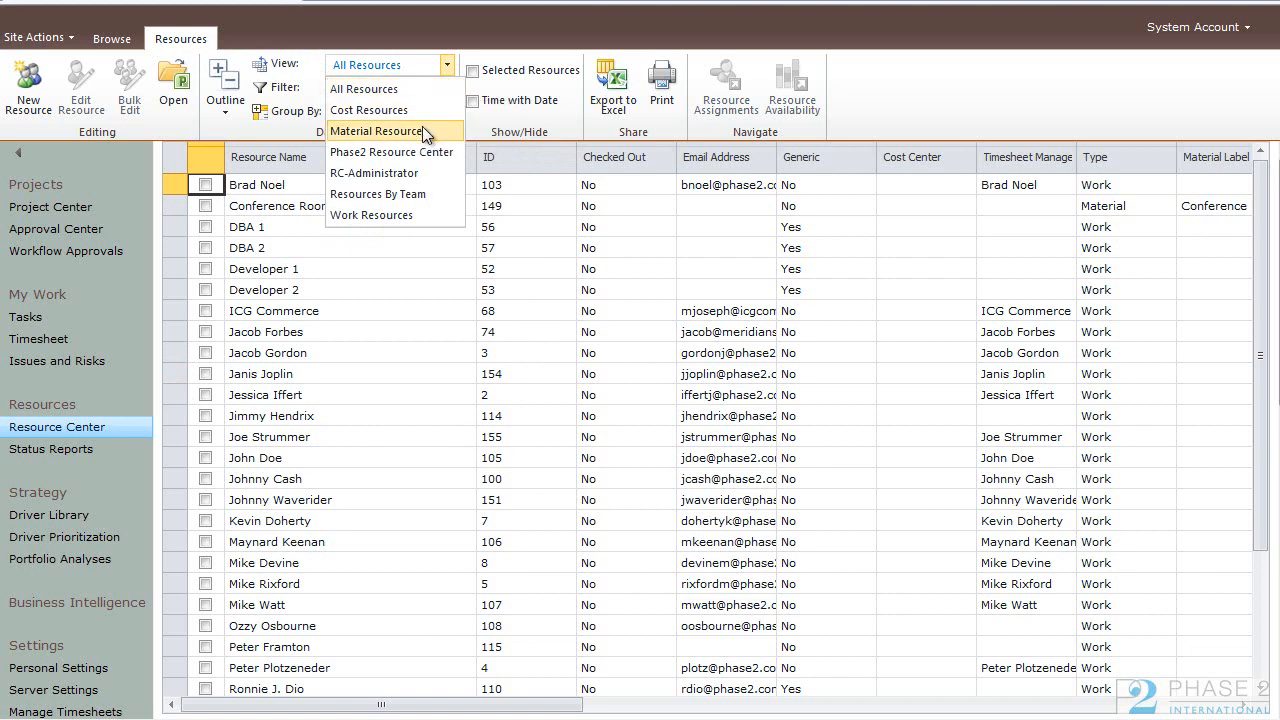
mouse_move(392, 151)
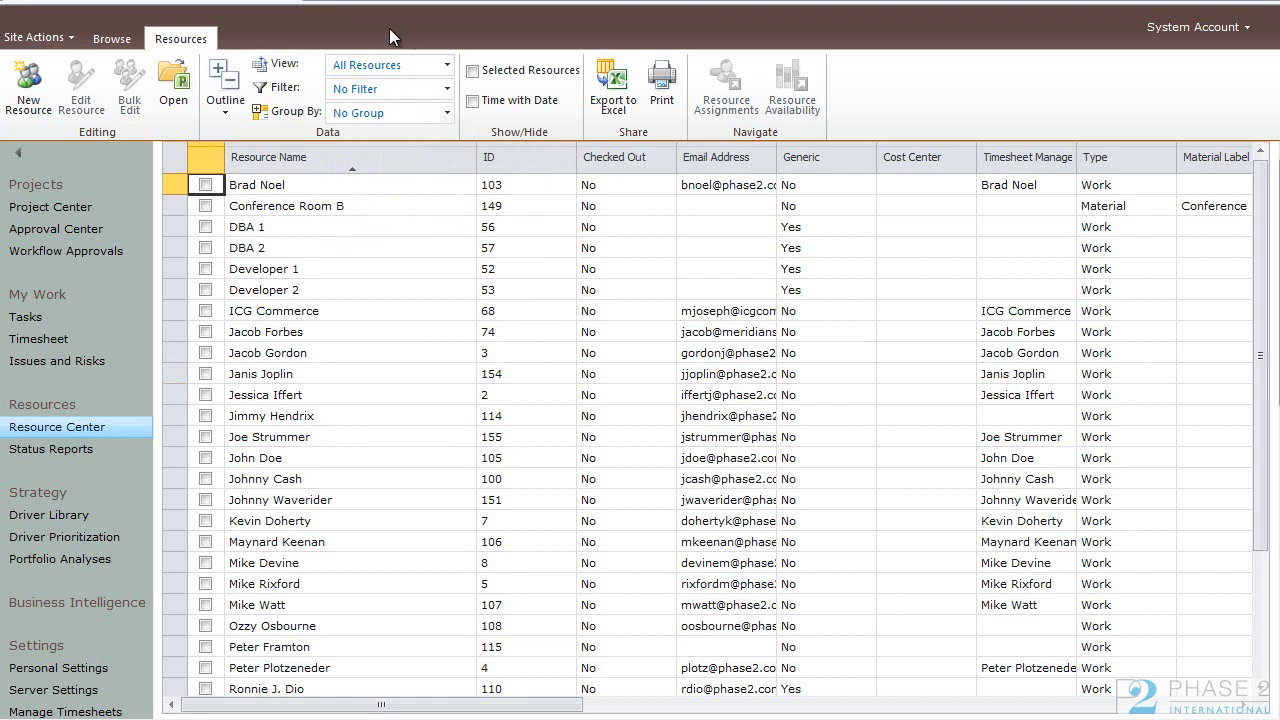
mouse_move(292, 120)
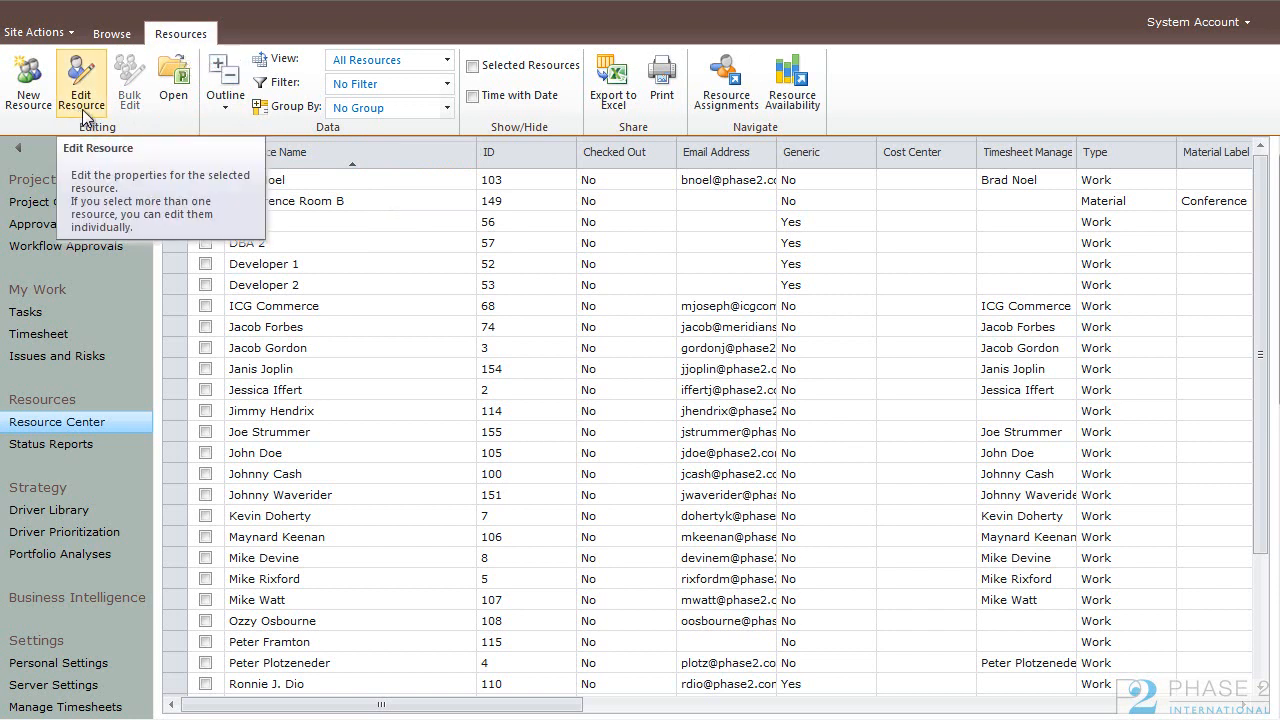
Review the first resource's properties form from top to bottom and save it.
left_click(81, 82)
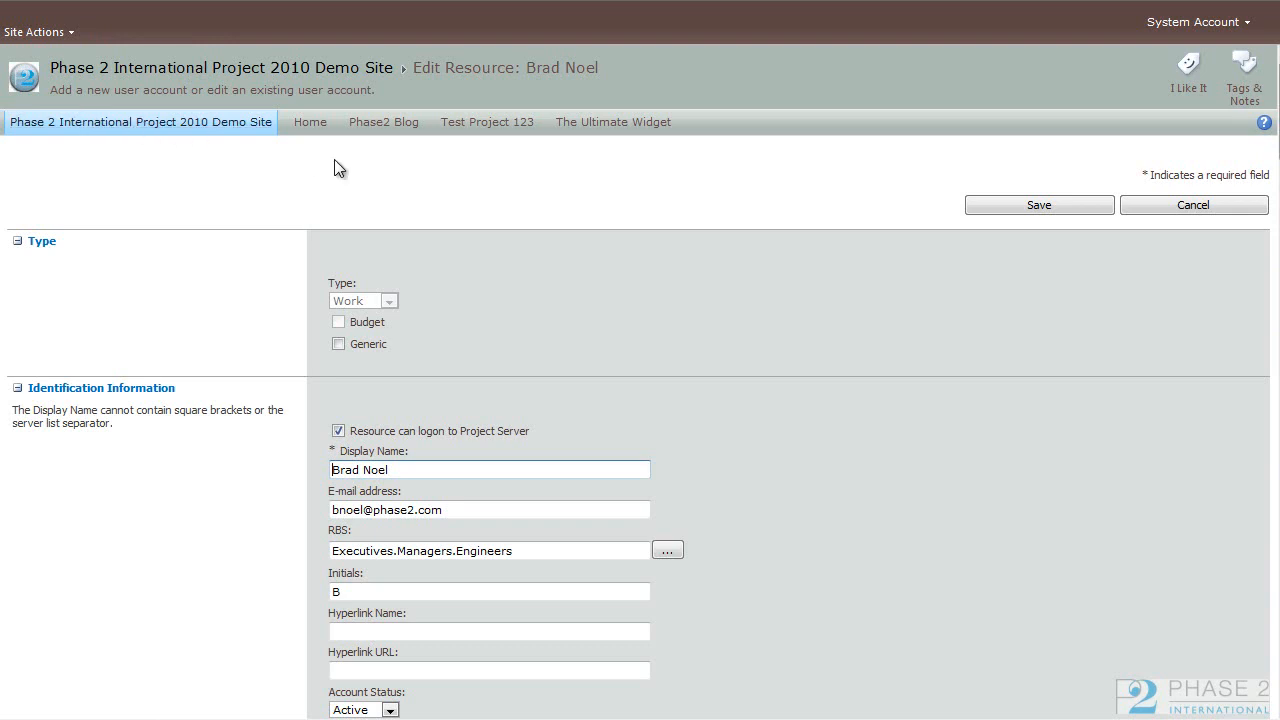
scroll("down", 3)
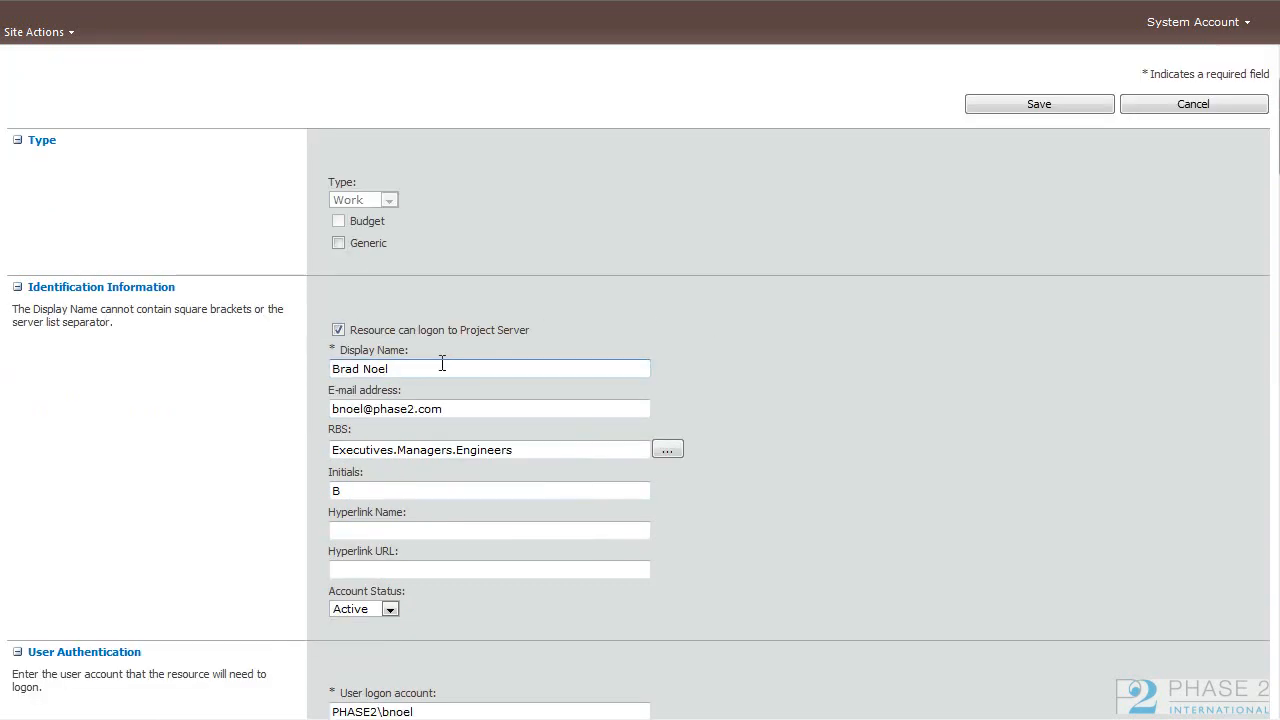
scroll("down", 3)
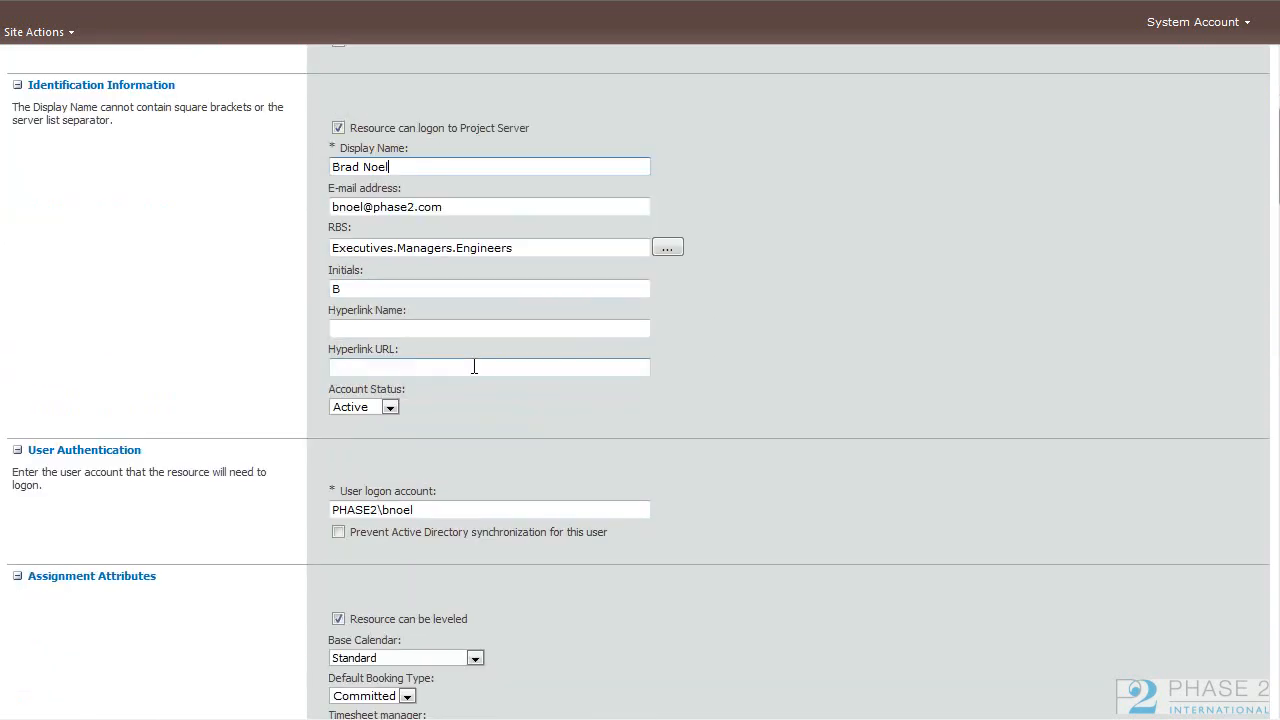
scroll("down", 3)
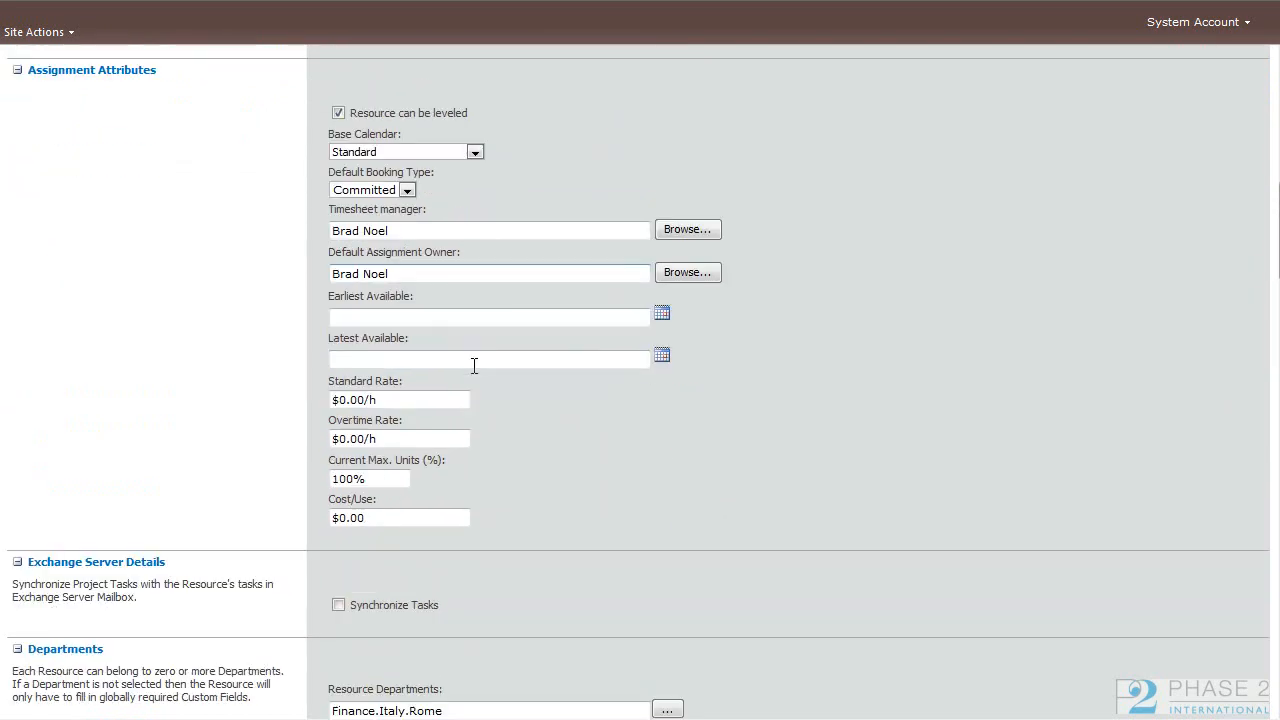
scroll("down", 3)
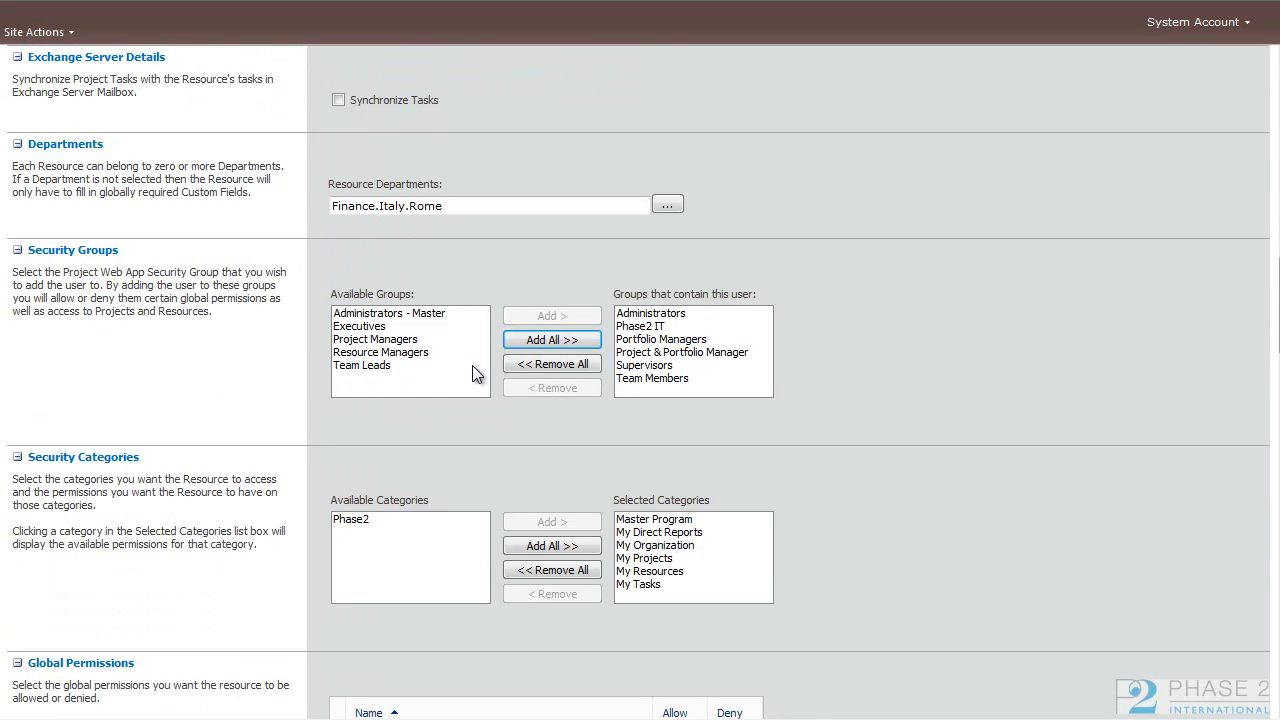
scroll("down", 3)
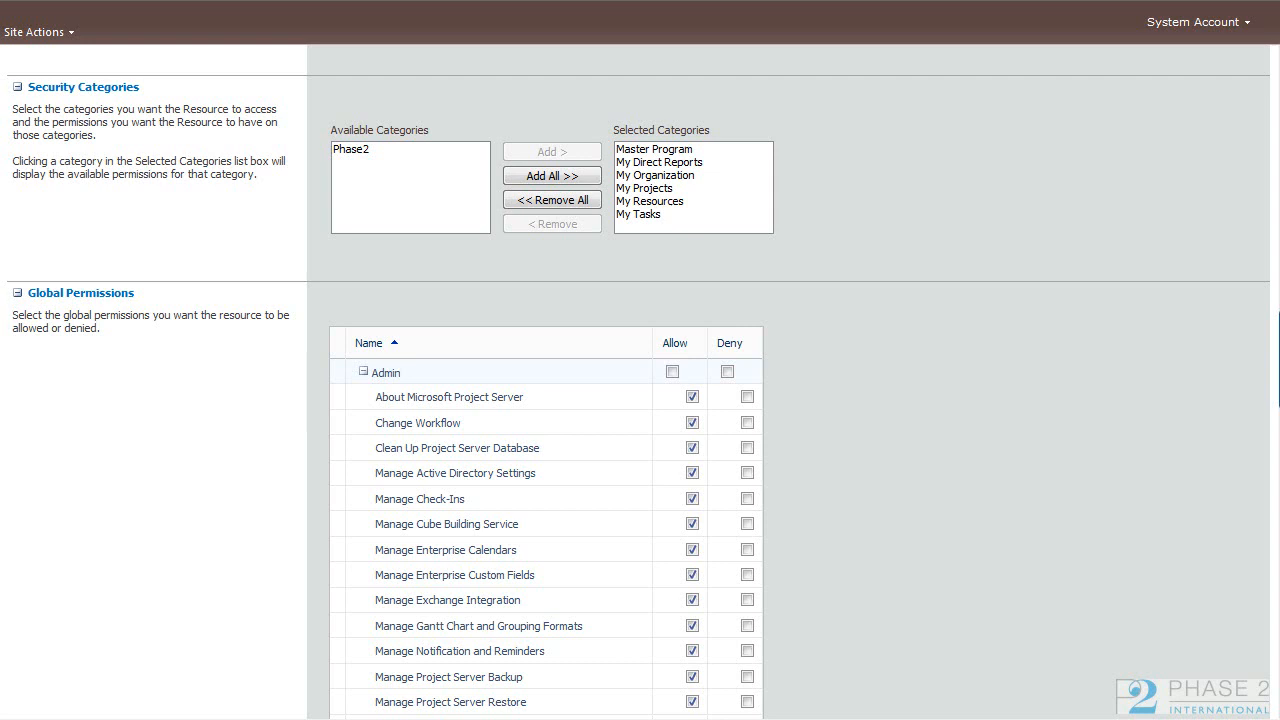
scroll("down", 3)
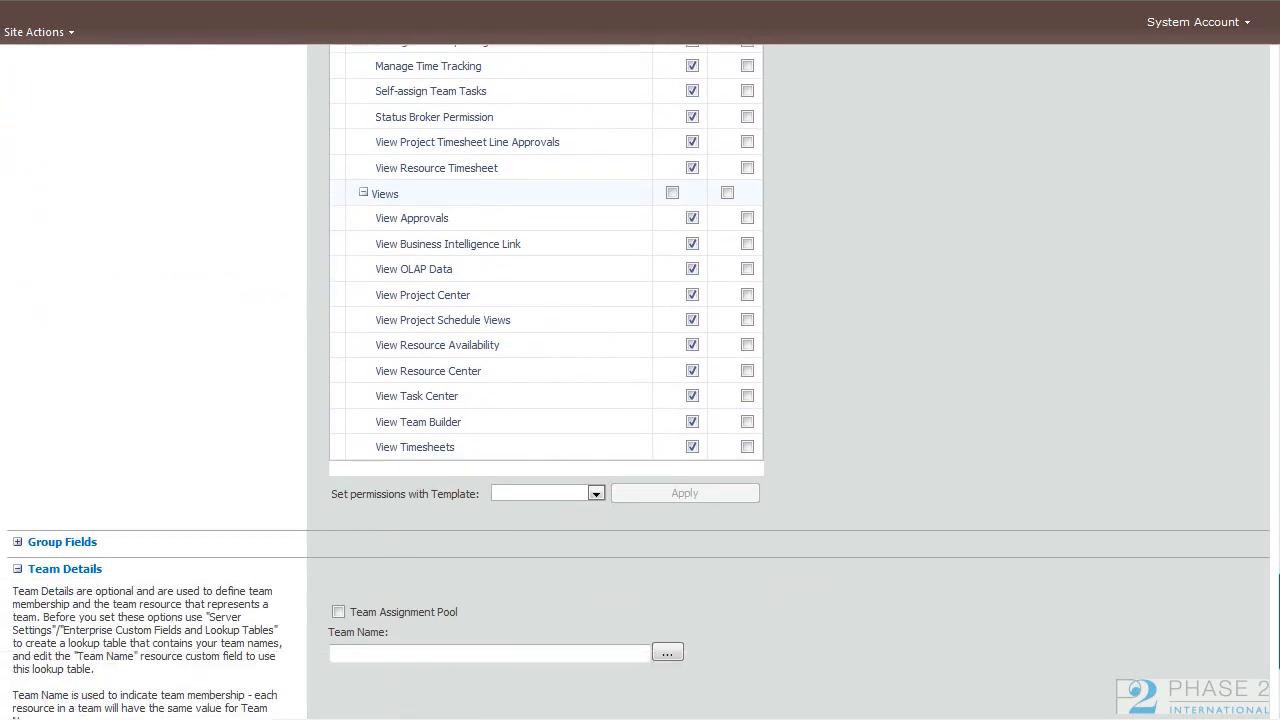
scroll("down", 3)
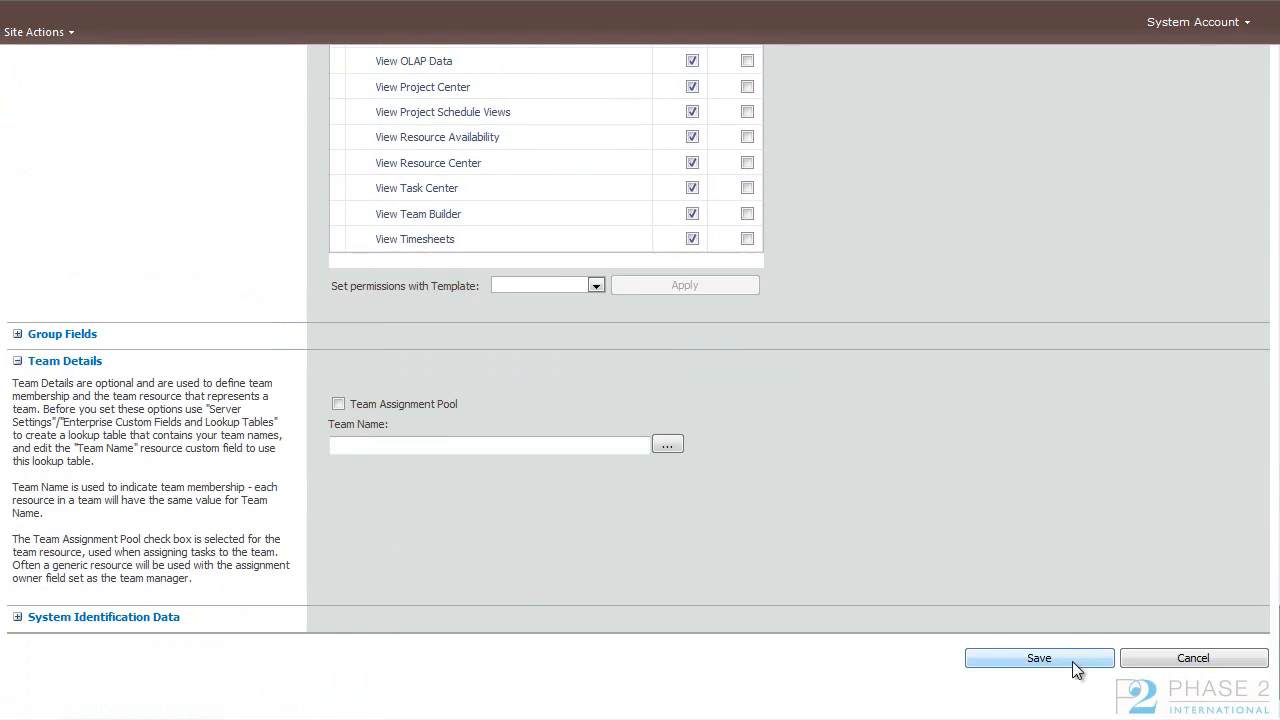
left_click(1038, 657)
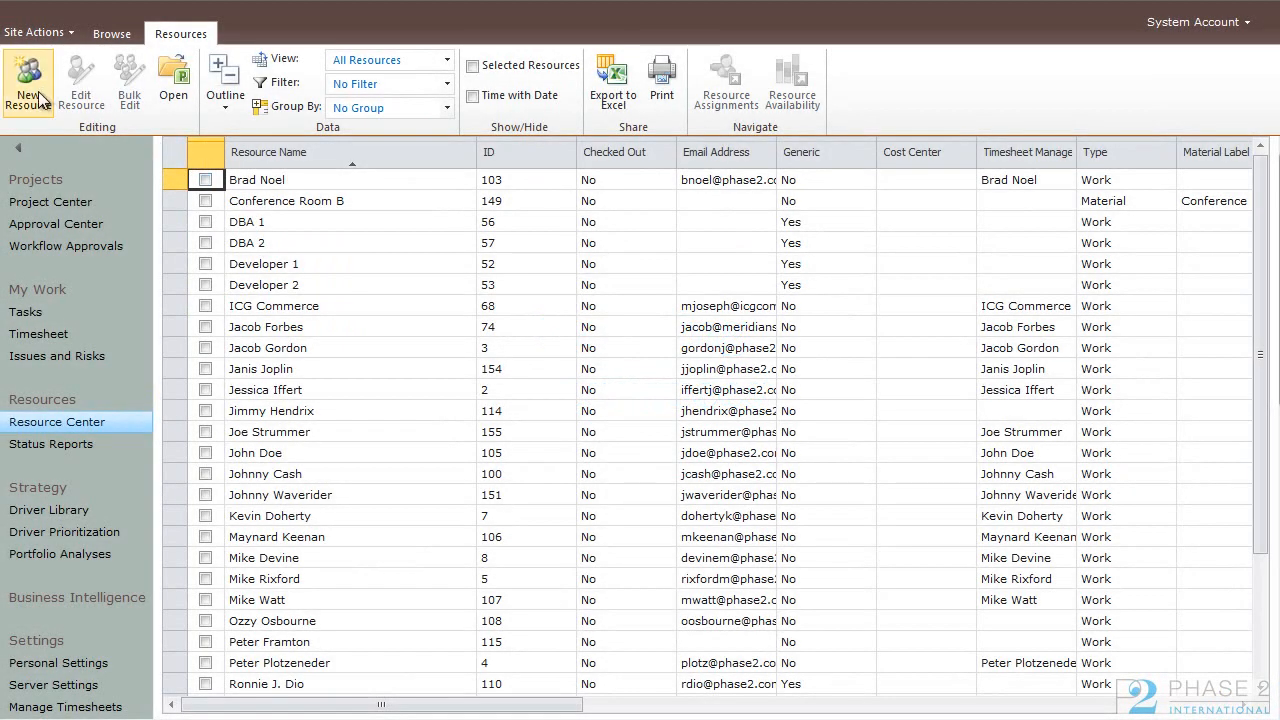
mouse_move(29, 85)
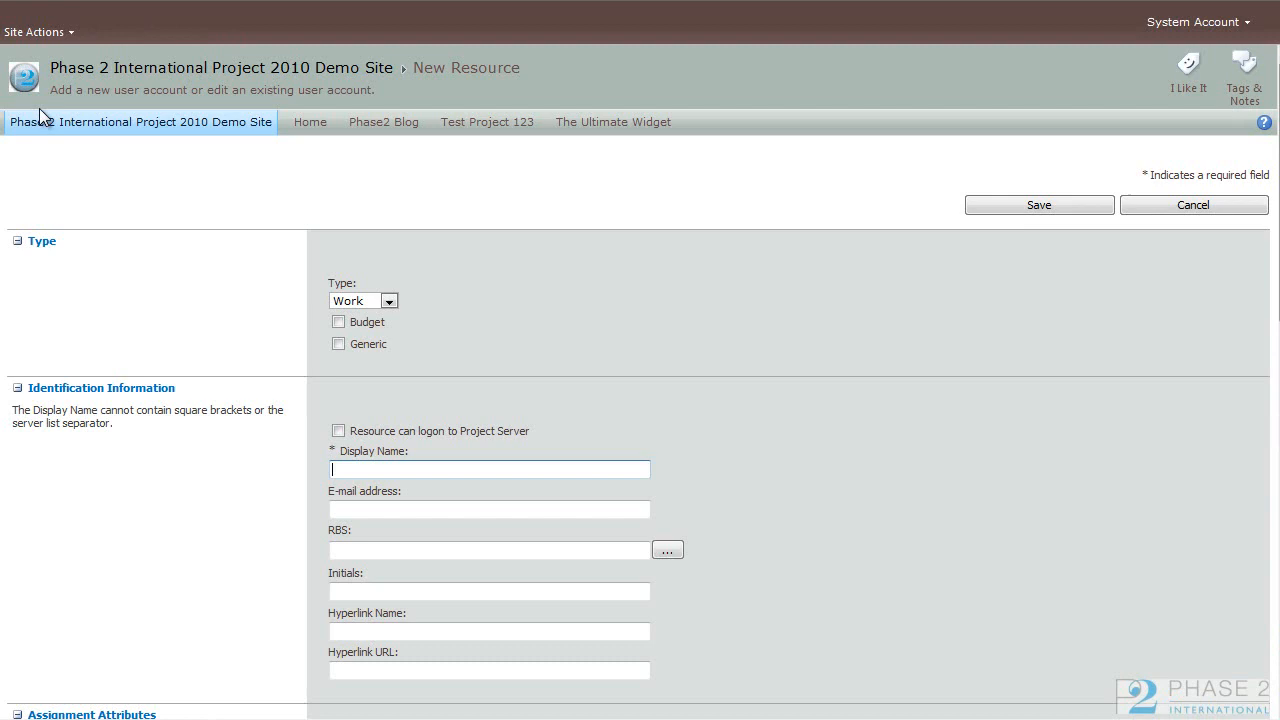
mouse_move(430, 311)
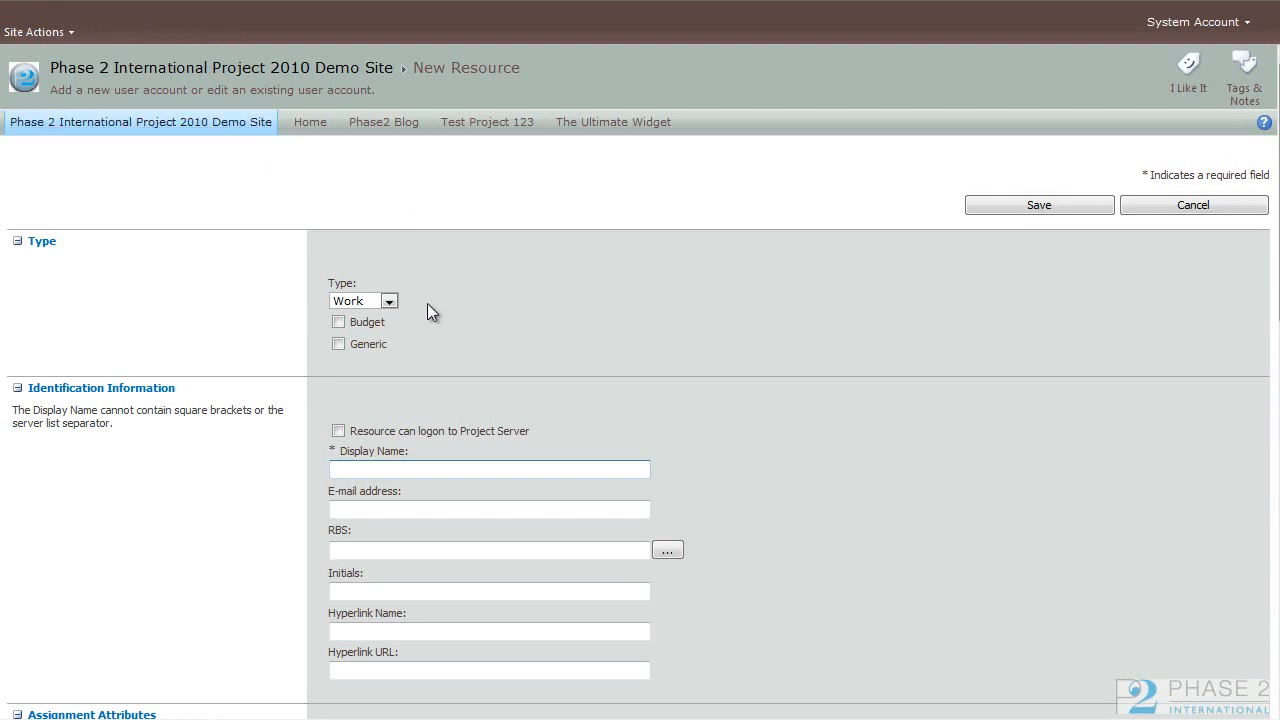
left_click(389, 301)
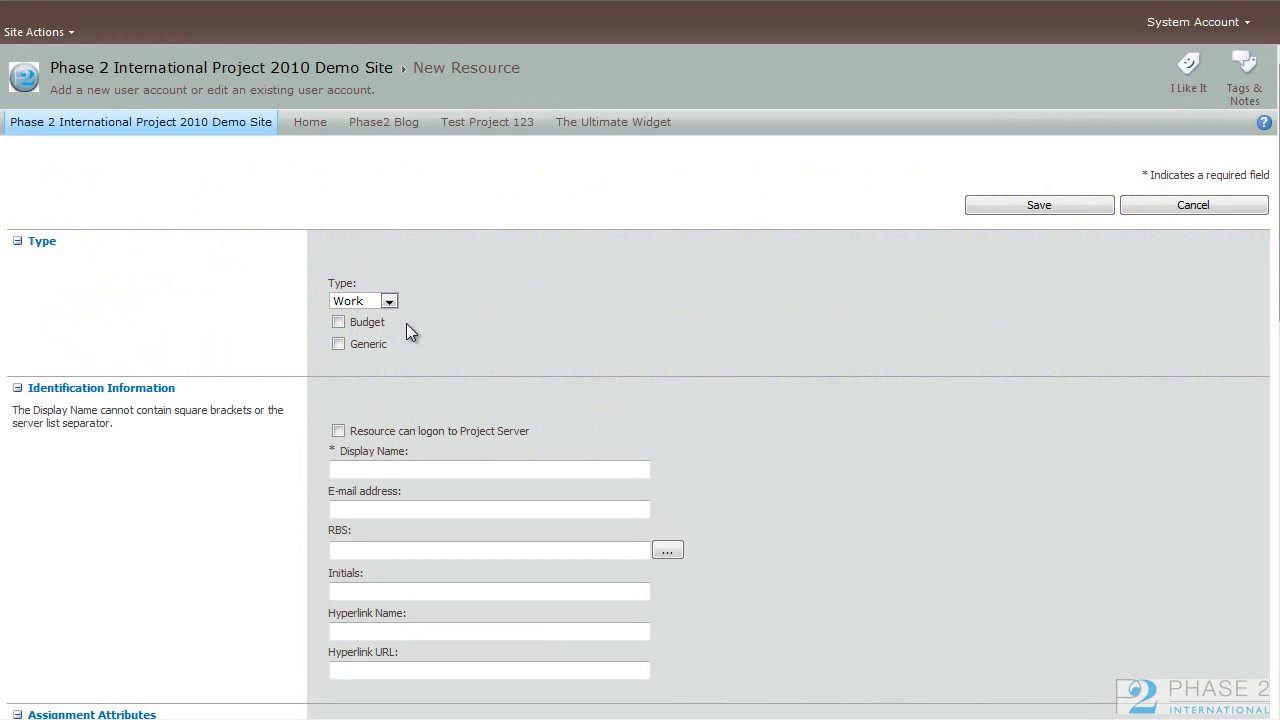
left_click(389, 300)
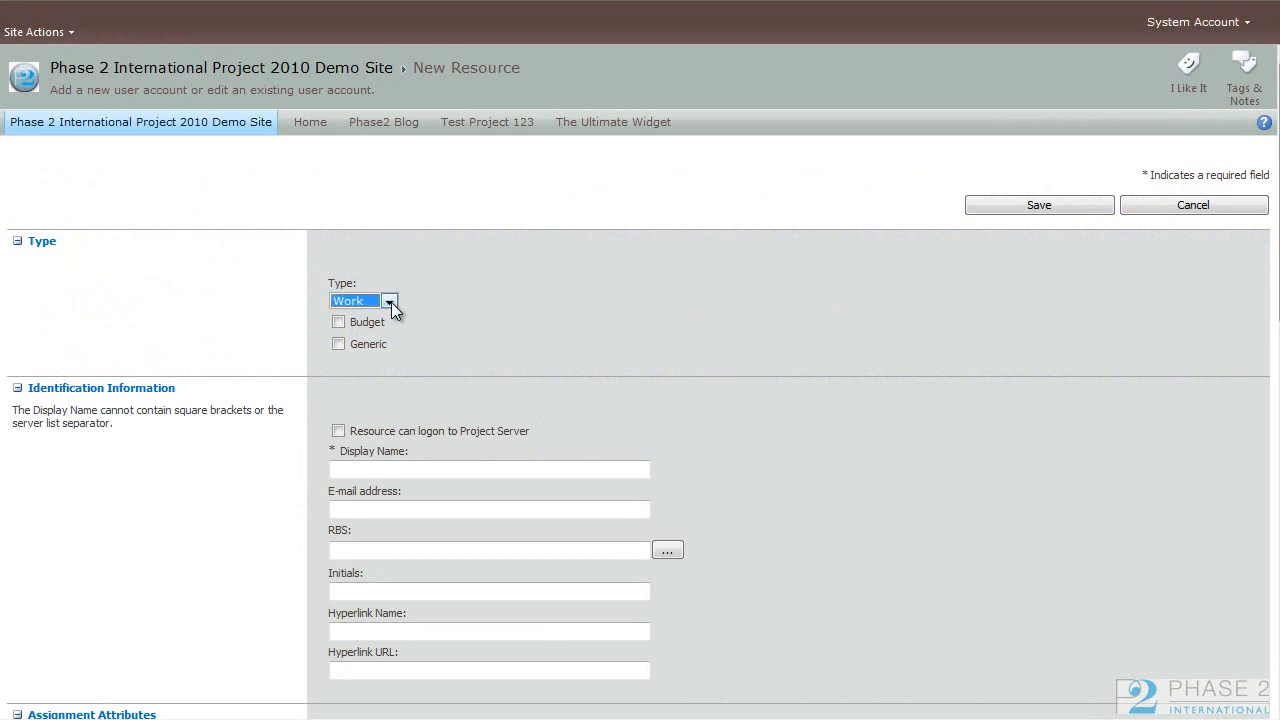
mouse_move(614, 400)
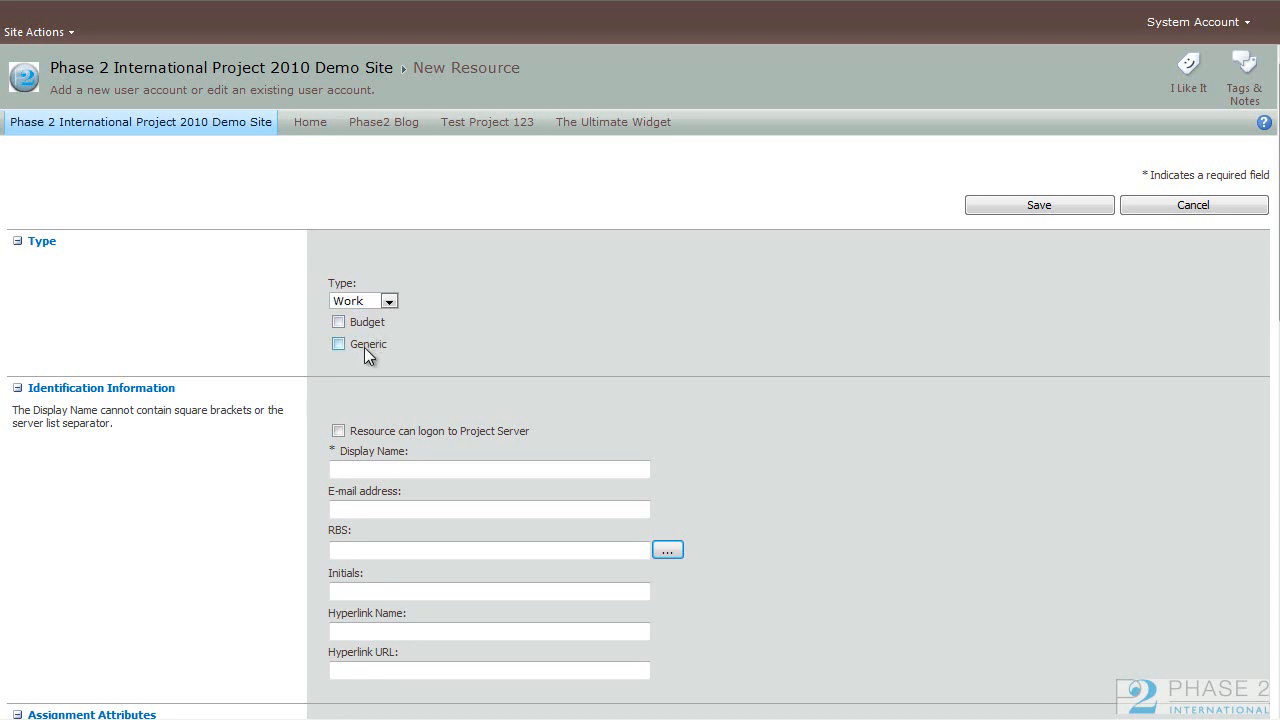
Toggle Generic on and back off, then scroll to Identification and User Authentication.
left_click(338, 343)
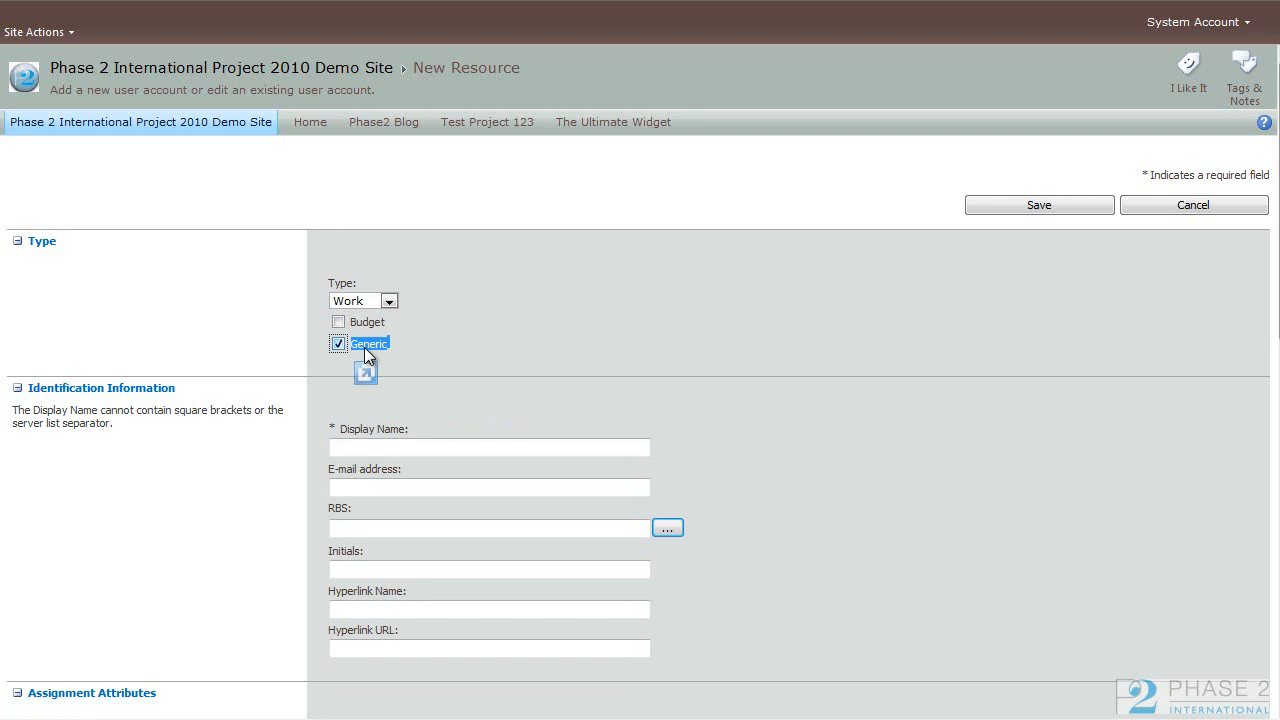
left_click(338, 343)
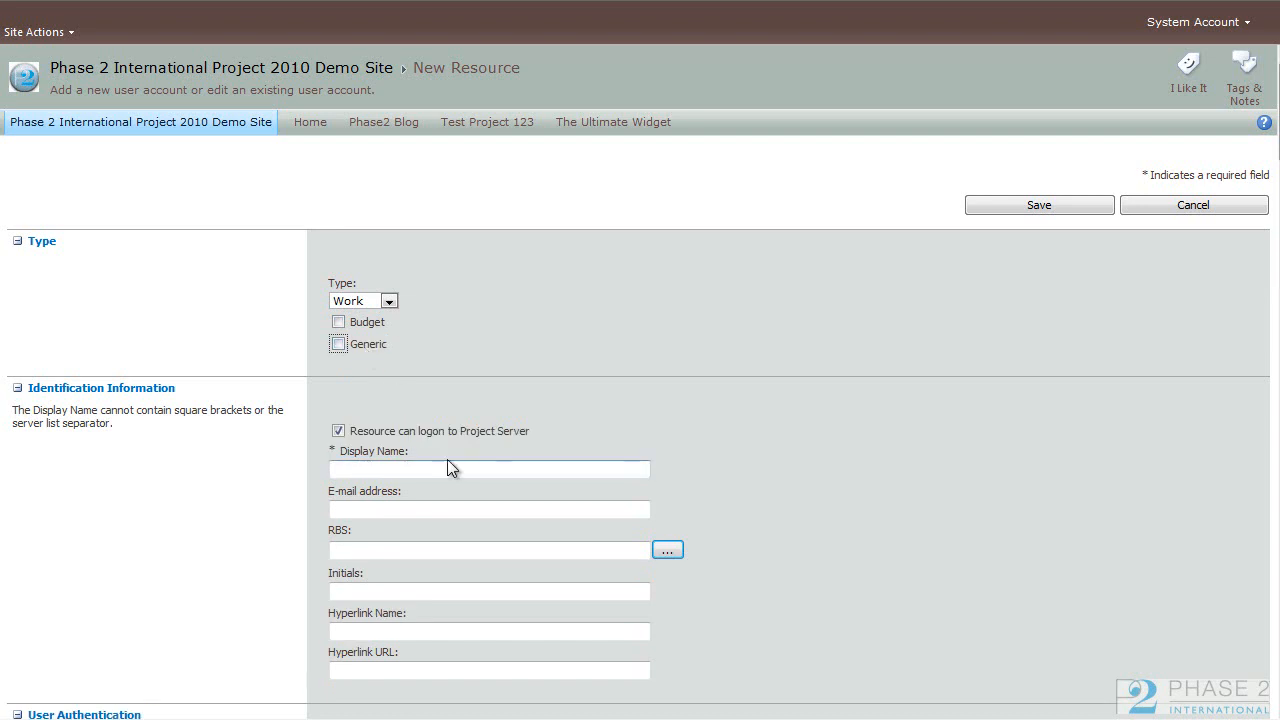
mouse_move(686, 462)
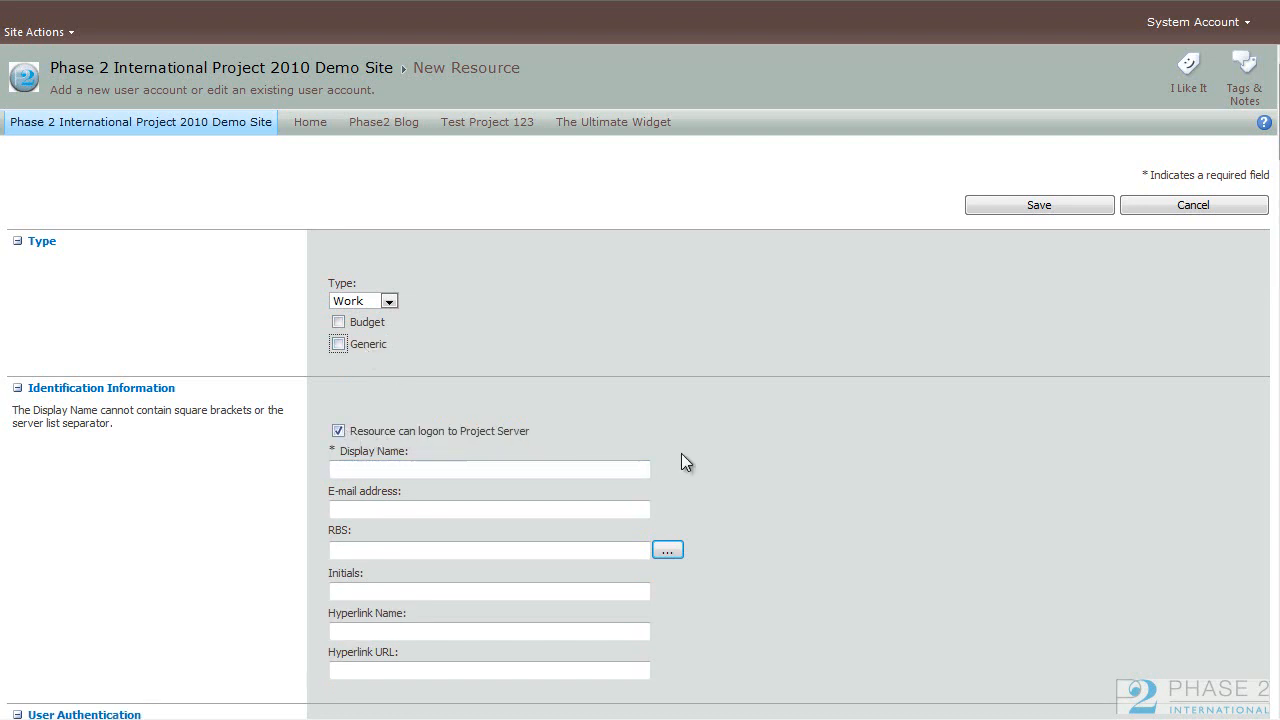
scroll("down", 3)
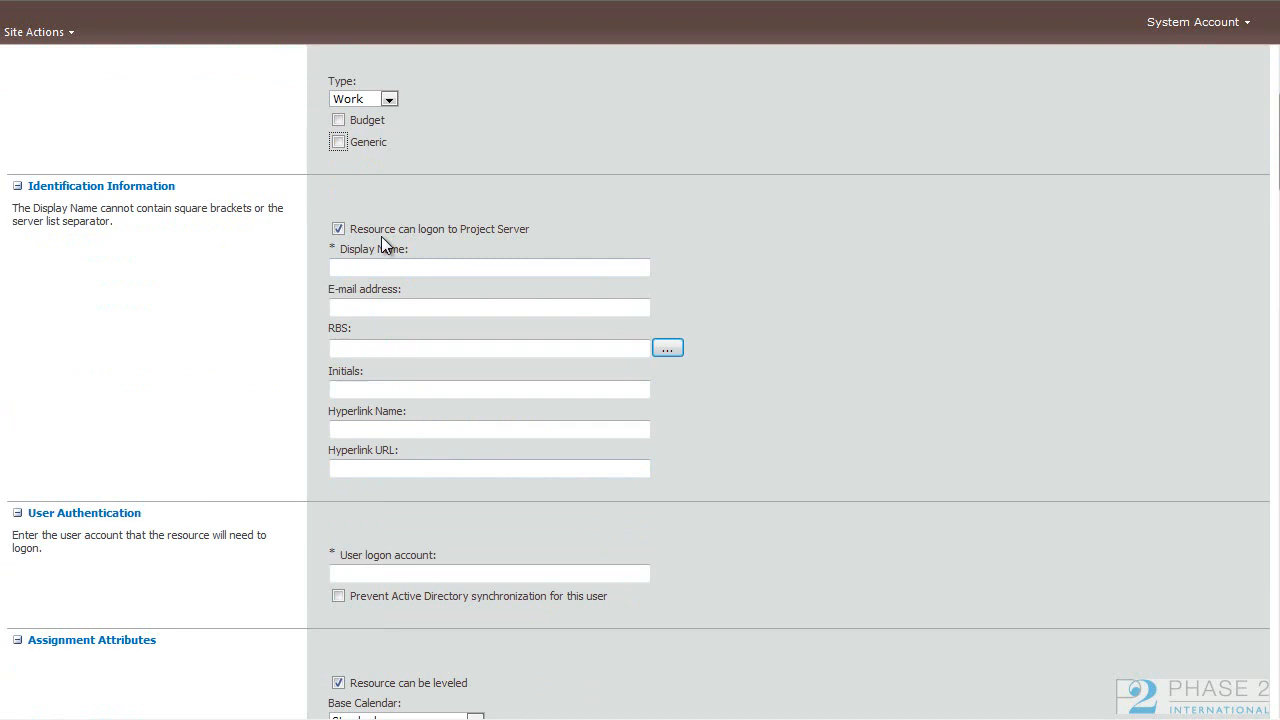
mouse_move(407, 563)
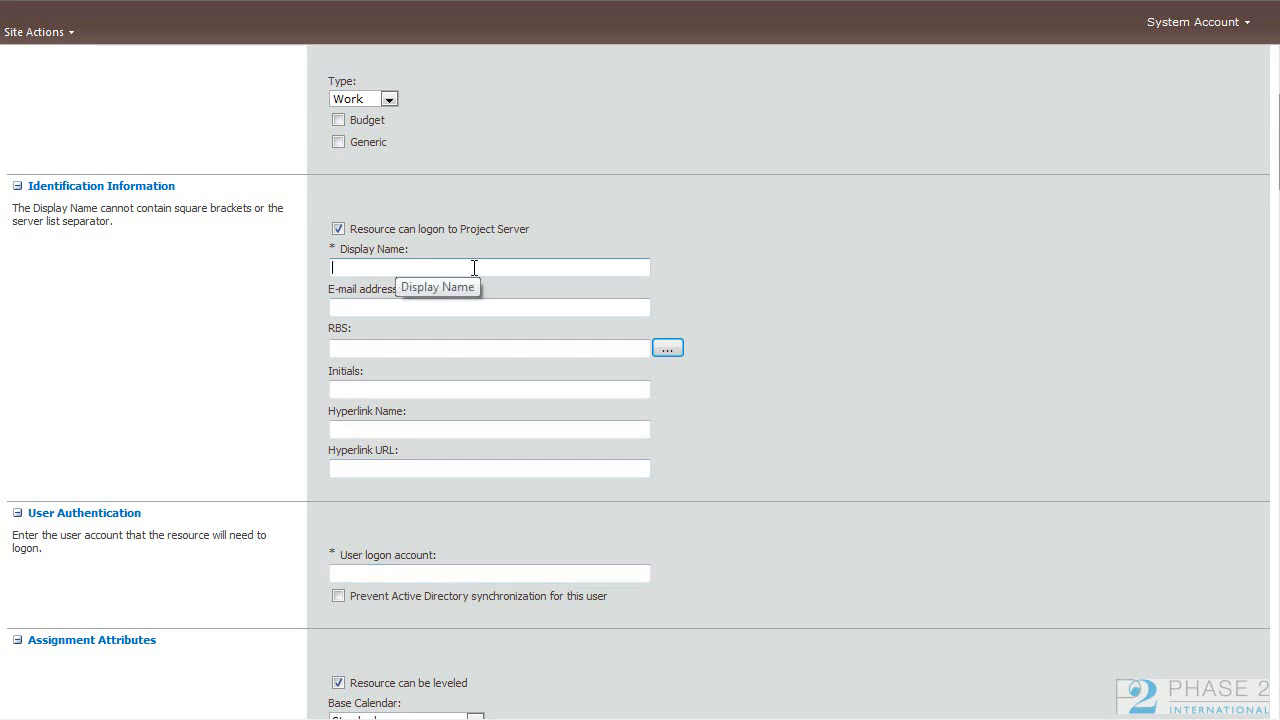
Enter the name Janis Joplin and open the RBS picker's Executives branch.
type("Janis Joplin")
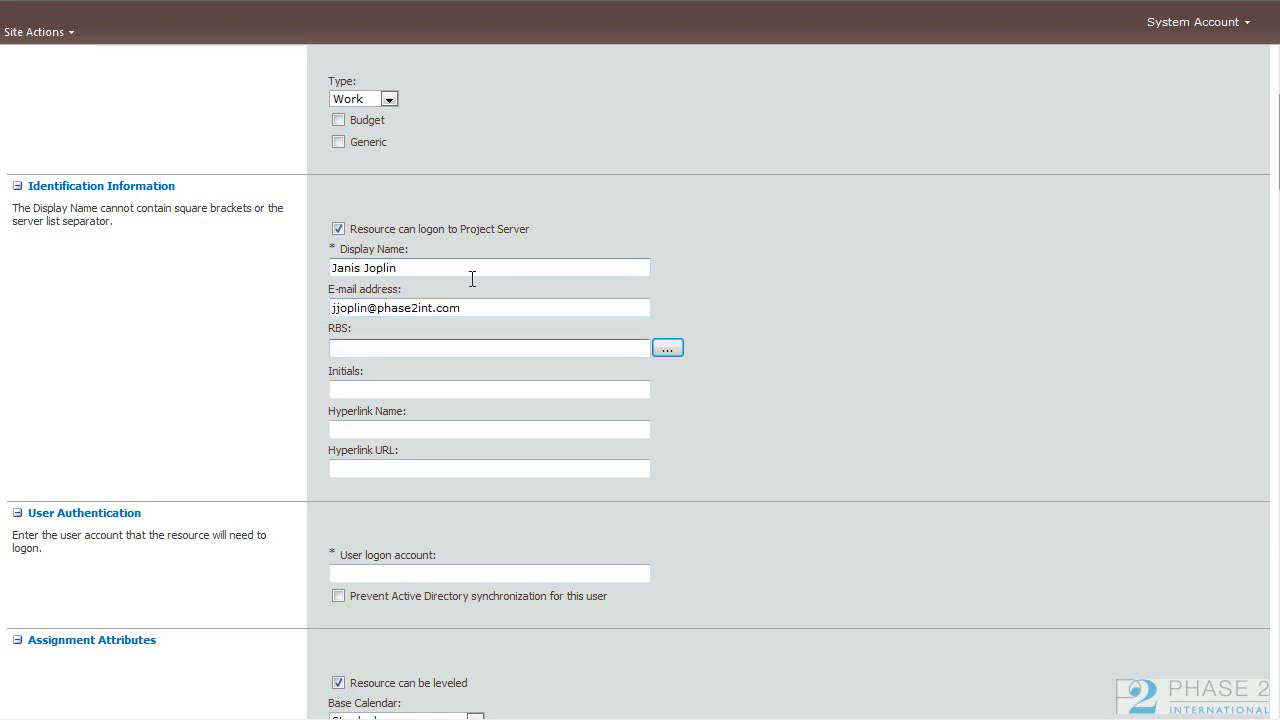
left_click(489, 347)
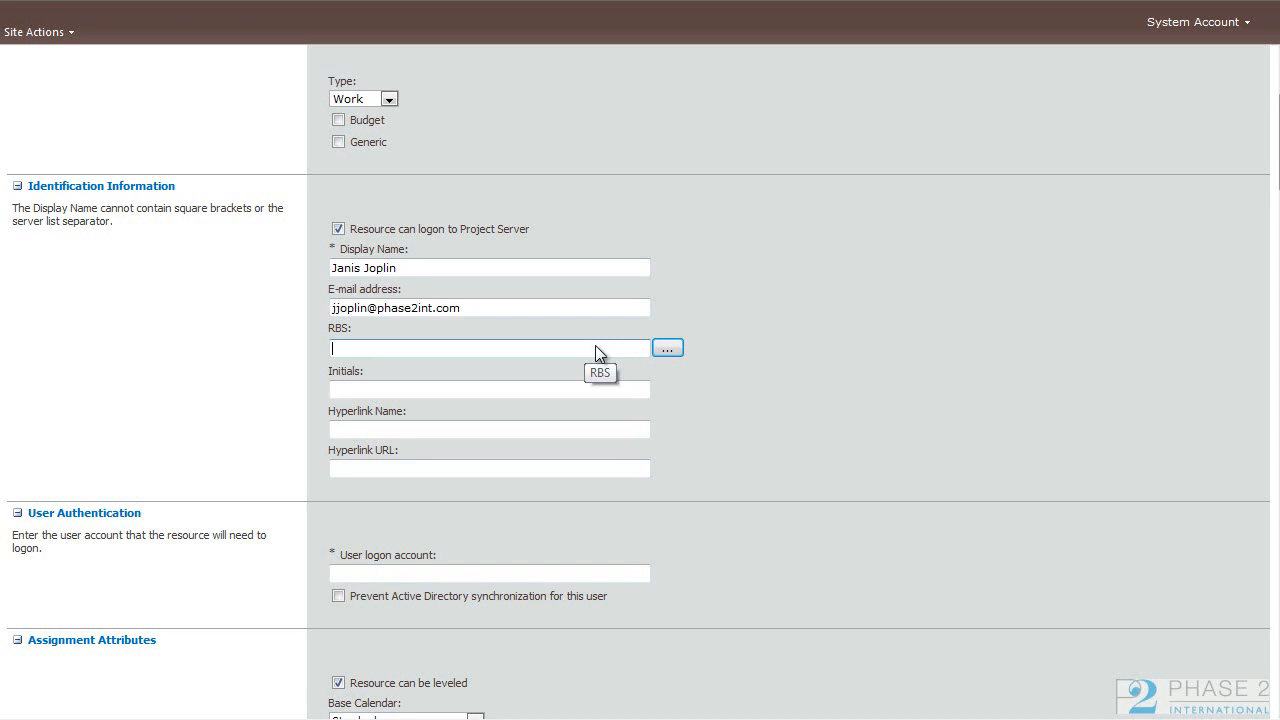
left_click(667, 347)
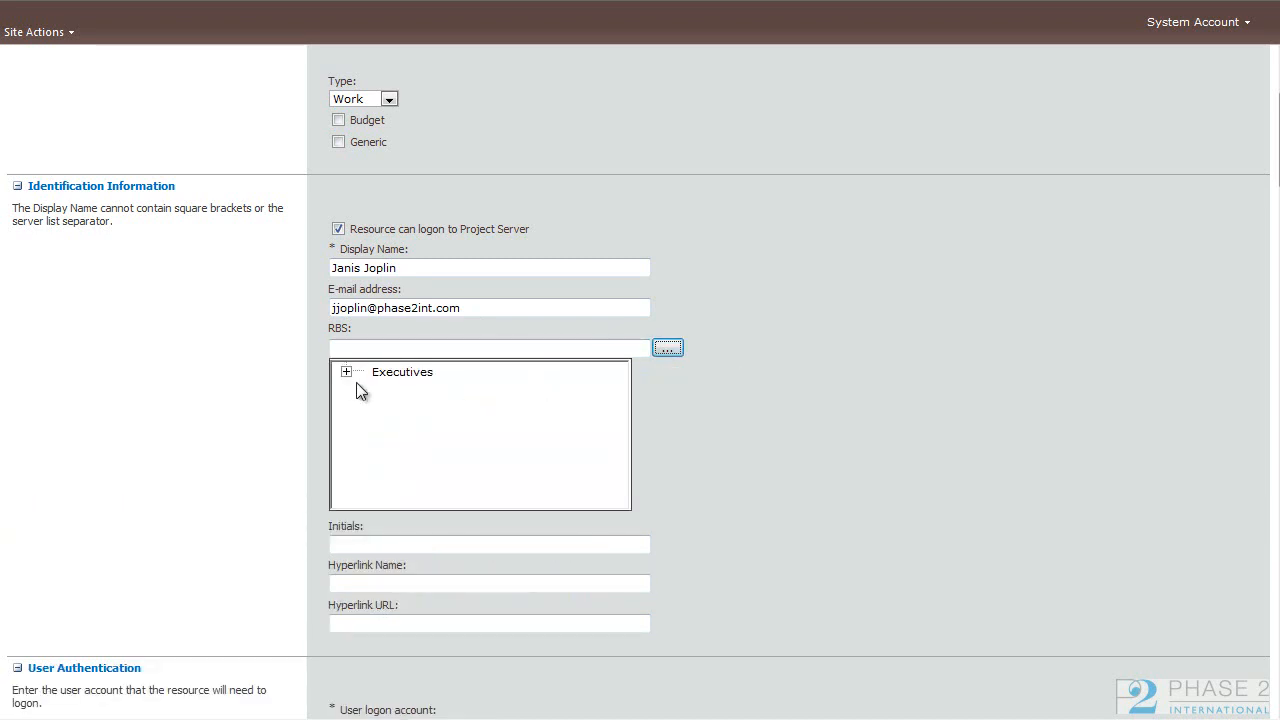
left_click(346, 371)
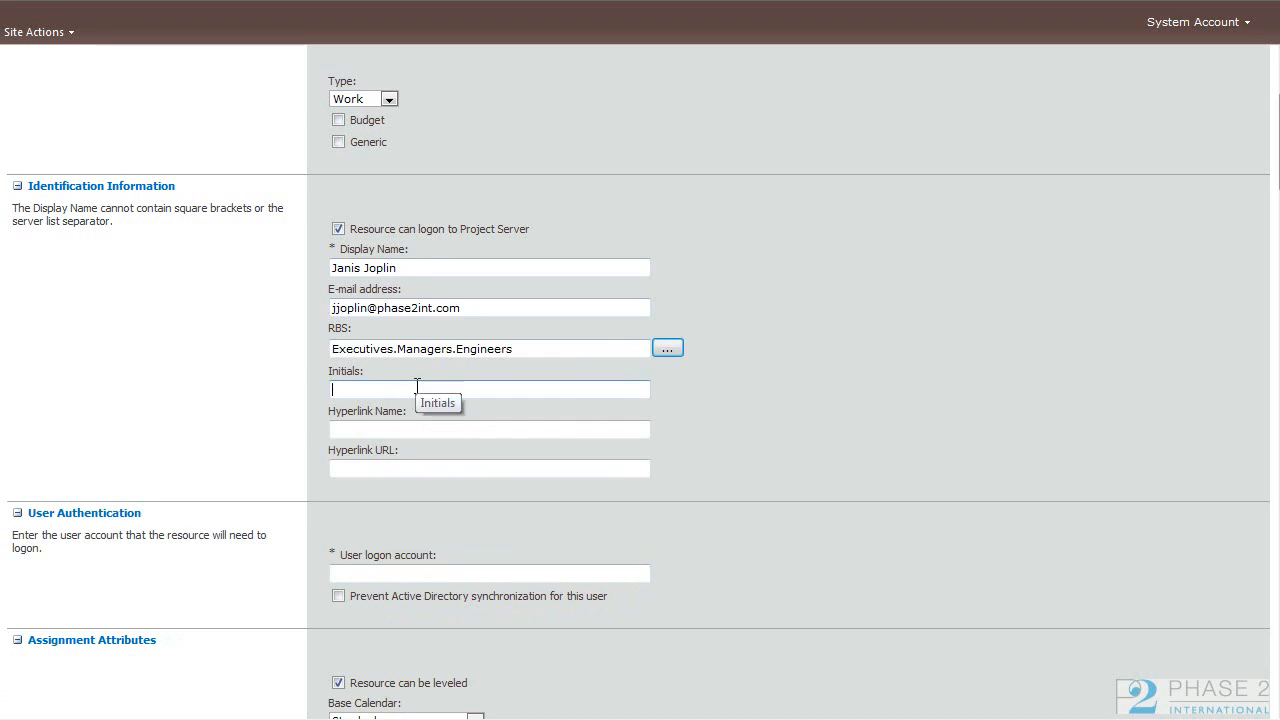
Enter initials JJ and the user logon account PHASE2INT\jjoplin.
type("JJ")
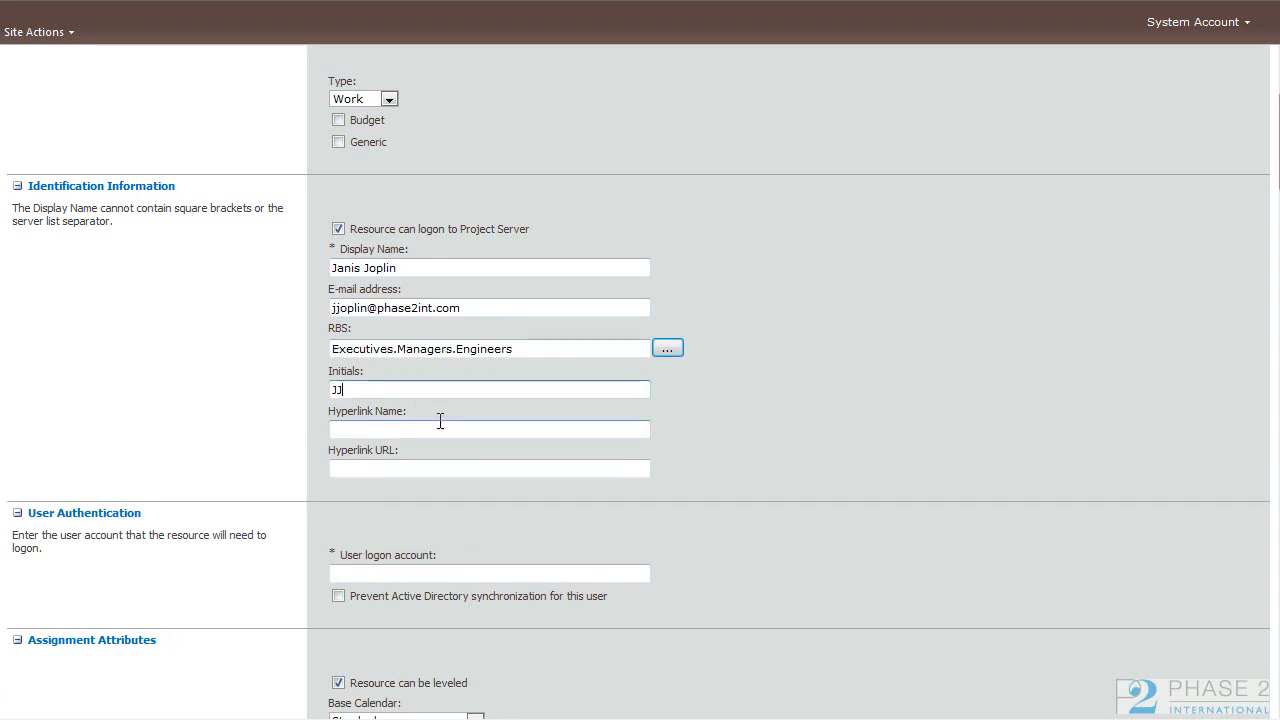
mouse_move(398, 450)
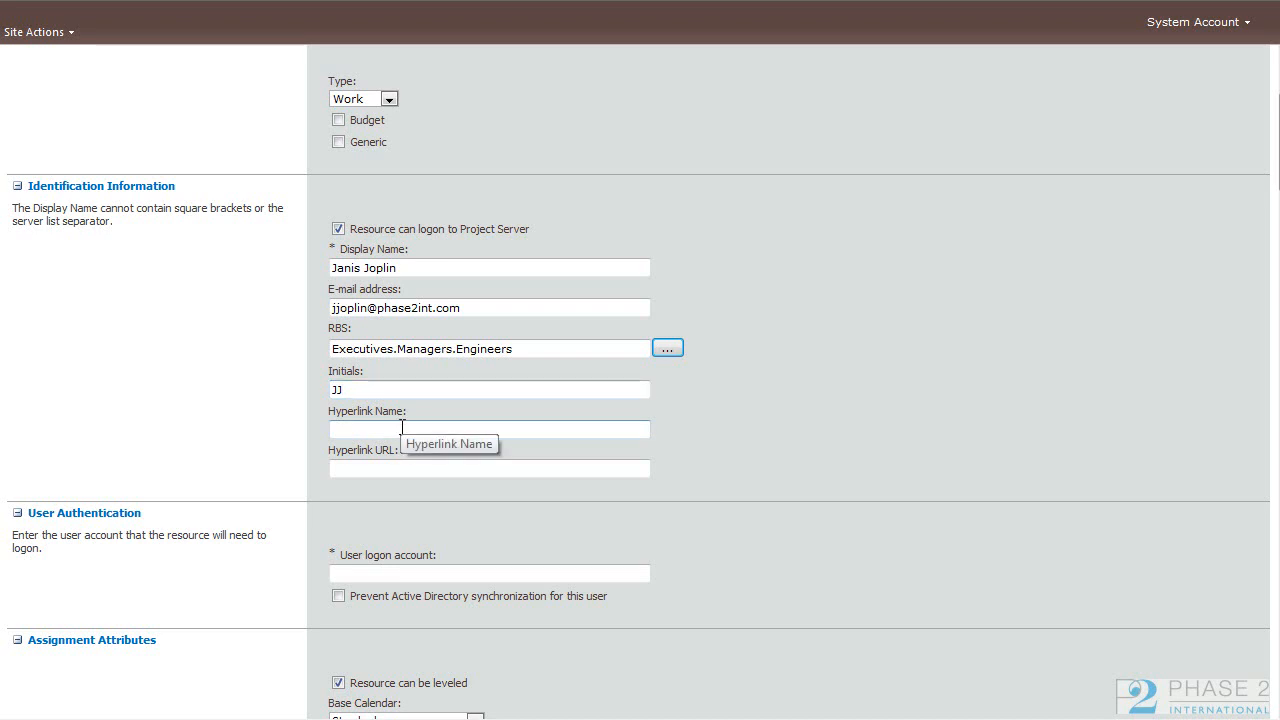
left_click(489, 468)
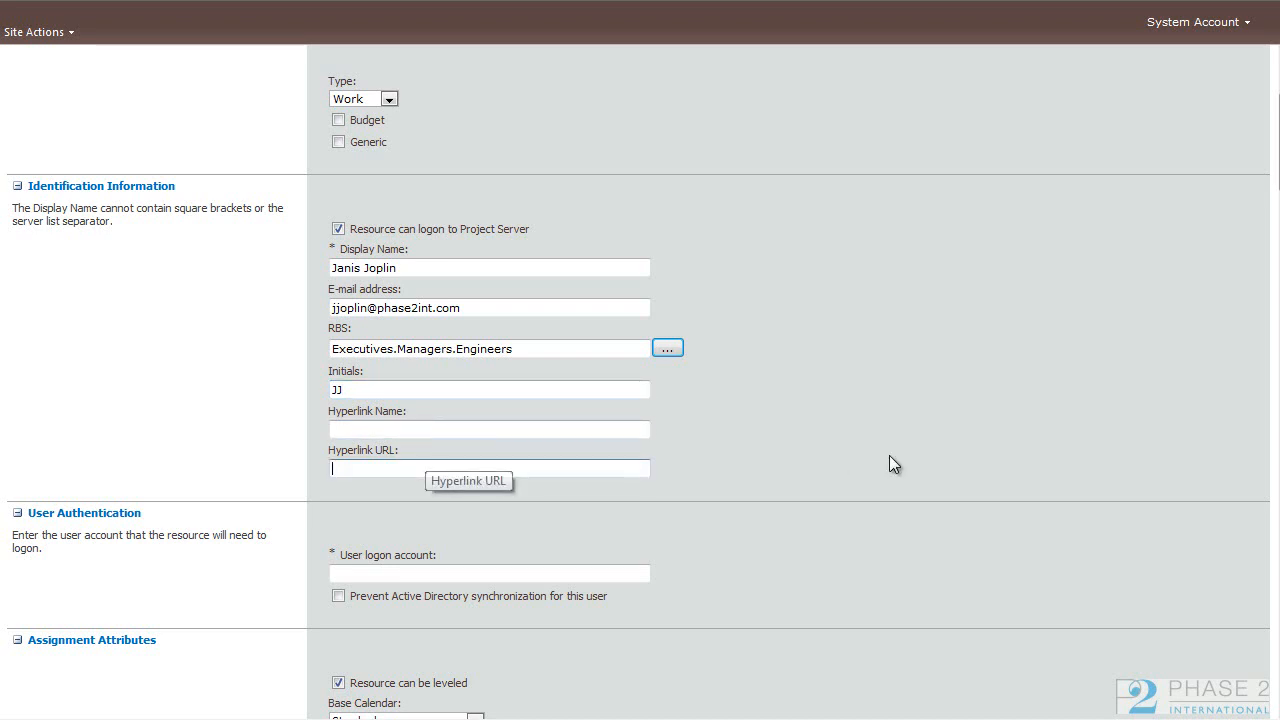
left_click(490, 573)
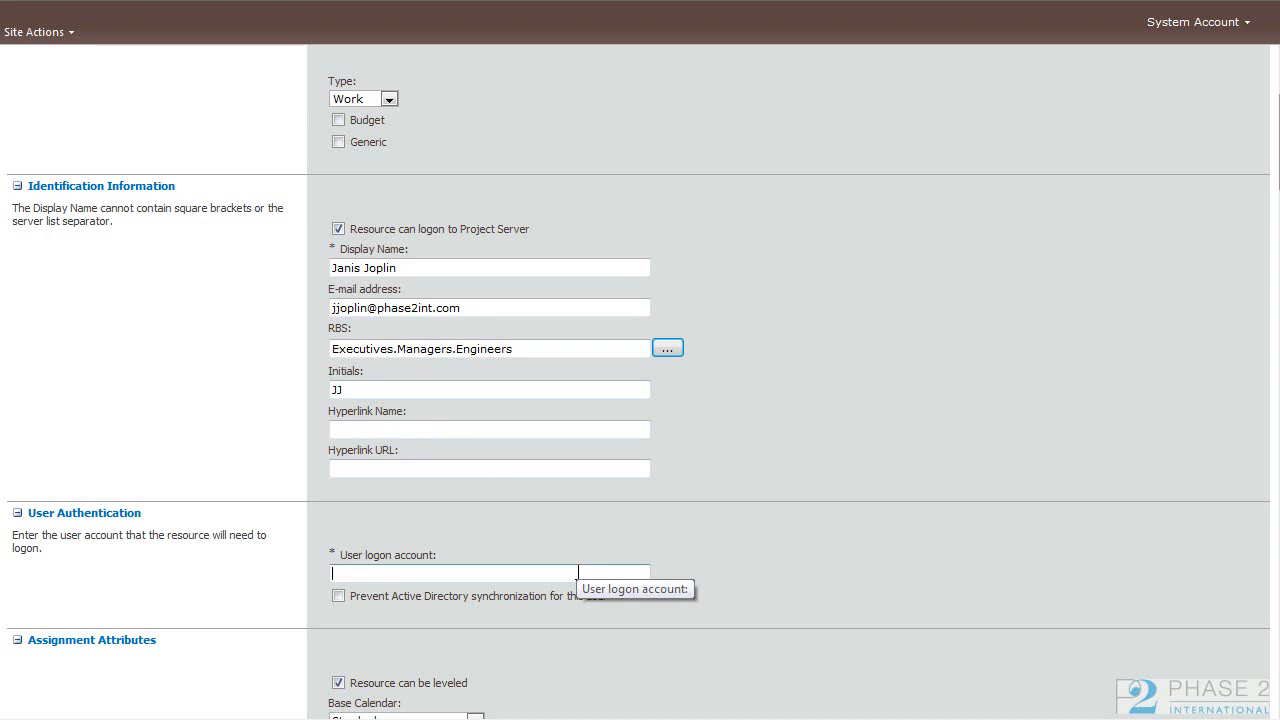
type("P")
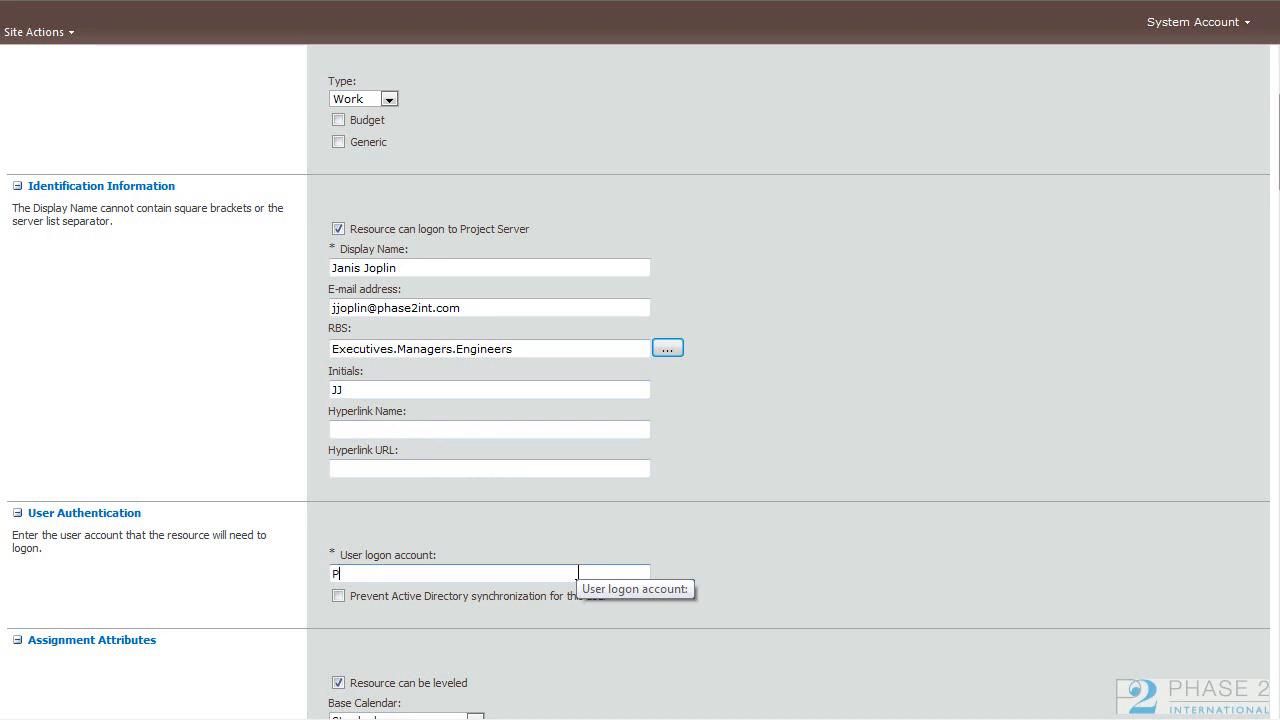
type("HAS2")
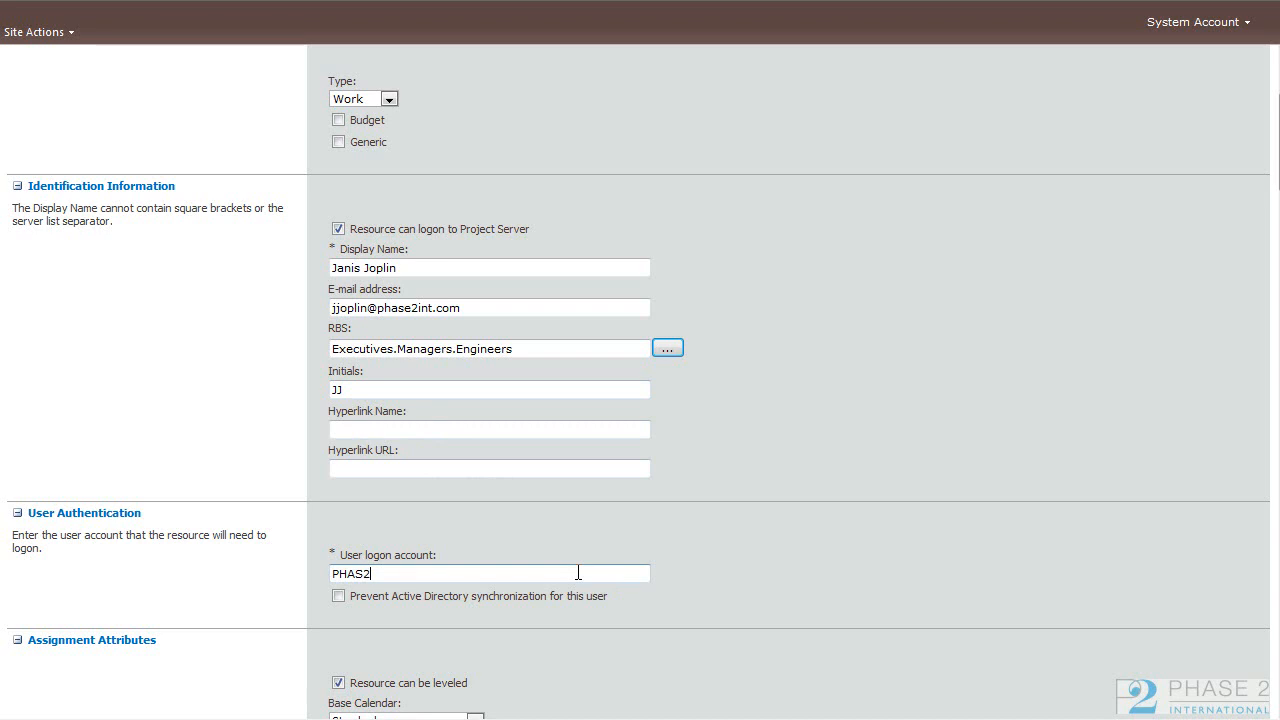
scroll("down", 3)
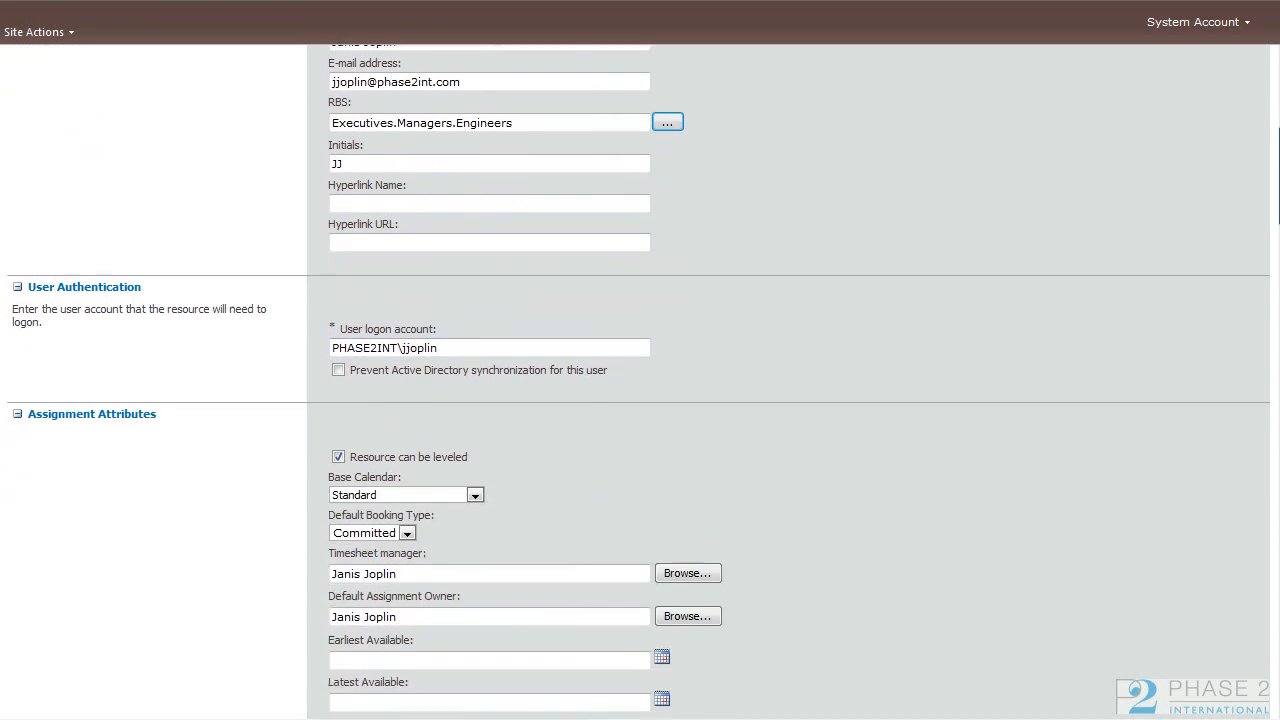
Set base calendar to Phase 2 Standard Calendar and keep booking type Committed.
scroll("down", 3)
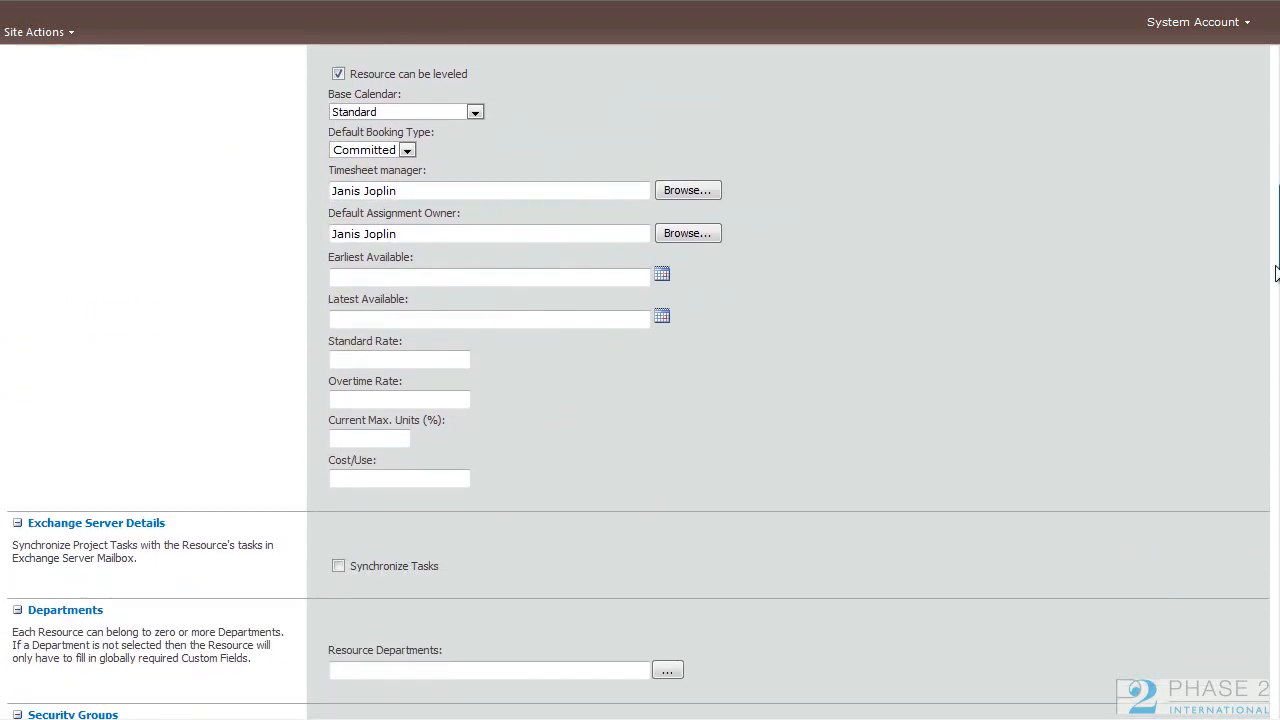
scroll("up", 3)
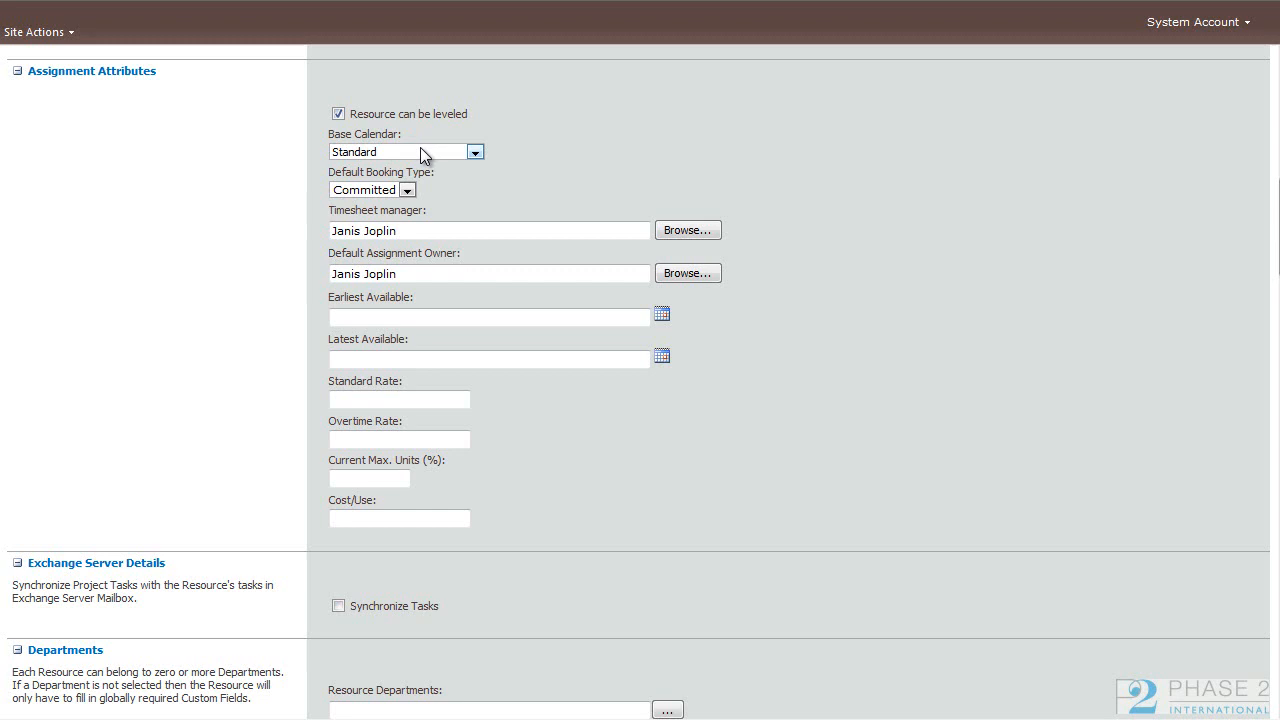
mouse_move(452, 187)
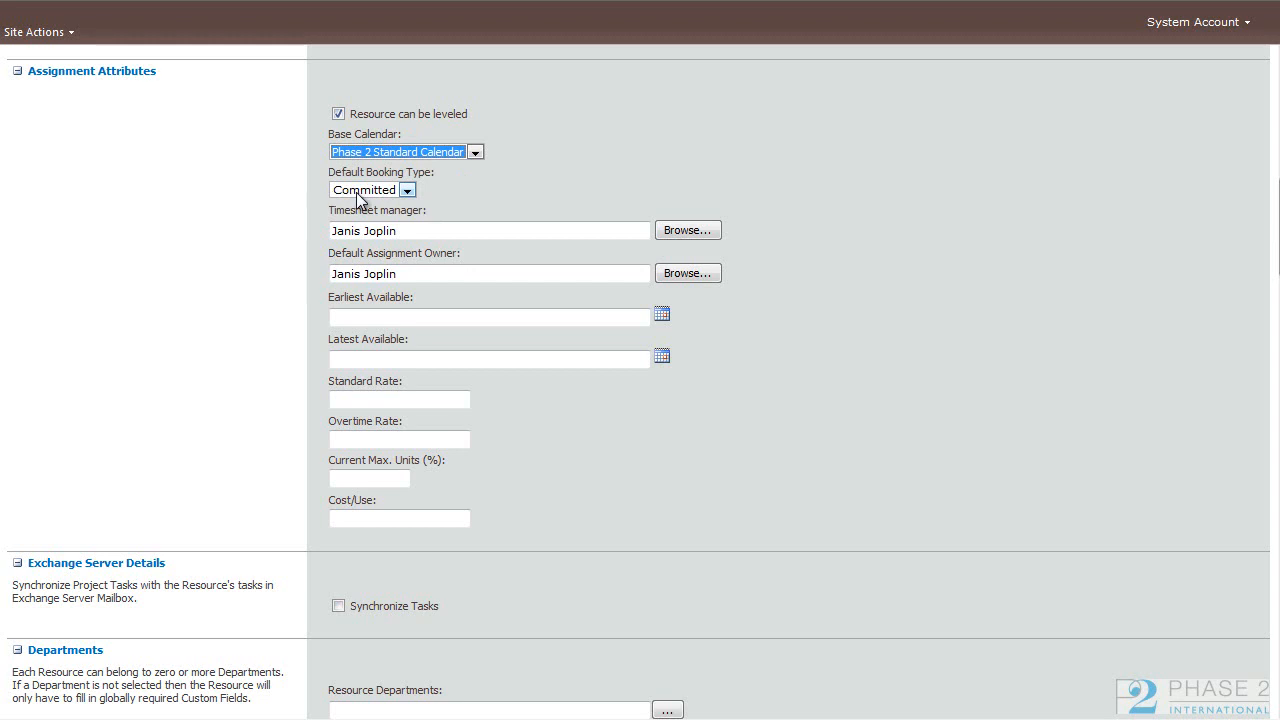
left_click(407, 190)
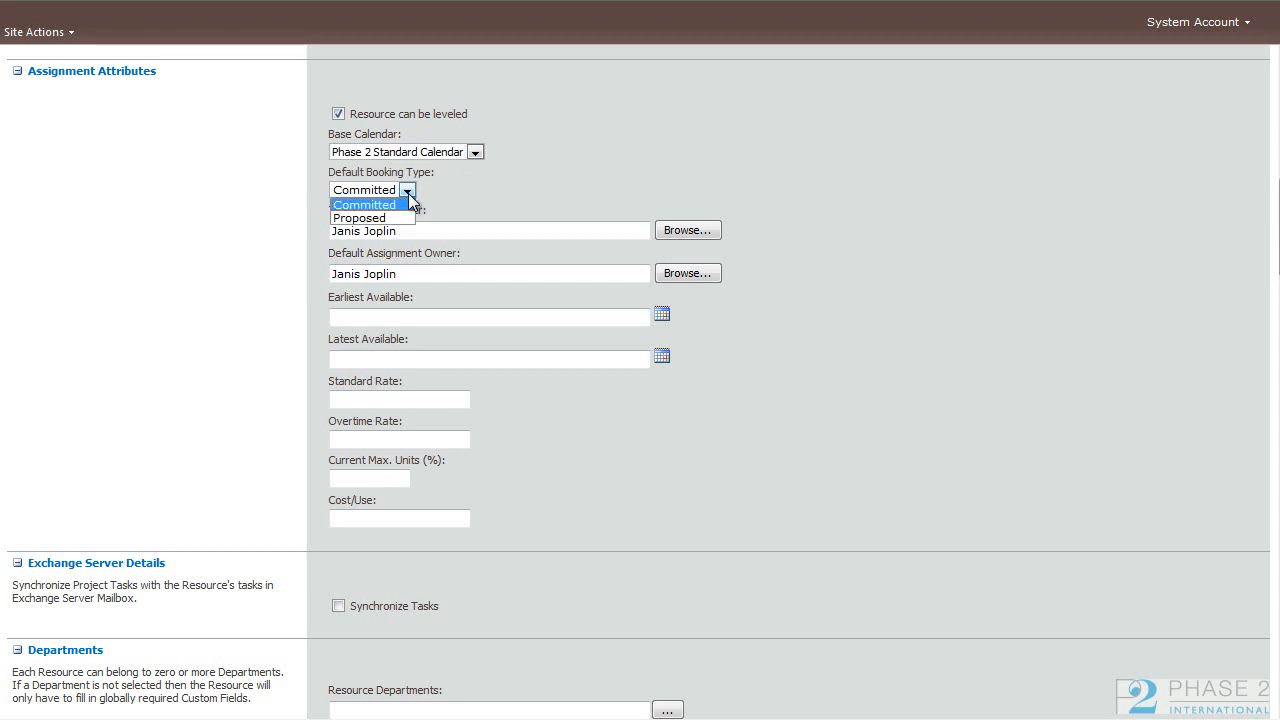
left_click(364, 204)
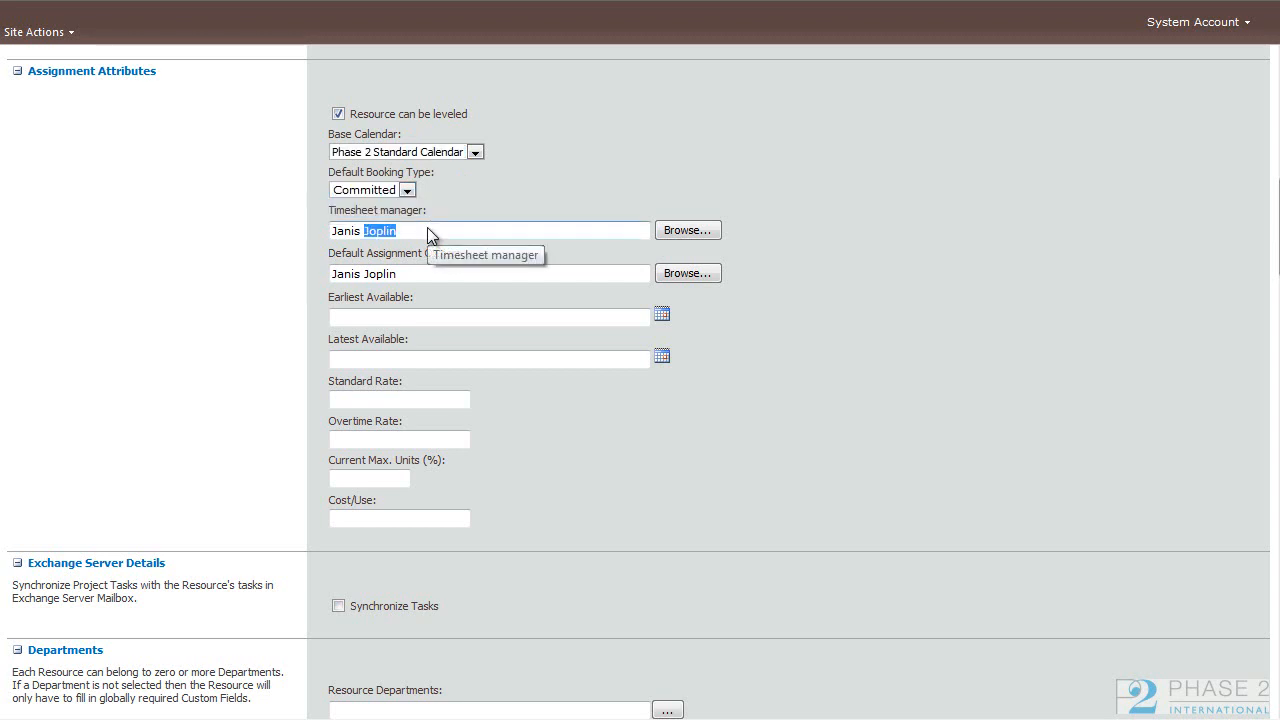
mouse_move(468, 273)
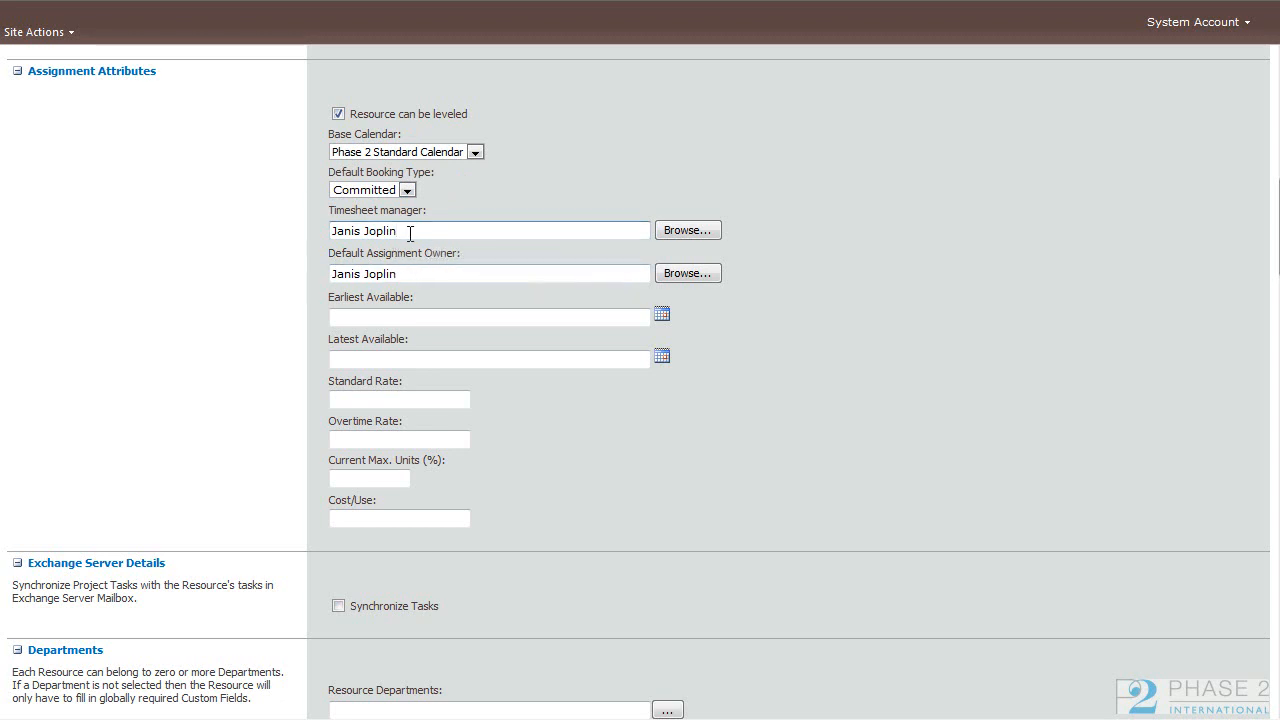
mouse_move(451, 228)
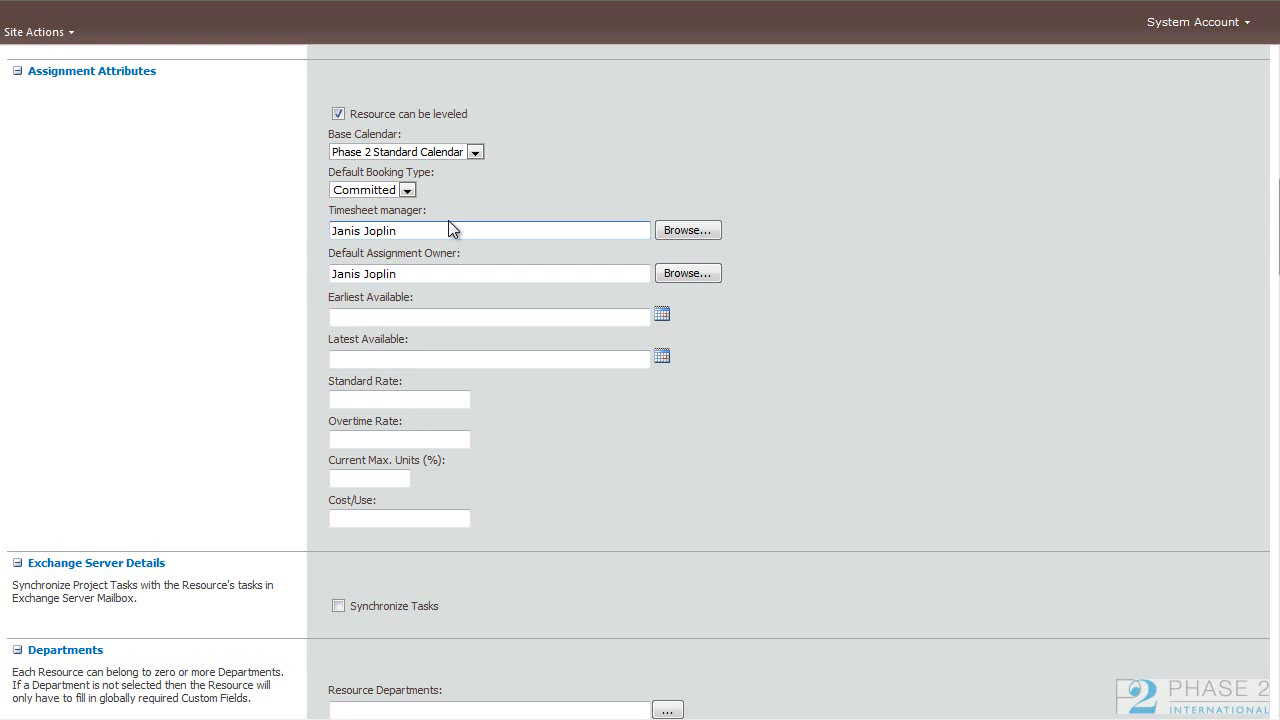
mouse_move(740, 304)
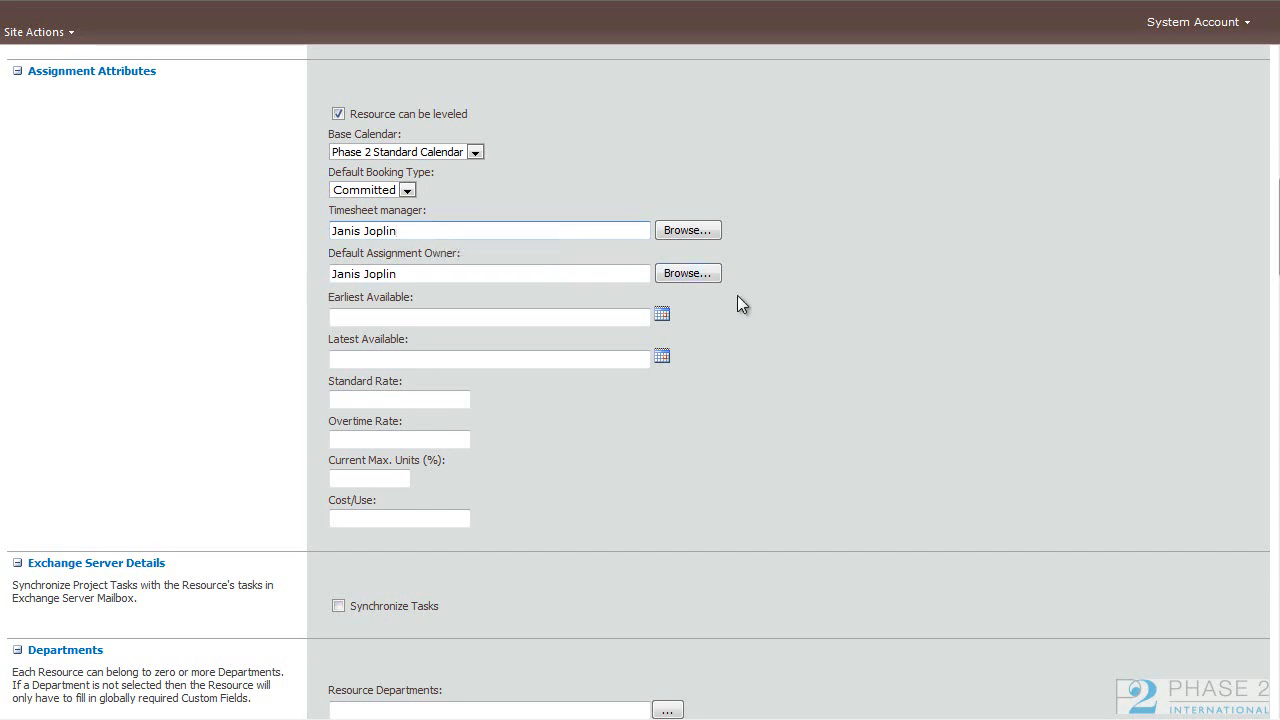
mouse_move(640, 345)
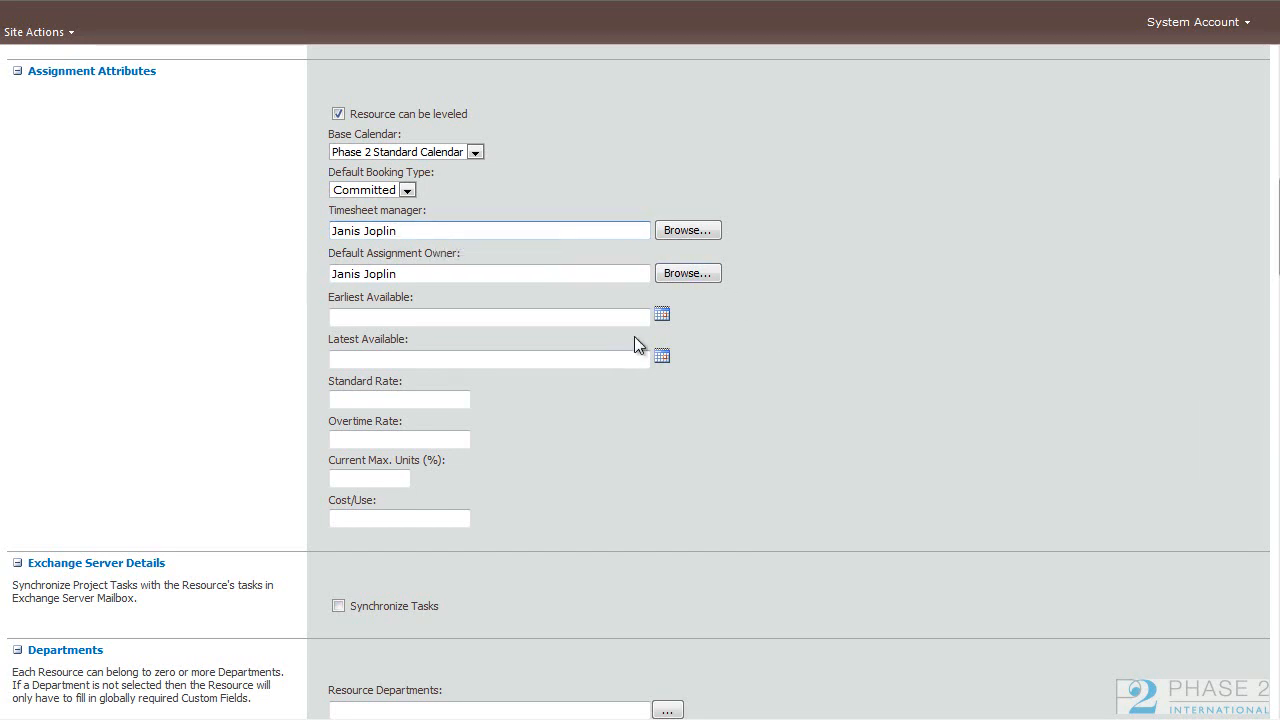
mouse_move(575, 528)
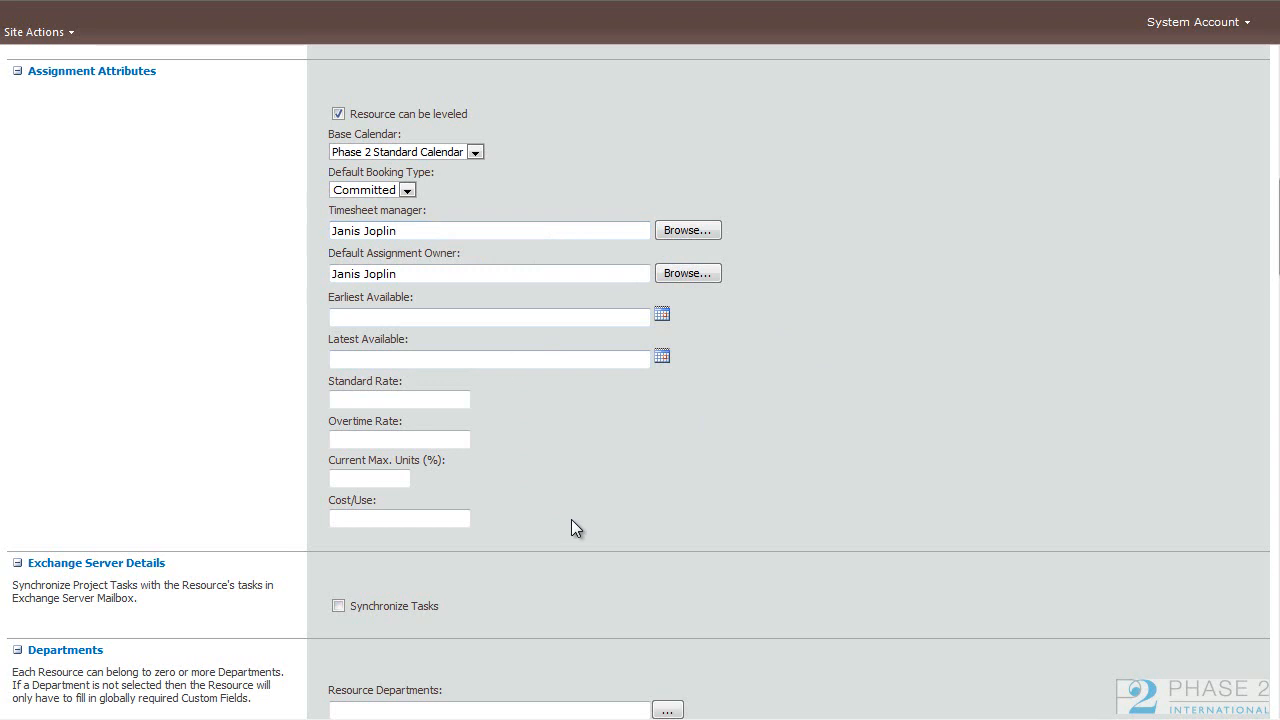
Assign the resource to the IT department through the Resource Departments picker.
scroll("down", 3)
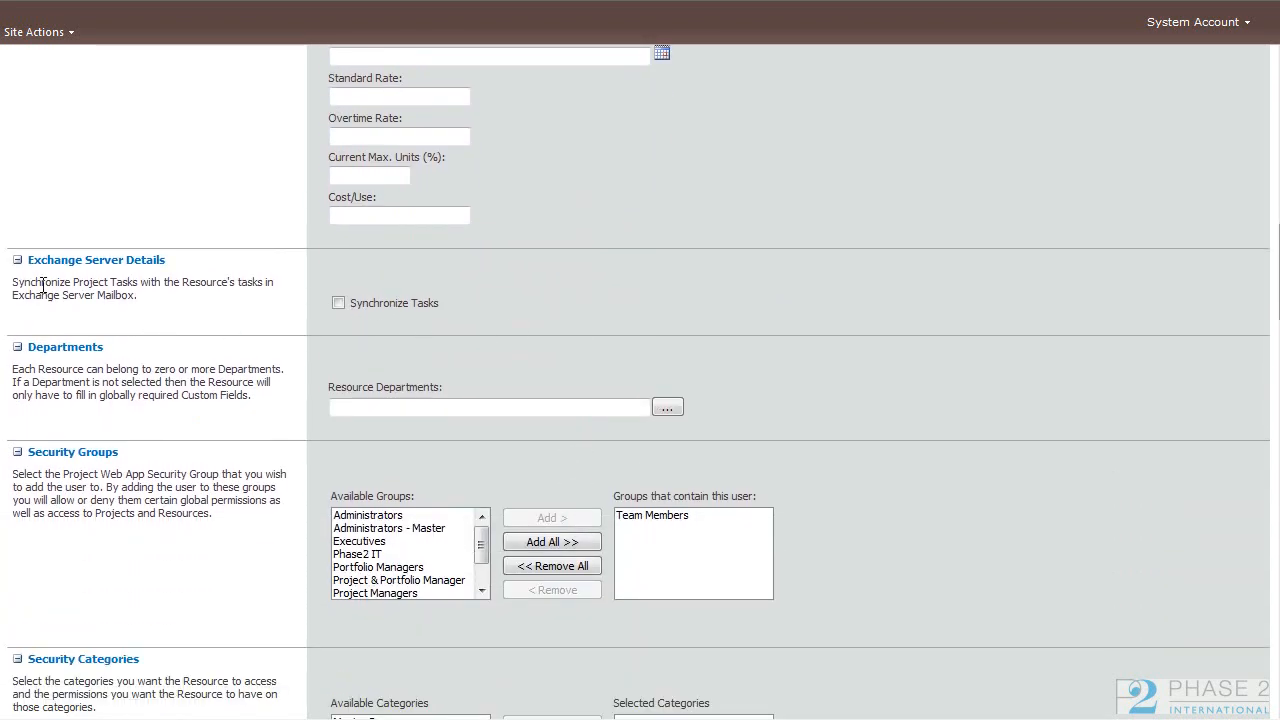
scroll("down", 3)
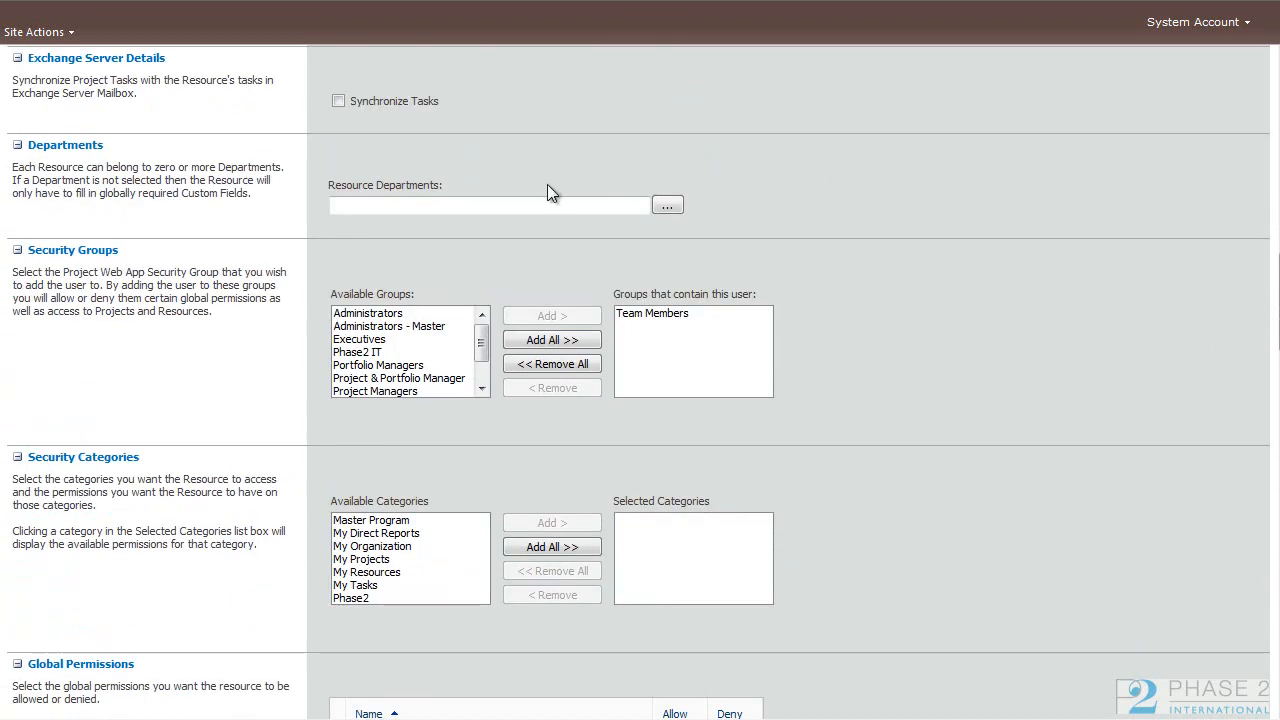
mouse_move(434, 198)
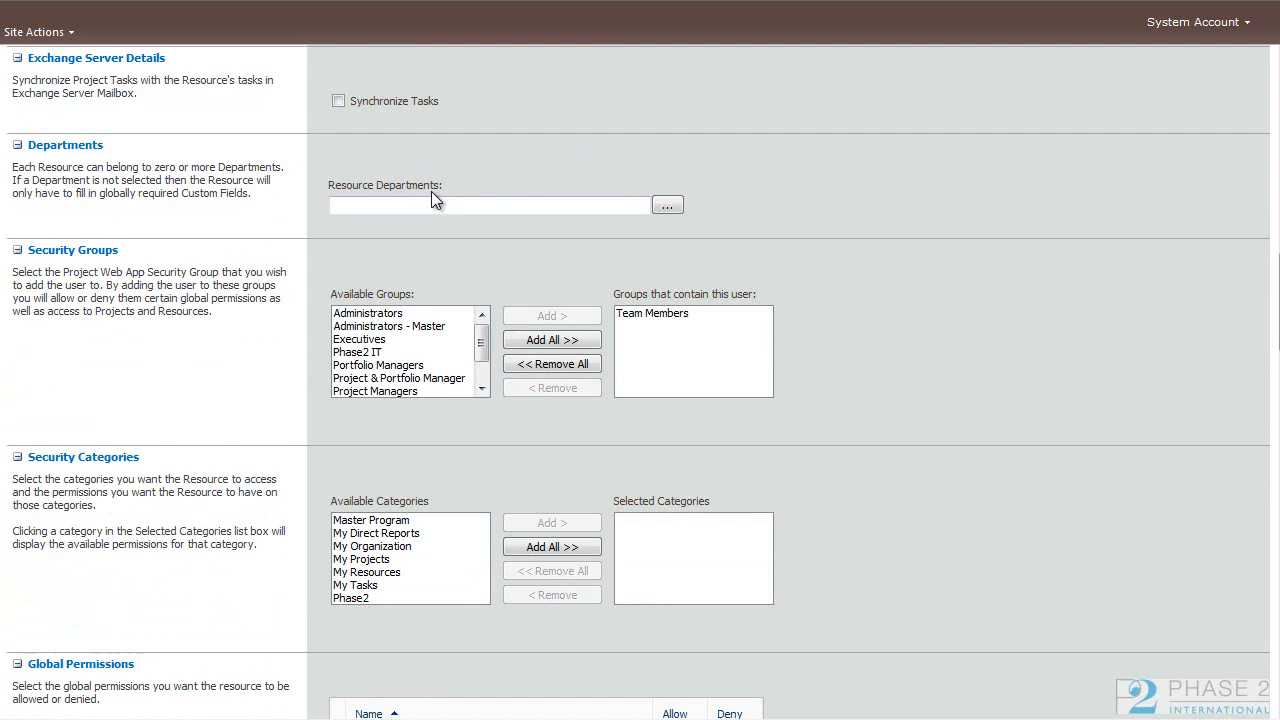
mouse_move(667, 205)
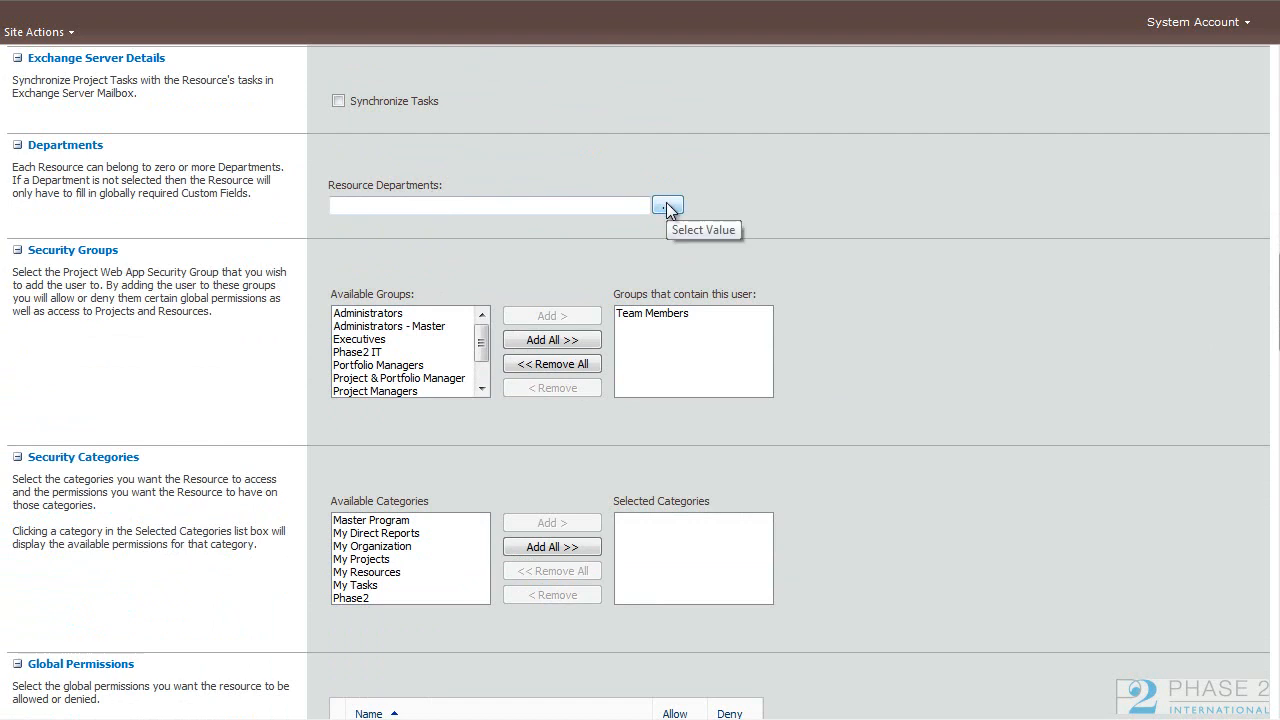
left_click(668, 205)
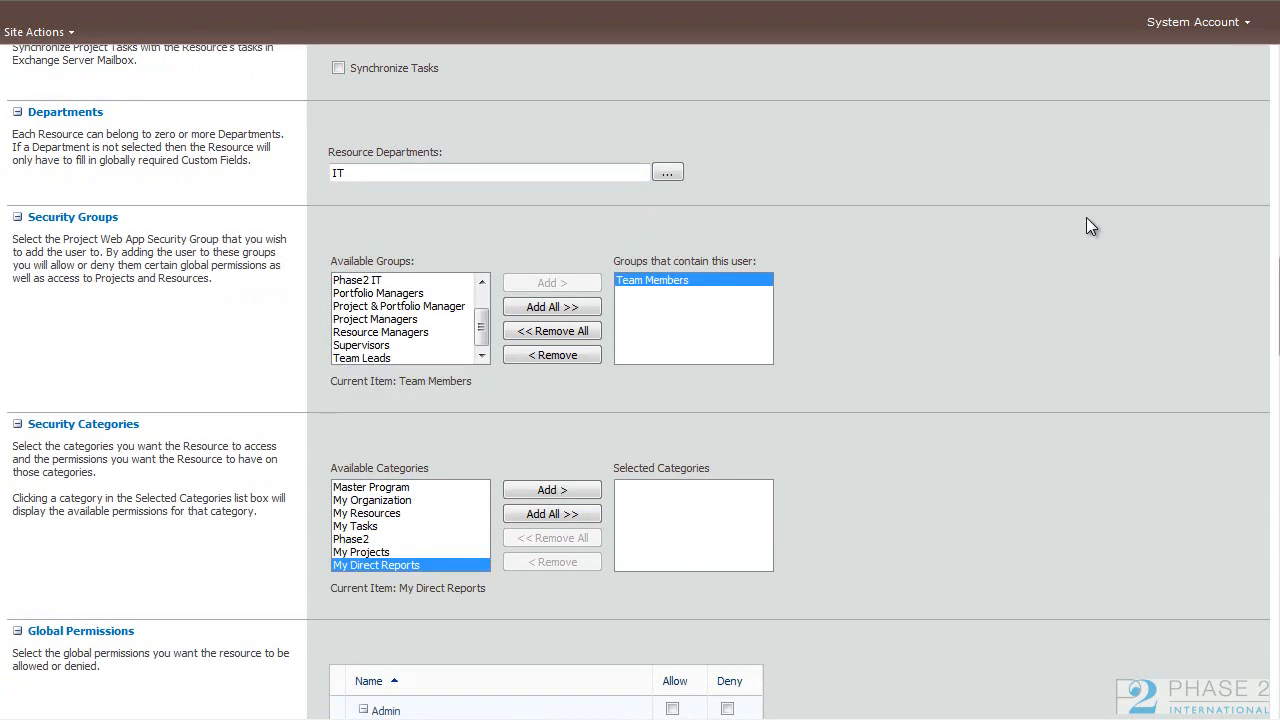
Add every security category and review the unchecked My Direct Reports permissions.
scroll("down", 3)
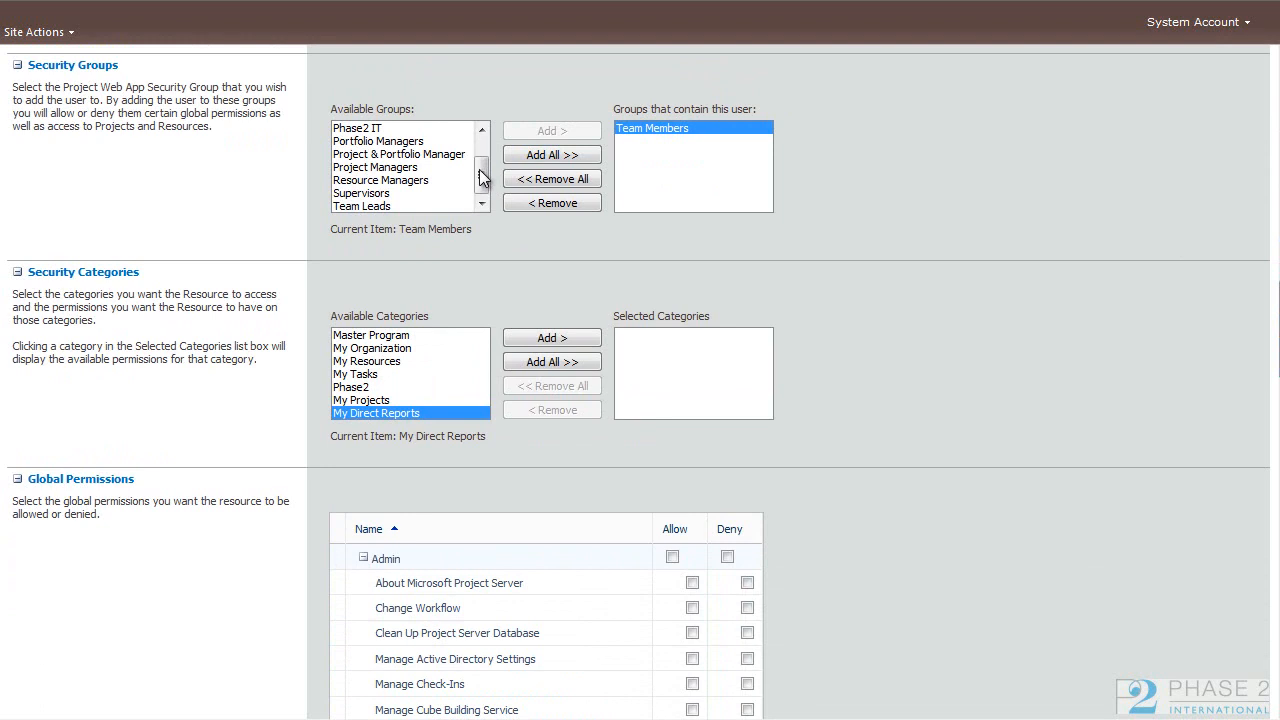
mouse_move(367, 200)
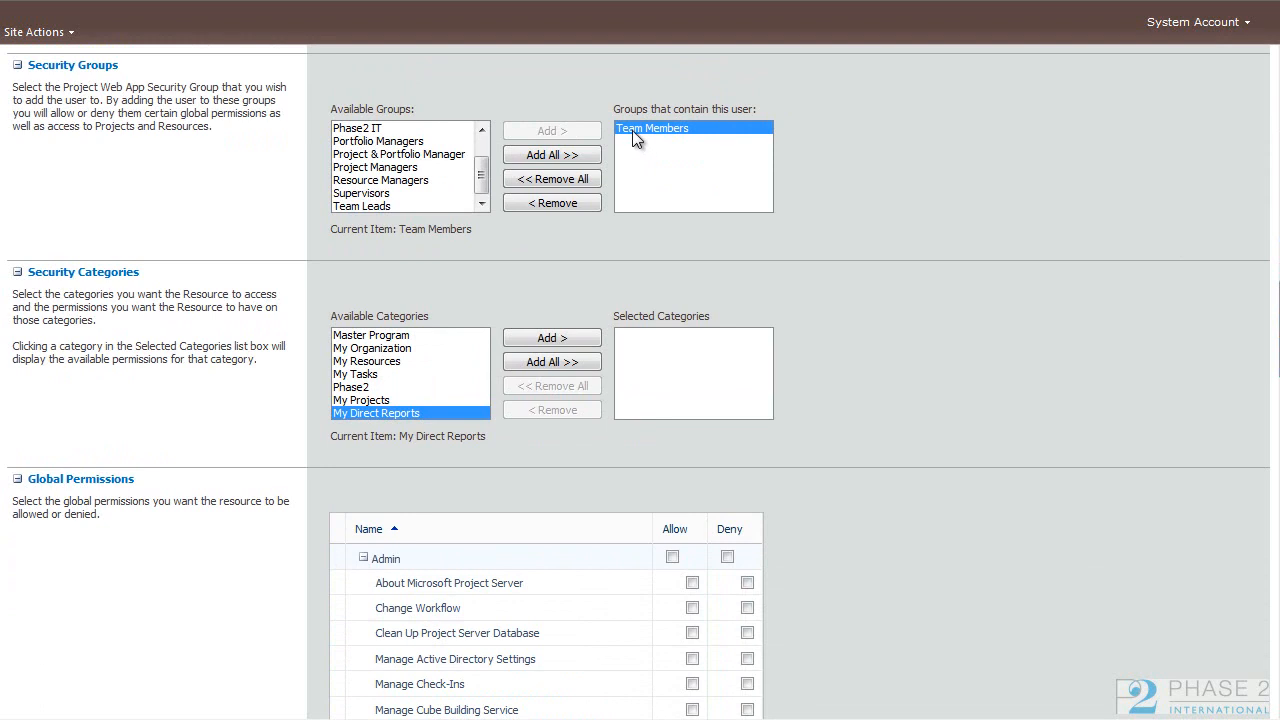
mouse_move(410, 353)
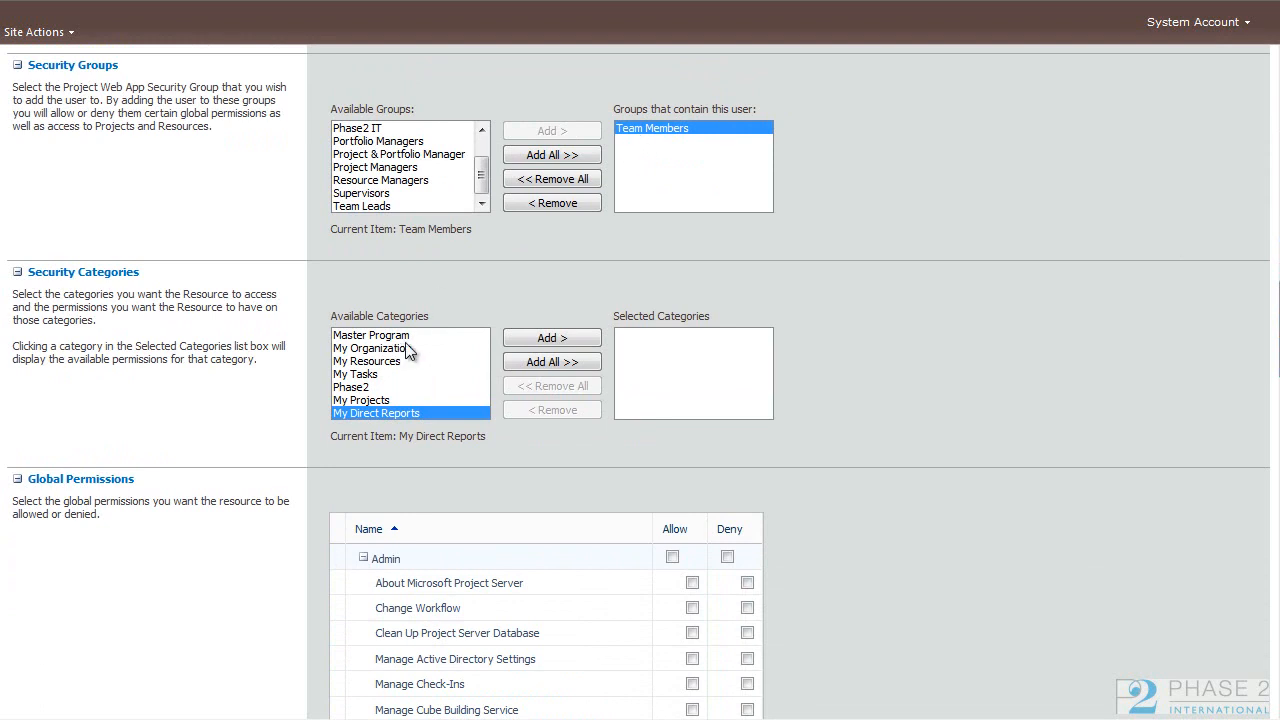
mouse_move(551, 362)
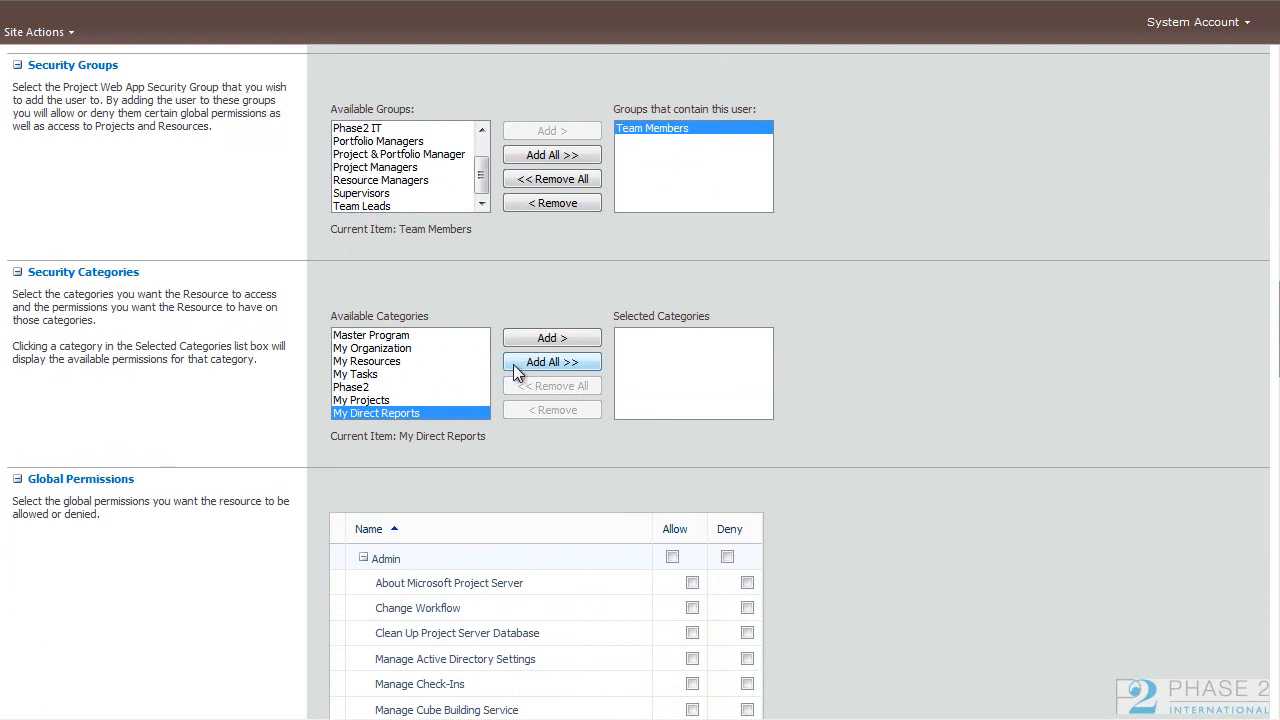
mouse_move(528, 368)
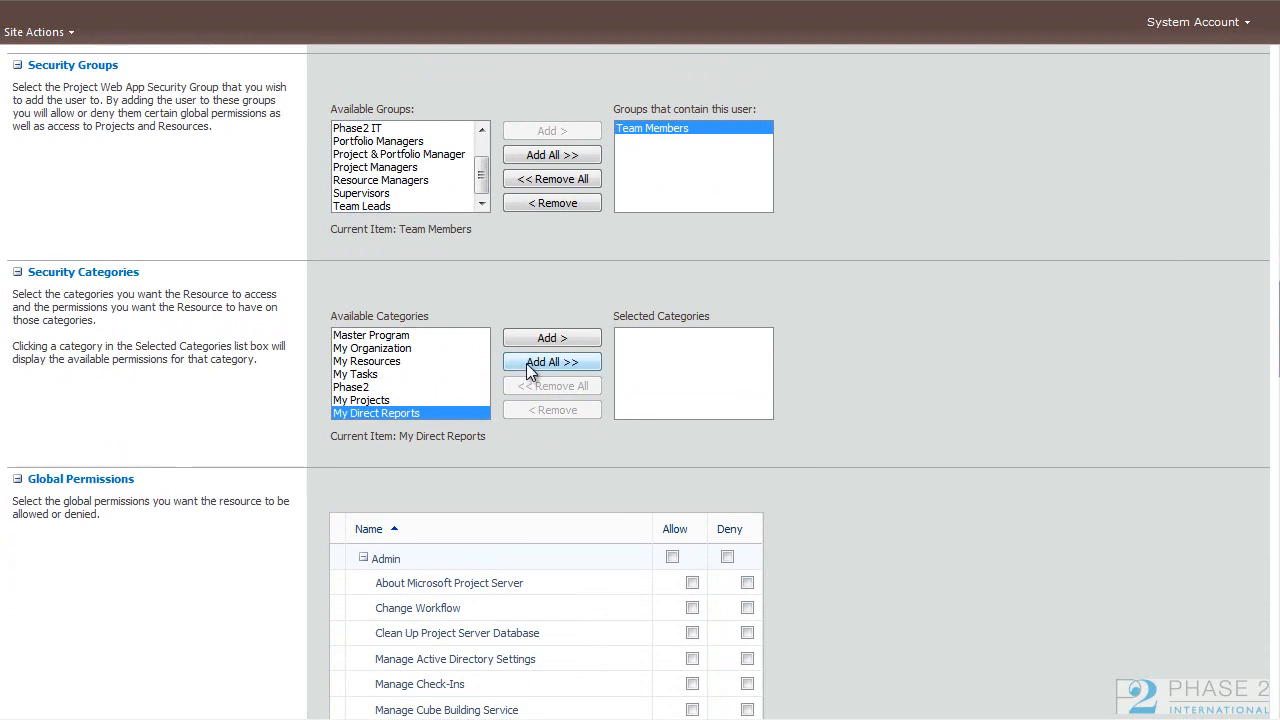
left_click(551, 362)
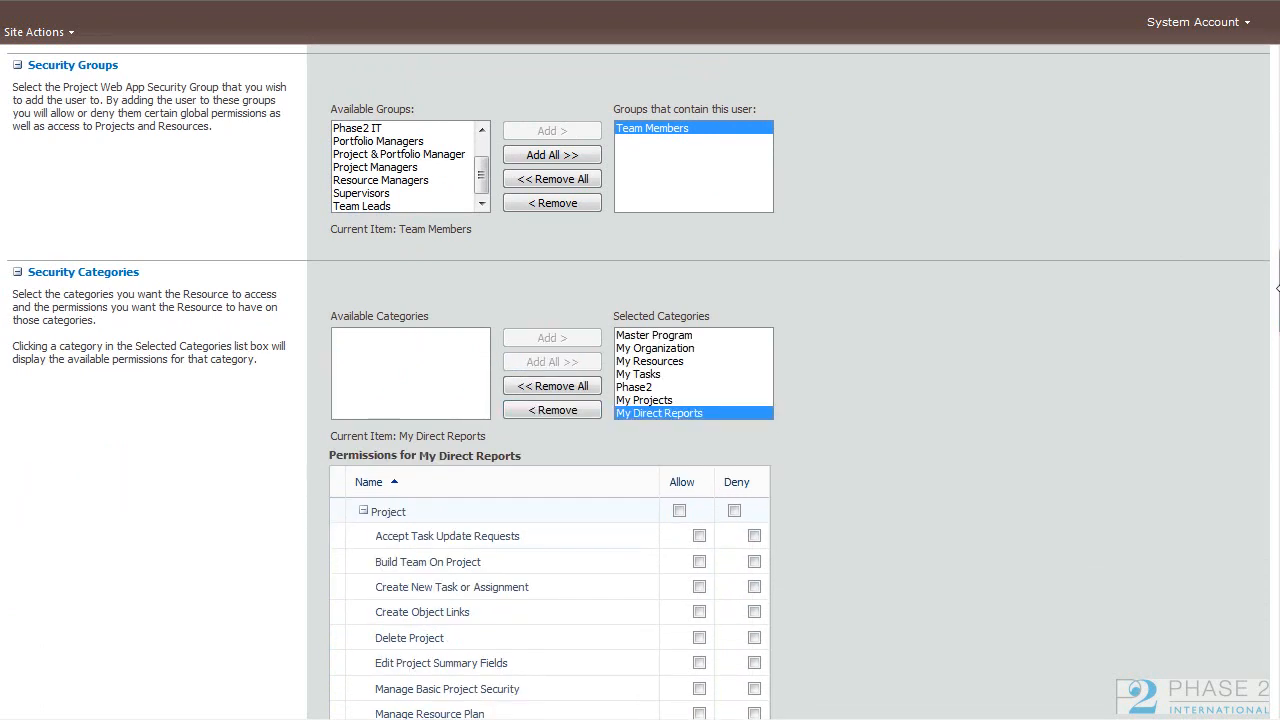
scroll("down", 3)
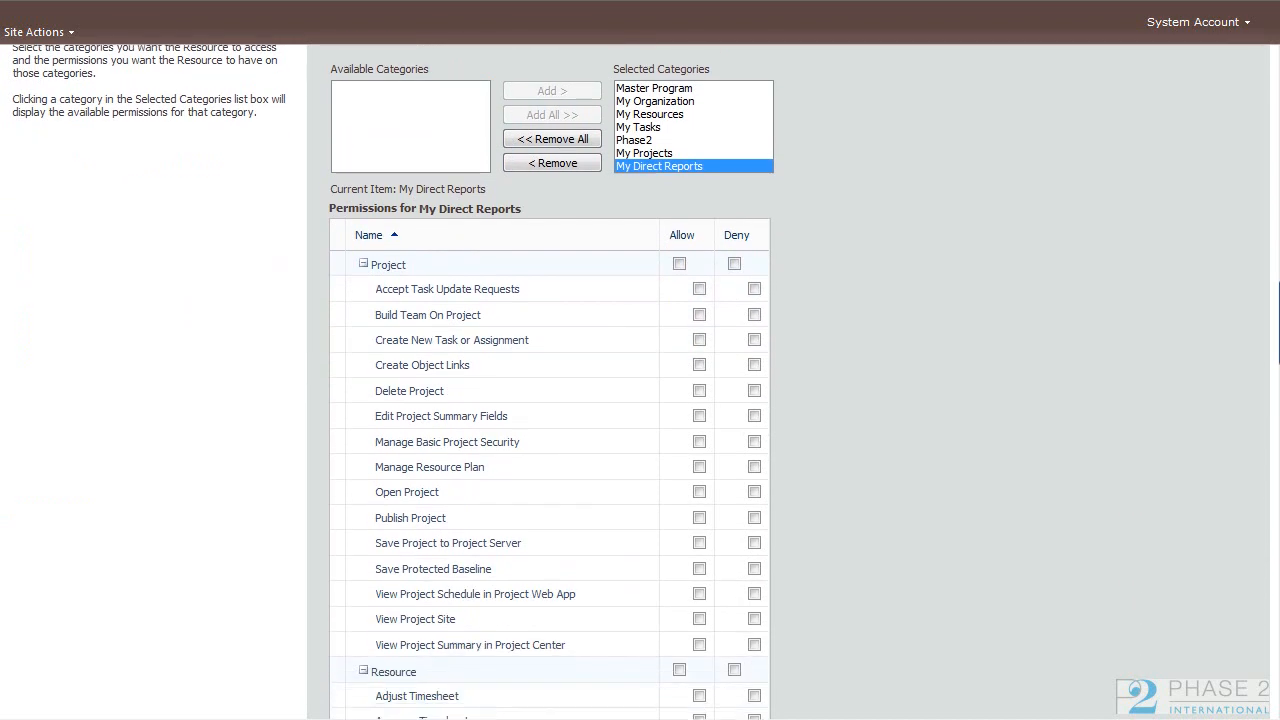
scroll("down", 3)
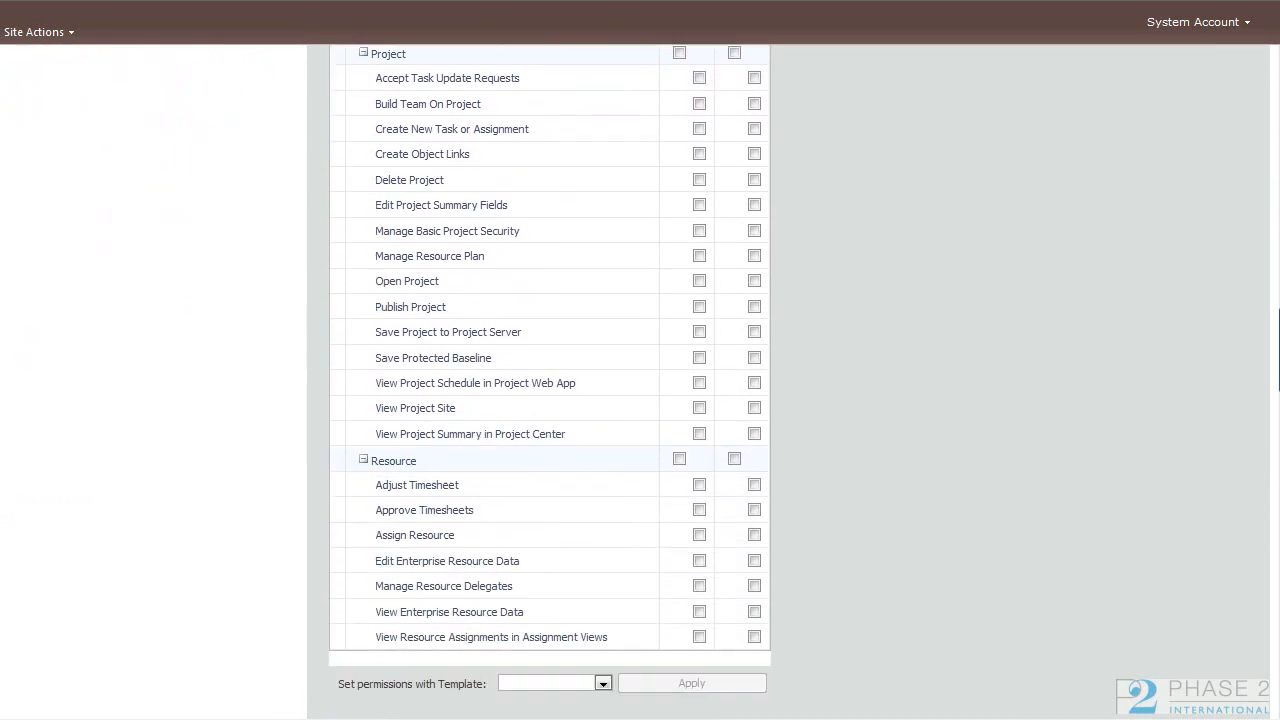
scroll("up", 3)
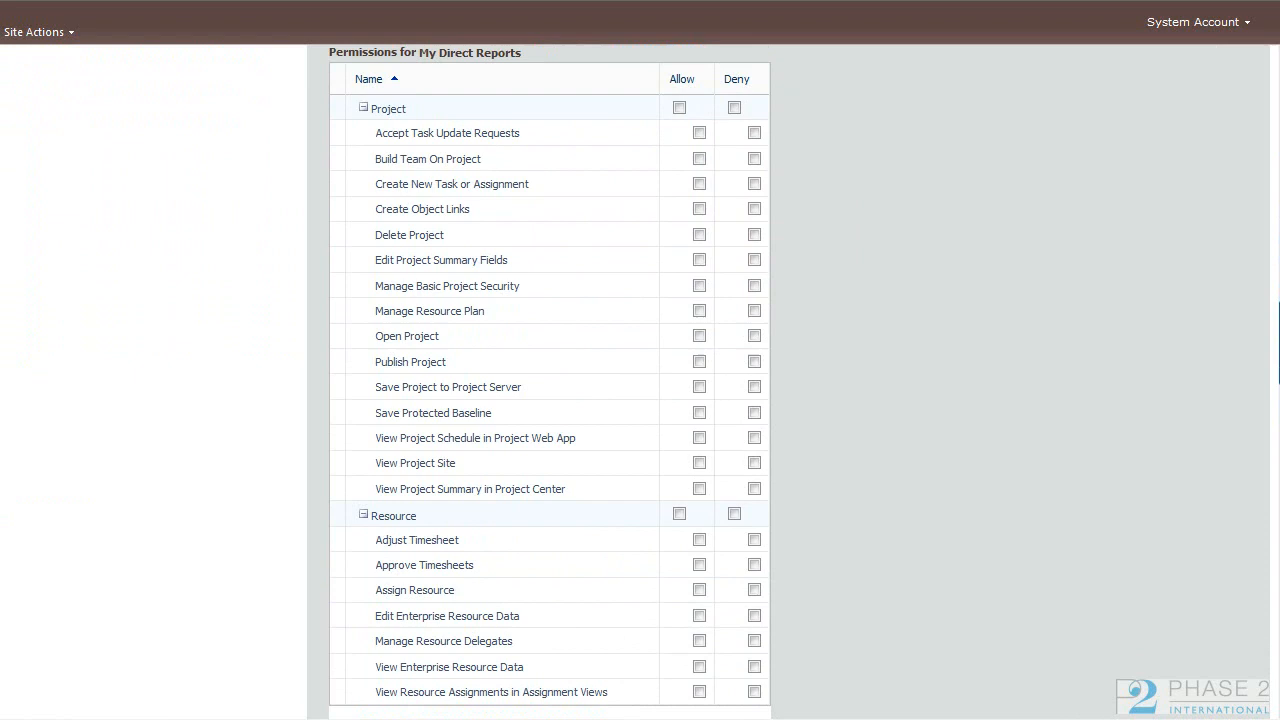
Apply the Team Member permission template to My Direct Reports.
scroll("down", 3)
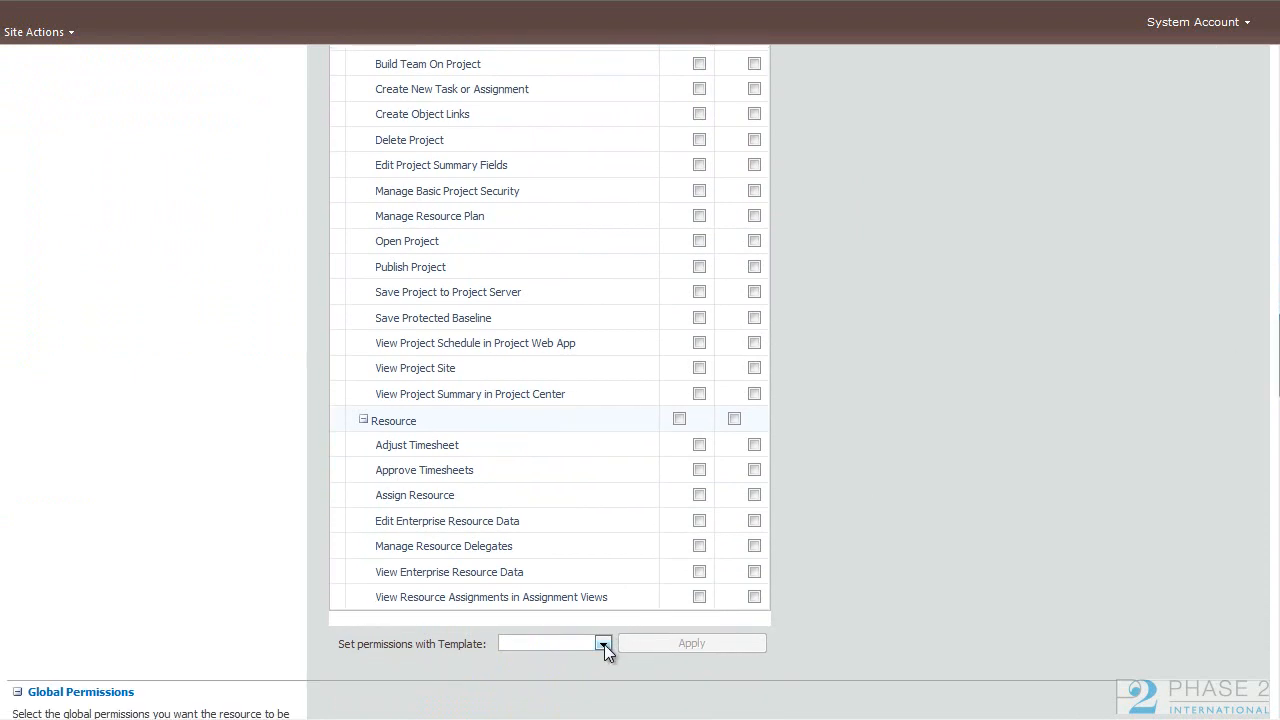
left_click(603, 643)
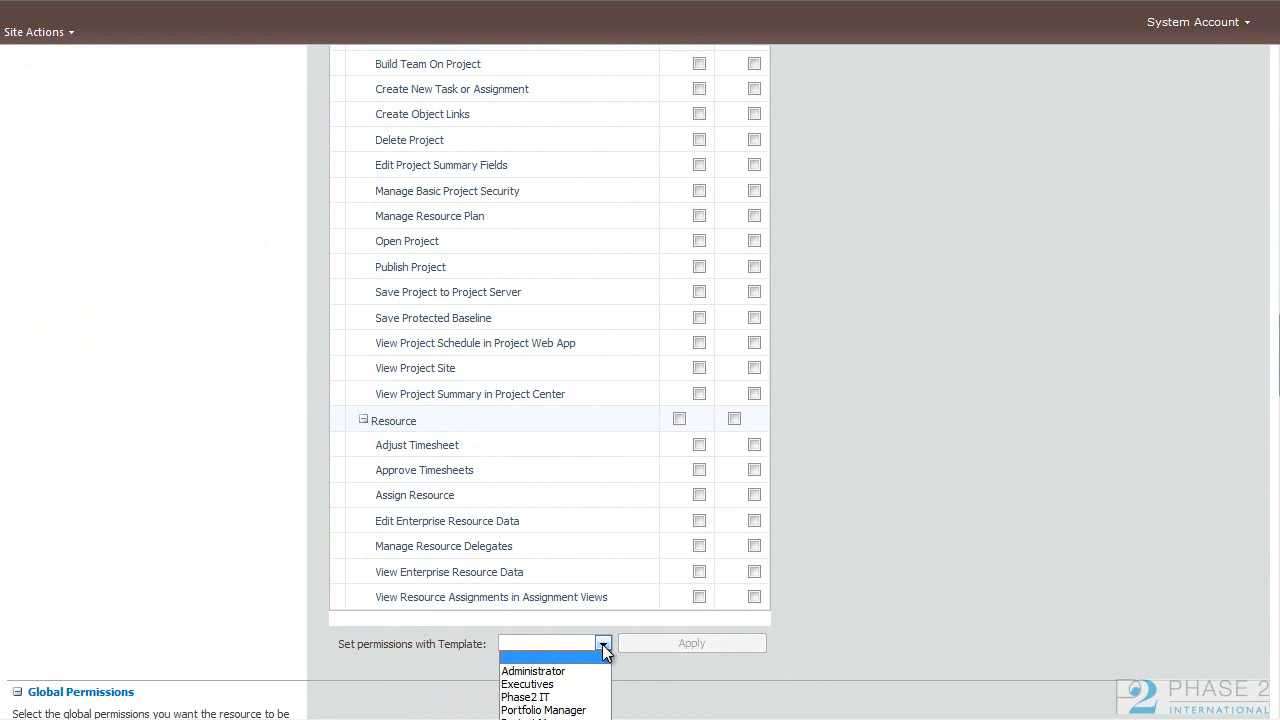
mouse_move(525, 697)
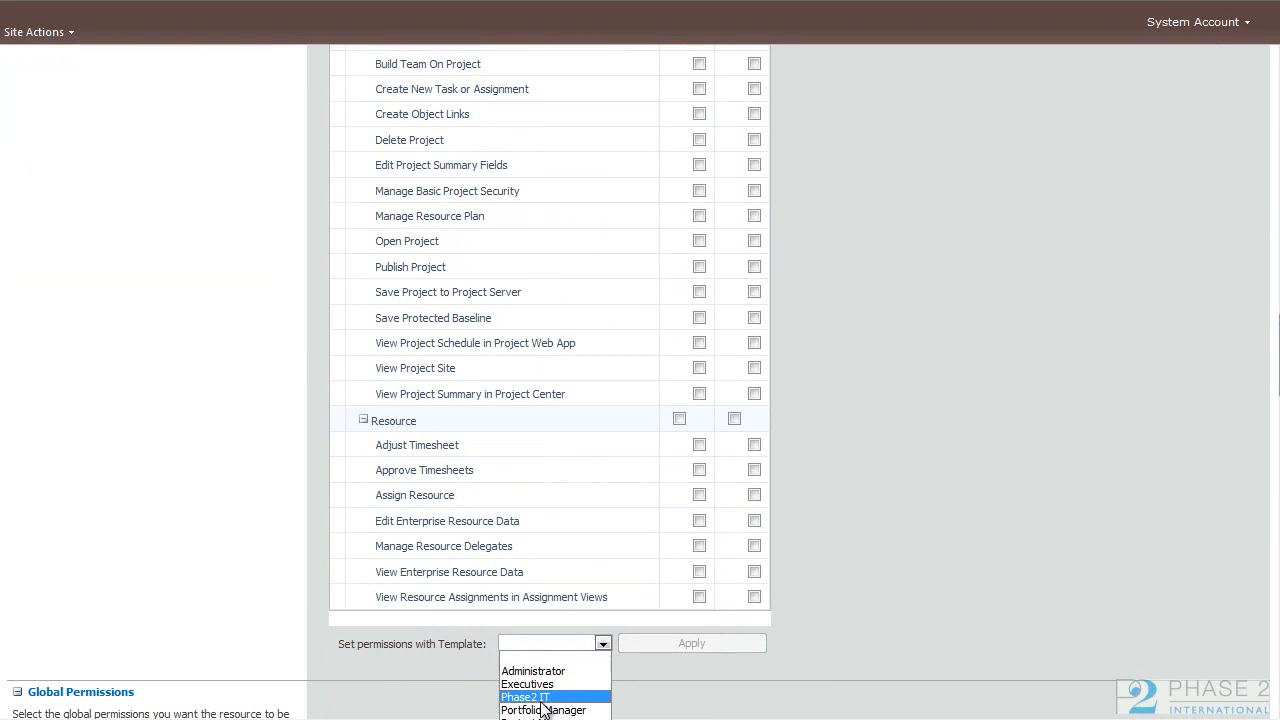
mouse_move(525, 697)
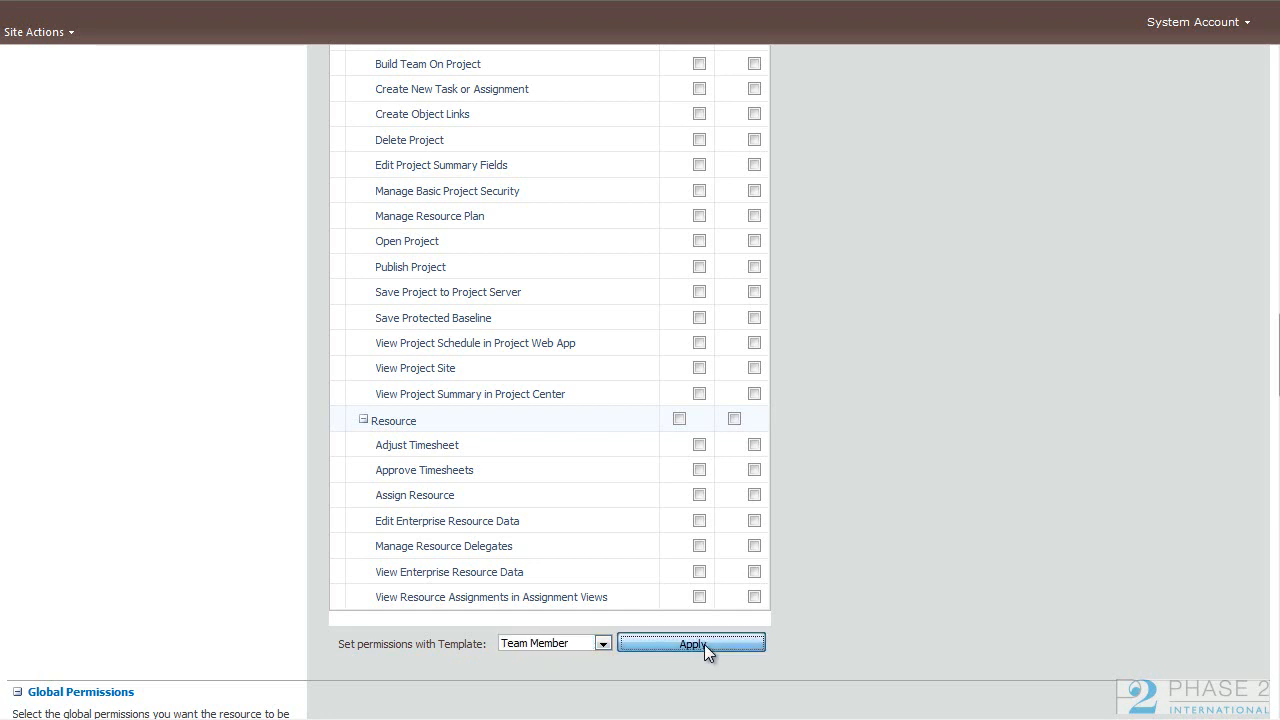
left_click(691, 643)
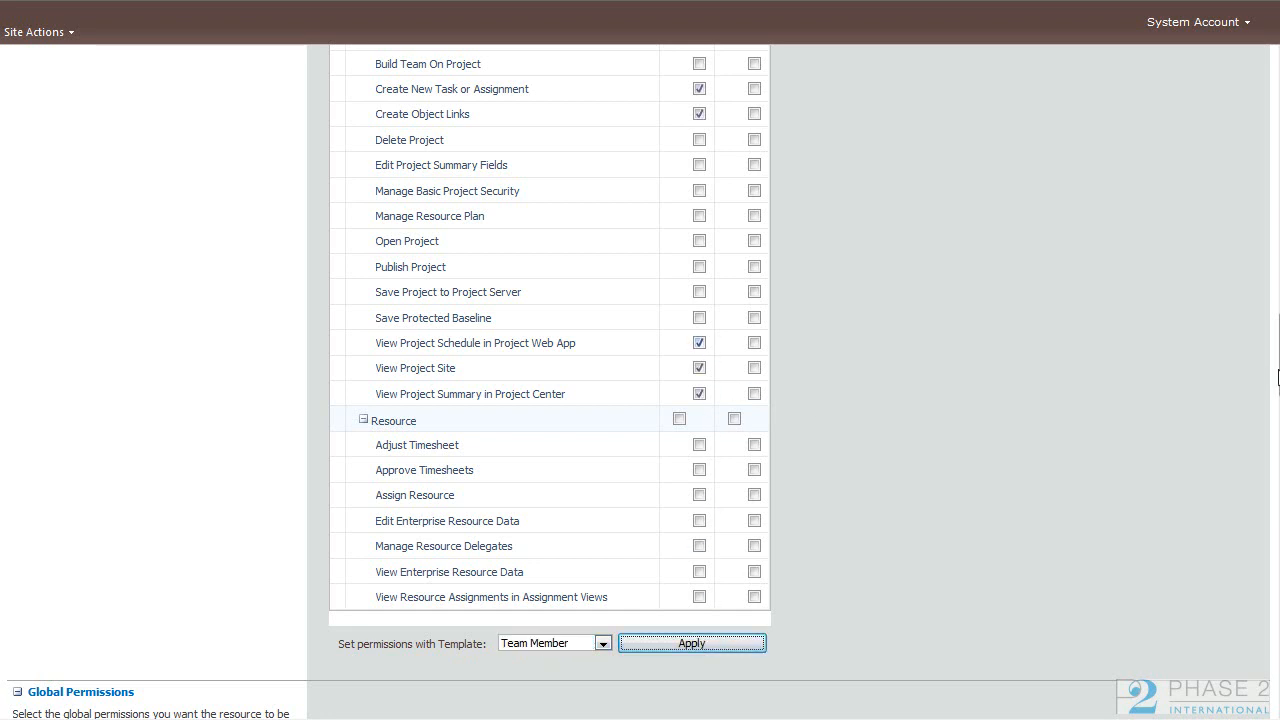
Display the permissions for the My Projects category.
left_click(659, 114)
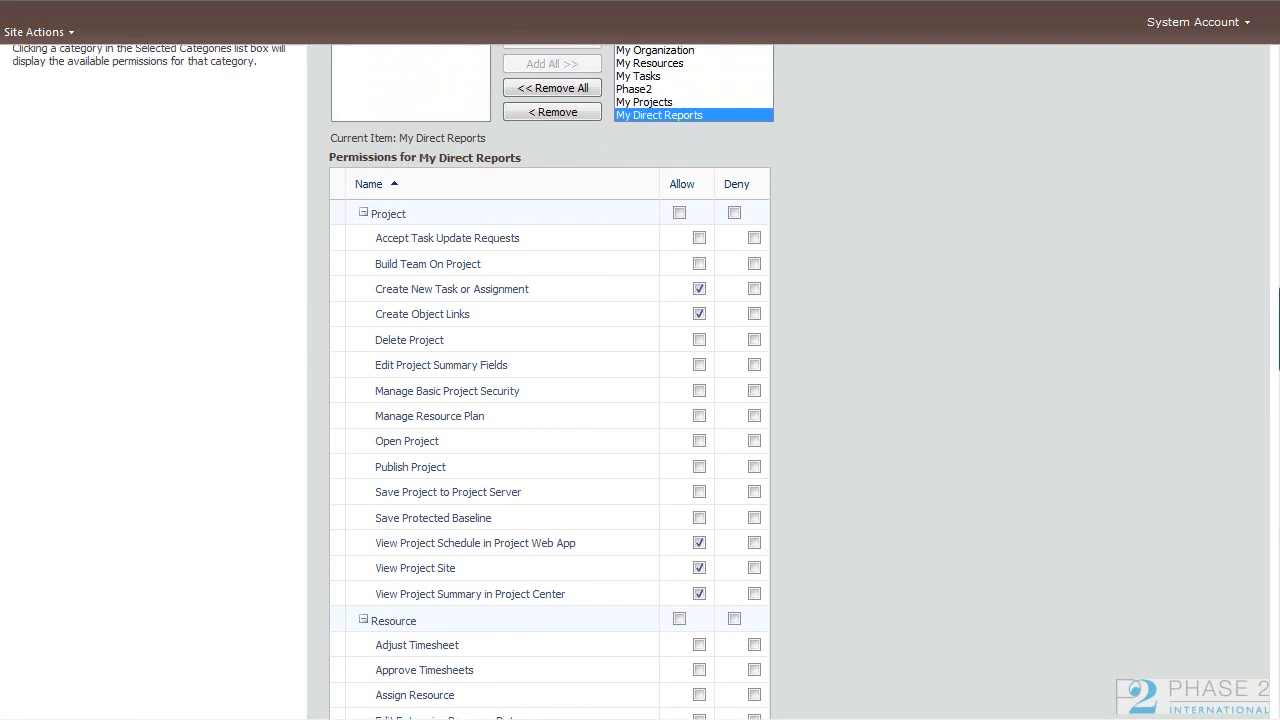
scroll("up", 3)
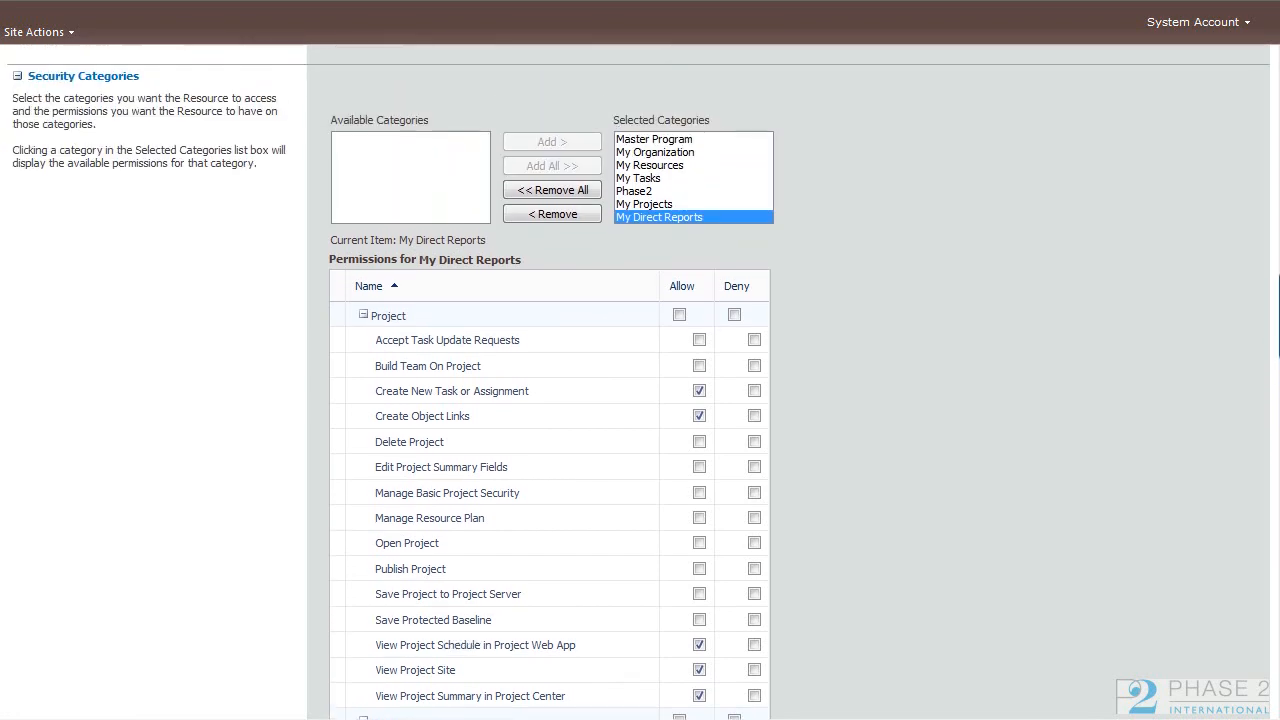
scroll("down", 3)
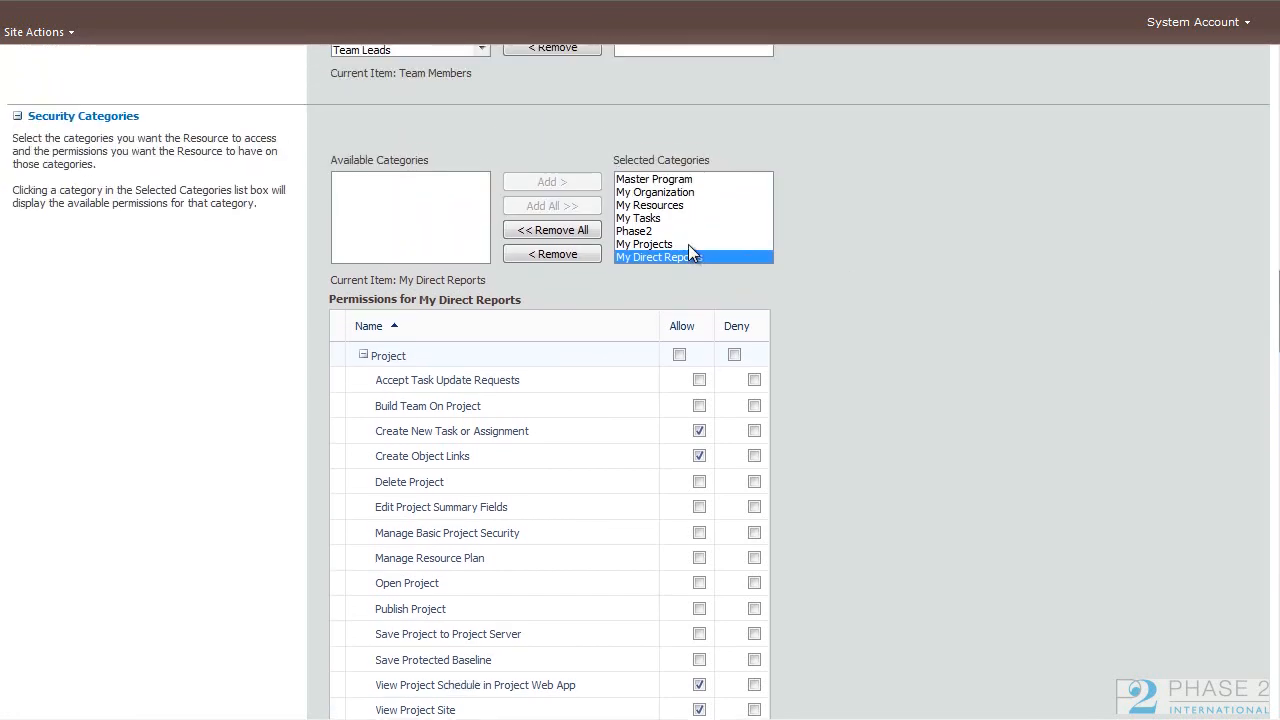
scroll("down", 3)
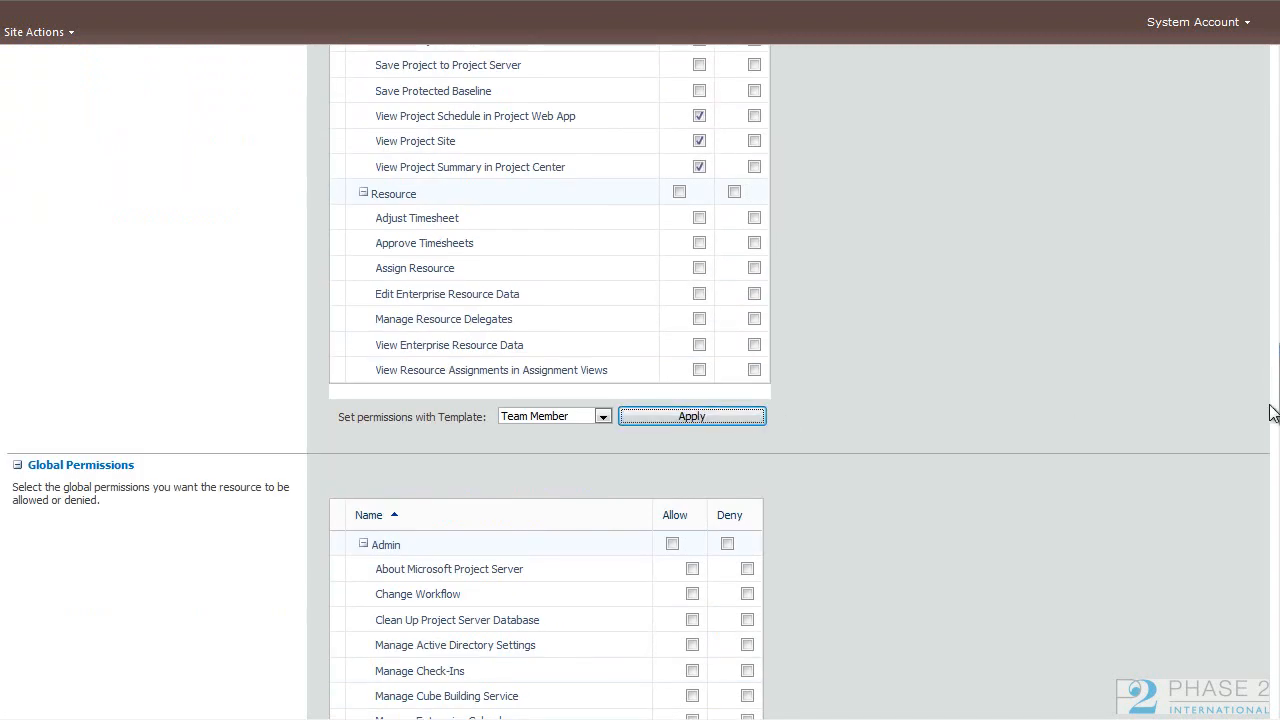
left_click(644, 165)
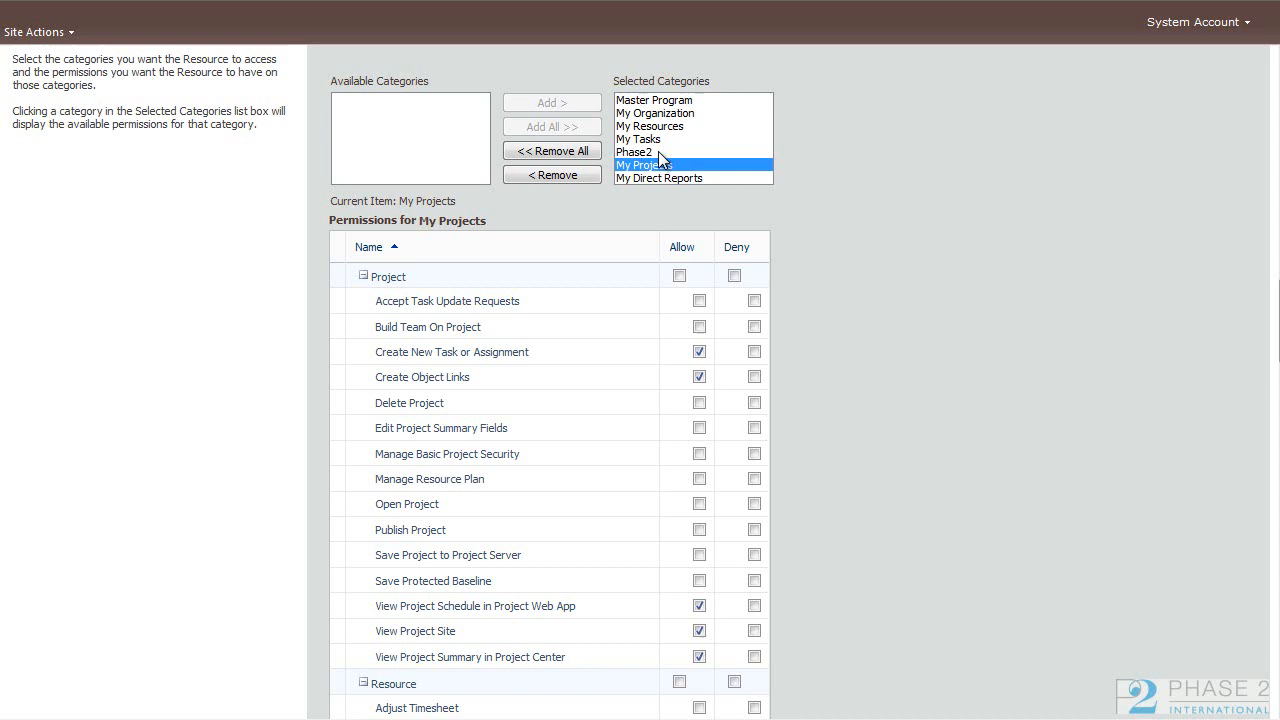
Apply the Team Member template to Global Permissions, allowing Task Center and Timesheets.
scroll("down", 3)
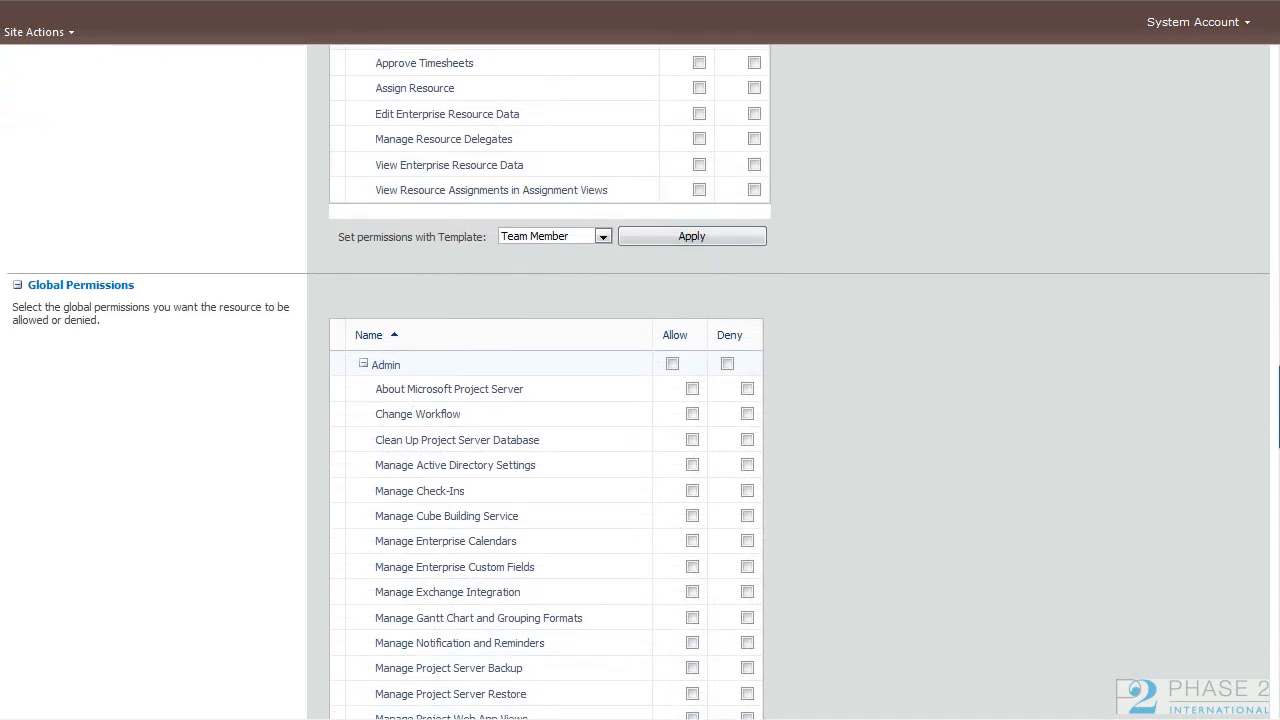
scroll("down", 3)
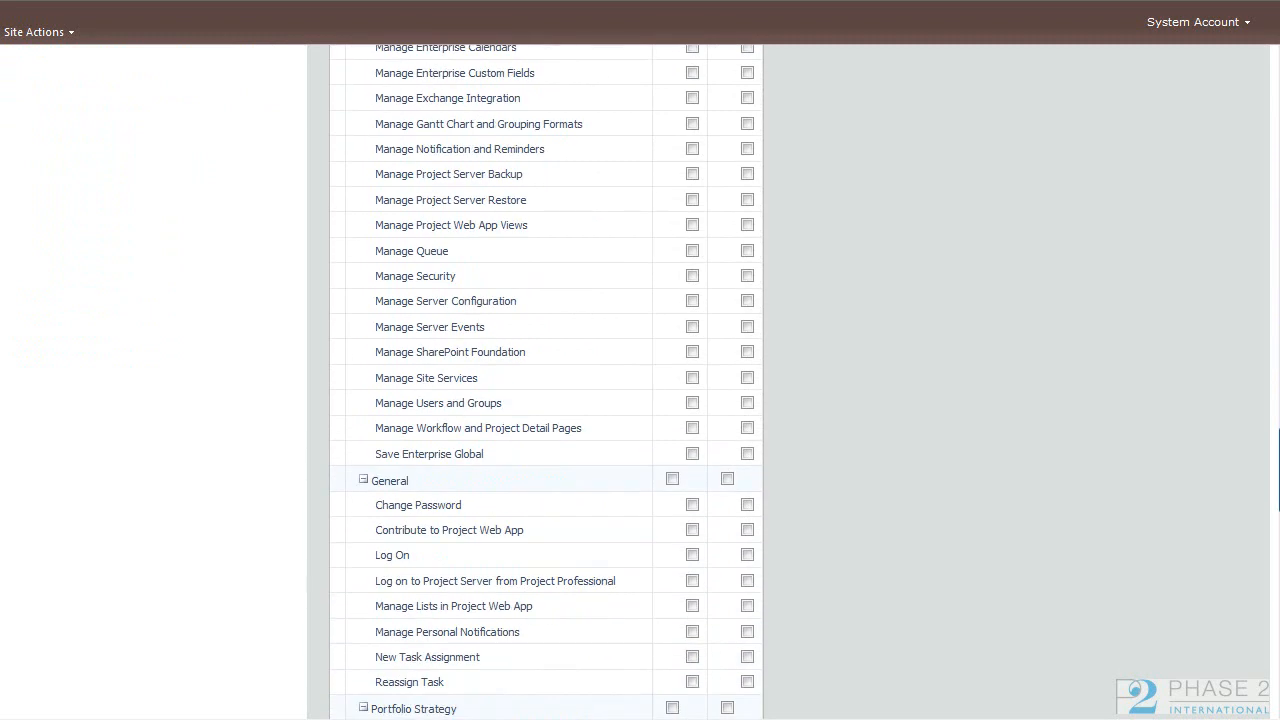
scroll("down", 3)
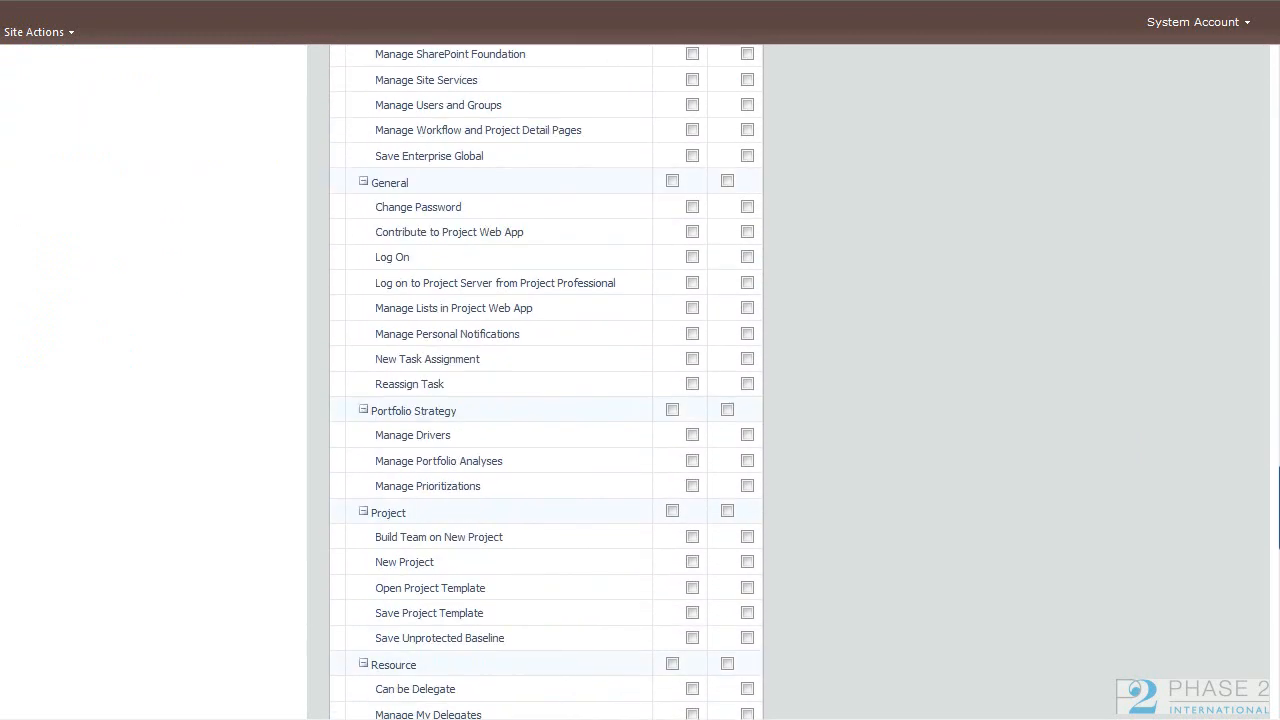
scroll("down", 3)
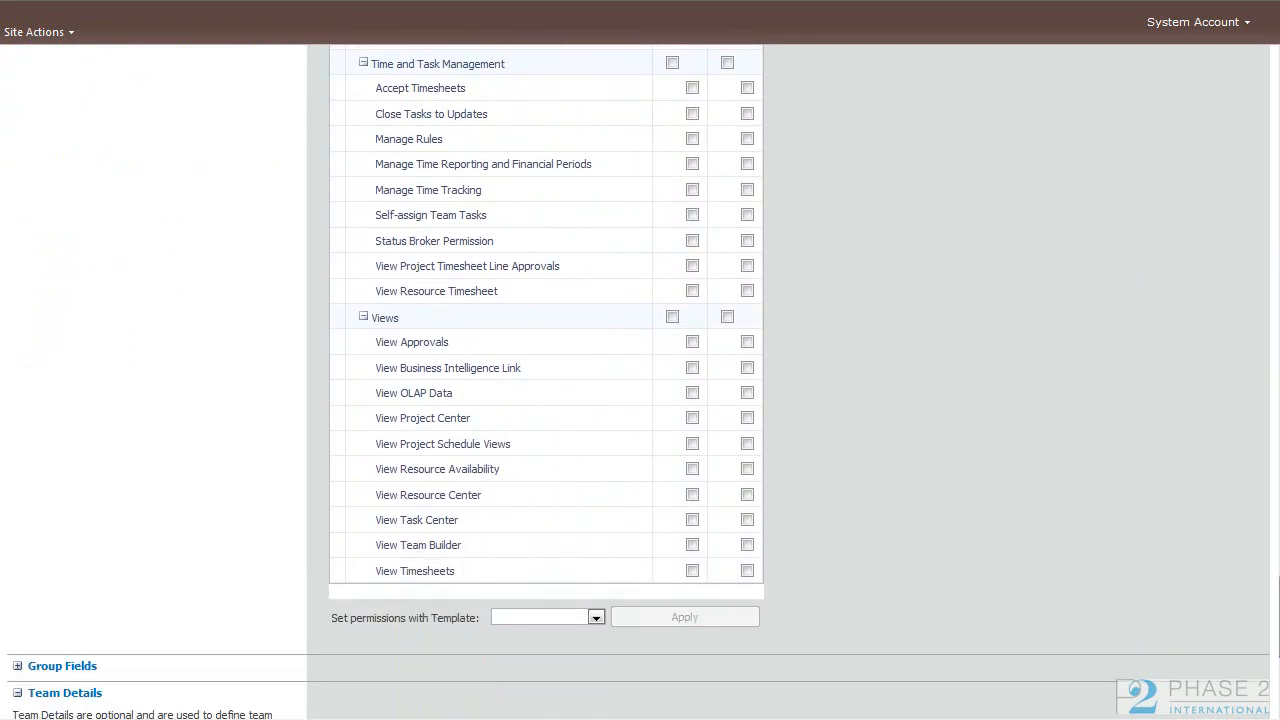
left_click(596, 617)
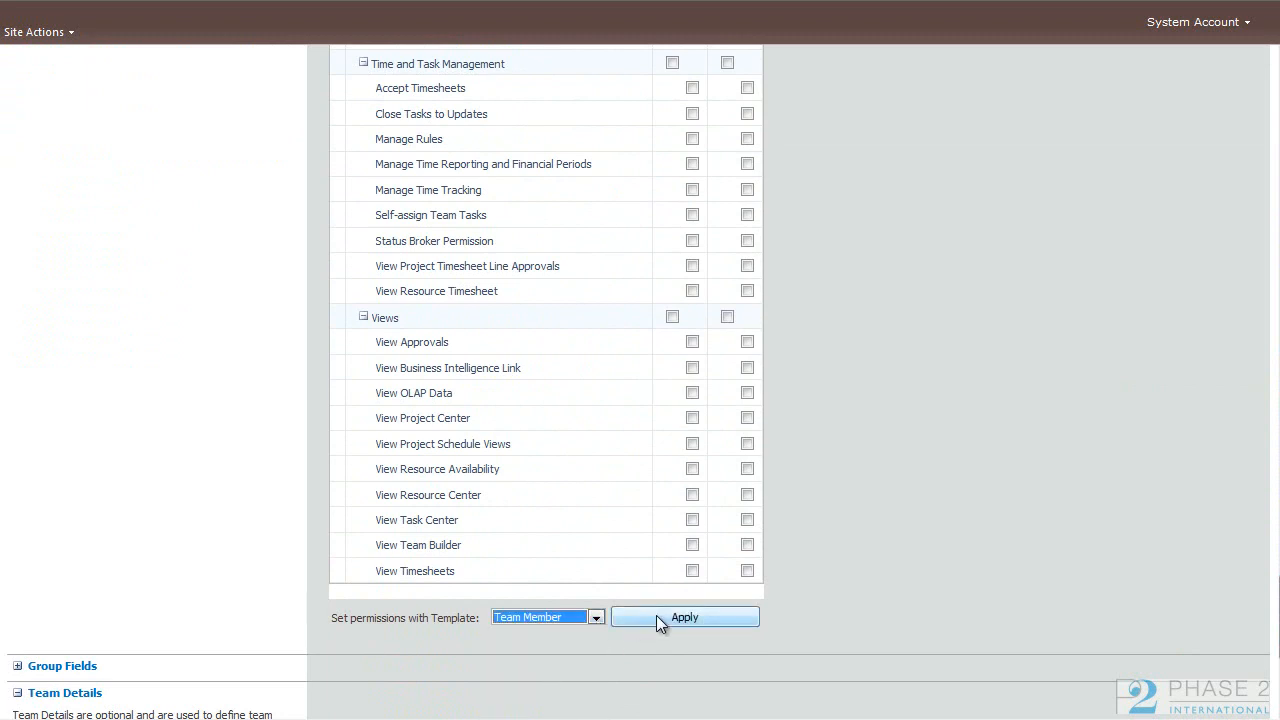
left_click(684, 617)
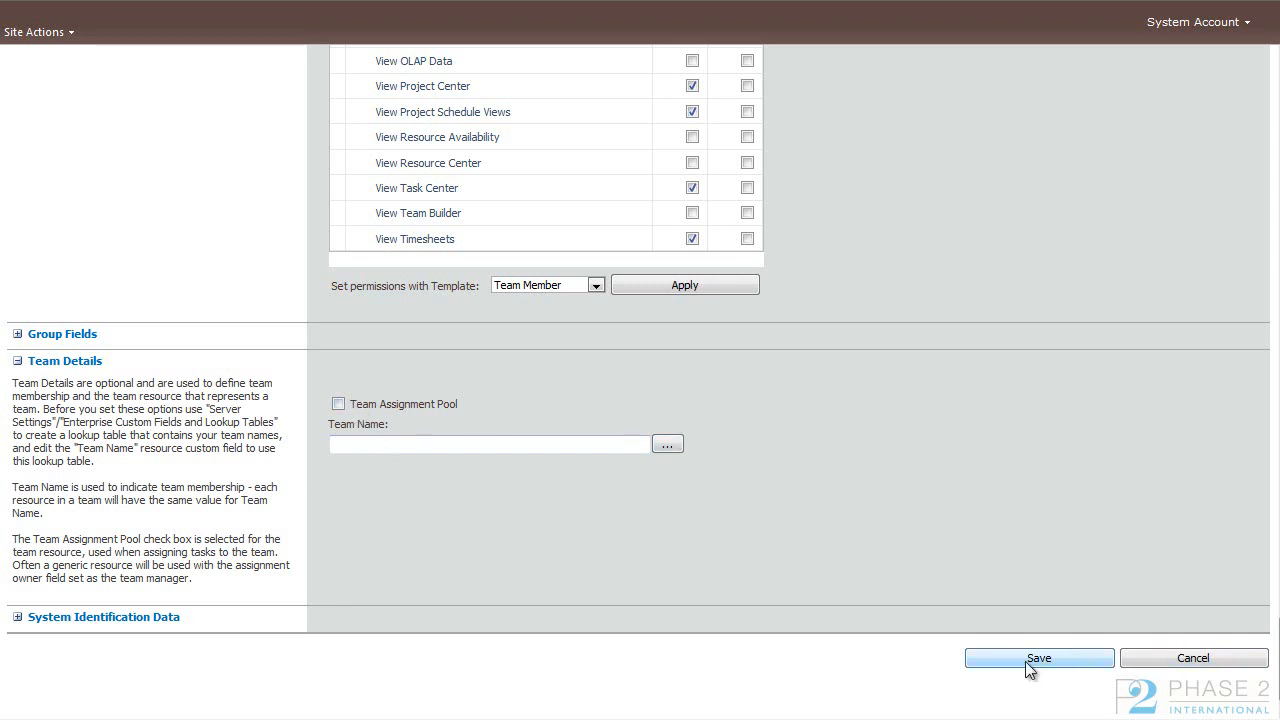
mouse_move(1087, 668)
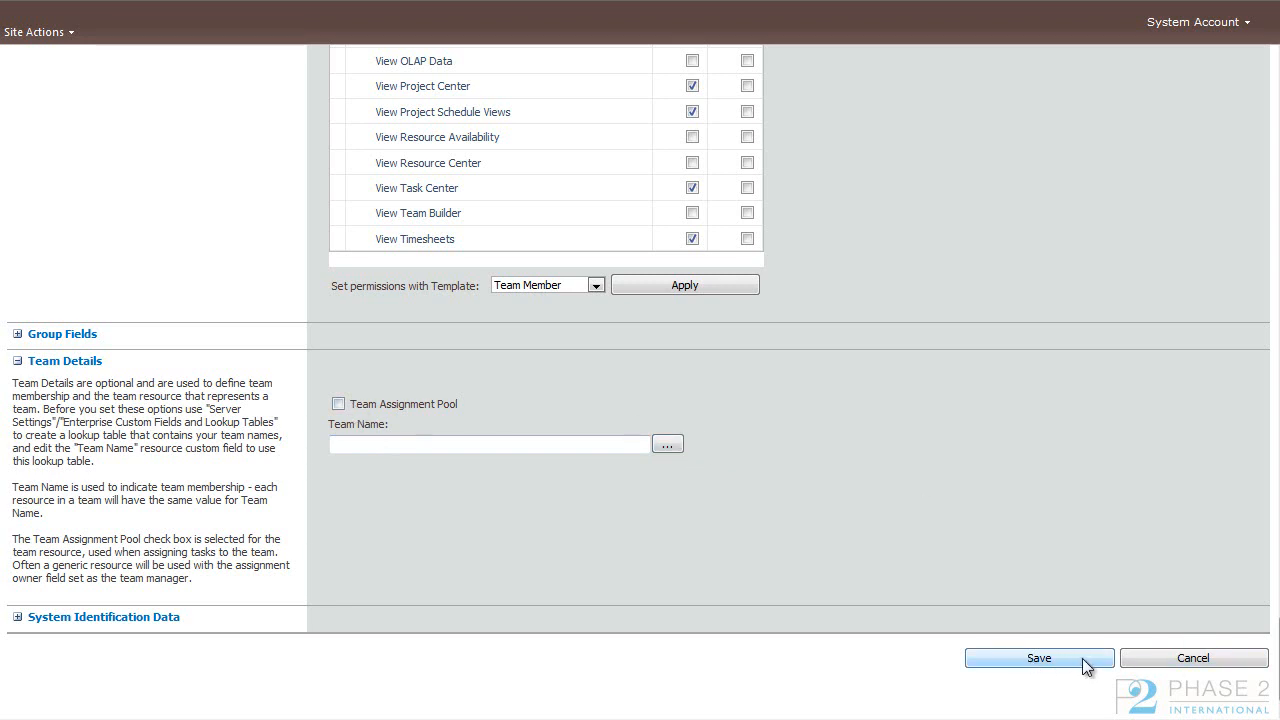
Save the resource's permission changes and start a new blank Work resource.
left_click(1039, 657)
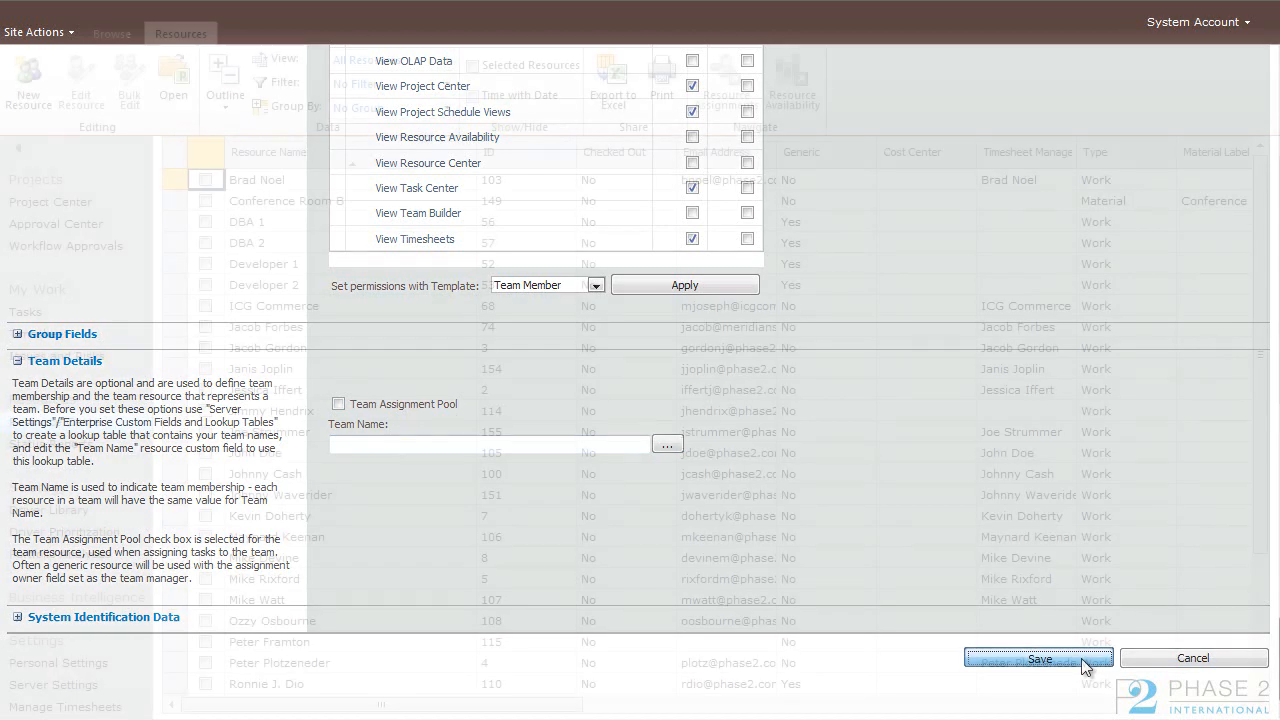
left_click(1038, 658)
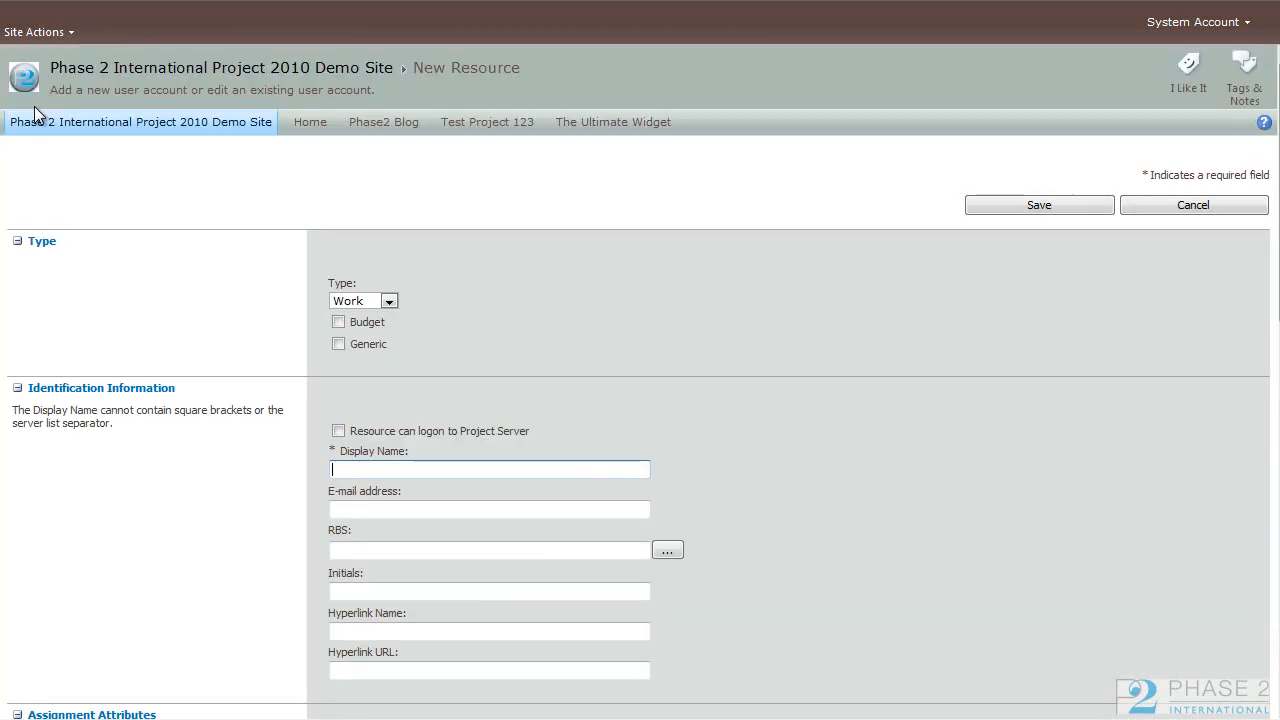
Choose Material as the new resource's type, revealing the Material Label field.
left_click(388, 300)
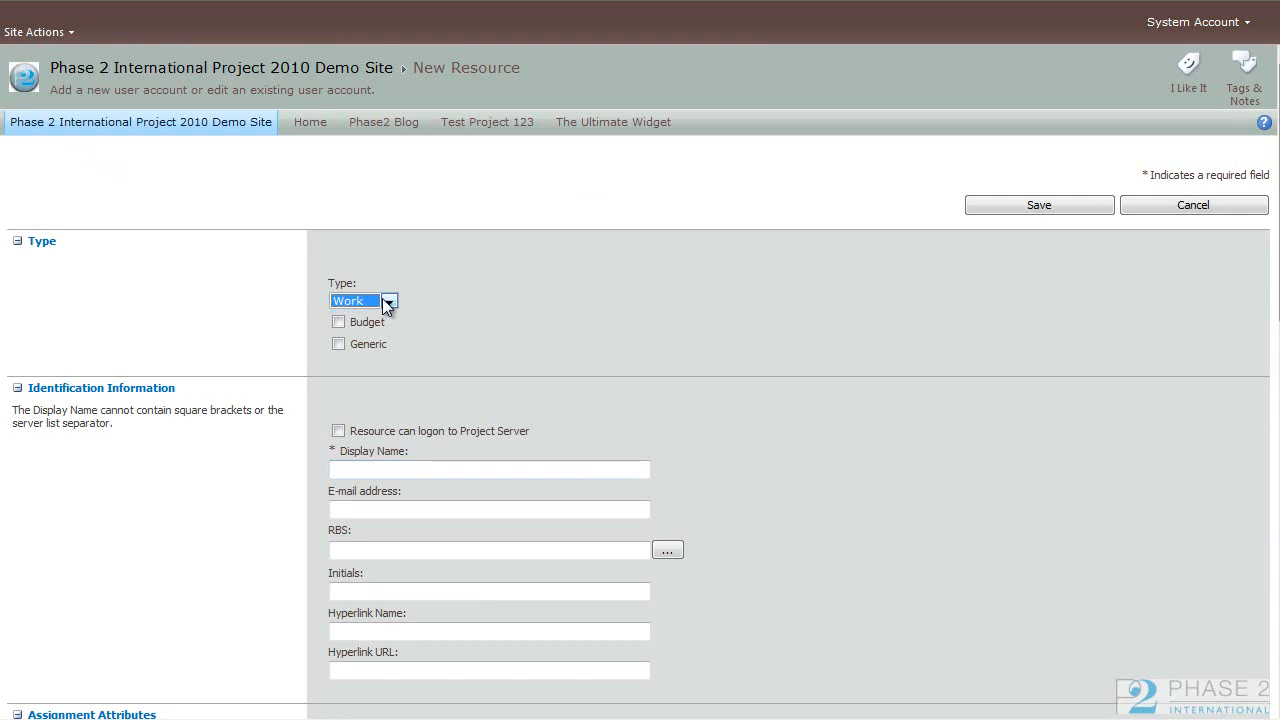
left_click(389, 301)
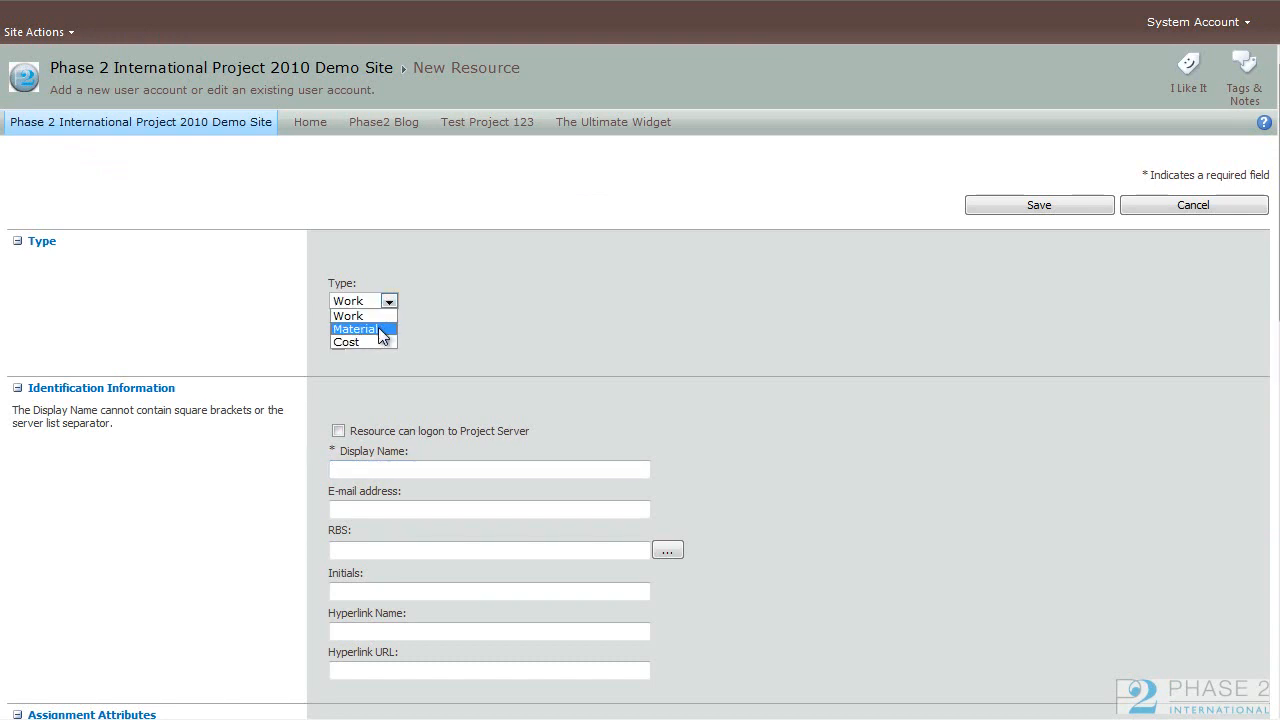
left_click(355, 328)
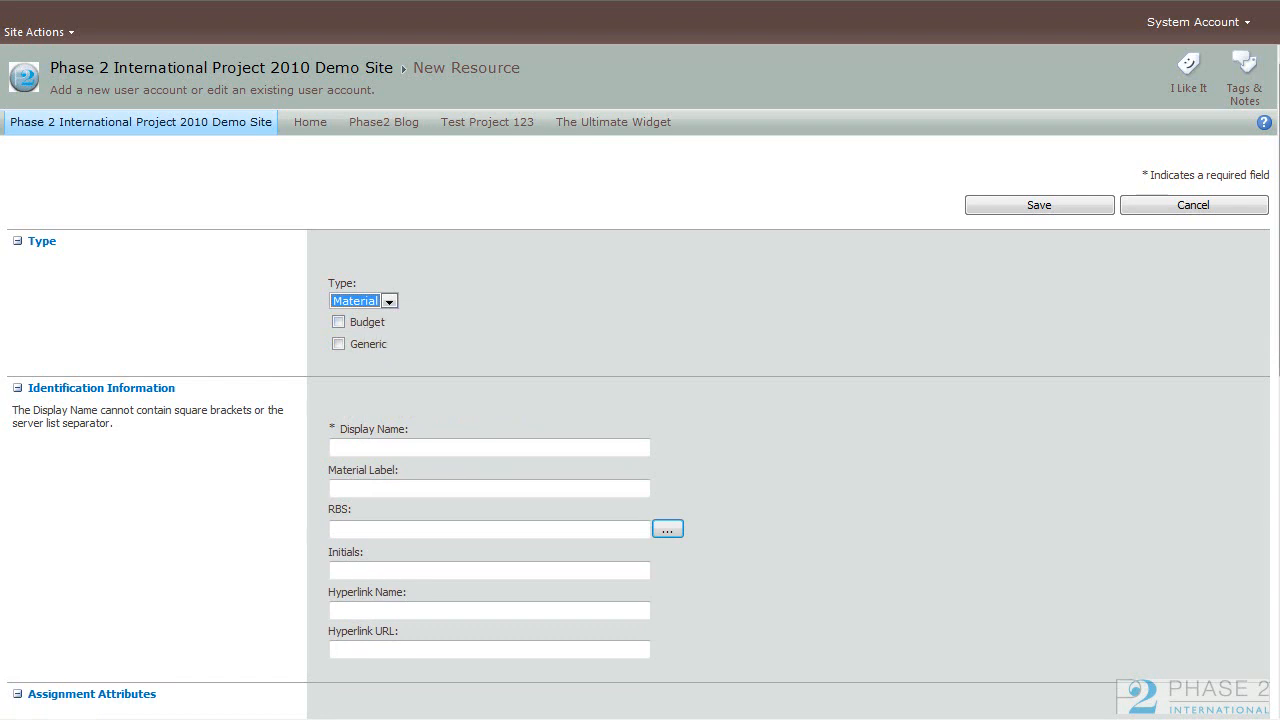
scroll("down", 3)
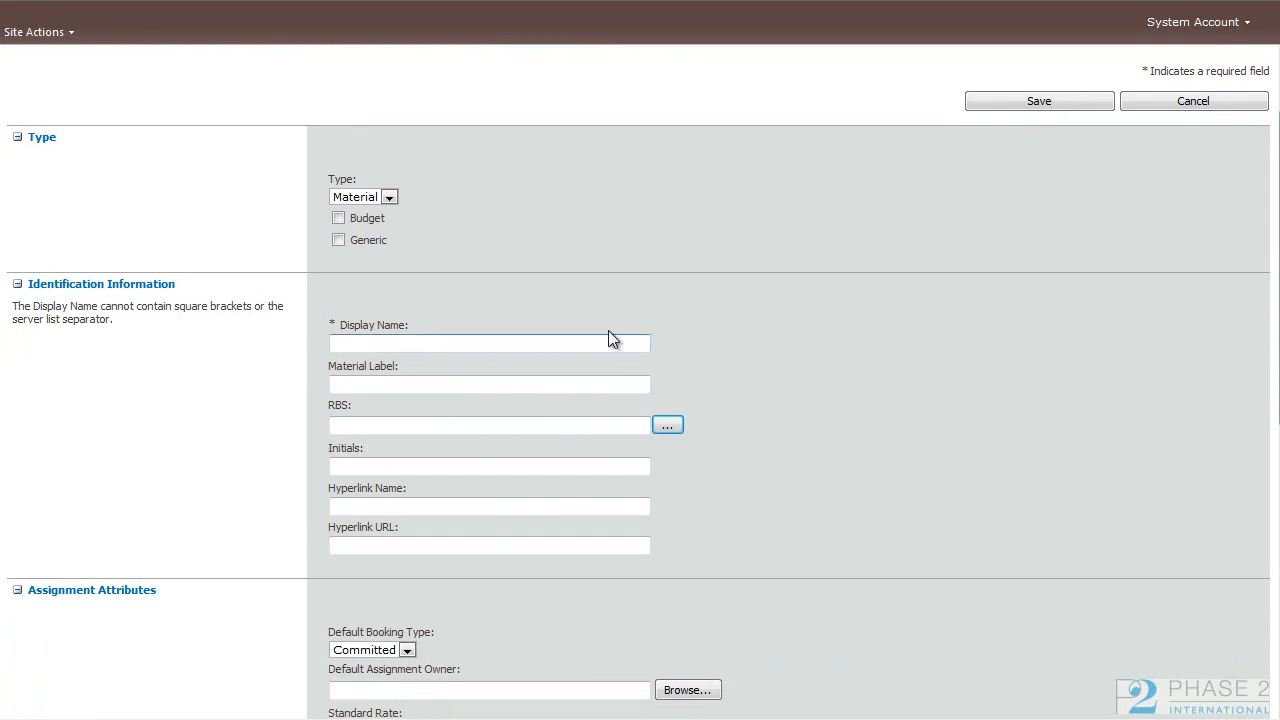
Name the material resource Conference Room C and save it.
type("Conference Room C")
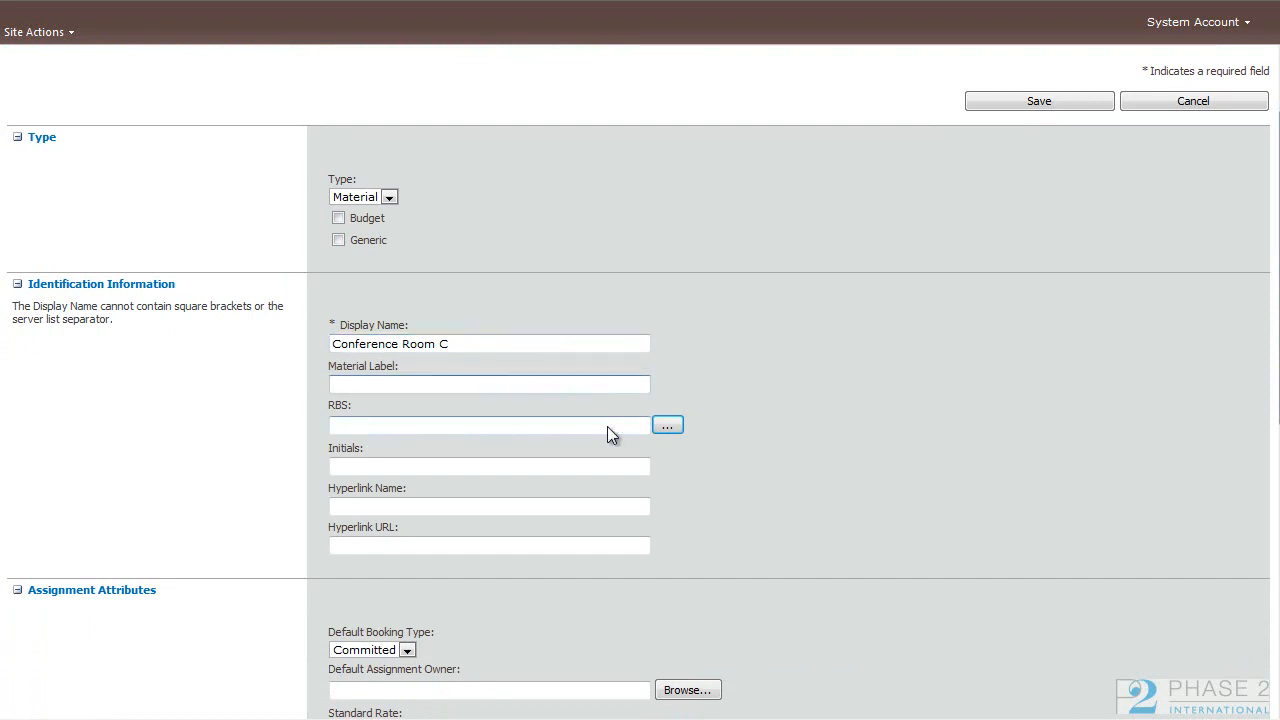
left_click(489, 466)
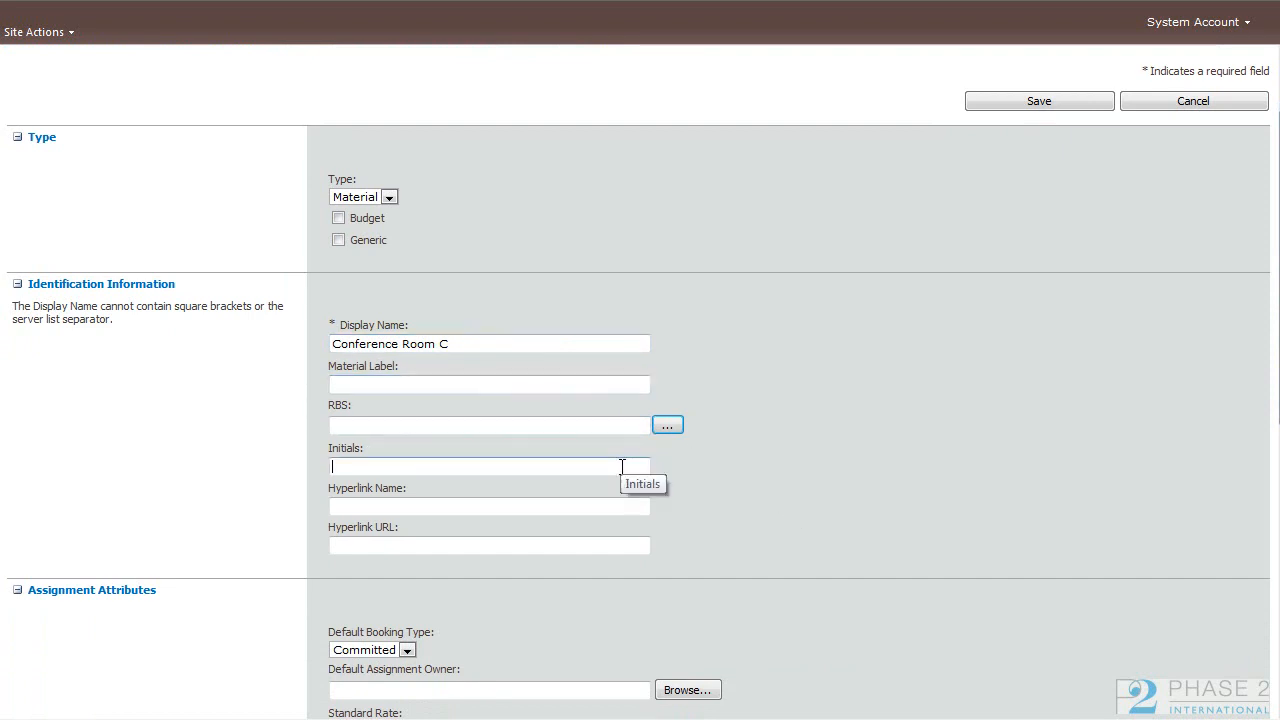
scroll("down", 3)
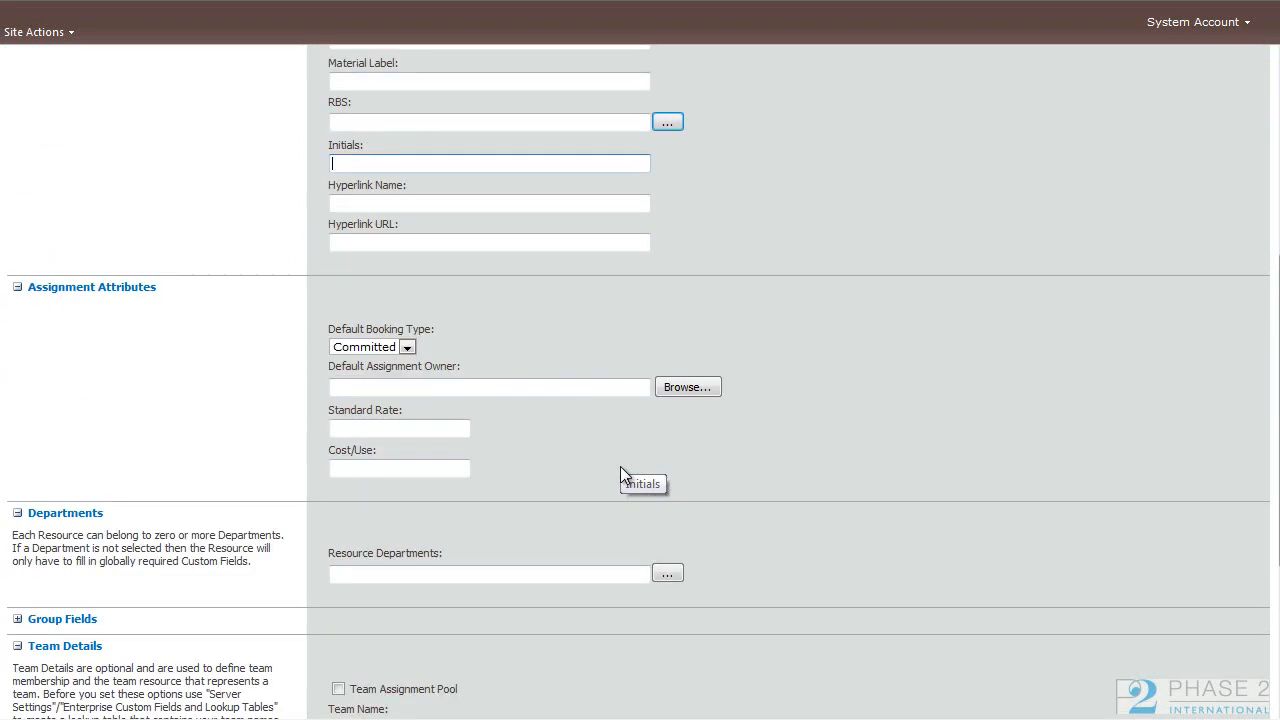
mouse_move(707, 473)
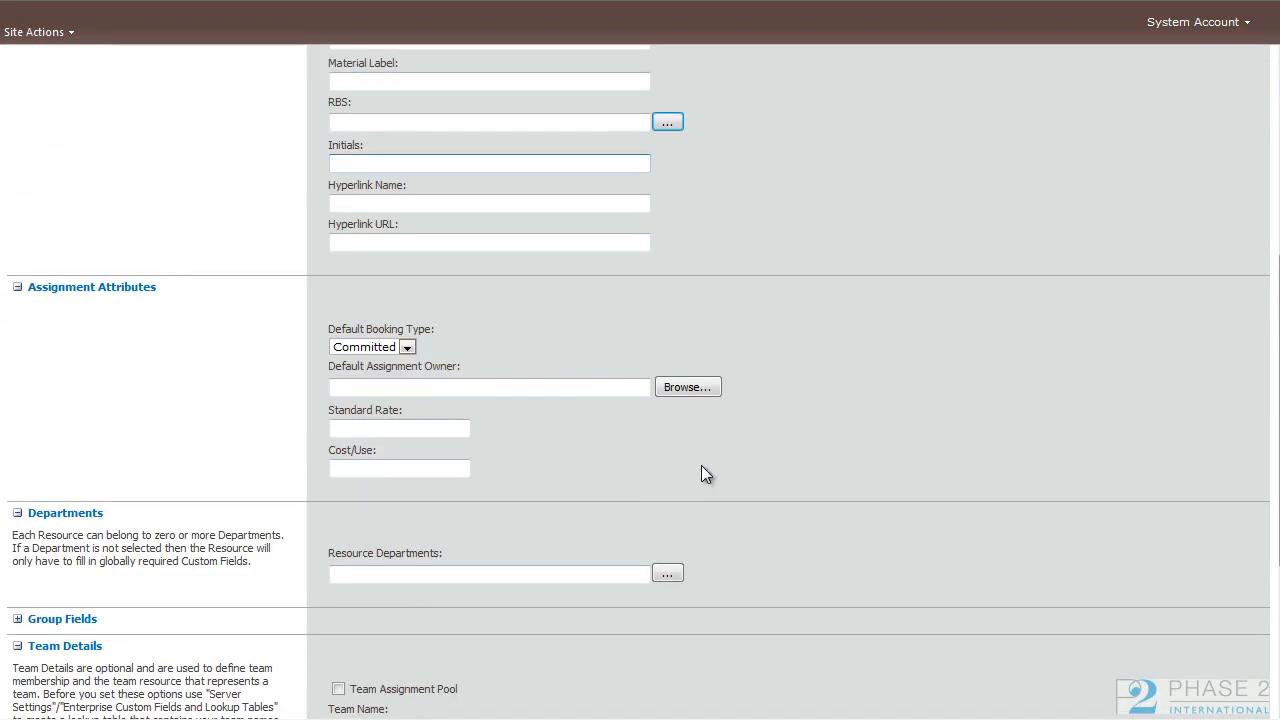
scroll("down", 3)
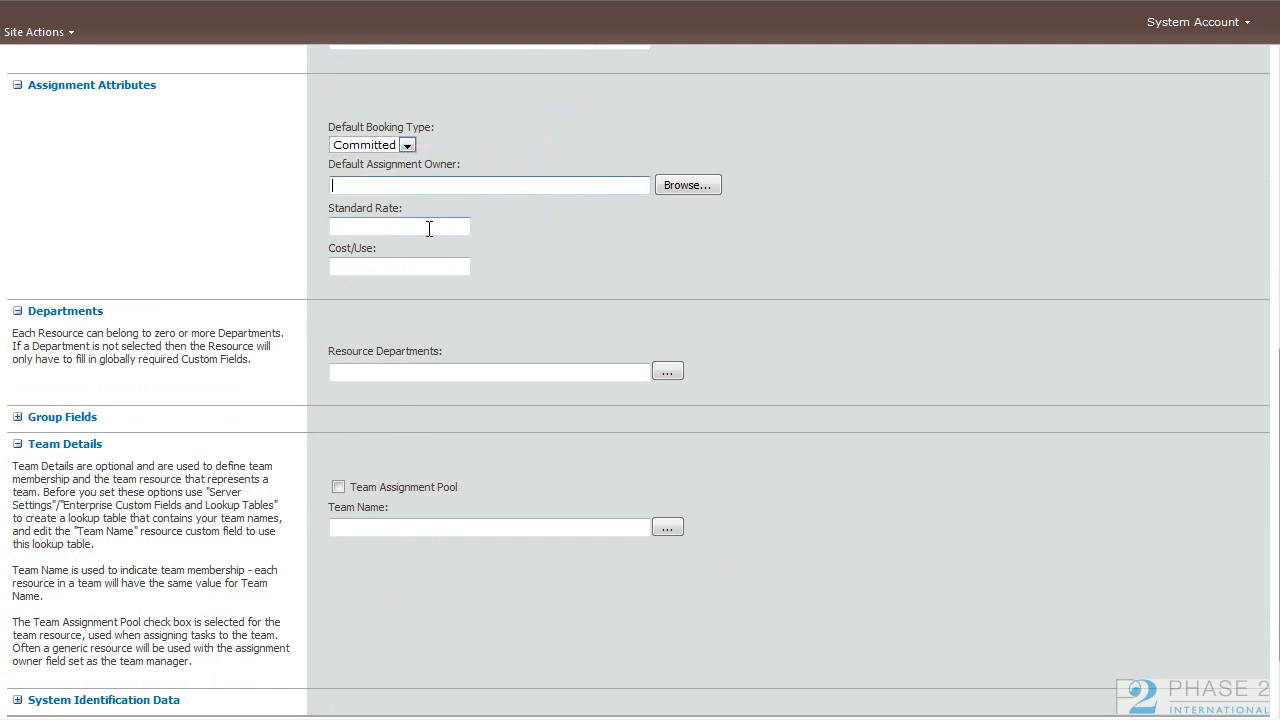
mouse_move(523, 471)
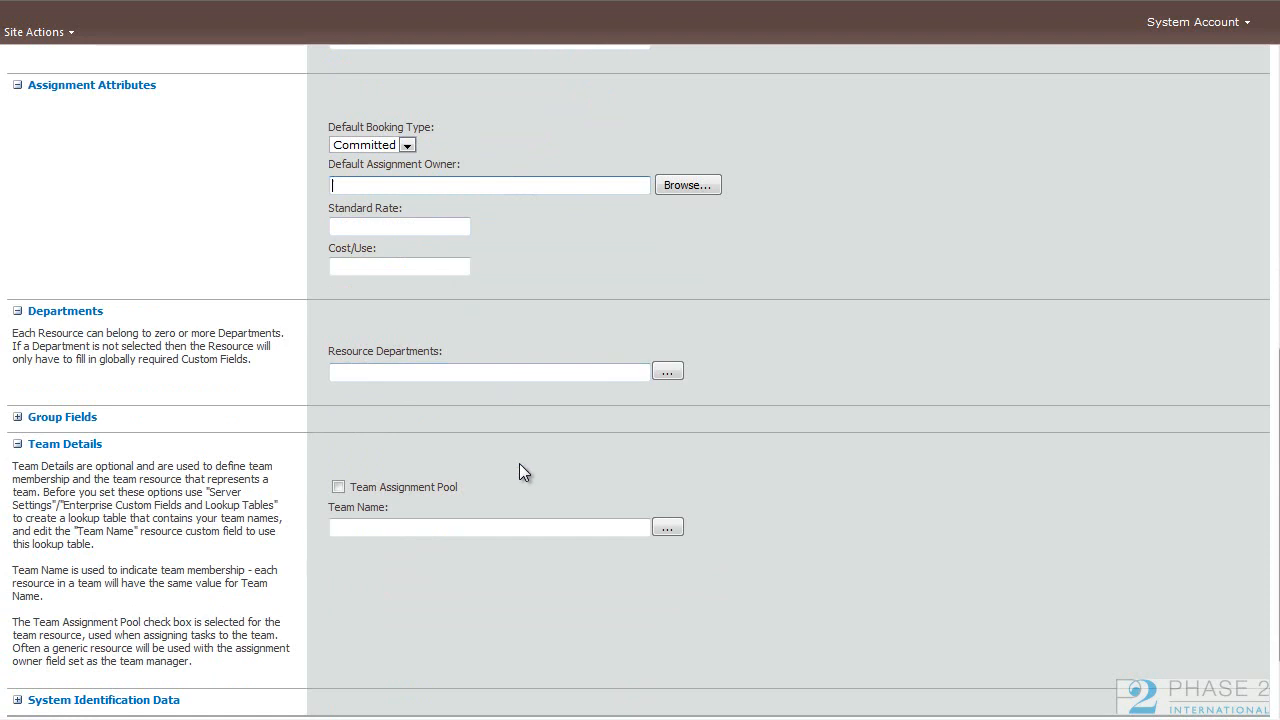
scroll("down", 3)
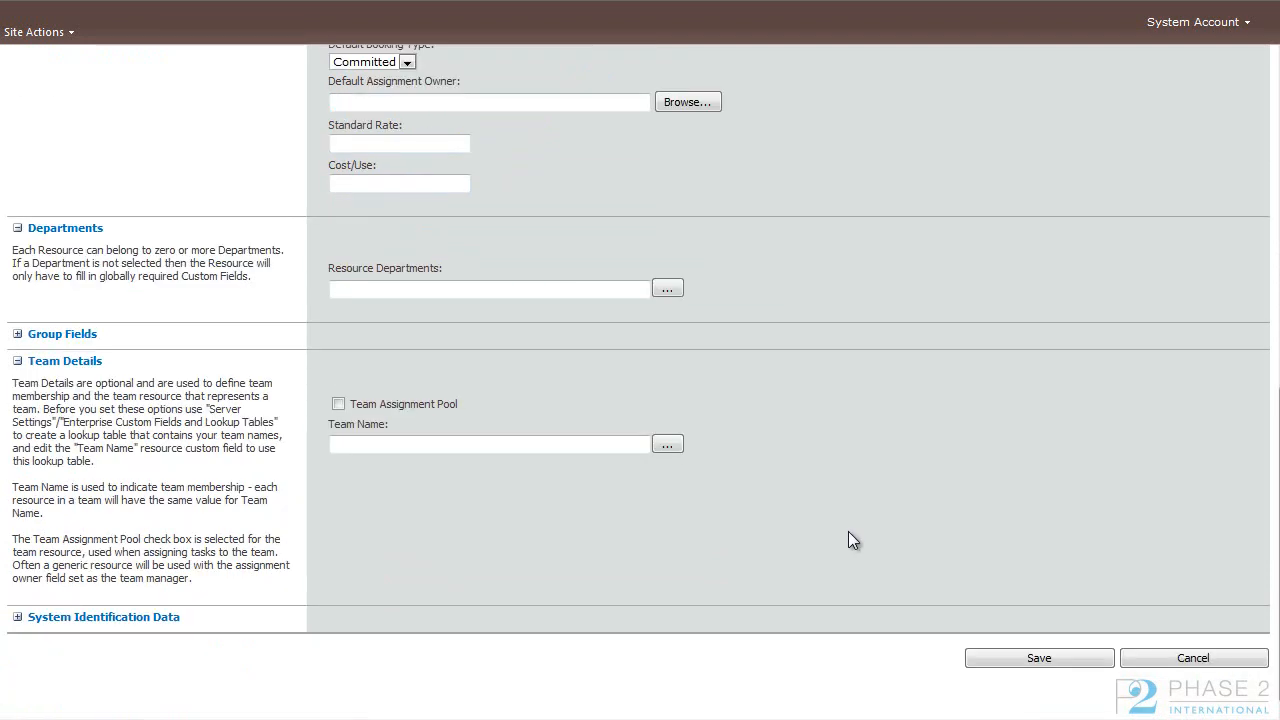
mouse_move(1039, 658)
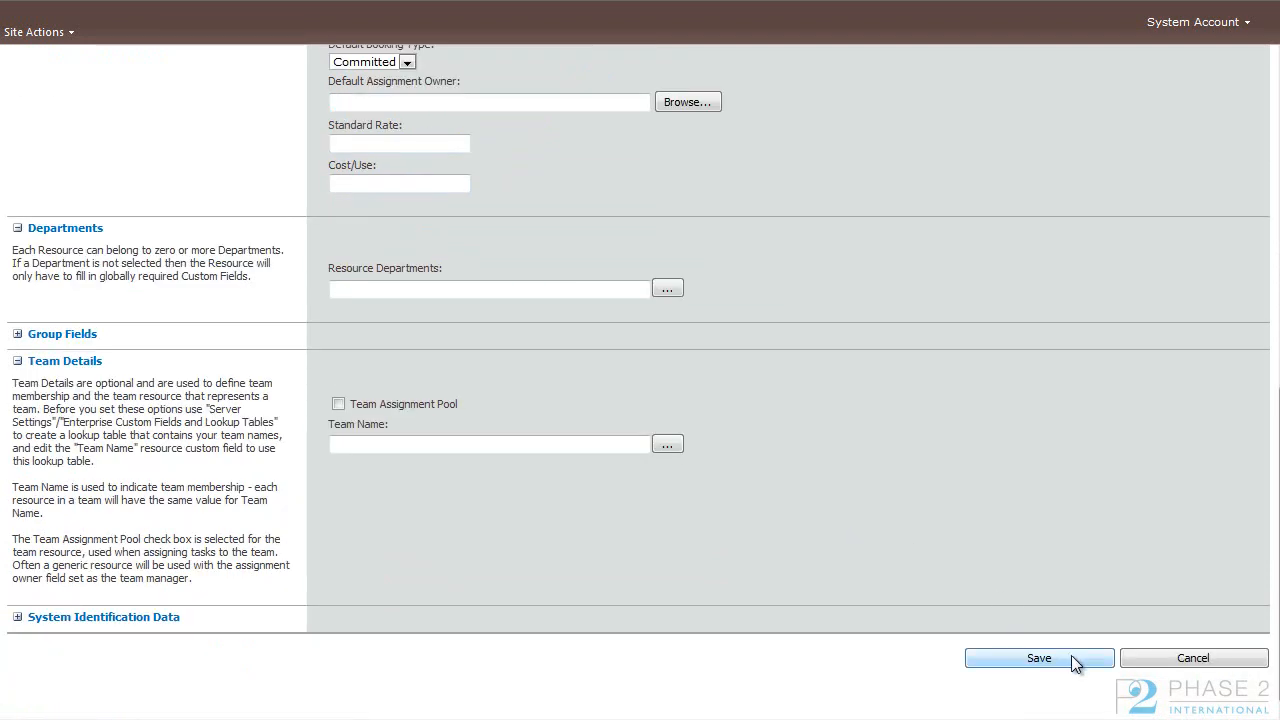
left_click(1038, 657)
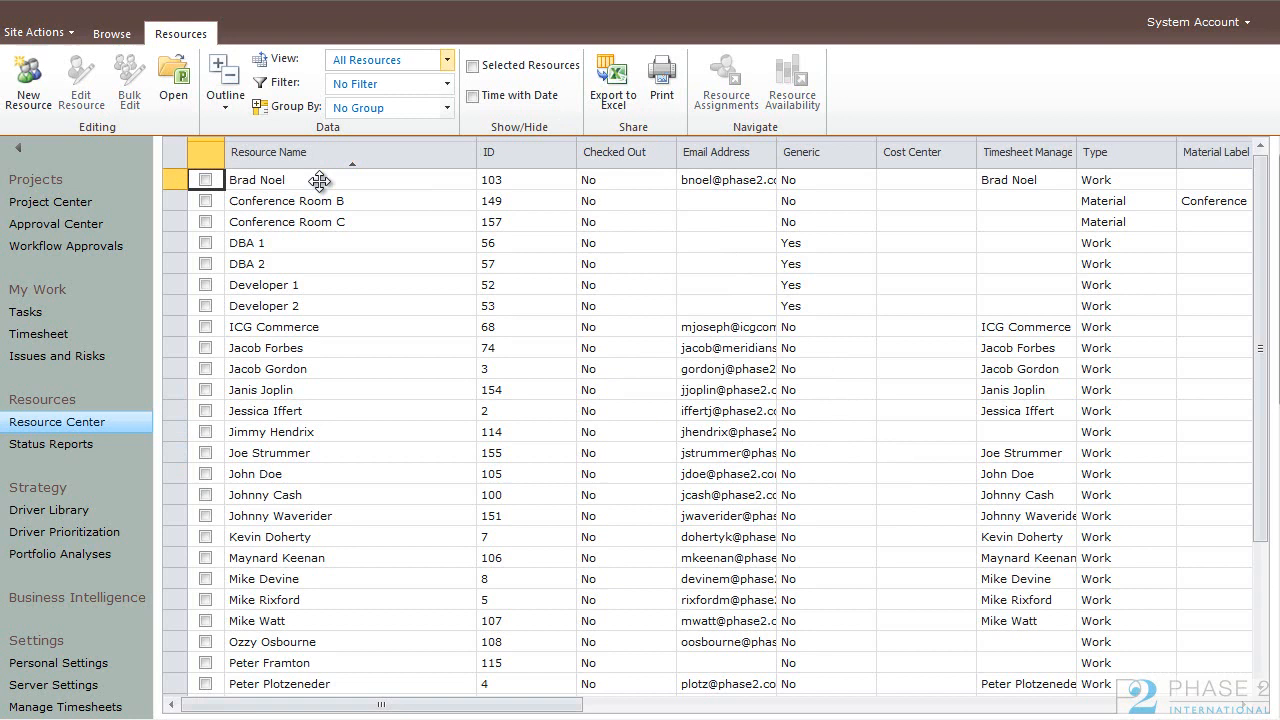
mouse_move(287, 221)
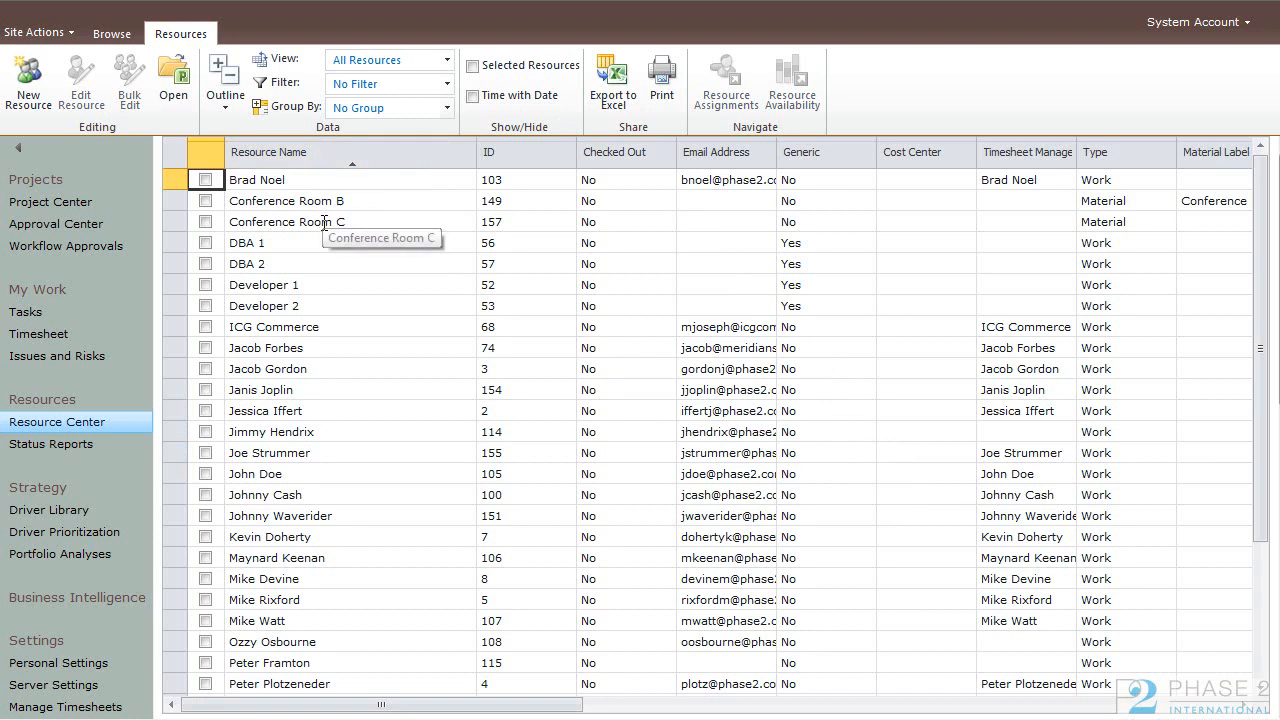
Switch the resource list view to Cost, then Material, then Work Resources.
left_click(300, 389)
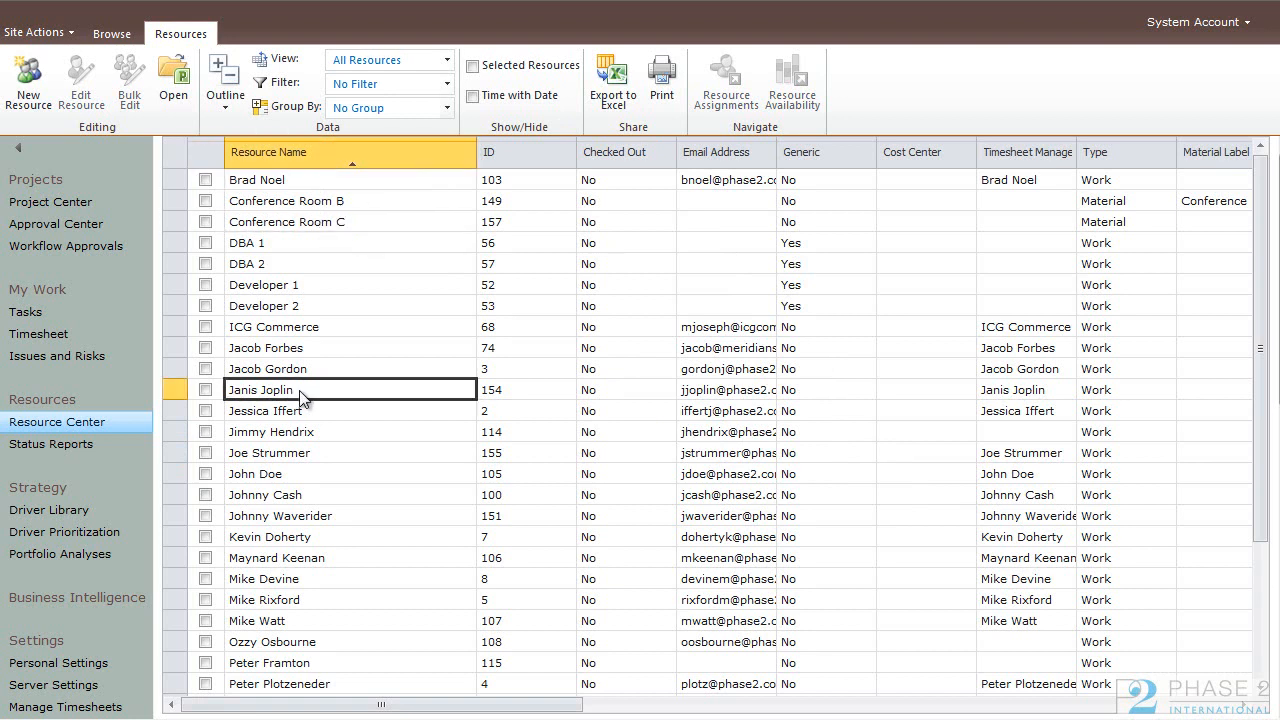
left_click(446, 60)
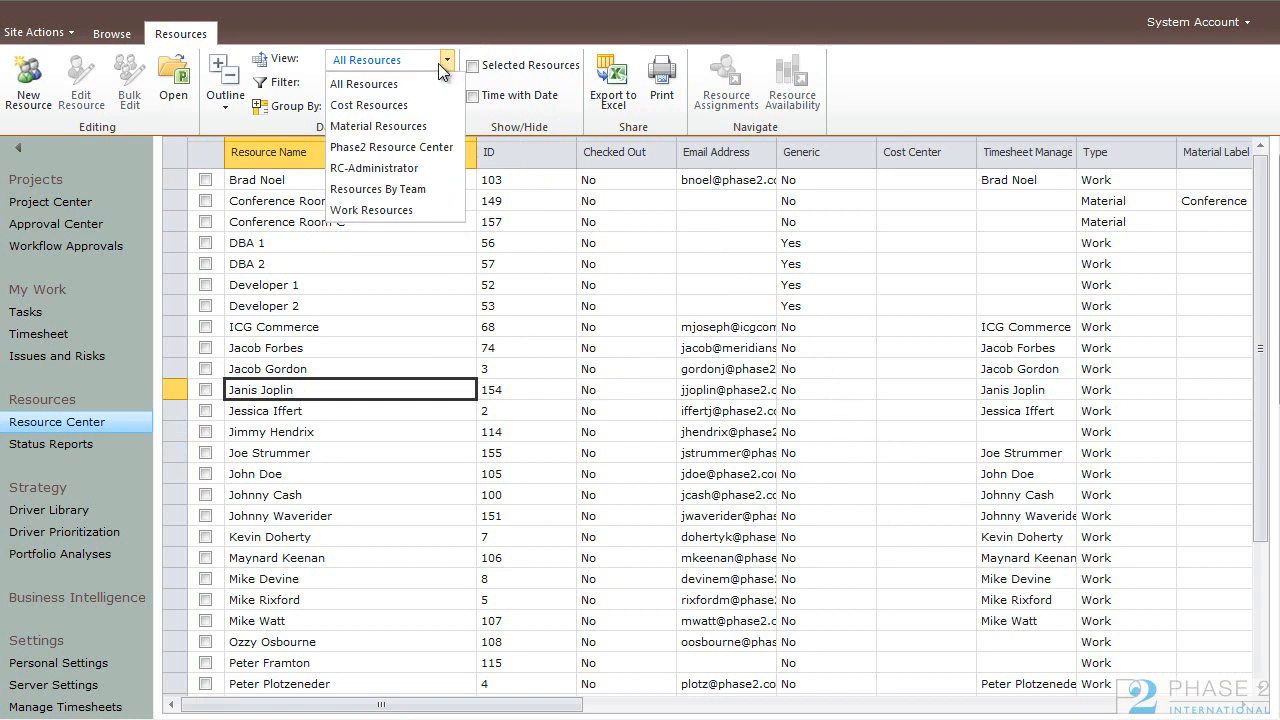
left_click(369, 105)
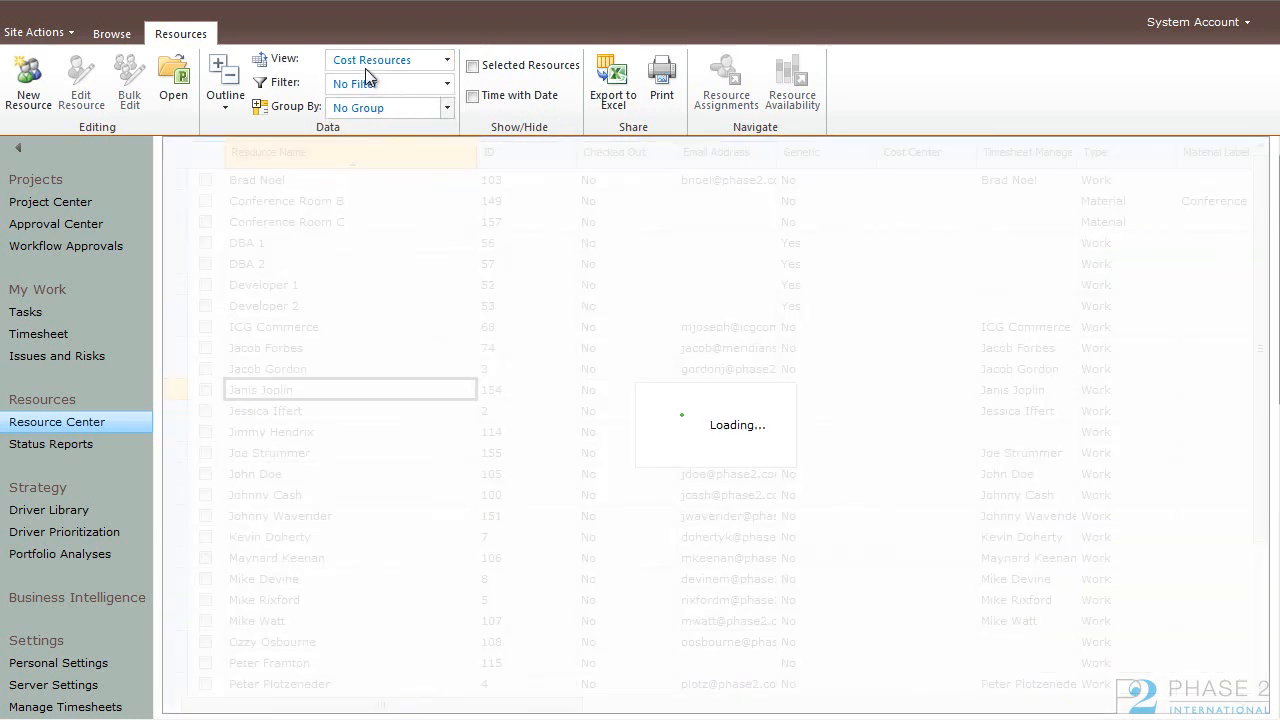
left_click(447, 60)
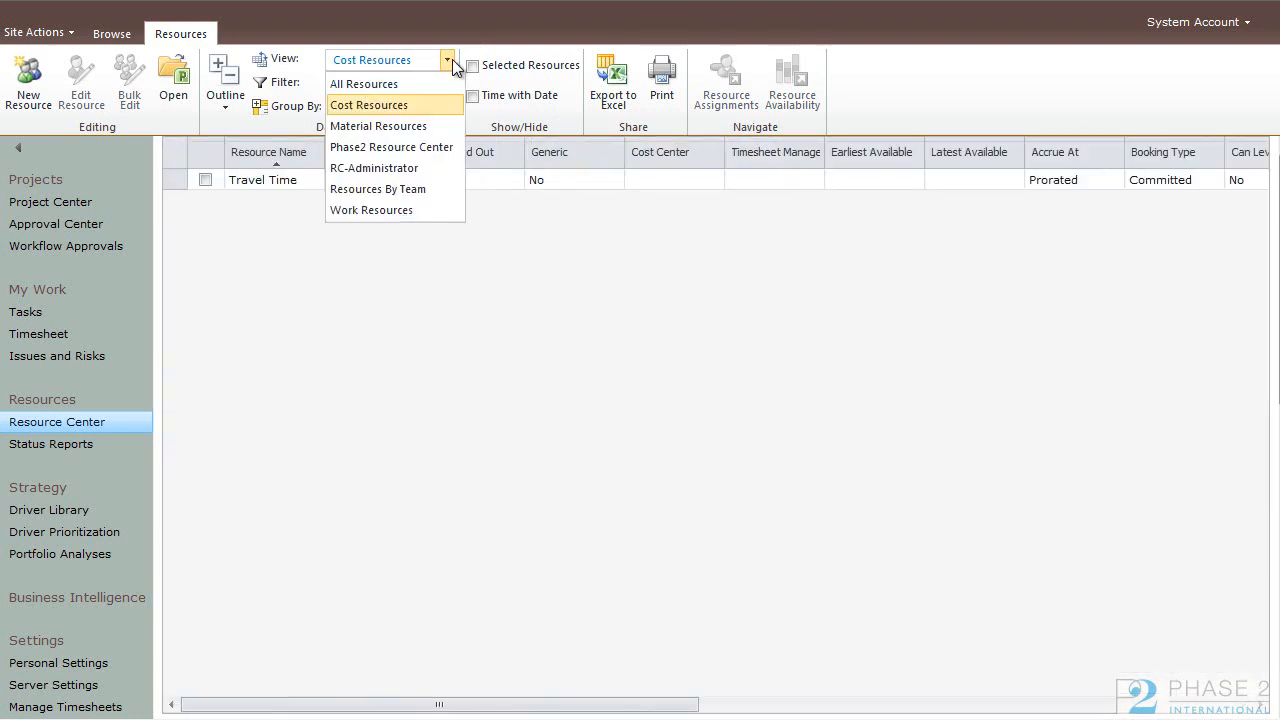
left_click(378, 126)
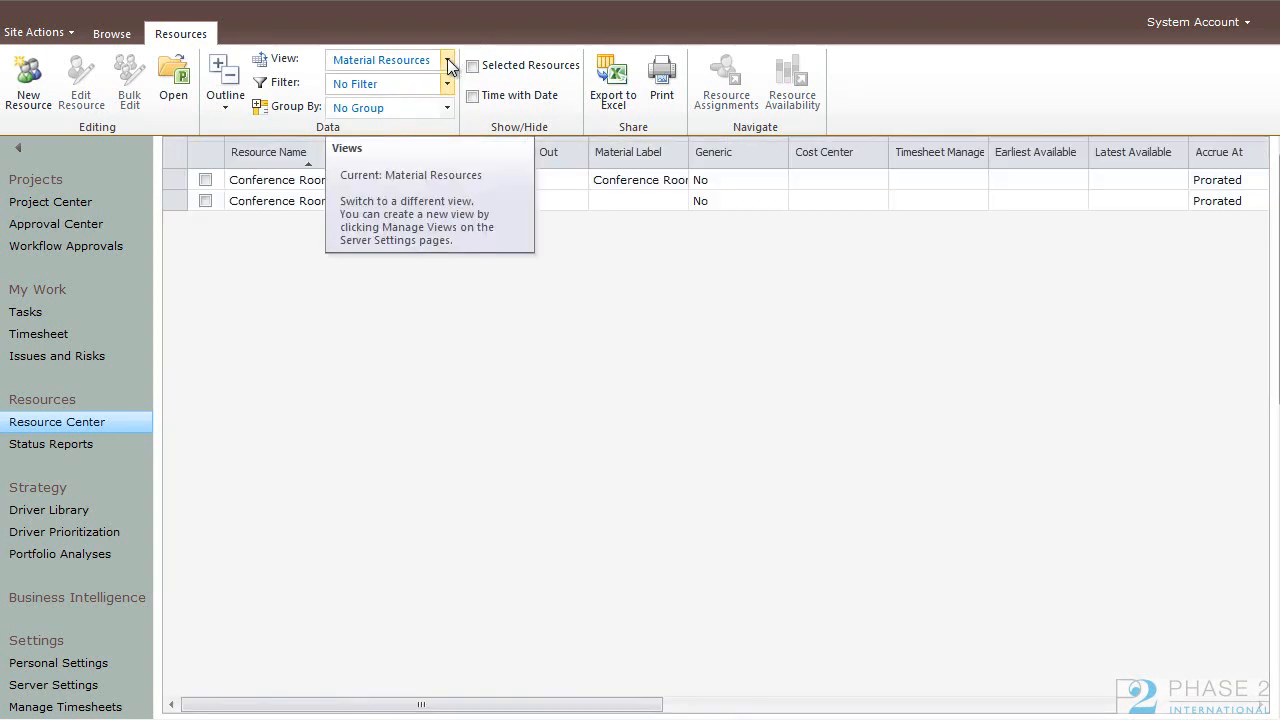
left_click(446, 59)
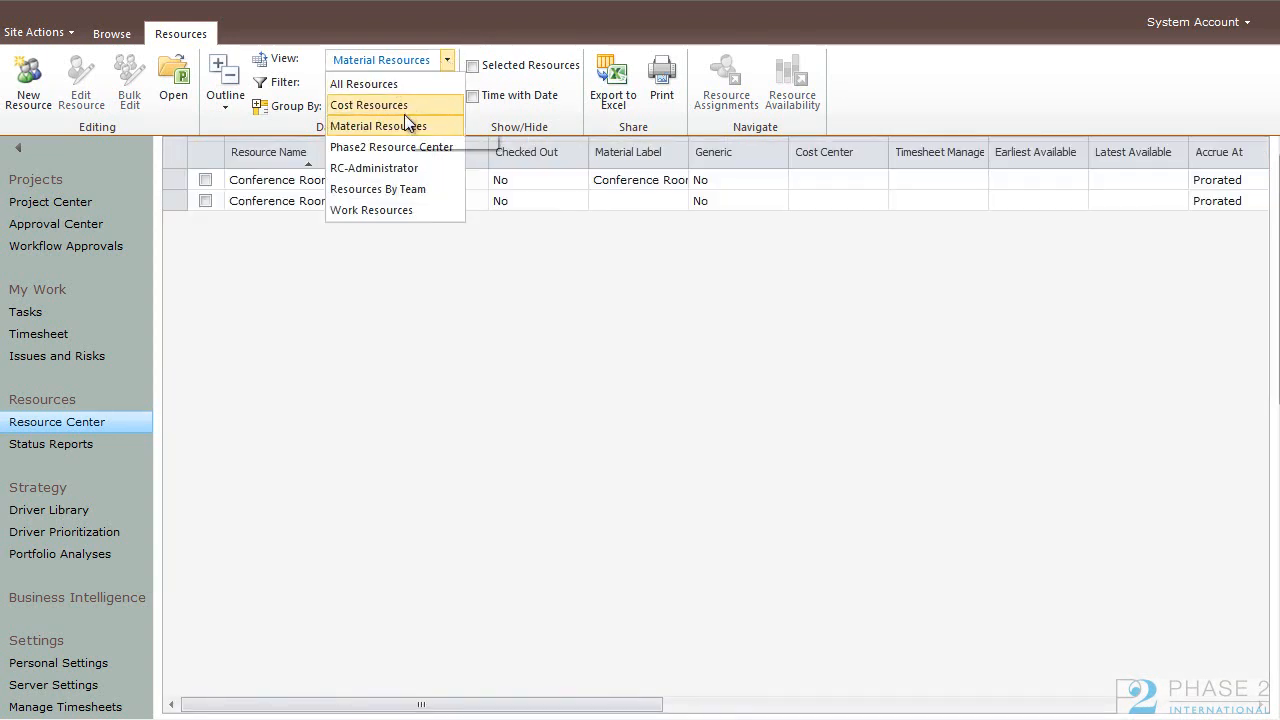
left_click(371, 210)
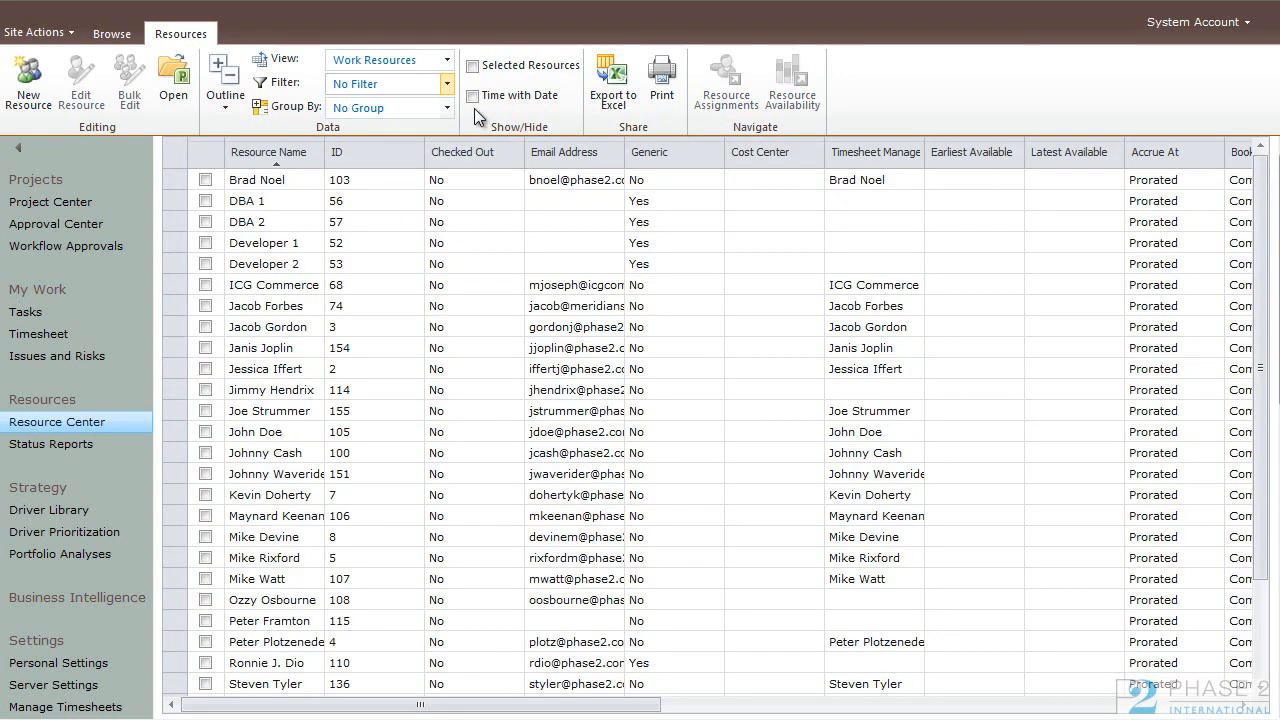
mouse_move(322, 20)
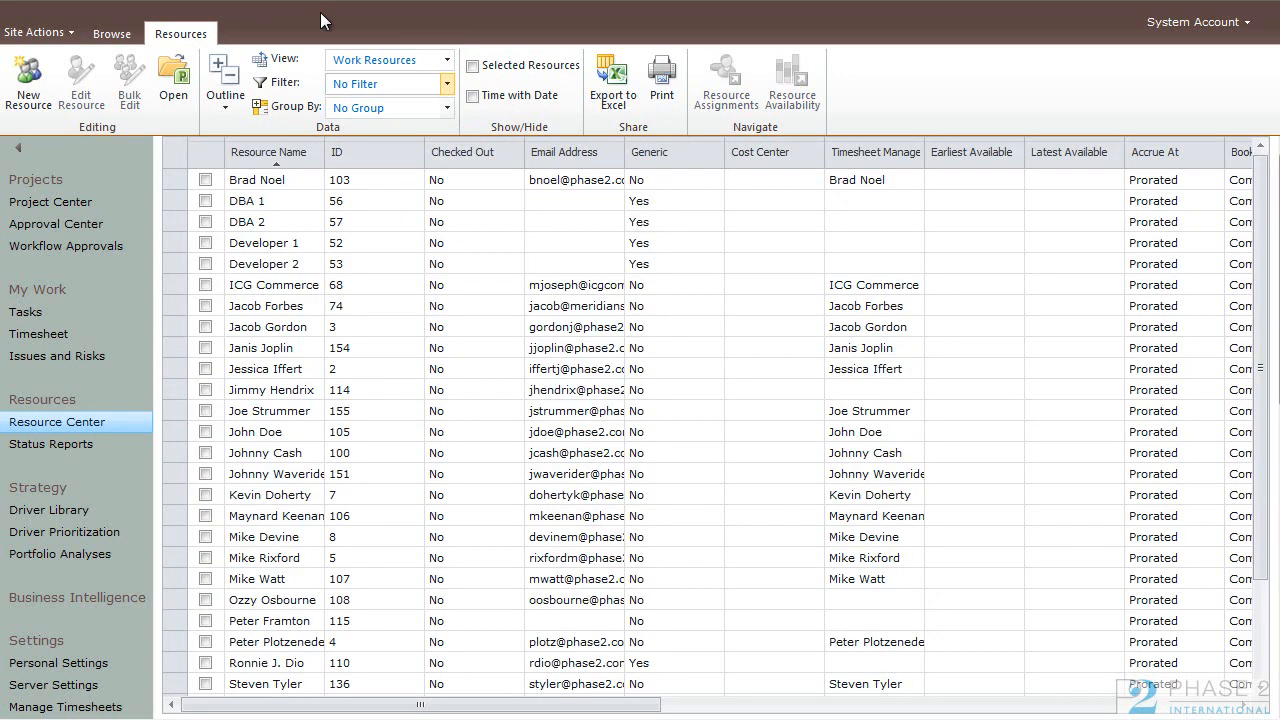
left_click(575, 326)
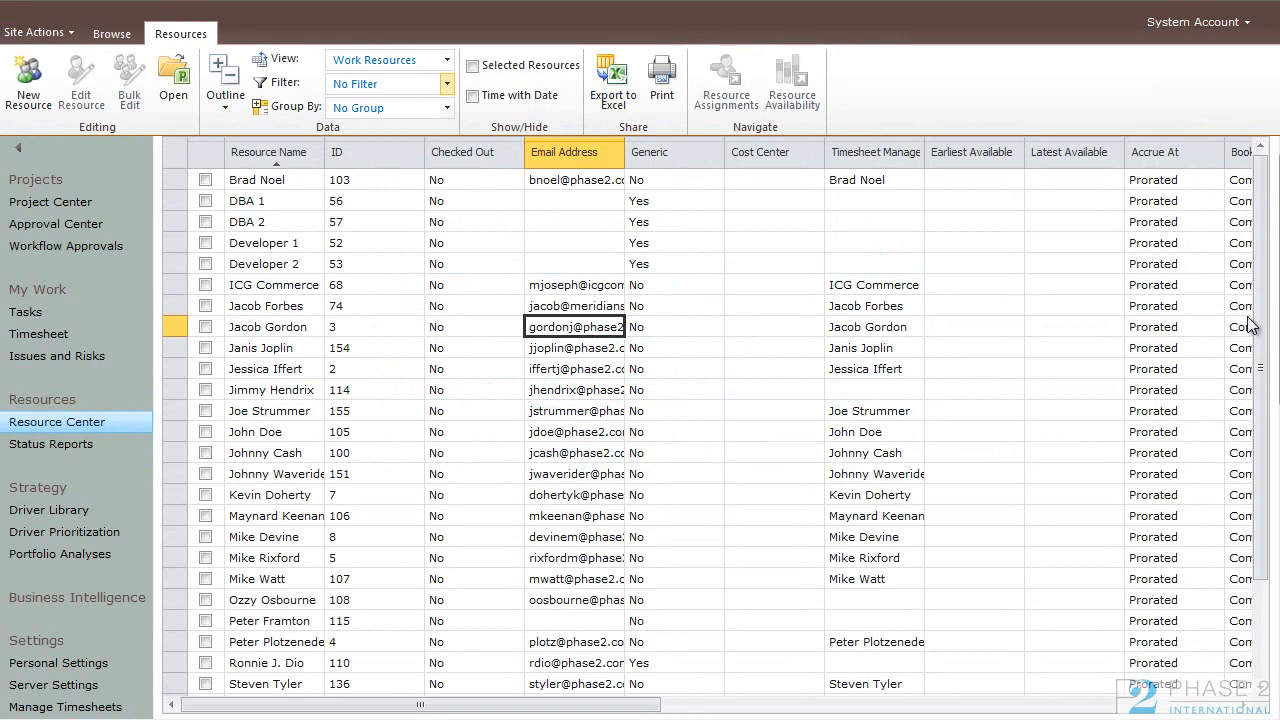
mouse_move(808, 322)
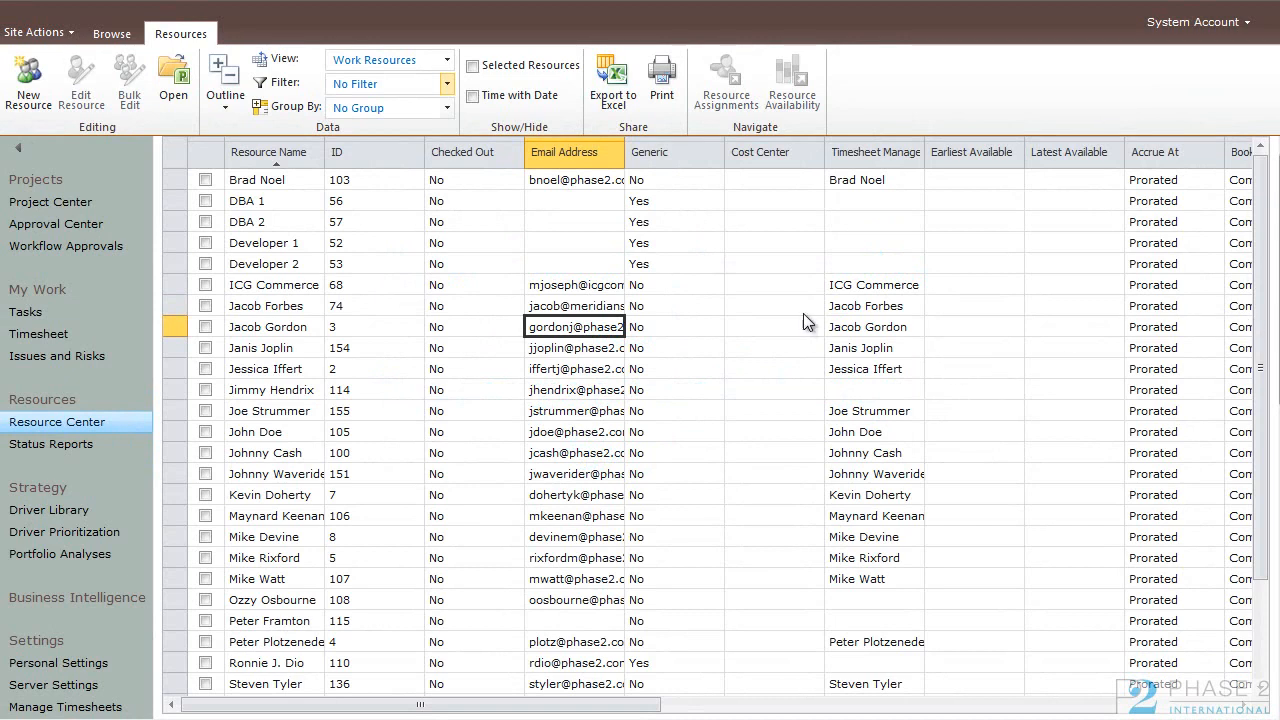
mouse_move(714, 242)
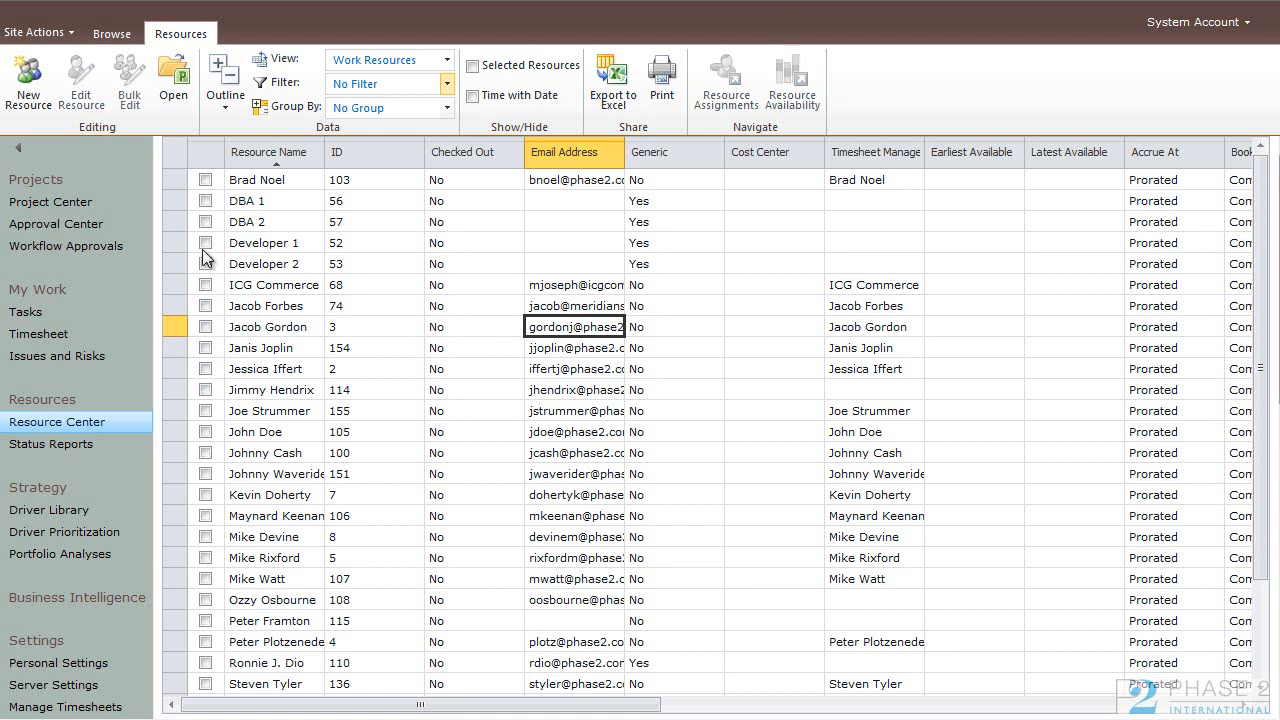
left_click(206, 180)
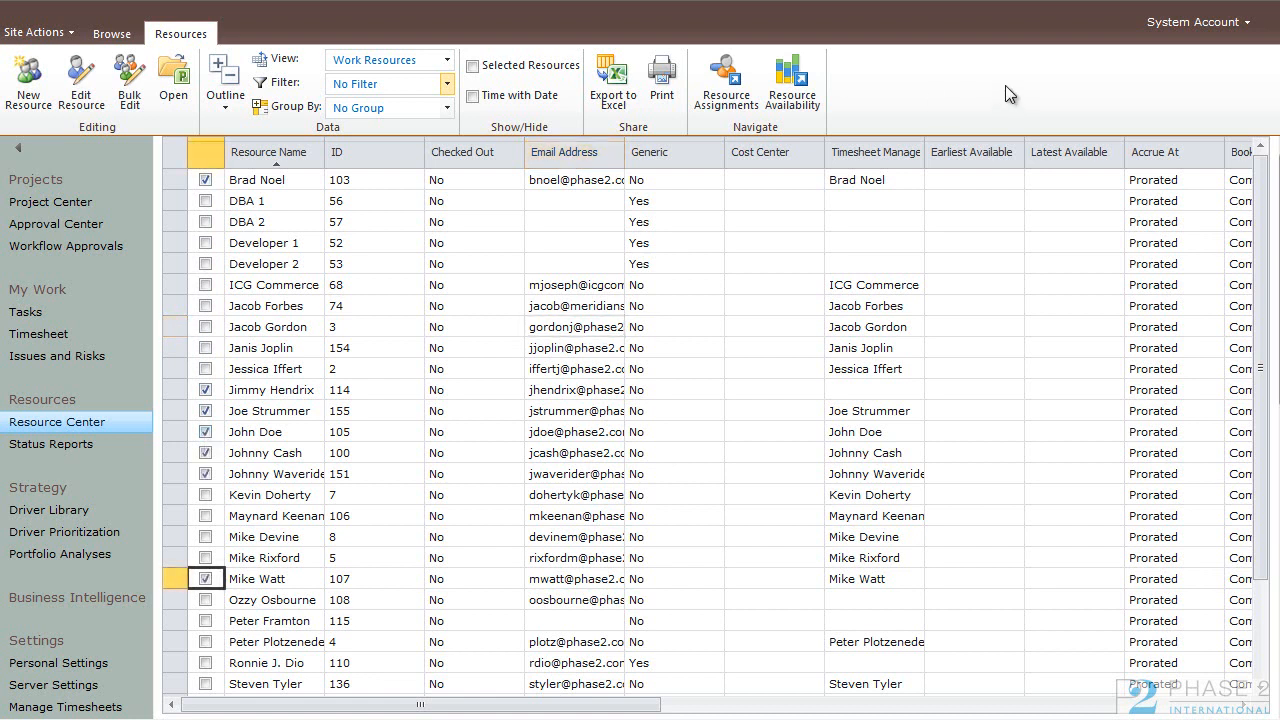
mouse_move(725, 82)
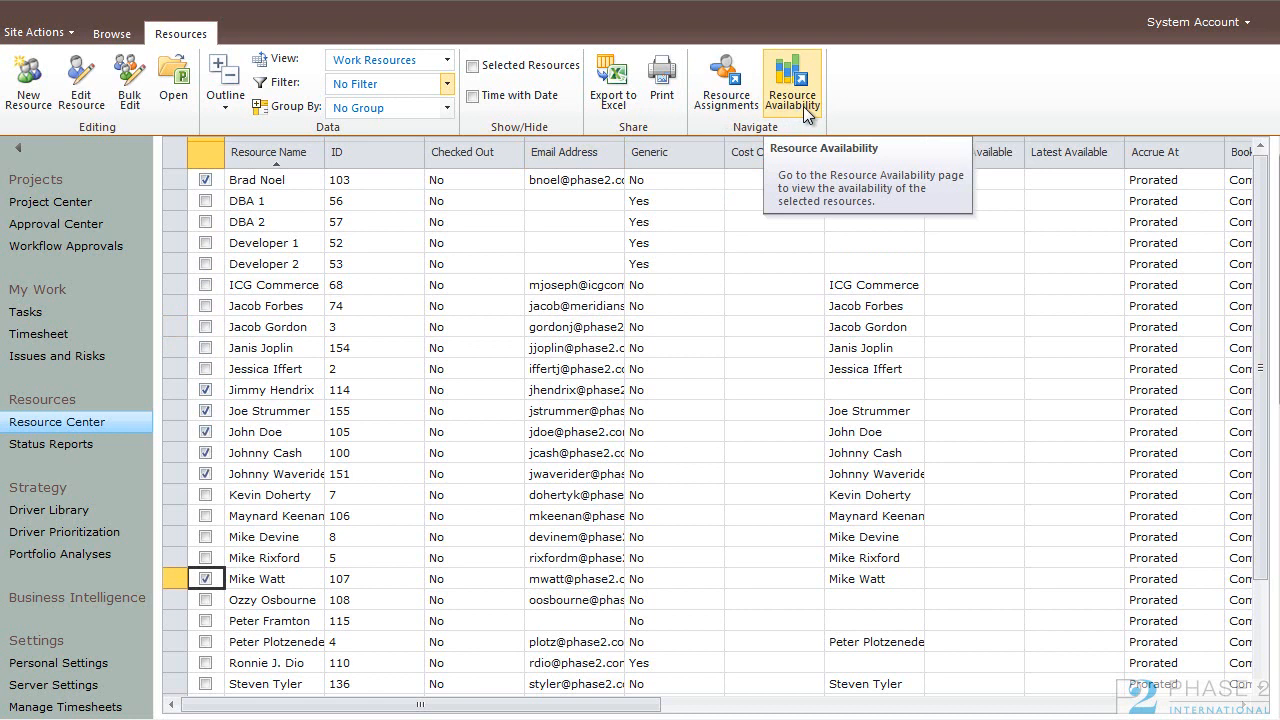
mouse_move(866, 107)
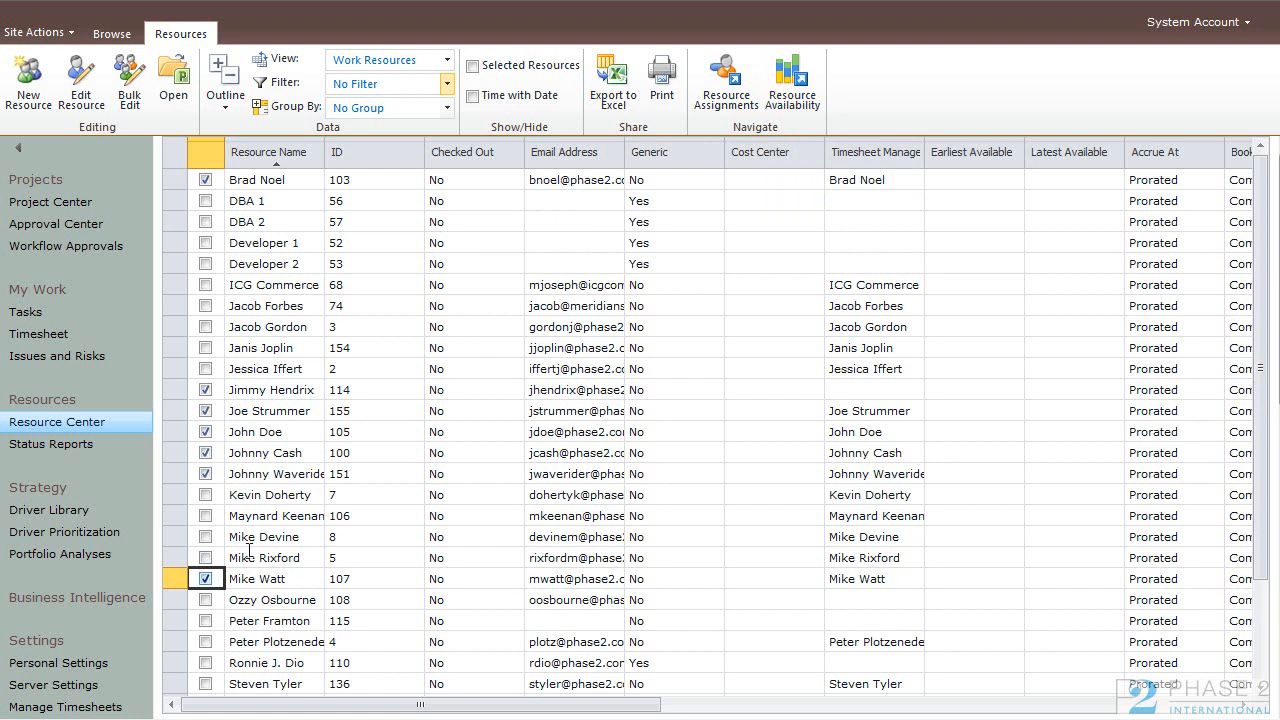
mouse_move(792, 82)
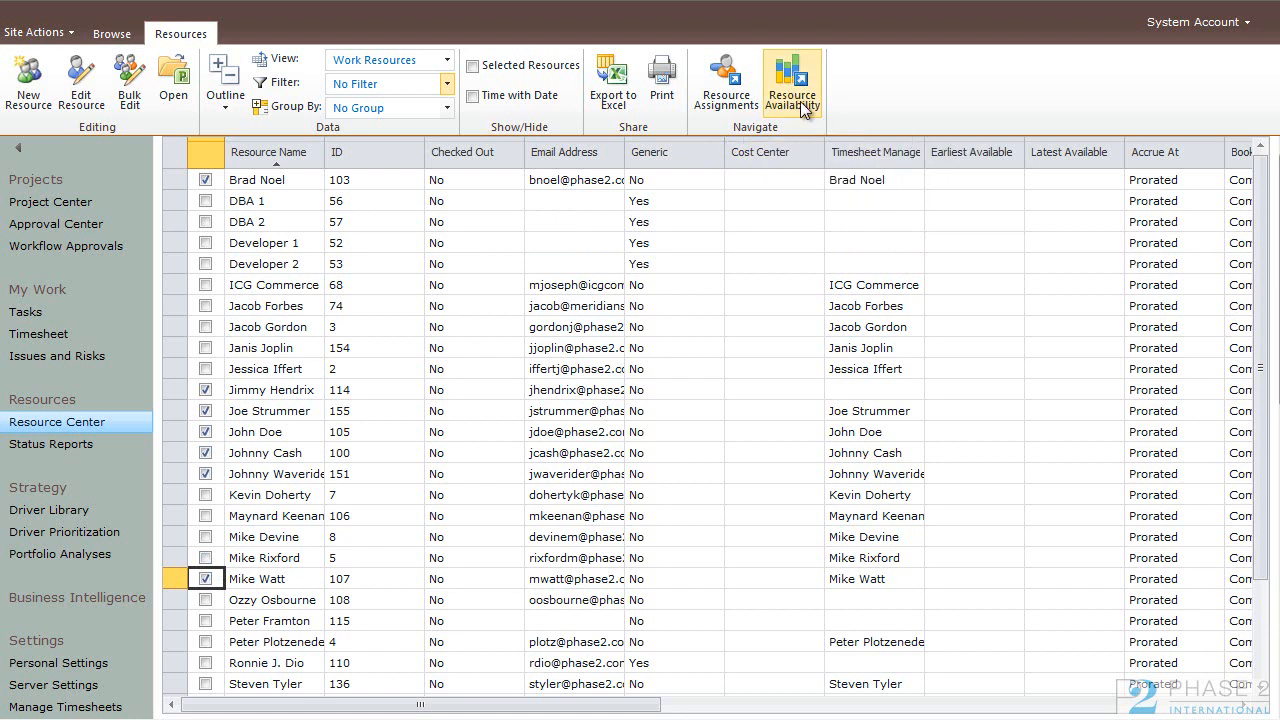
Show Resource Availability for the seven resources and review the weekly Details table.
left_click(792, 82)
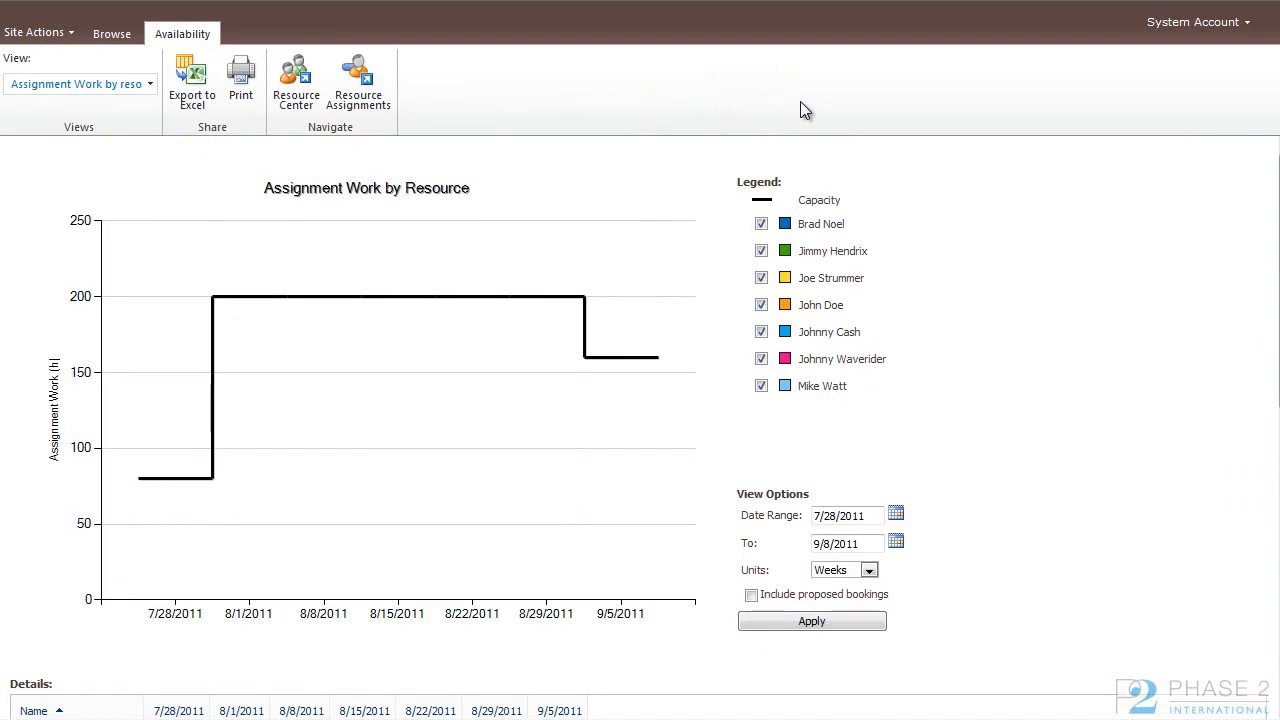
mouse_move(593, 346)
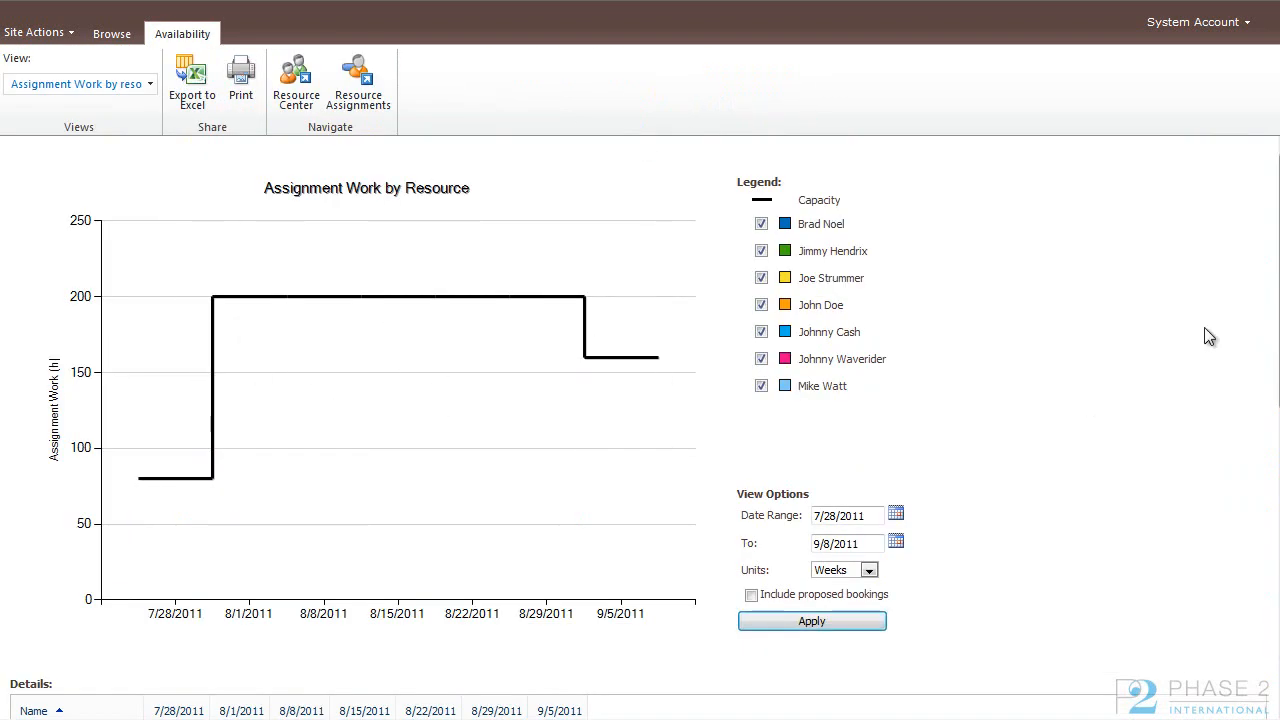
scroll("down", 3)
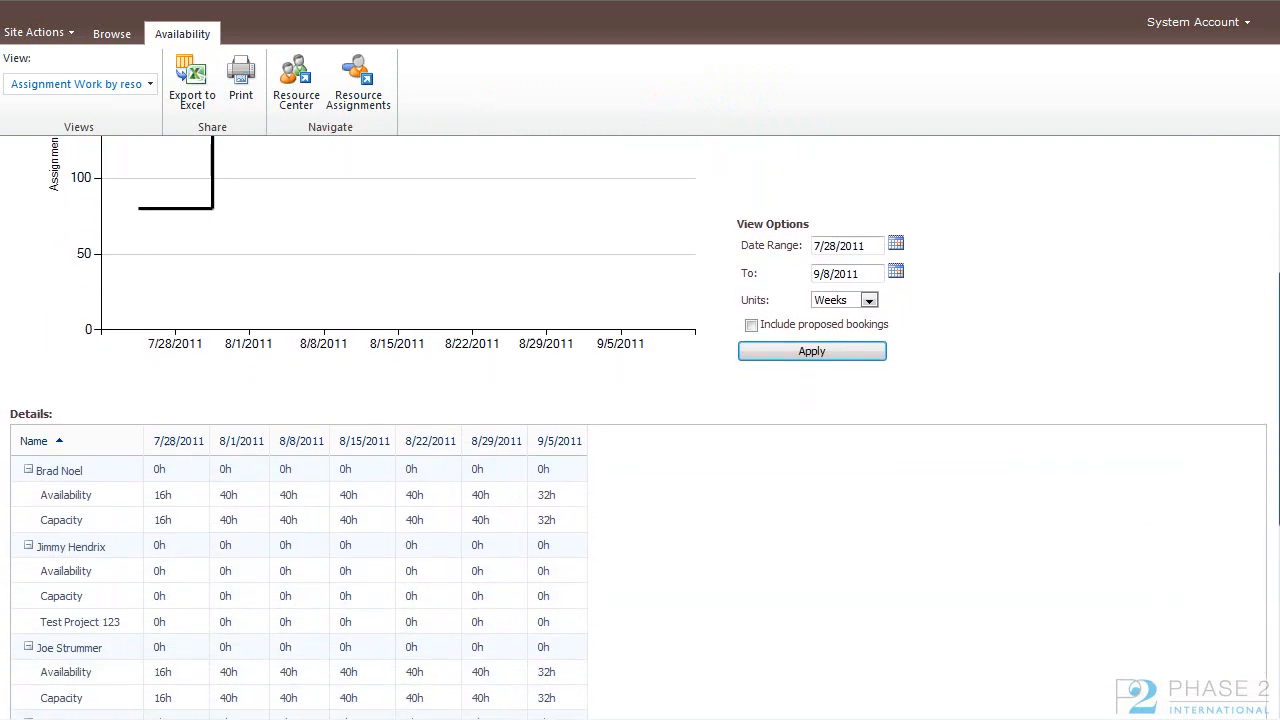
scroll("down", 3)
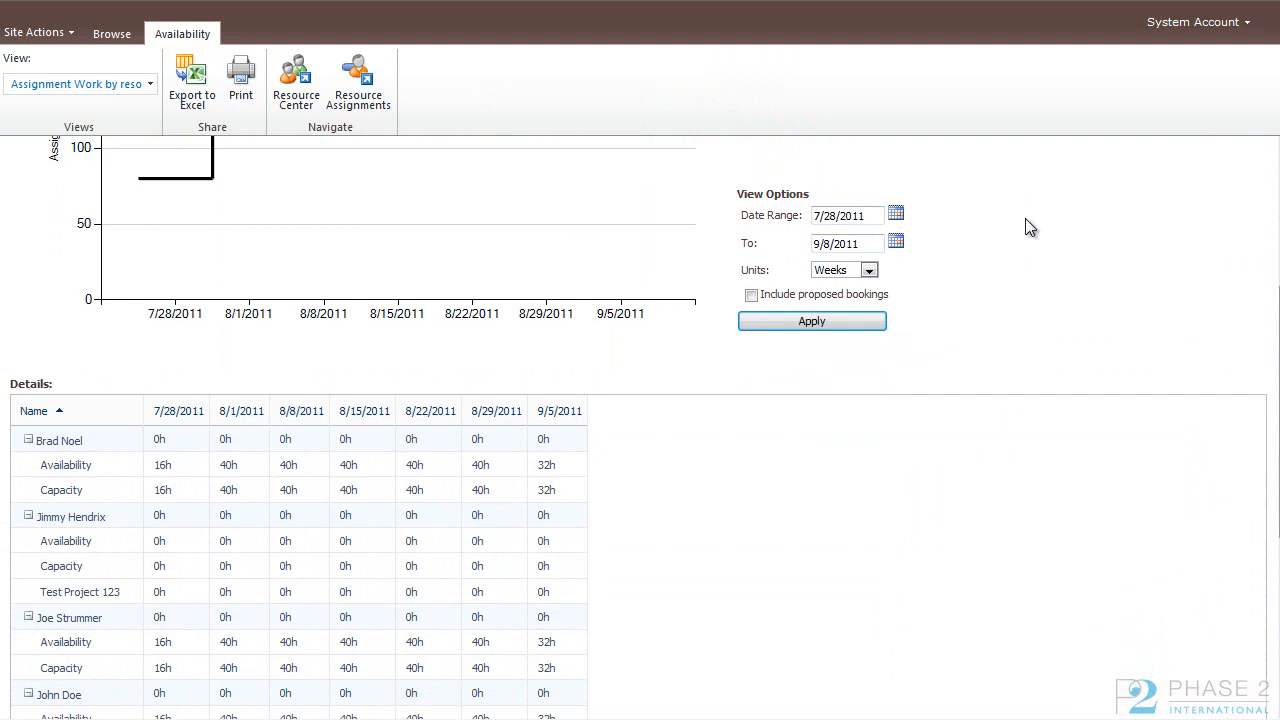
scroll("down", 3)
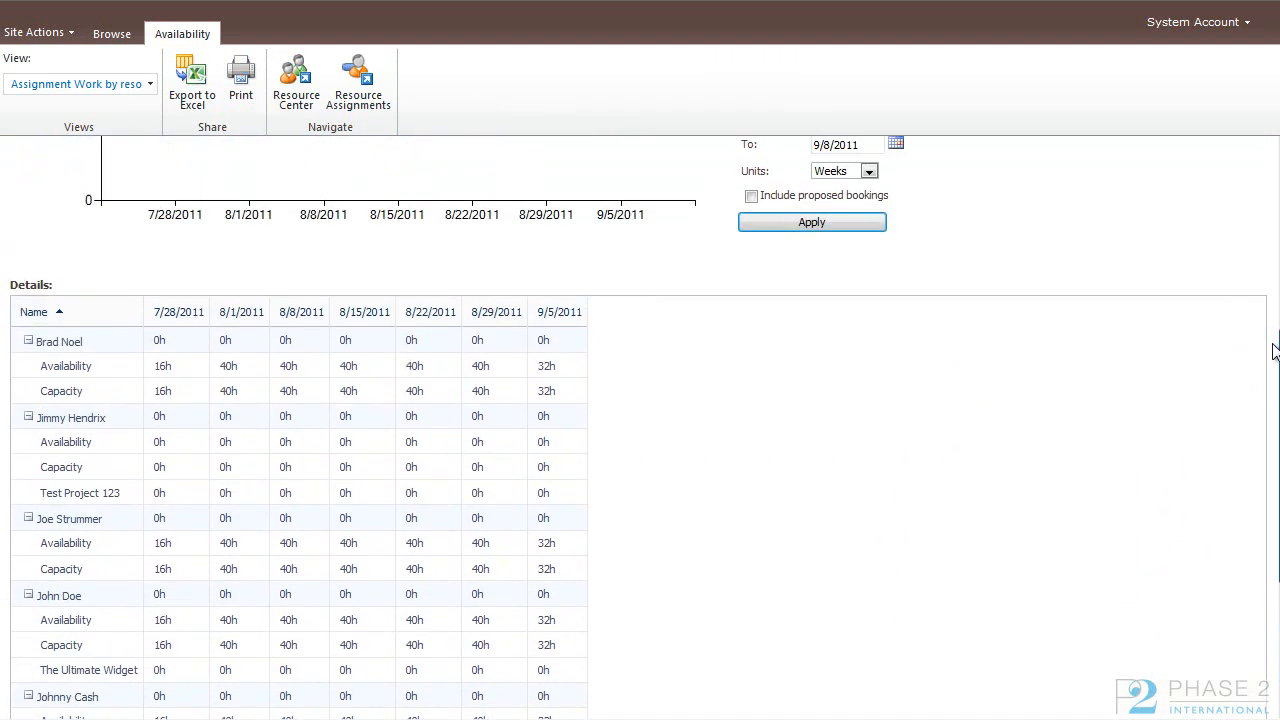
scroll("up", 3)
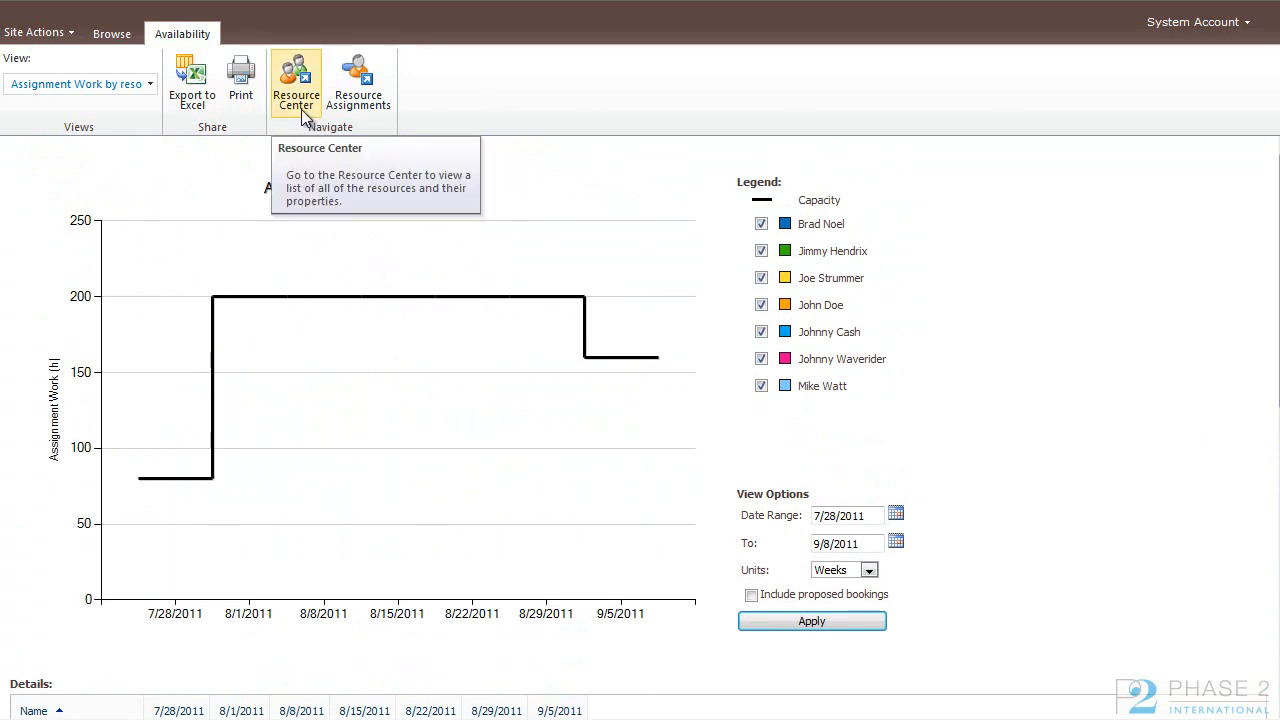
mouse_move(308, 118)
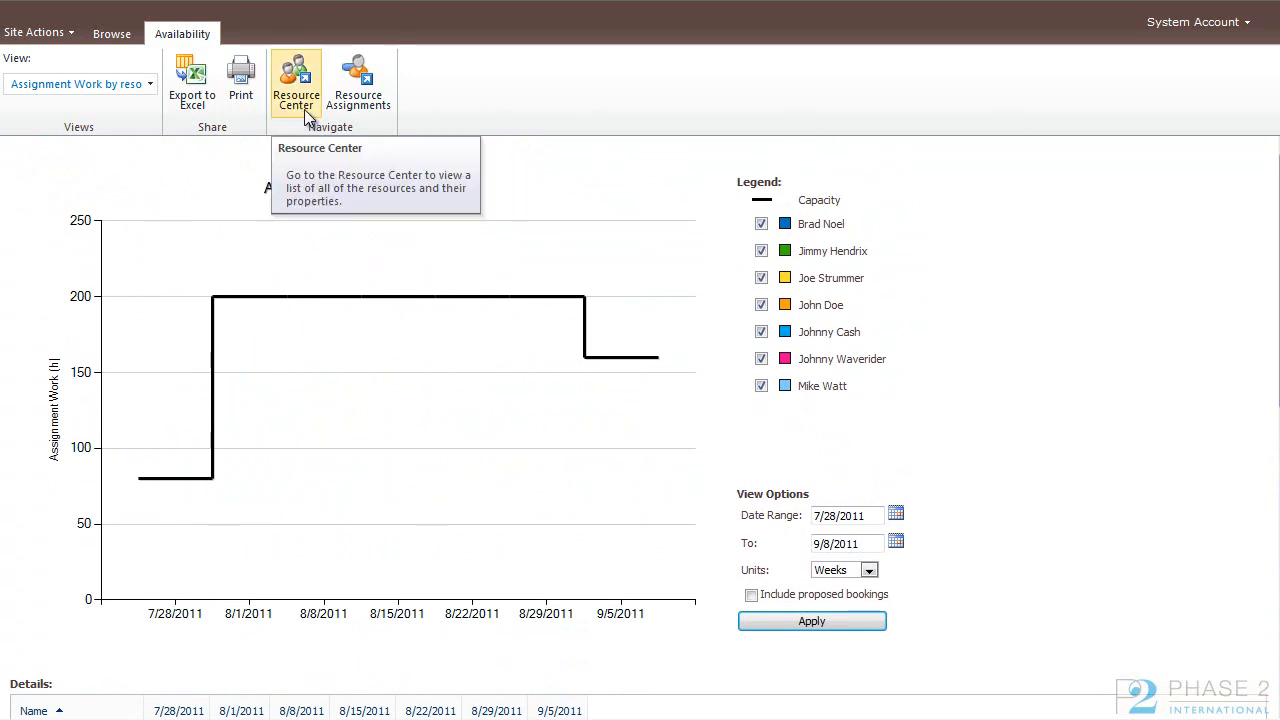
mouse_move(358, 85)
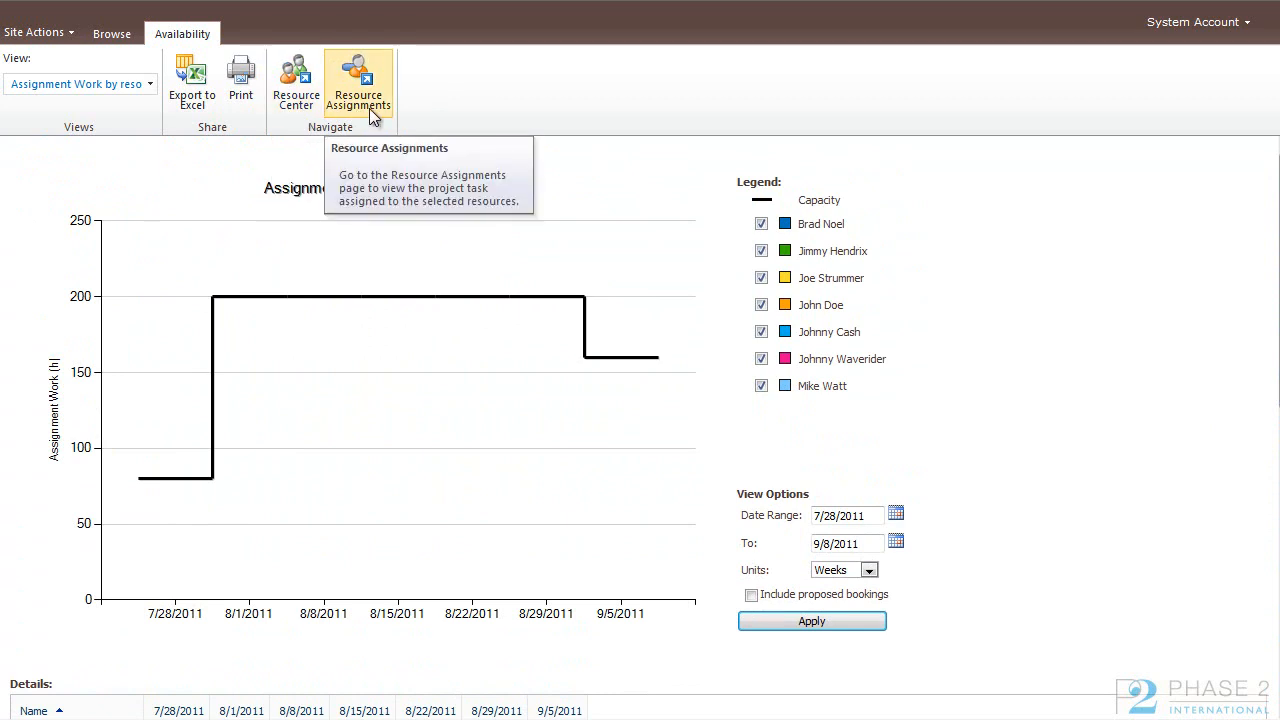
Review the resources' assignments, switching to time-phased work and then Gantt chart display.
left_click(358, 82)
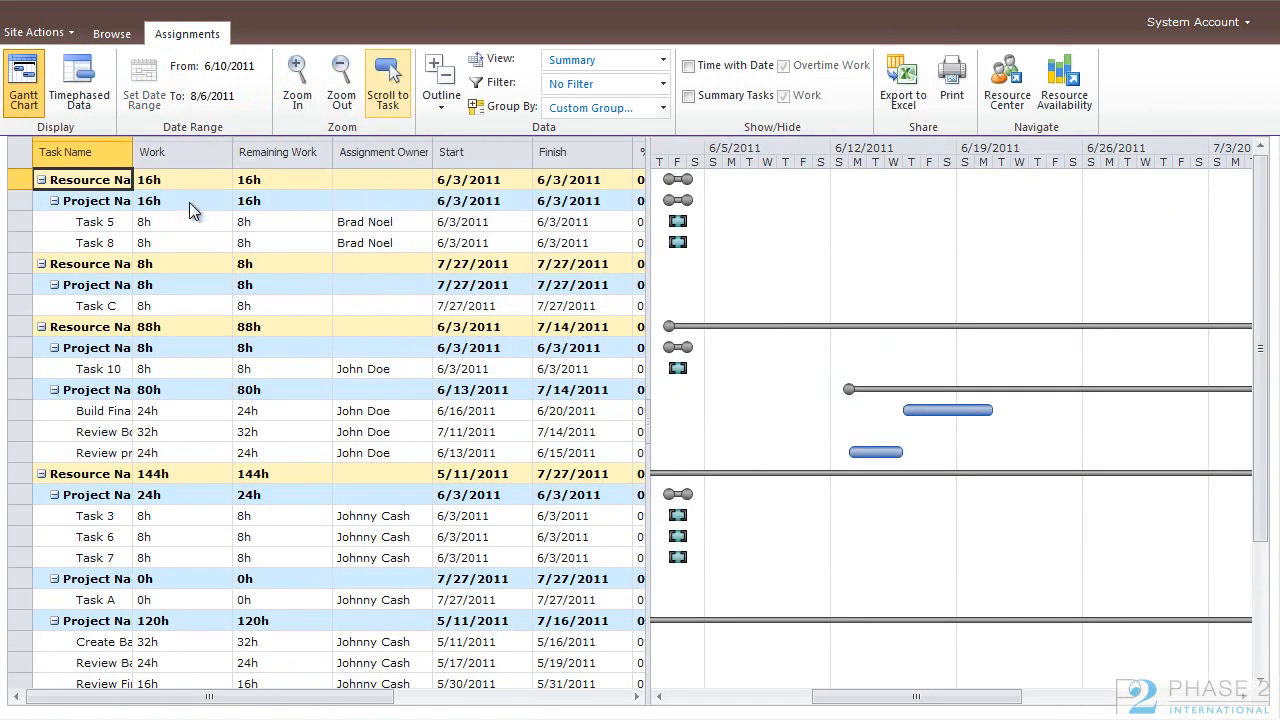
mouse_move(1268, 296)
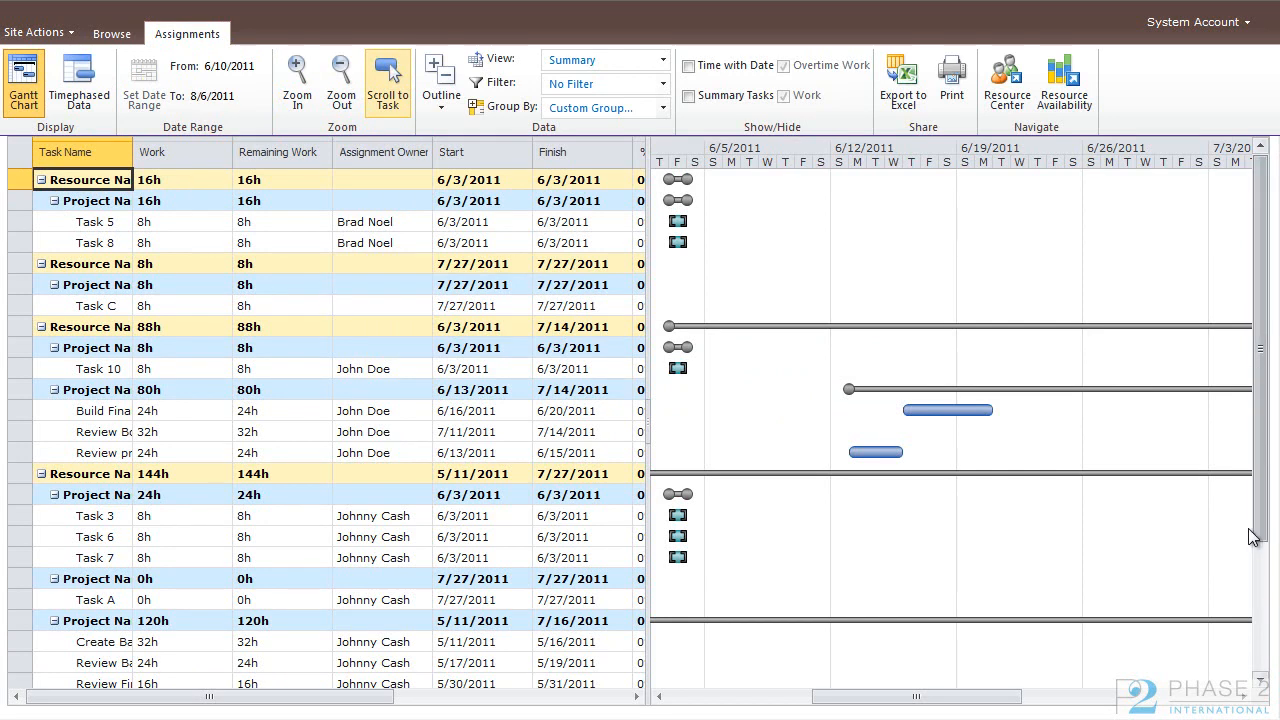
scroll("down", 3)
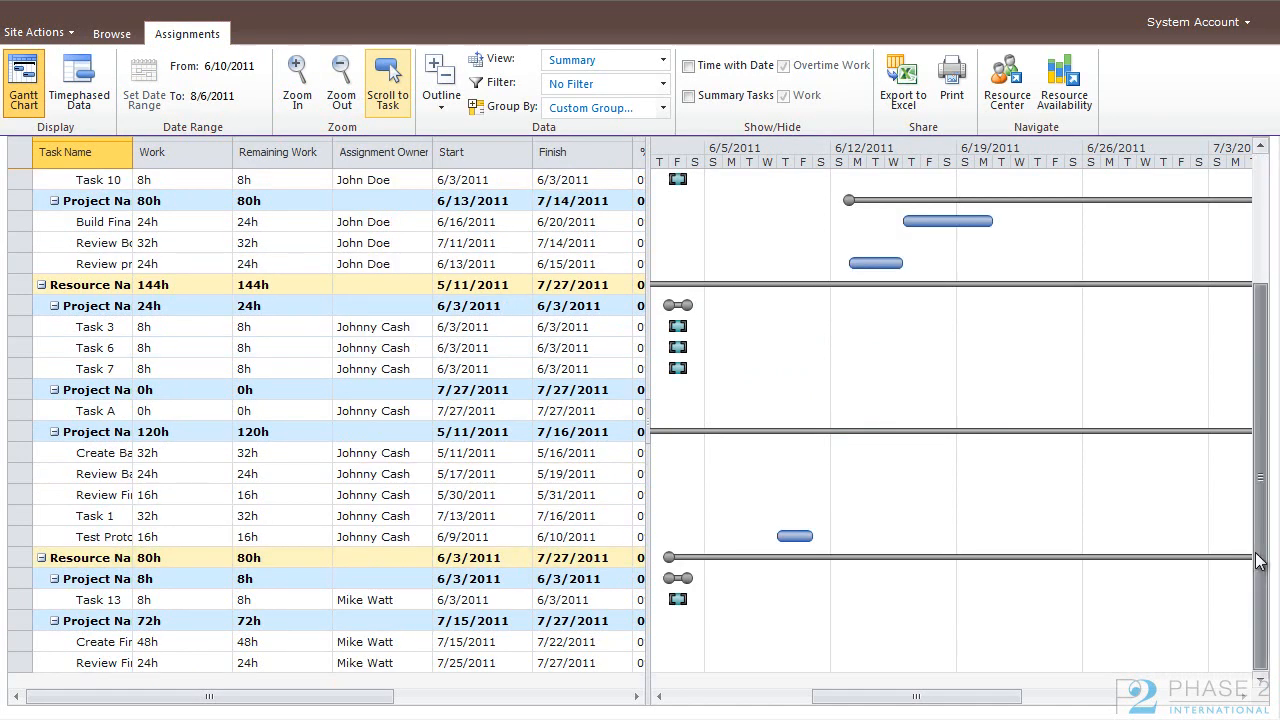
scroll("up", 3)
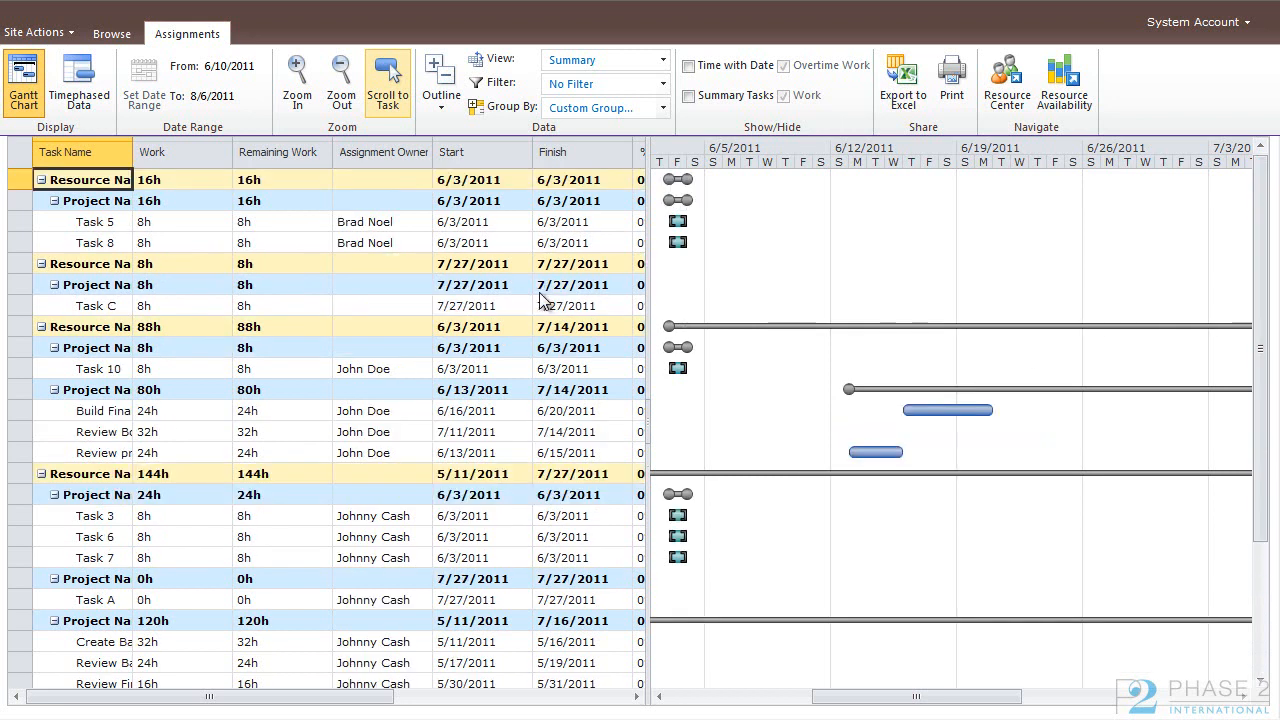
mouse_move(490, 305)
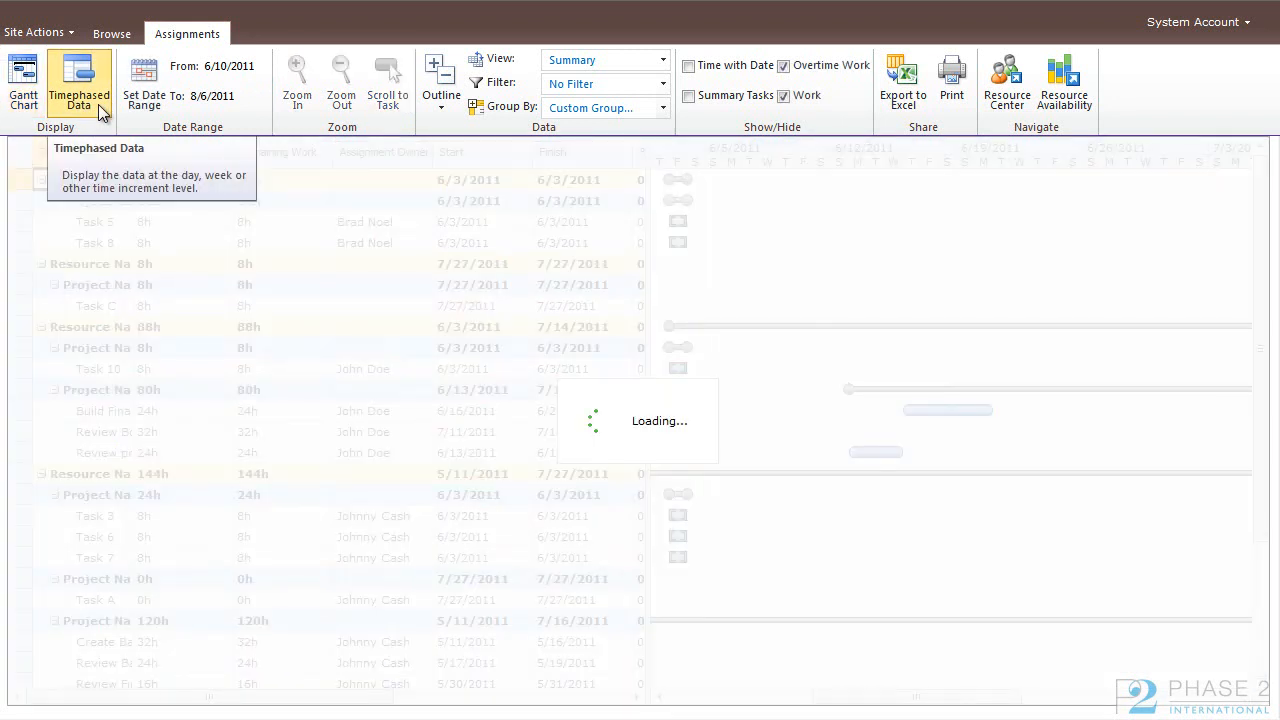
left_click(79, 85)
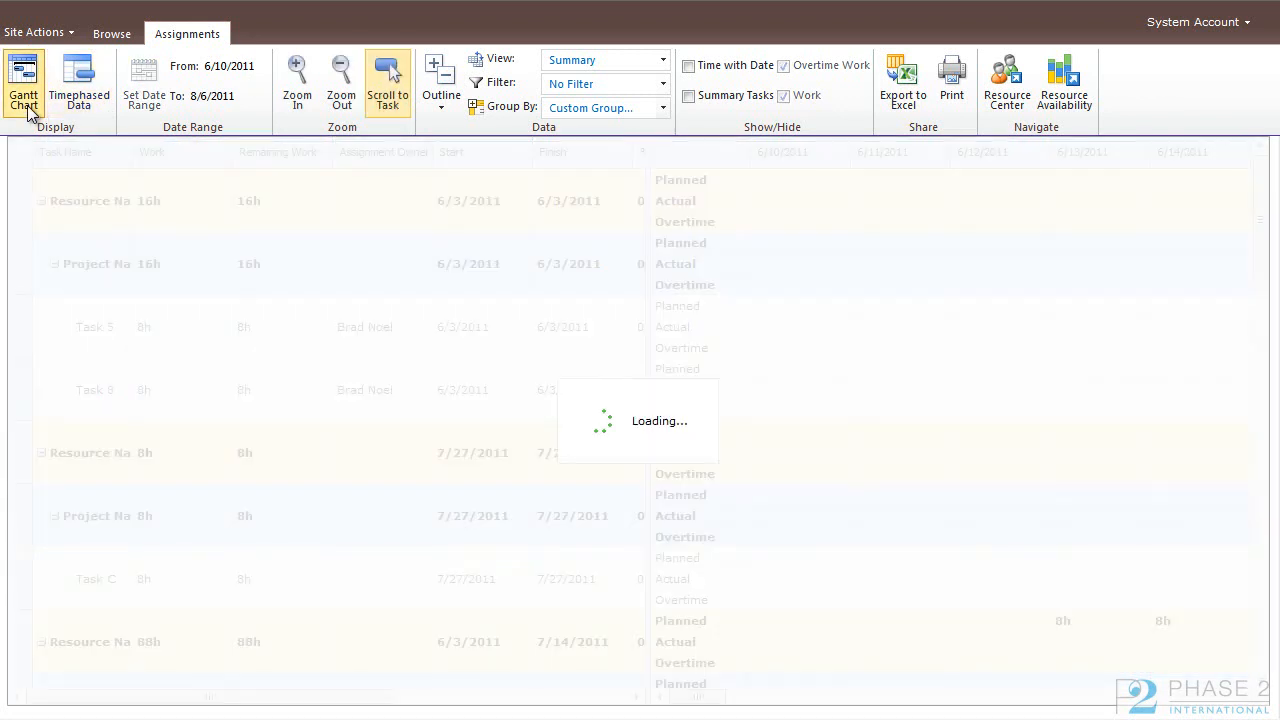
left_click(57, 421)
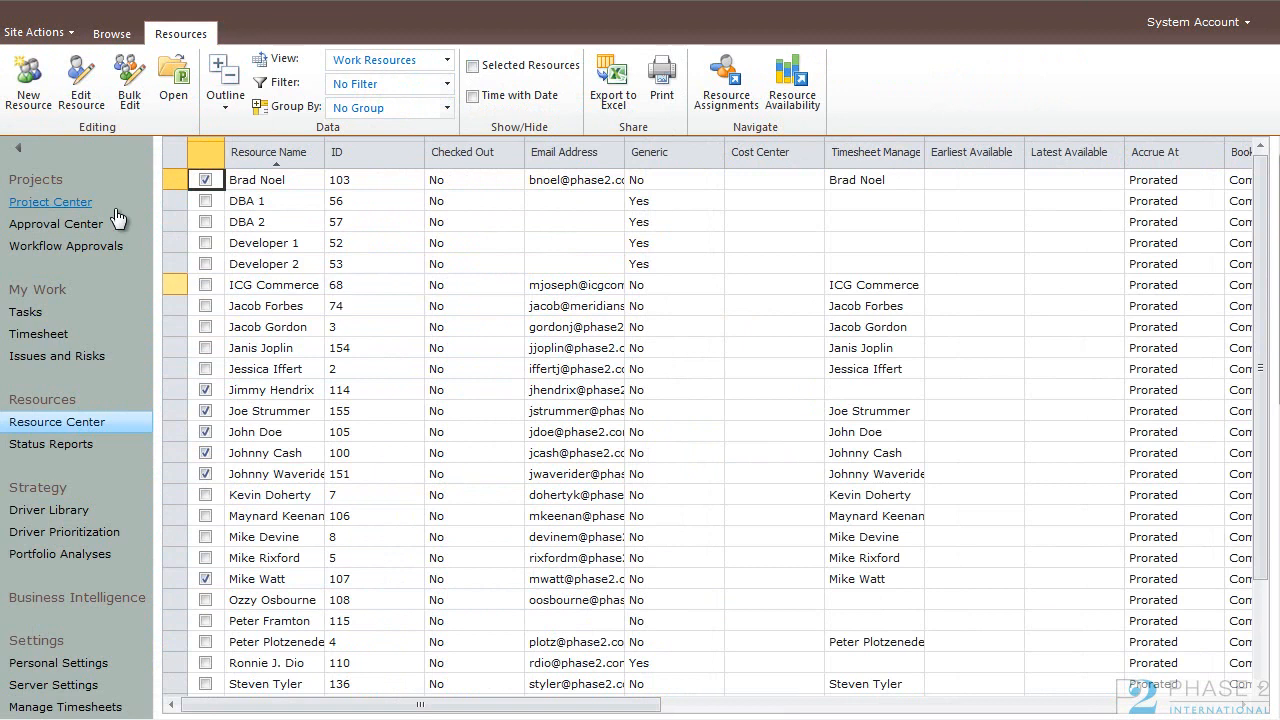
mouse_move(129, 80)
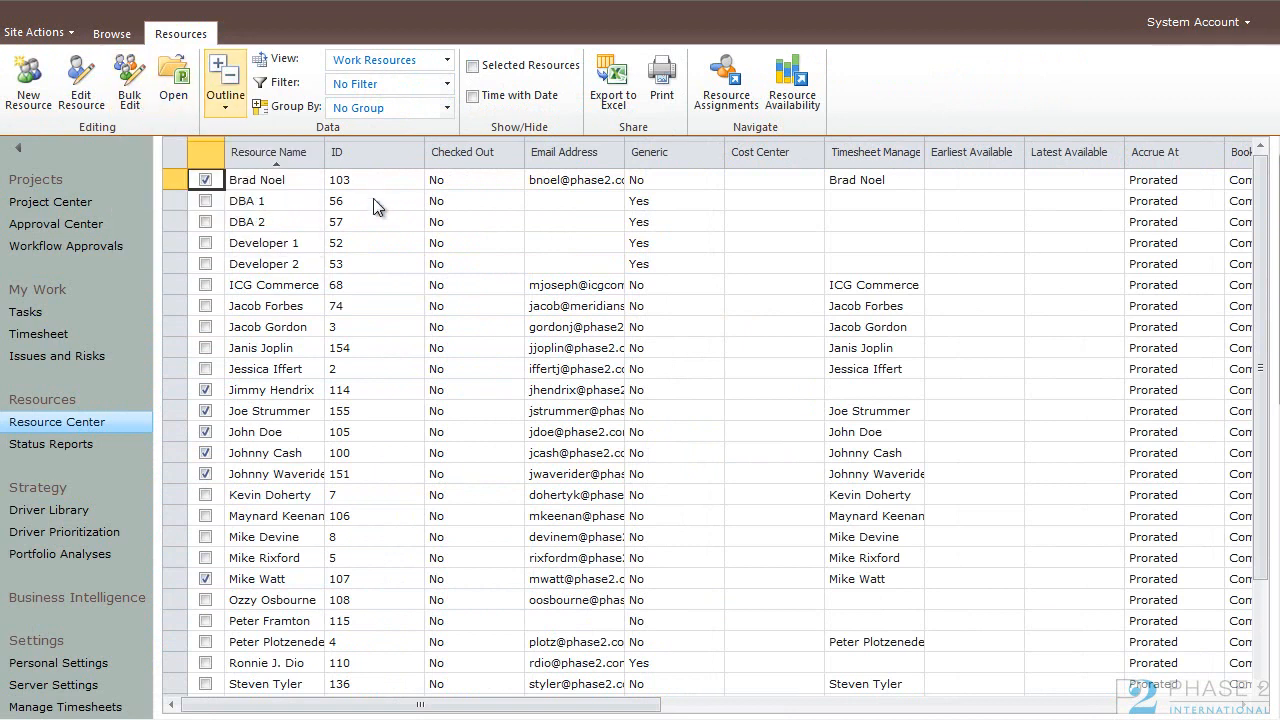
Start a bulk edit of the seven checked resources.
left_click(128, 80)
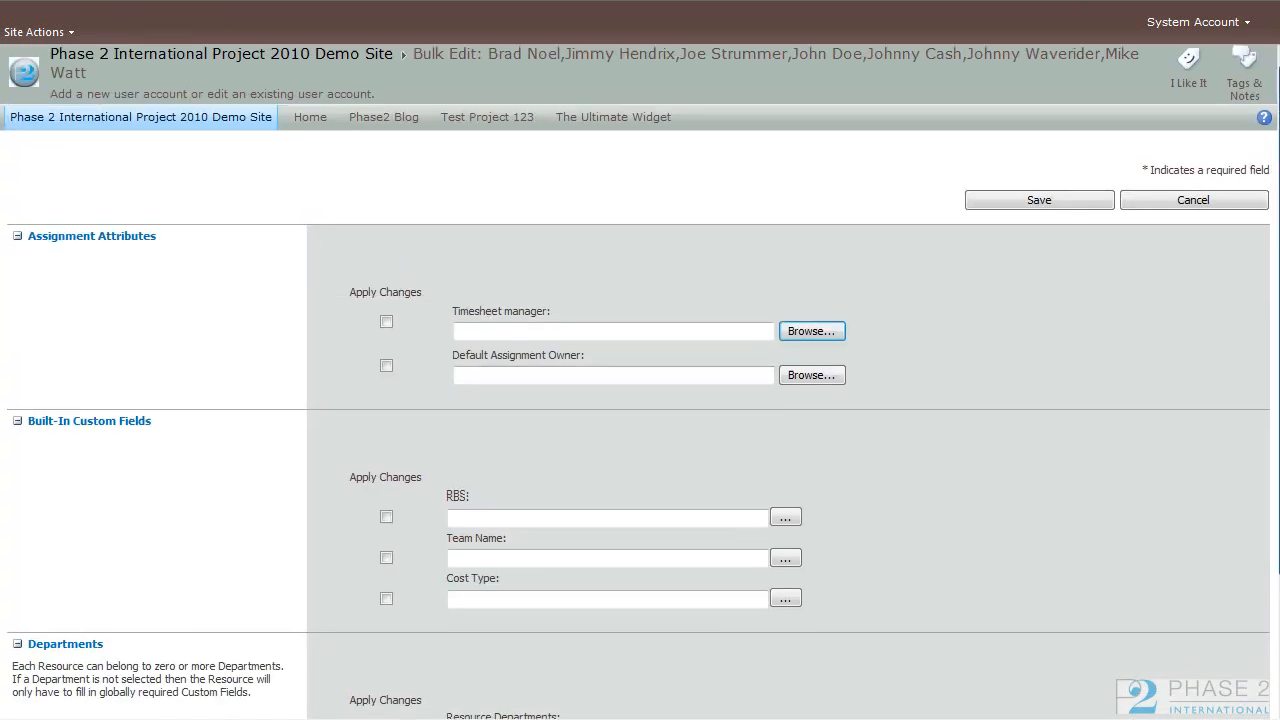
Save the seven resources' bulk edit form without changing any fields.
scroll("down", 3)
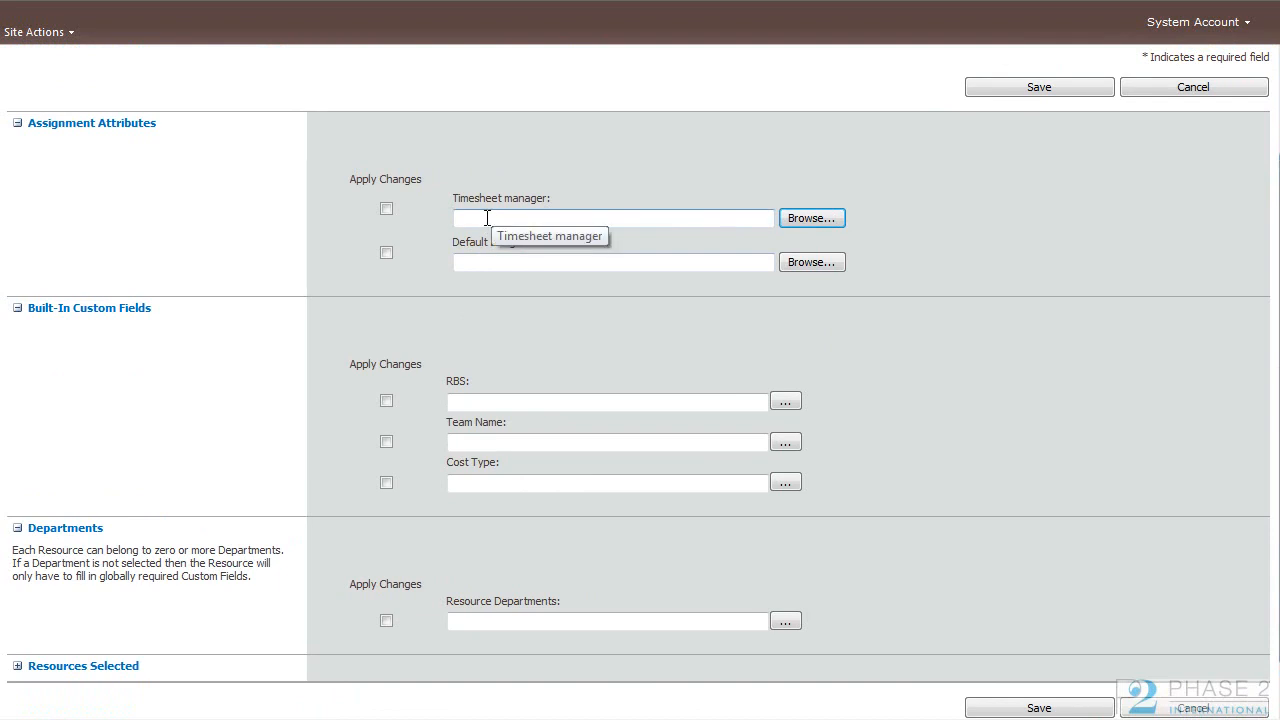
mouse_move(630, 247)
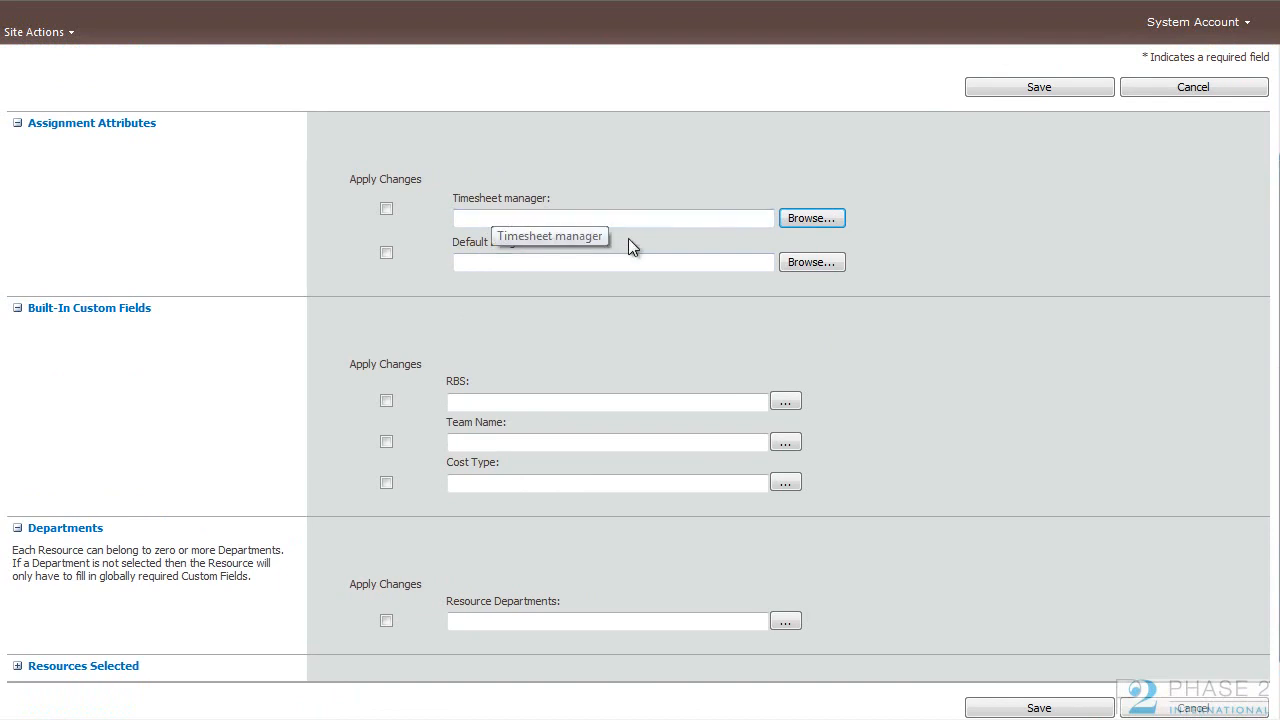
mouse_move(505, 412)
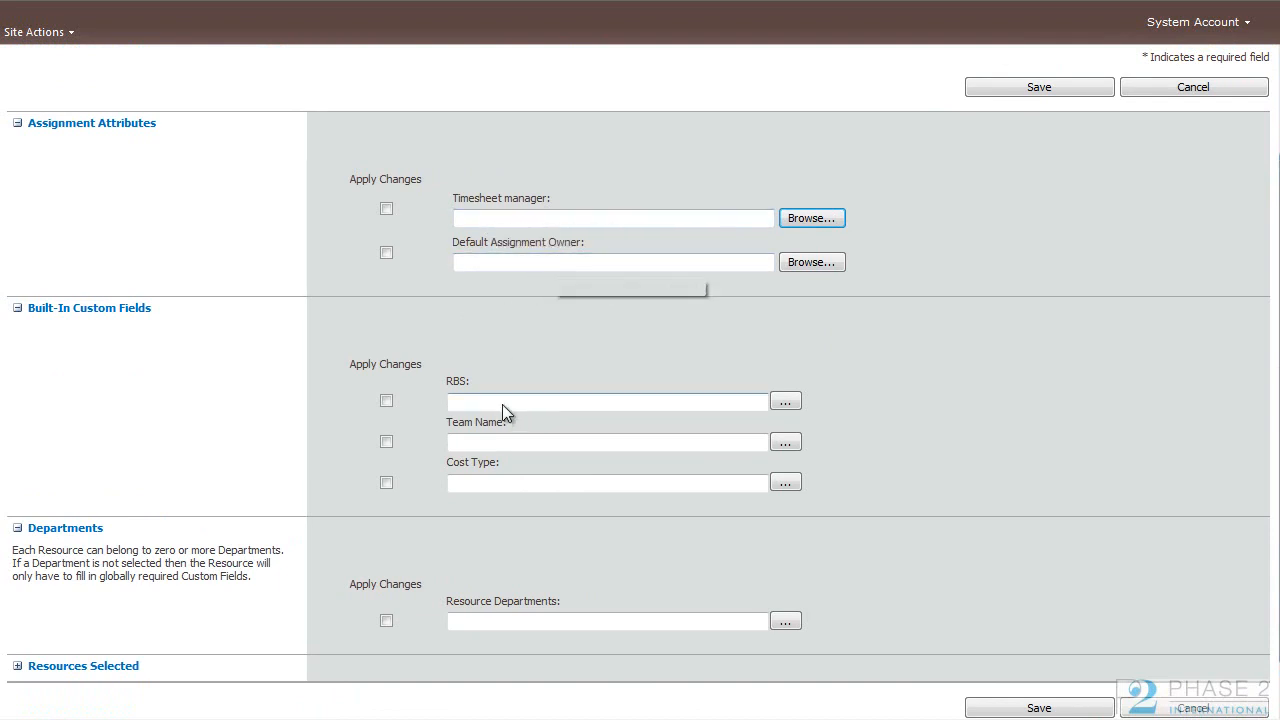
mouse_move(540, 590)
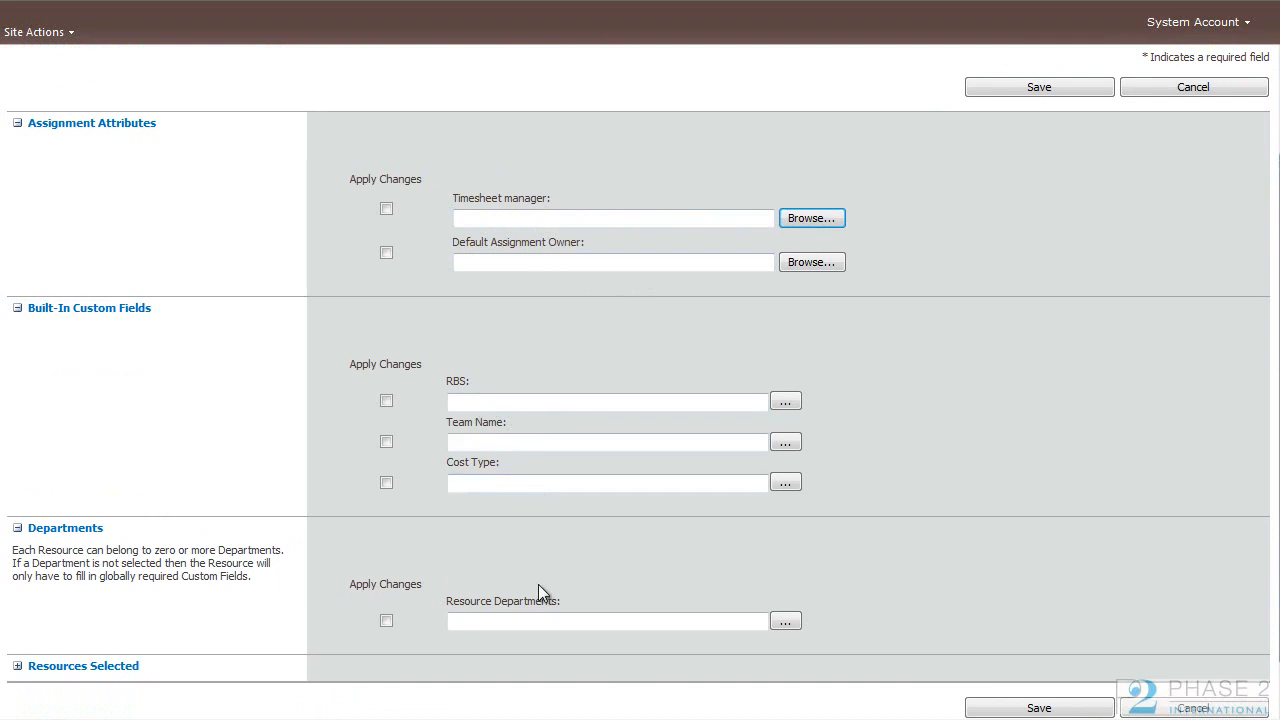
mouse_move(435, 189)
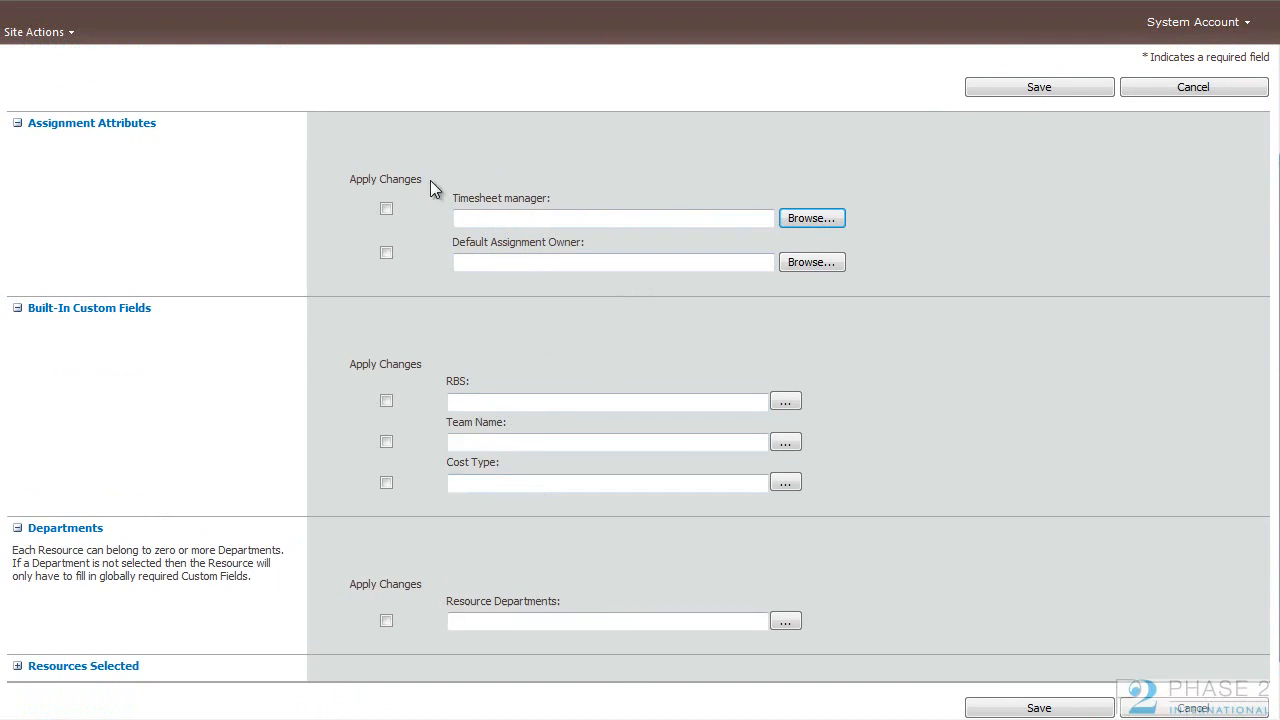
mouse_move(811, 218)
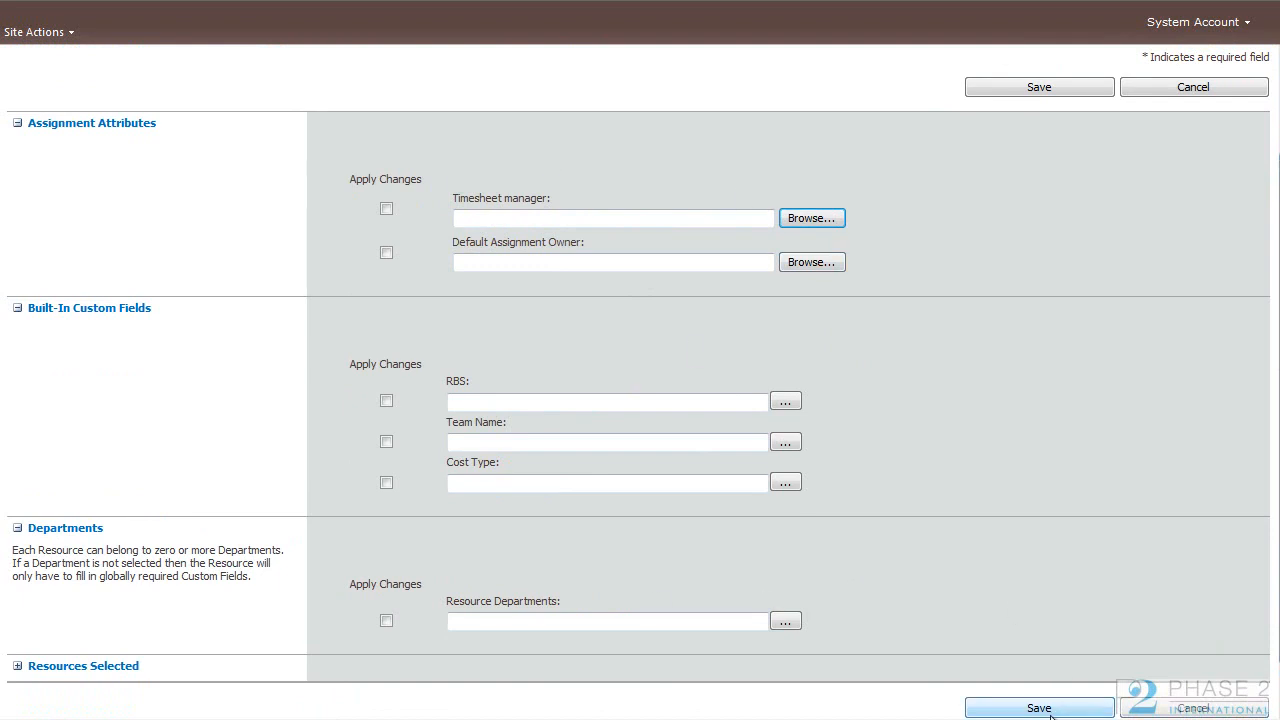
left_click(1039, 707)
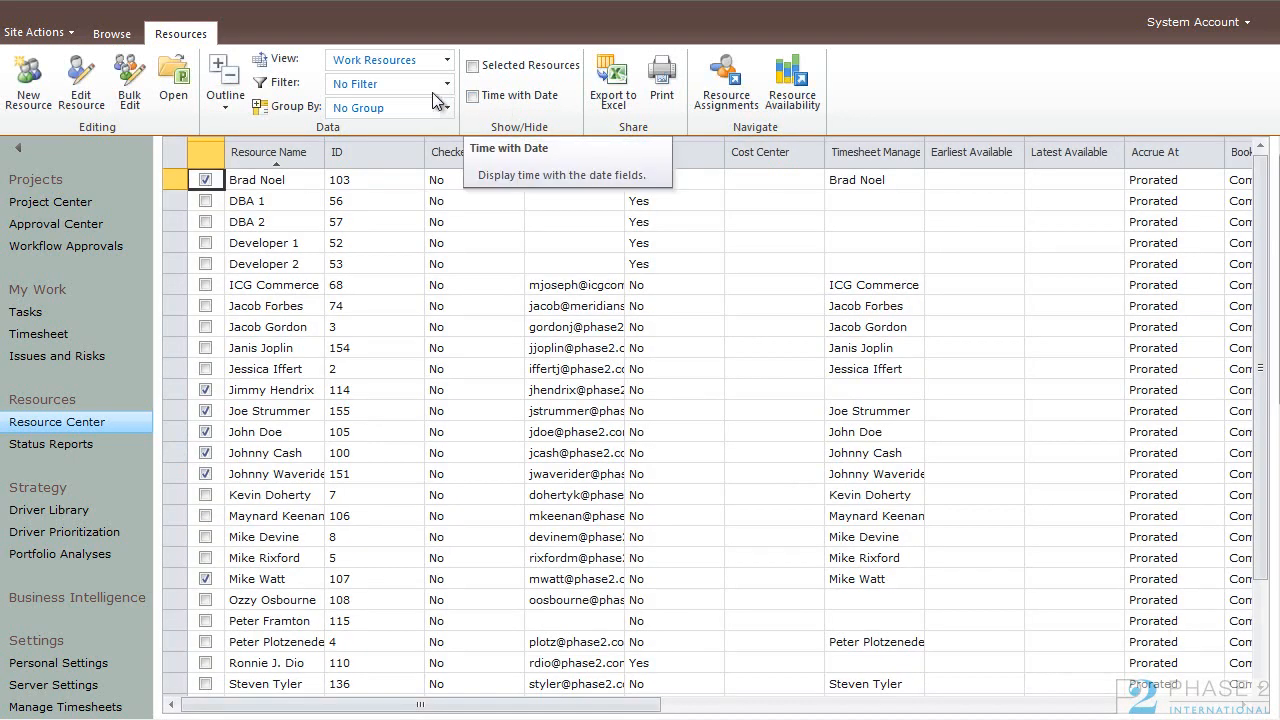
mouse_move(173, 75)
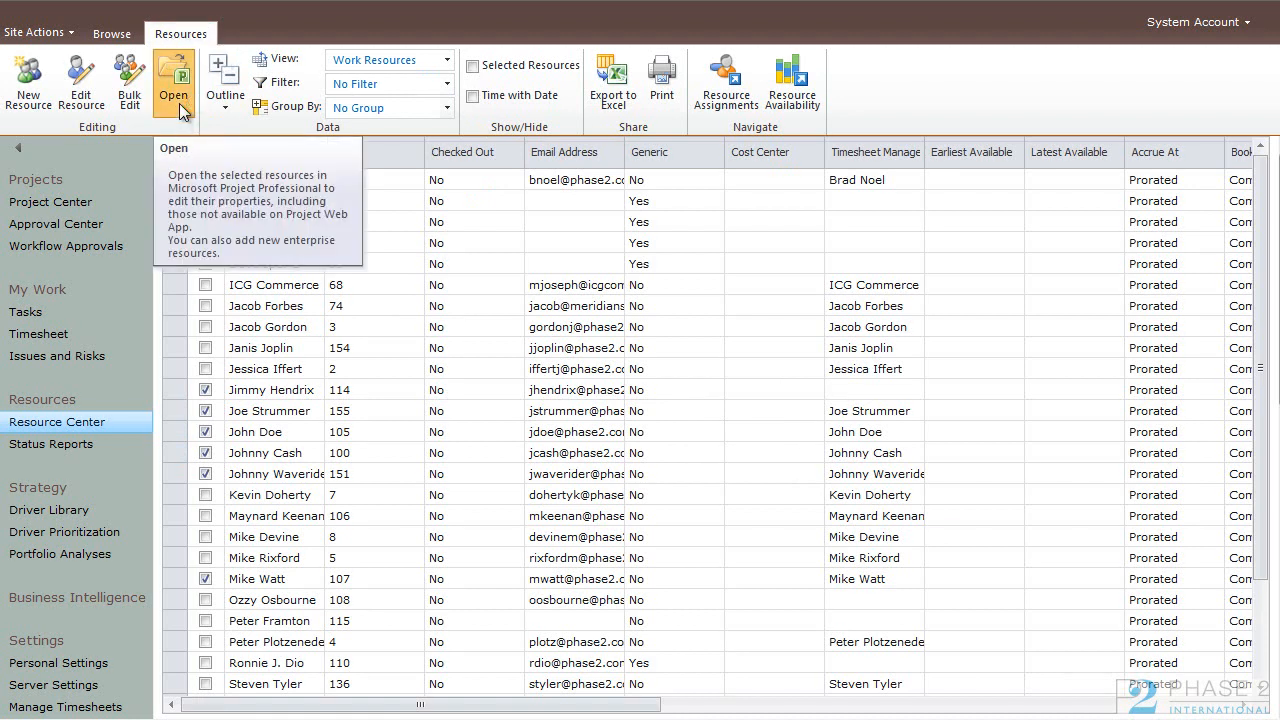
Open the seven checked resources in Project Professional.
left_click(173, 75)
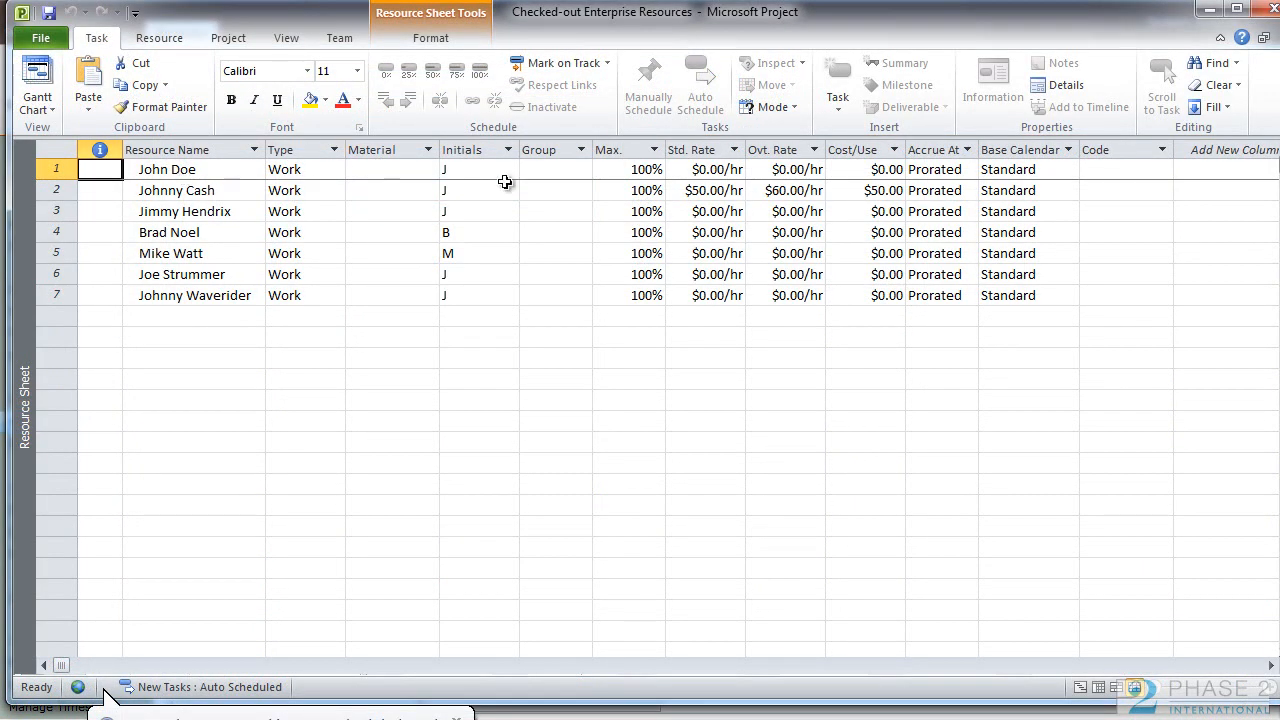
mouse_move(215, 175)
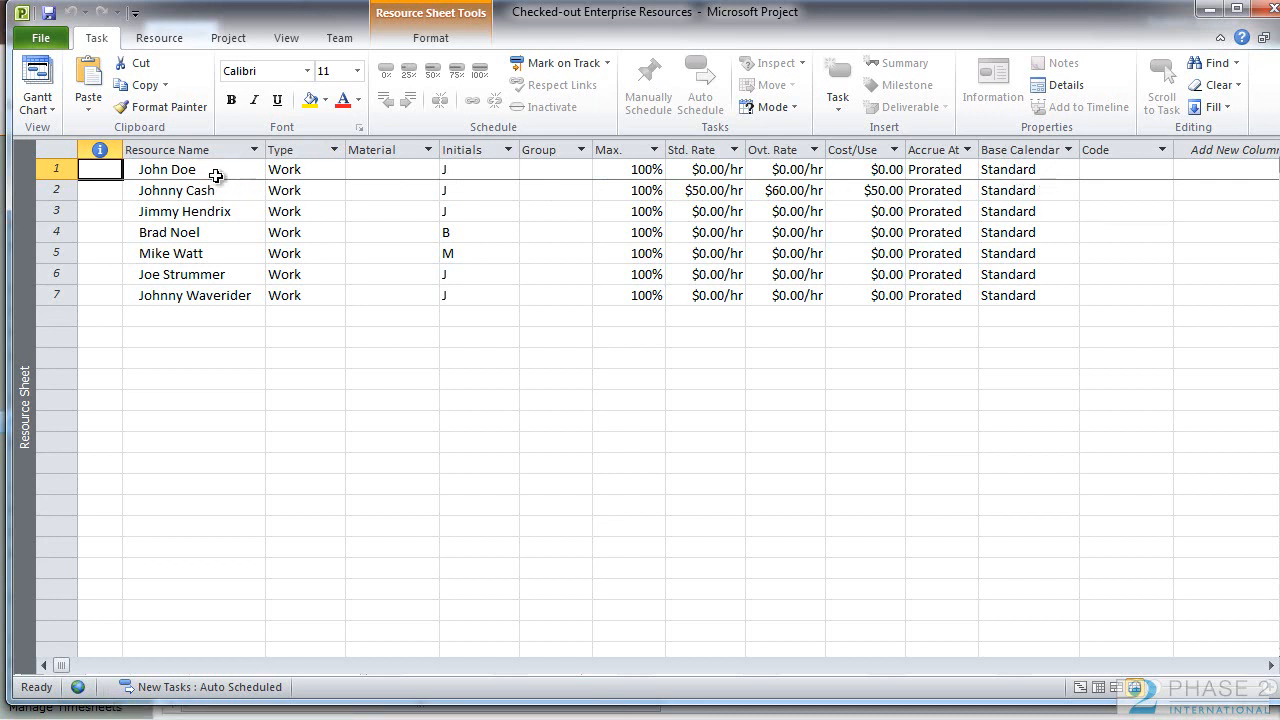
Select John Doe's Material and Group cells, then open the Add New Column field list.
left_click(390, 169)
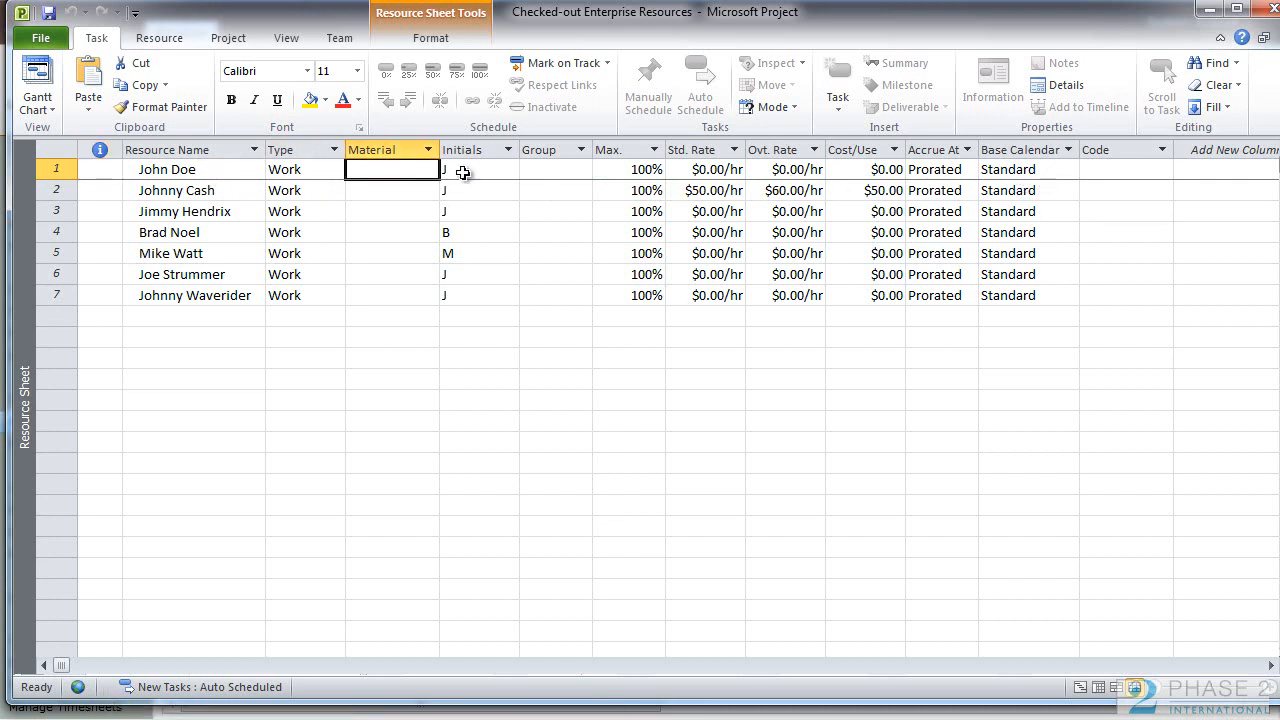
left_click(555, 169)
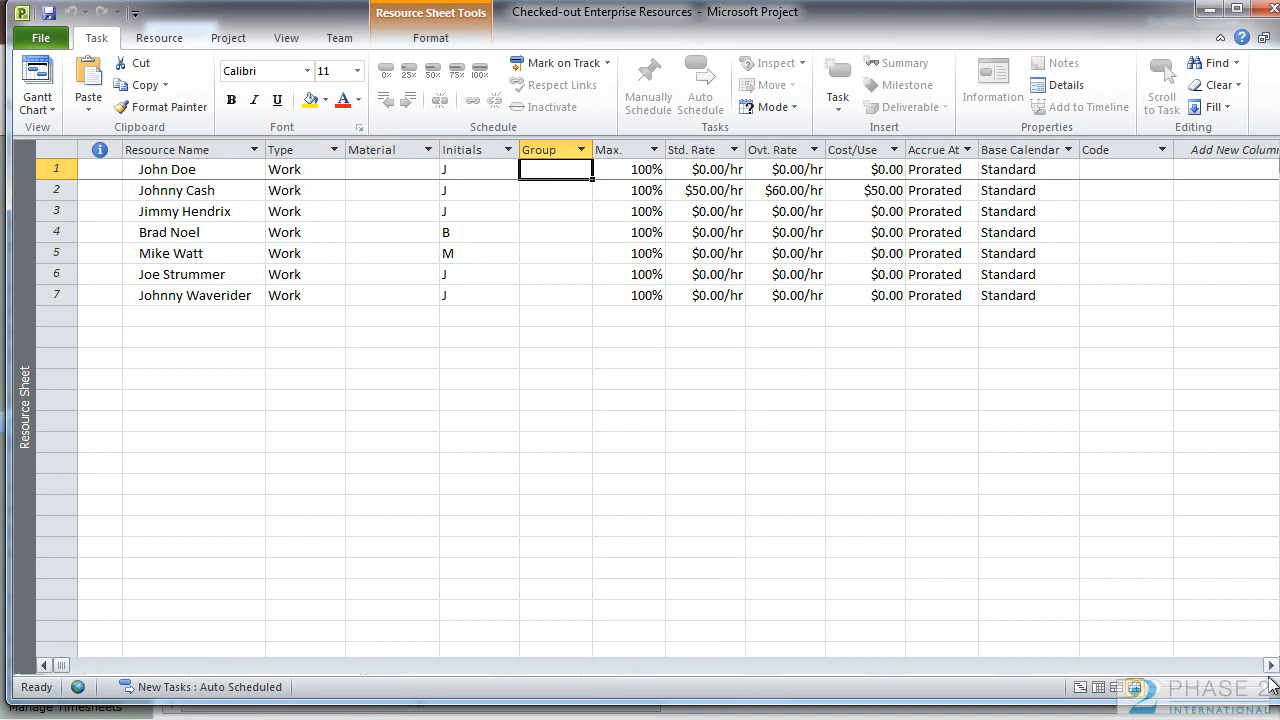
scroll("right", 3)
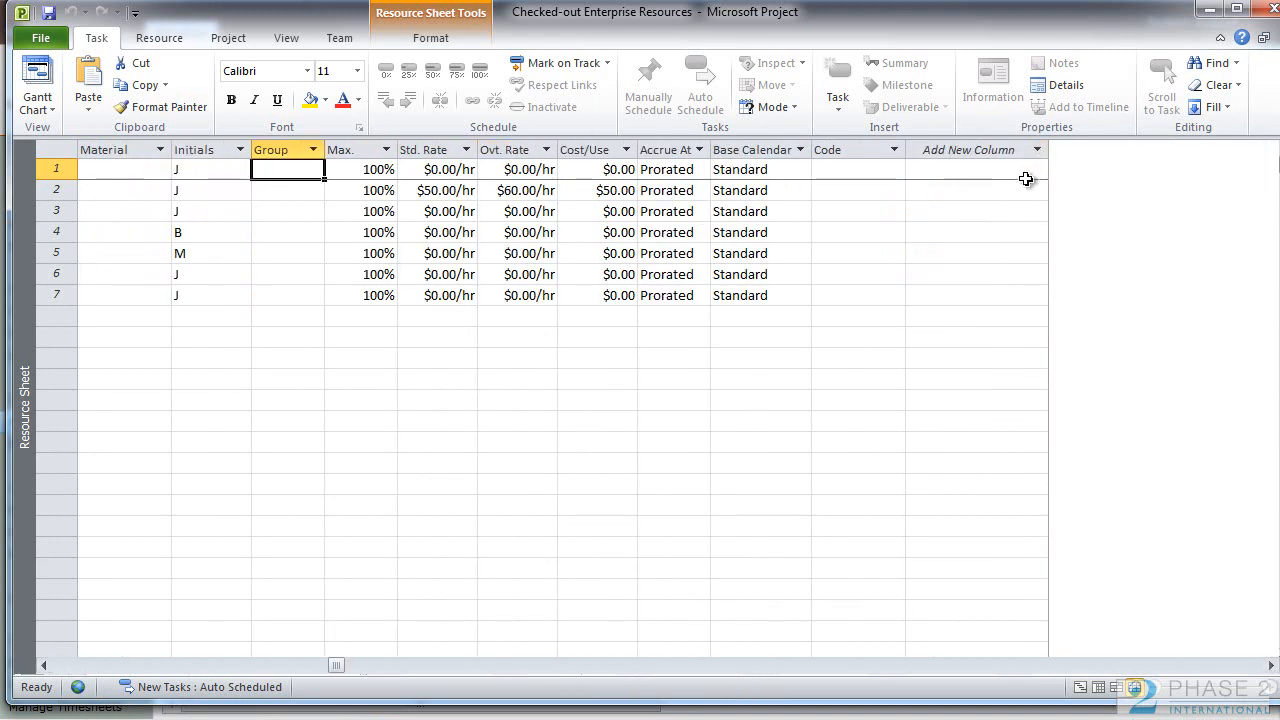
mouse_move(1038, 149)
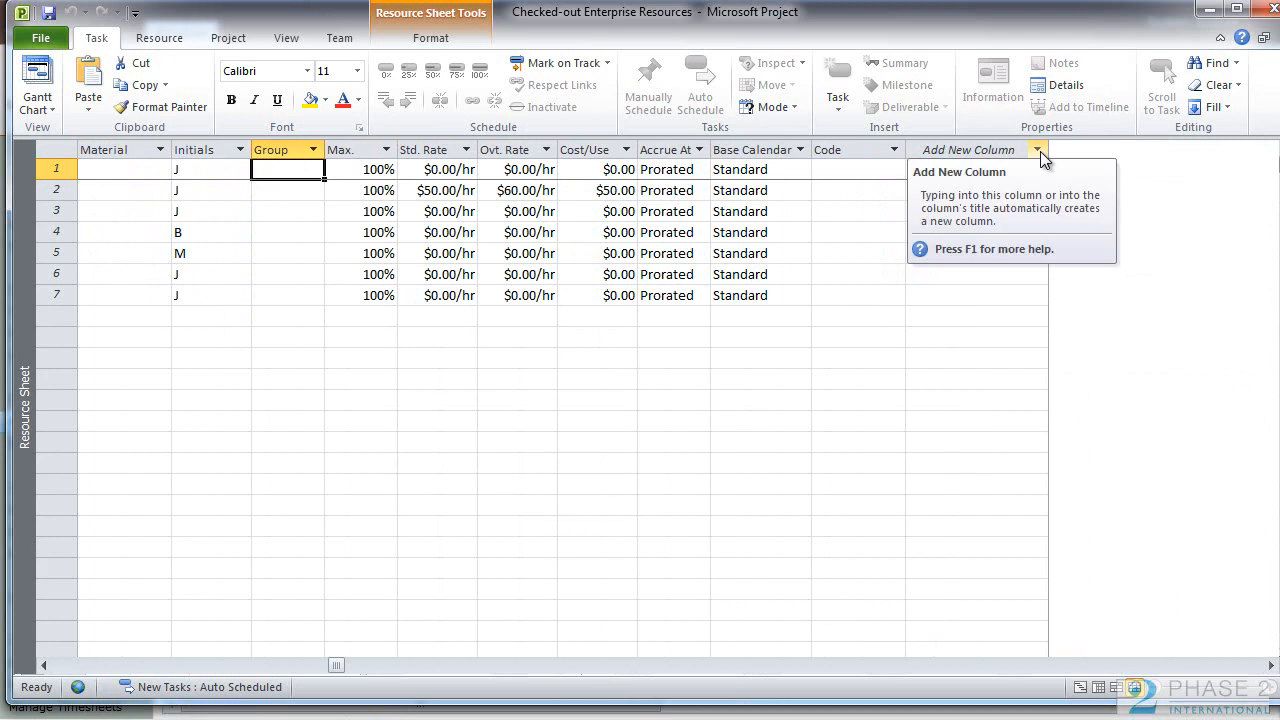
mouse_move(967, 149)
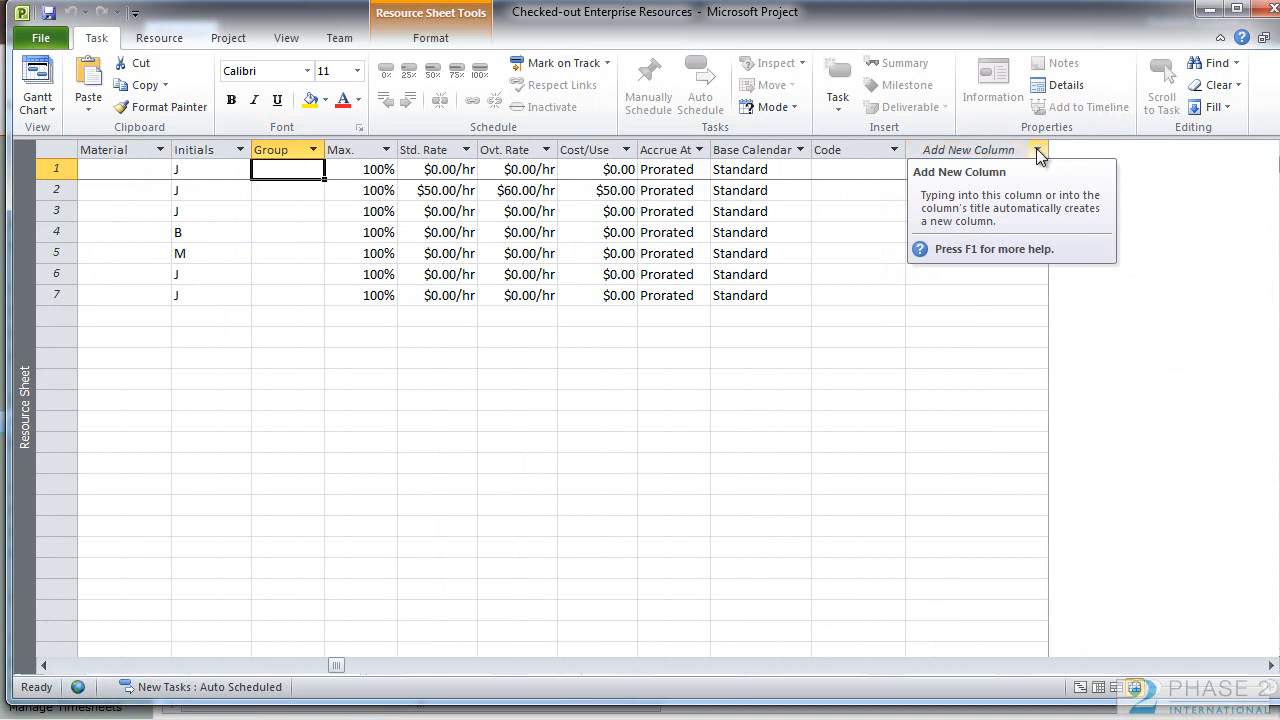
left_click(1040, 149)
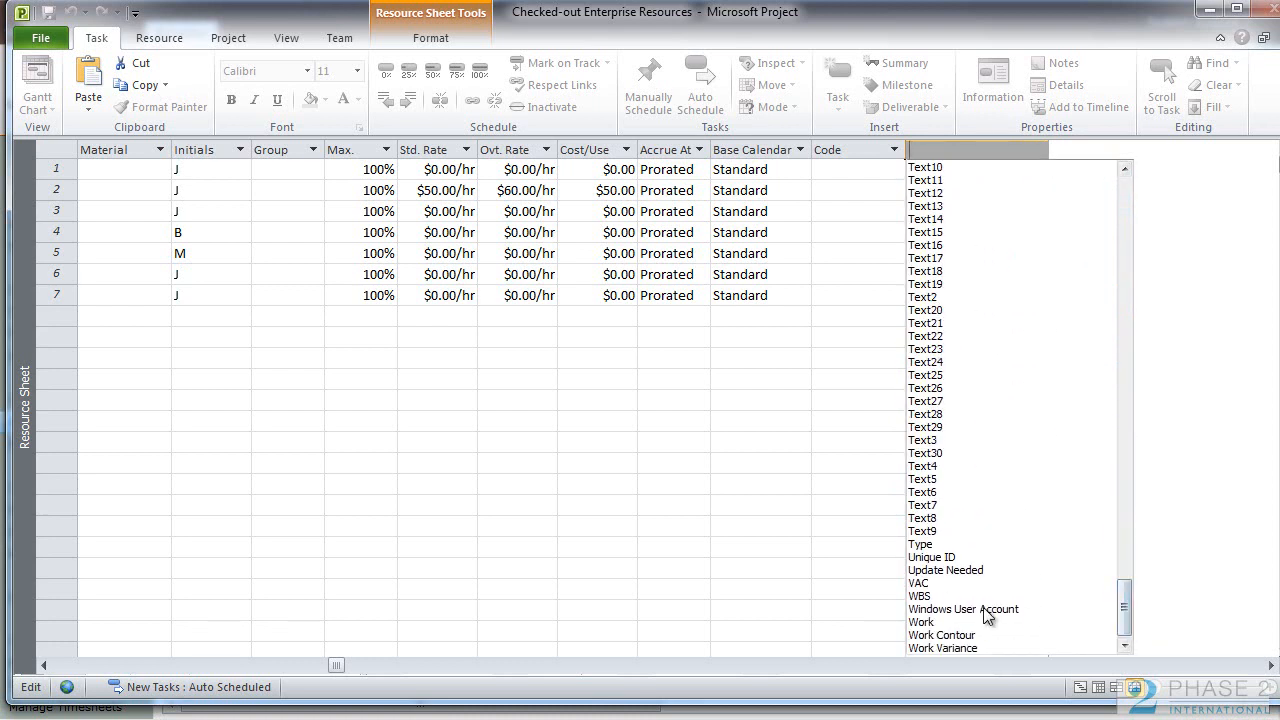
Add a Windows User Account column showing each resource's PHASE2 logon account.
left_click(963, 609)
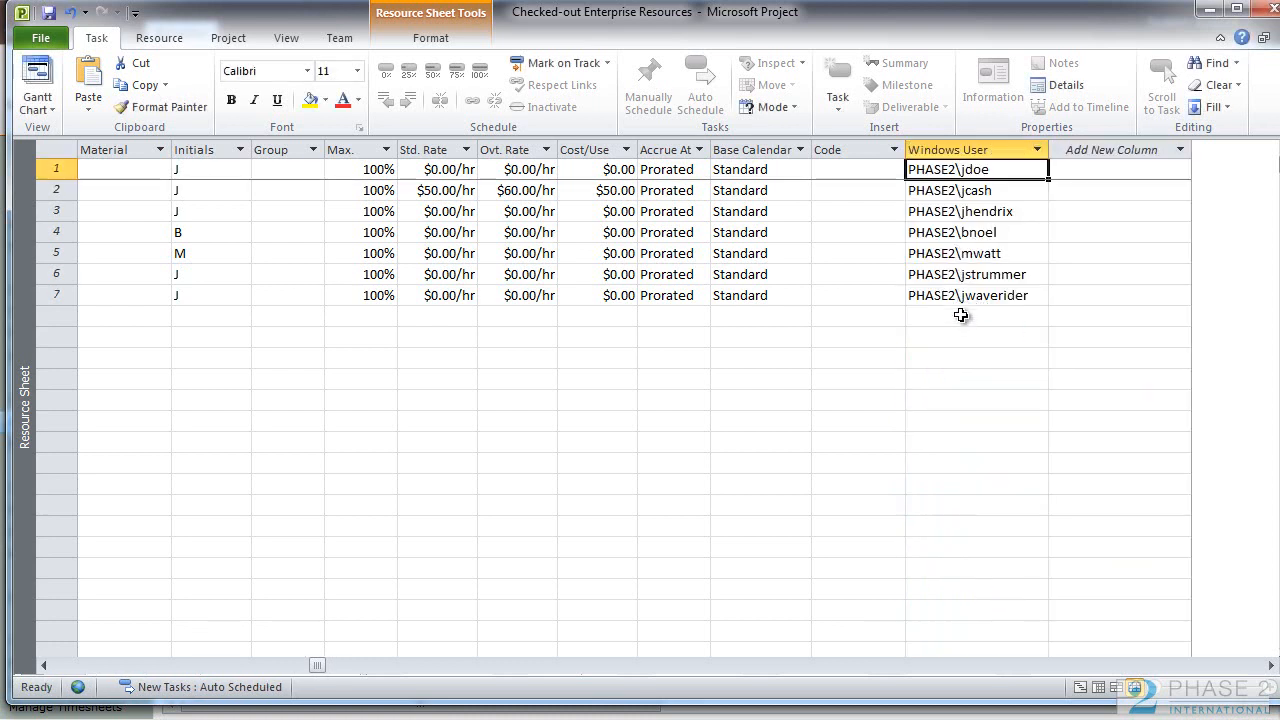
left_click(975, 316)
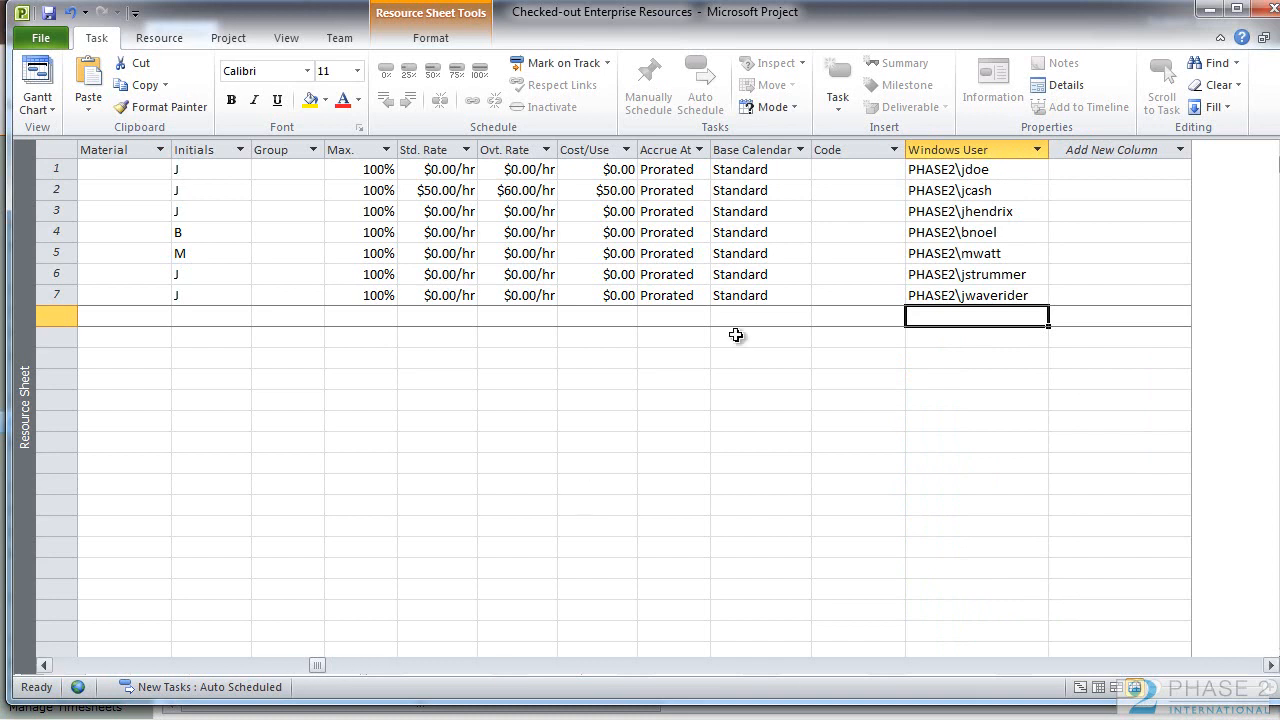
mouse_move(1184, 157)
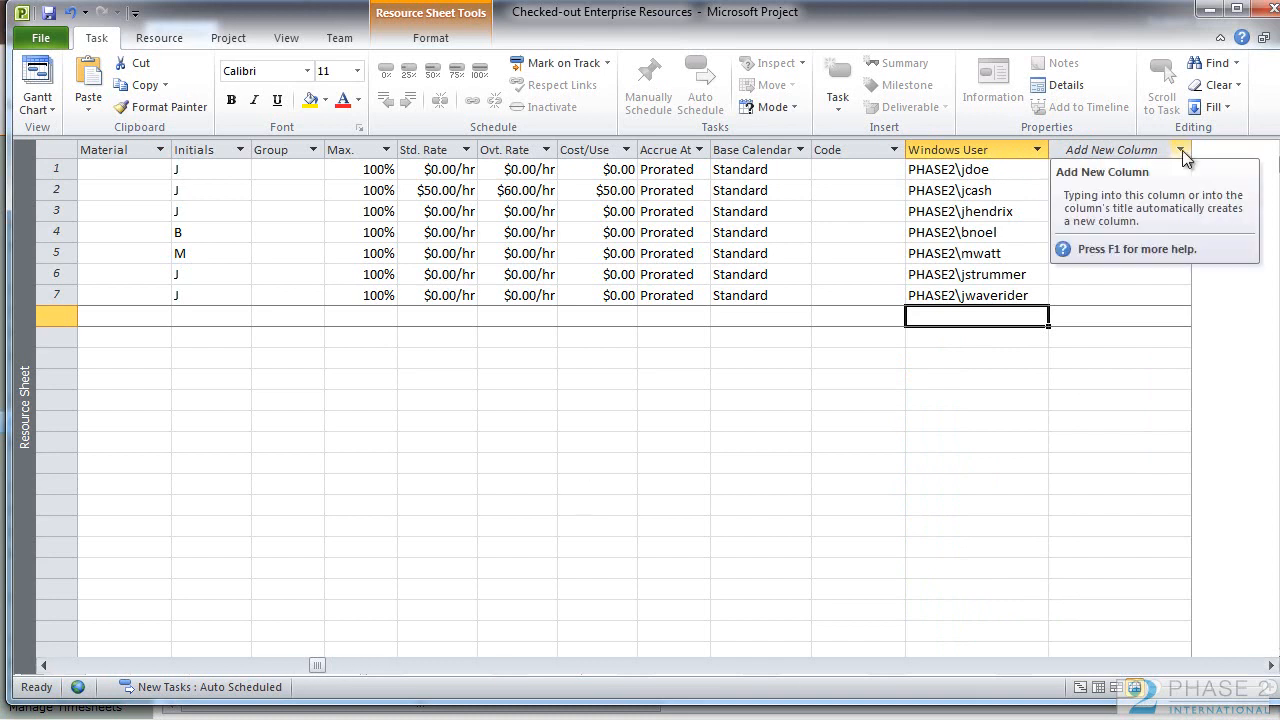
left_click(1180, 149)
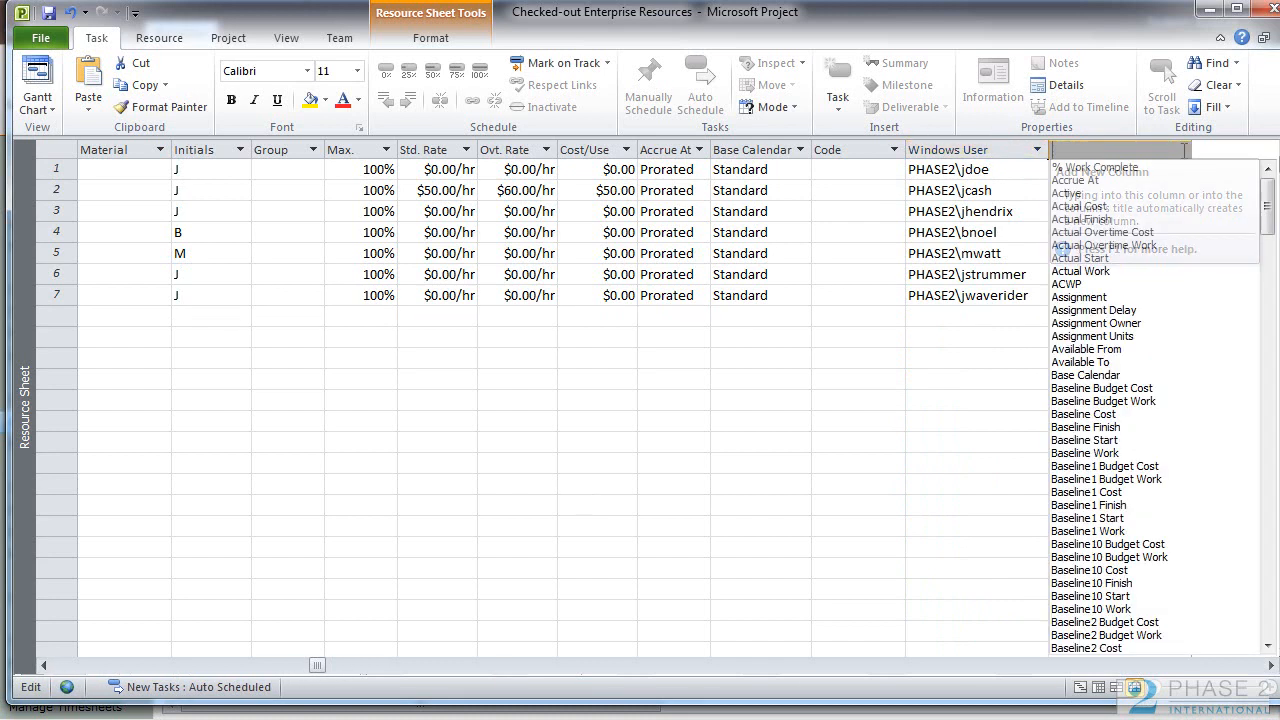
scroll("down", 3)
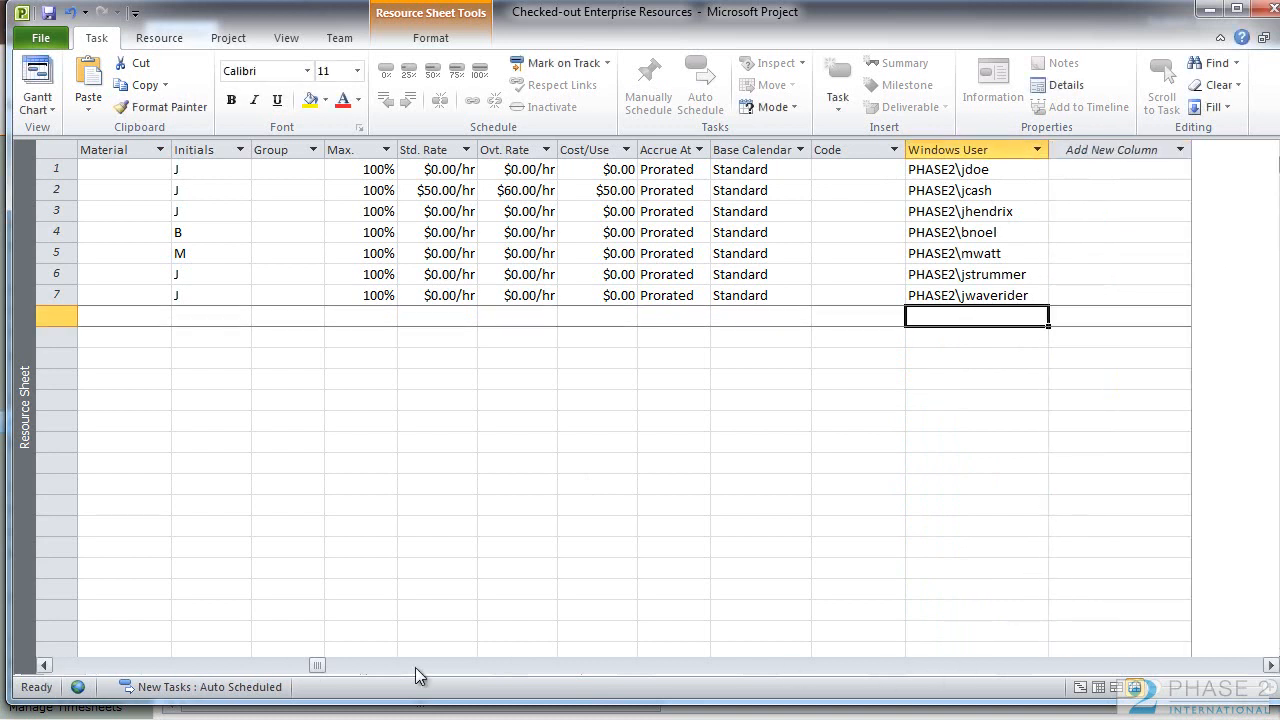
mouse_move(331, 601)
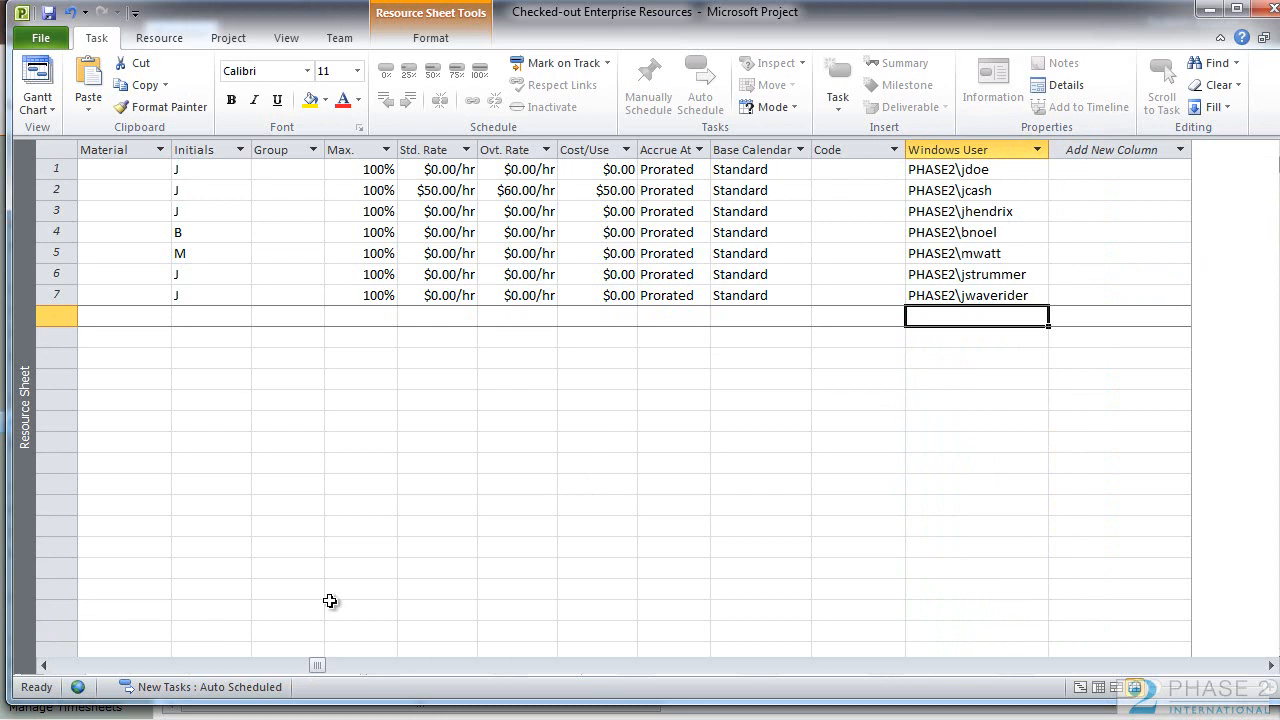
scroll("left", 3)
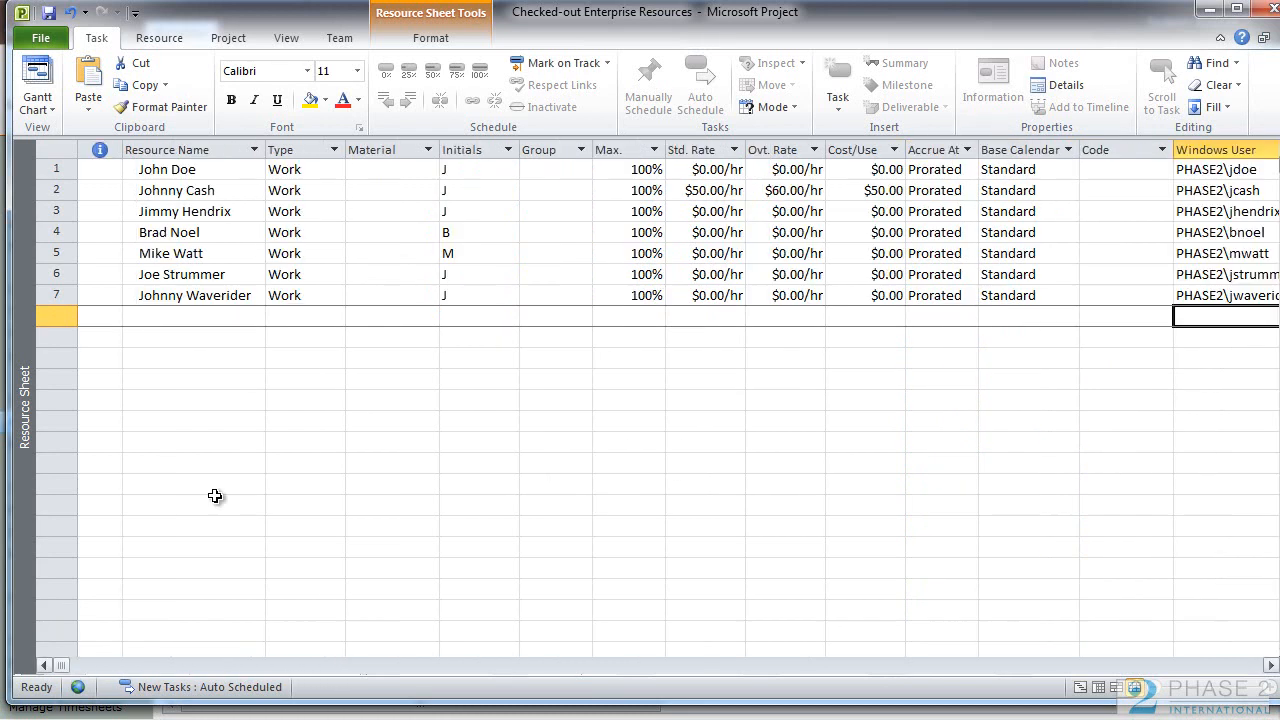
Add a Test User resource in row 8 with Windows account PHASE2\TESTUSER.
left_click(190, 317)
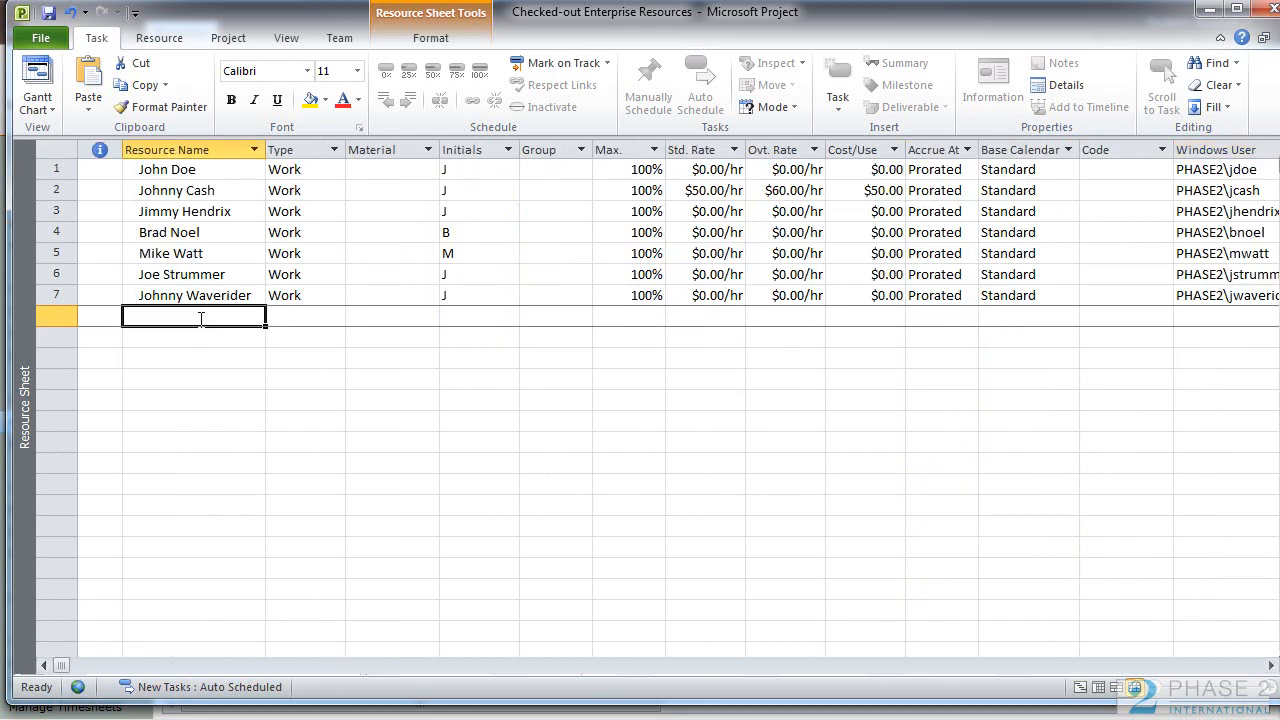
type("Test User")
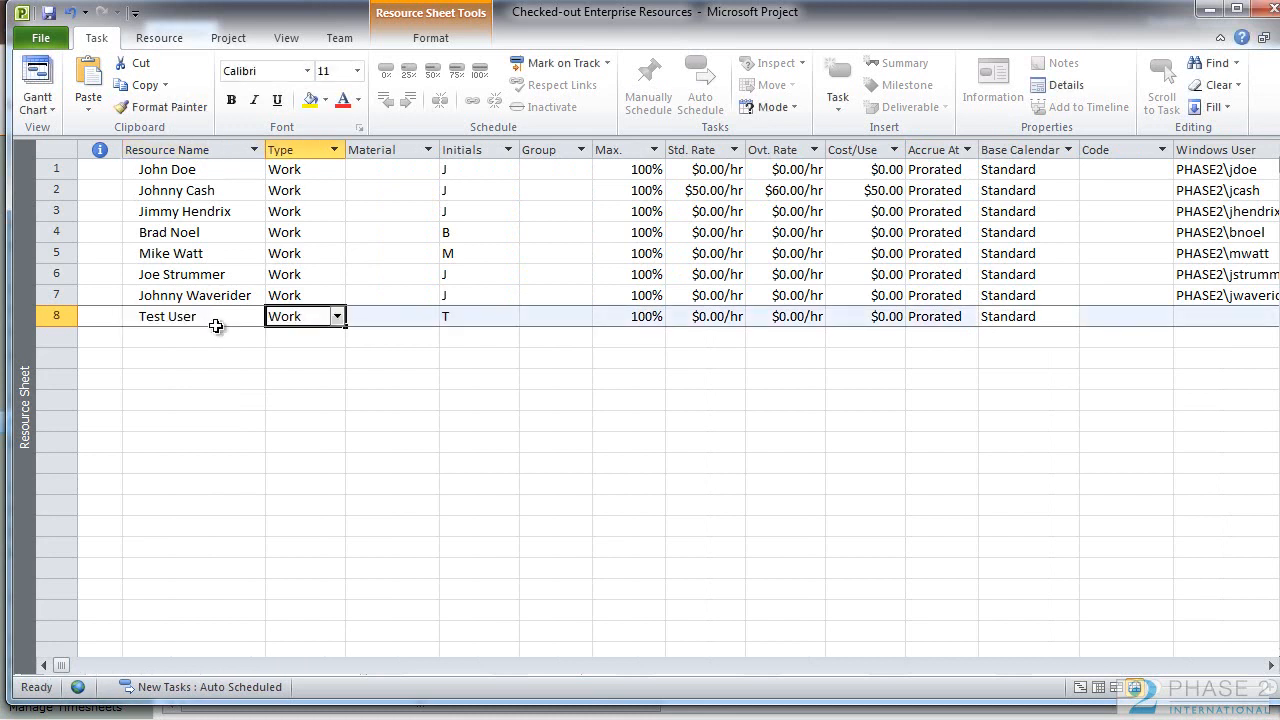
mouse_move(813, 688)
type("PHASE2\\")
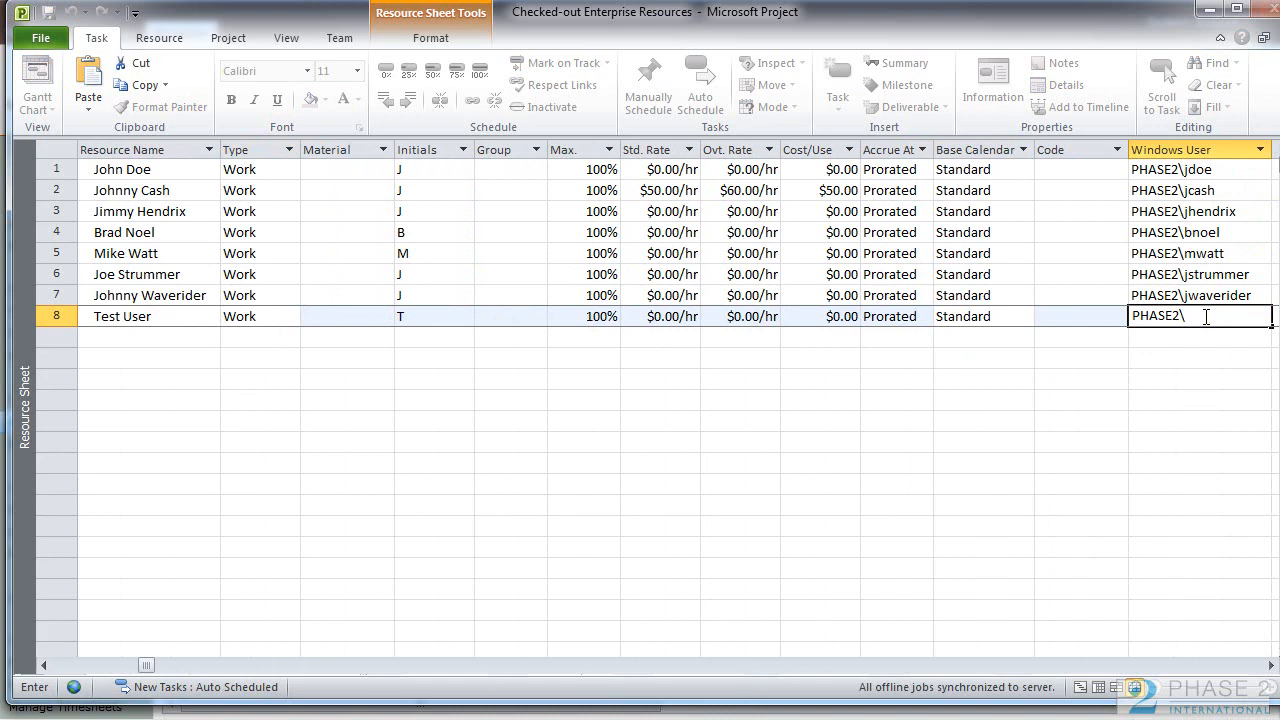
type("TESTUSER")
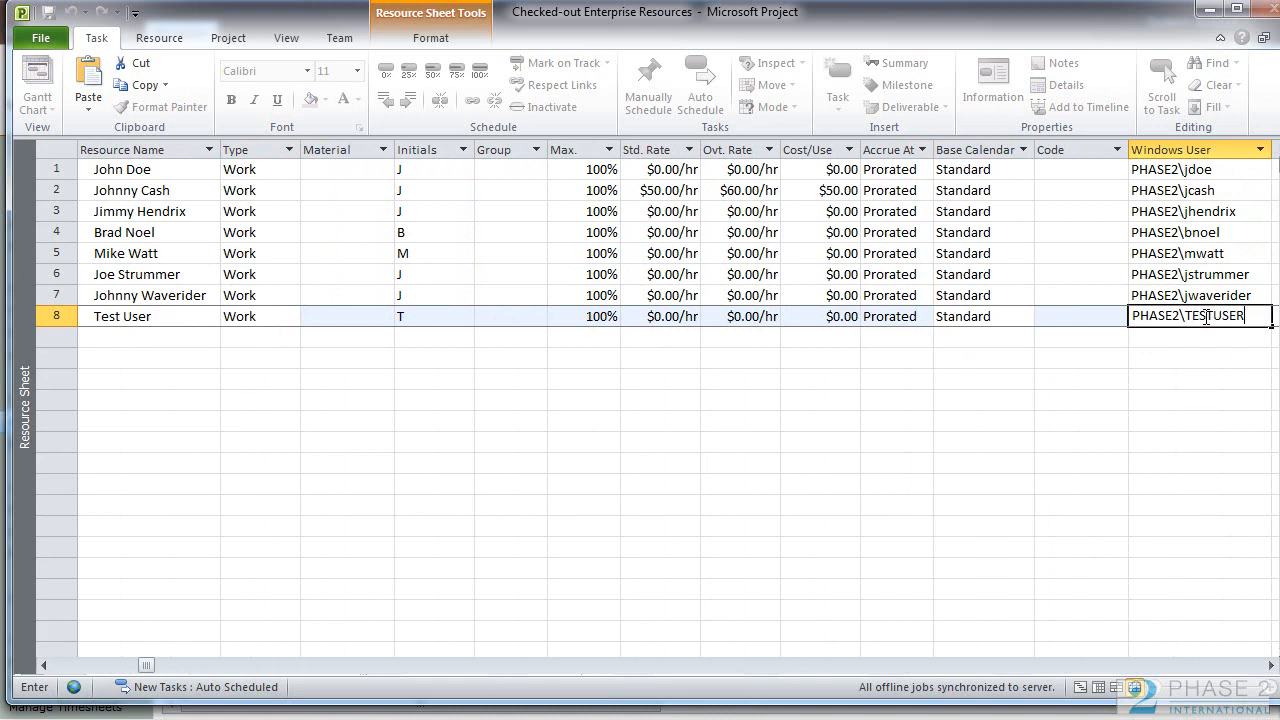